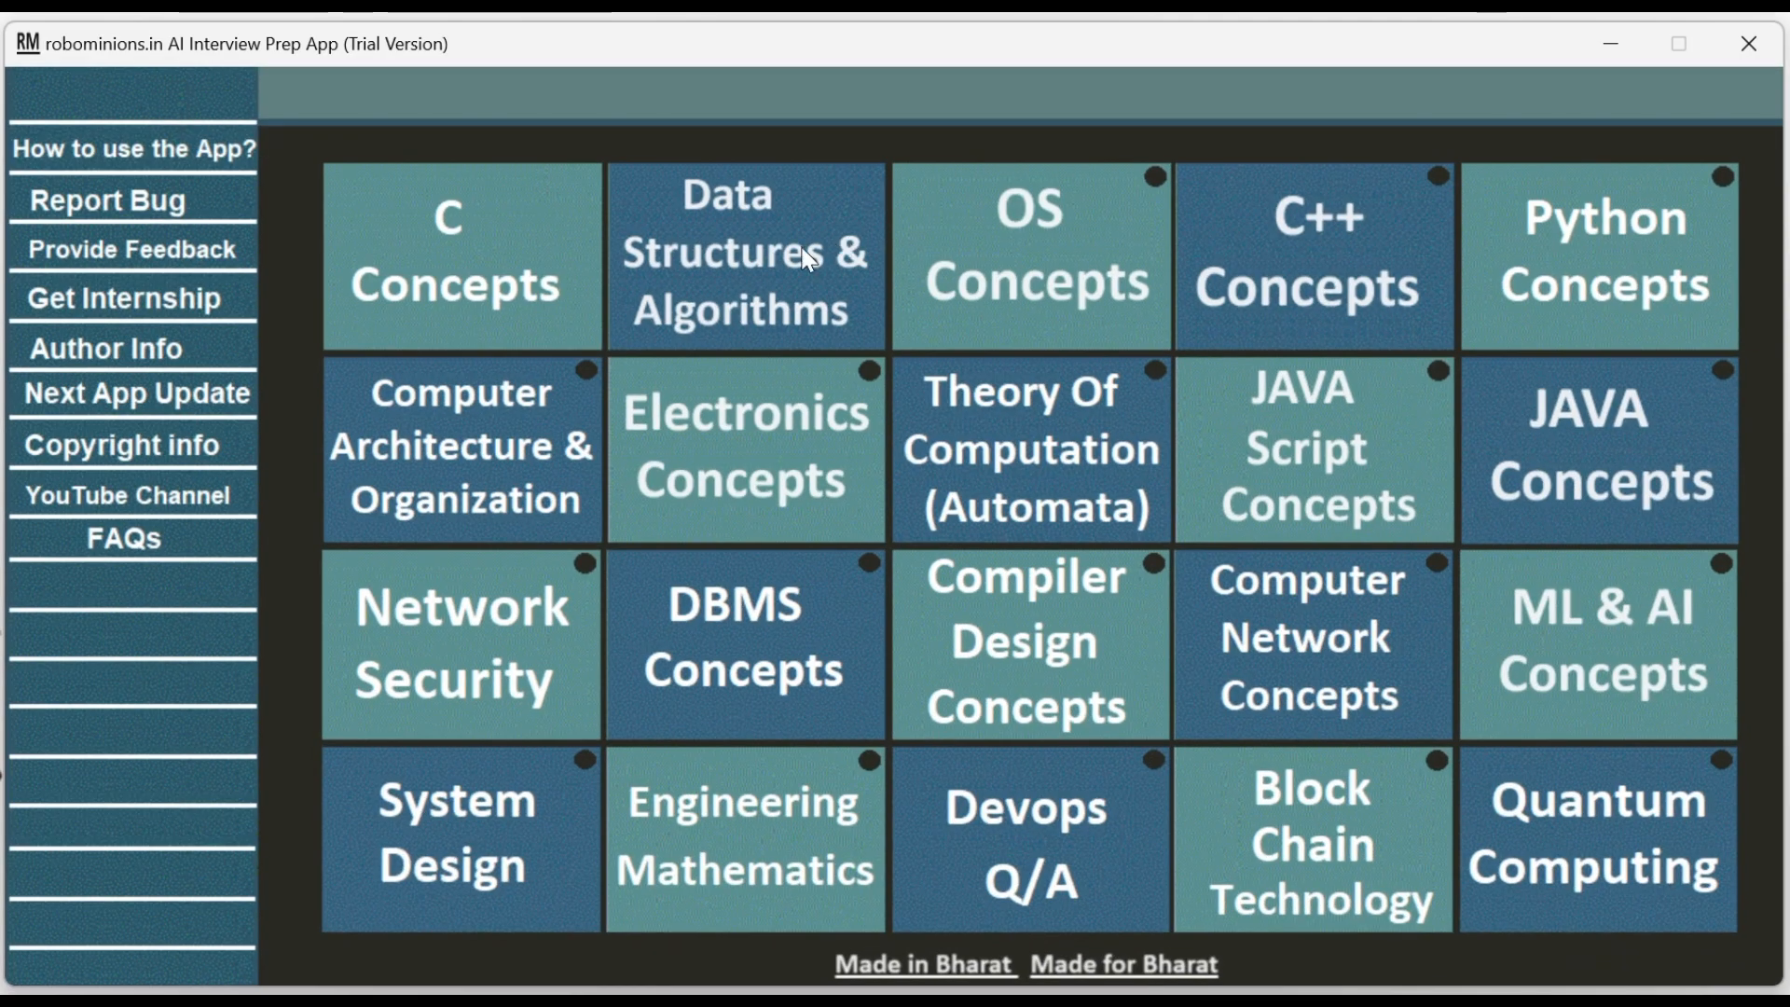
- Navigate through Data Structures & Algorithms and Graphs to the Introduction to Graphs lessons
left_click(744, 254)
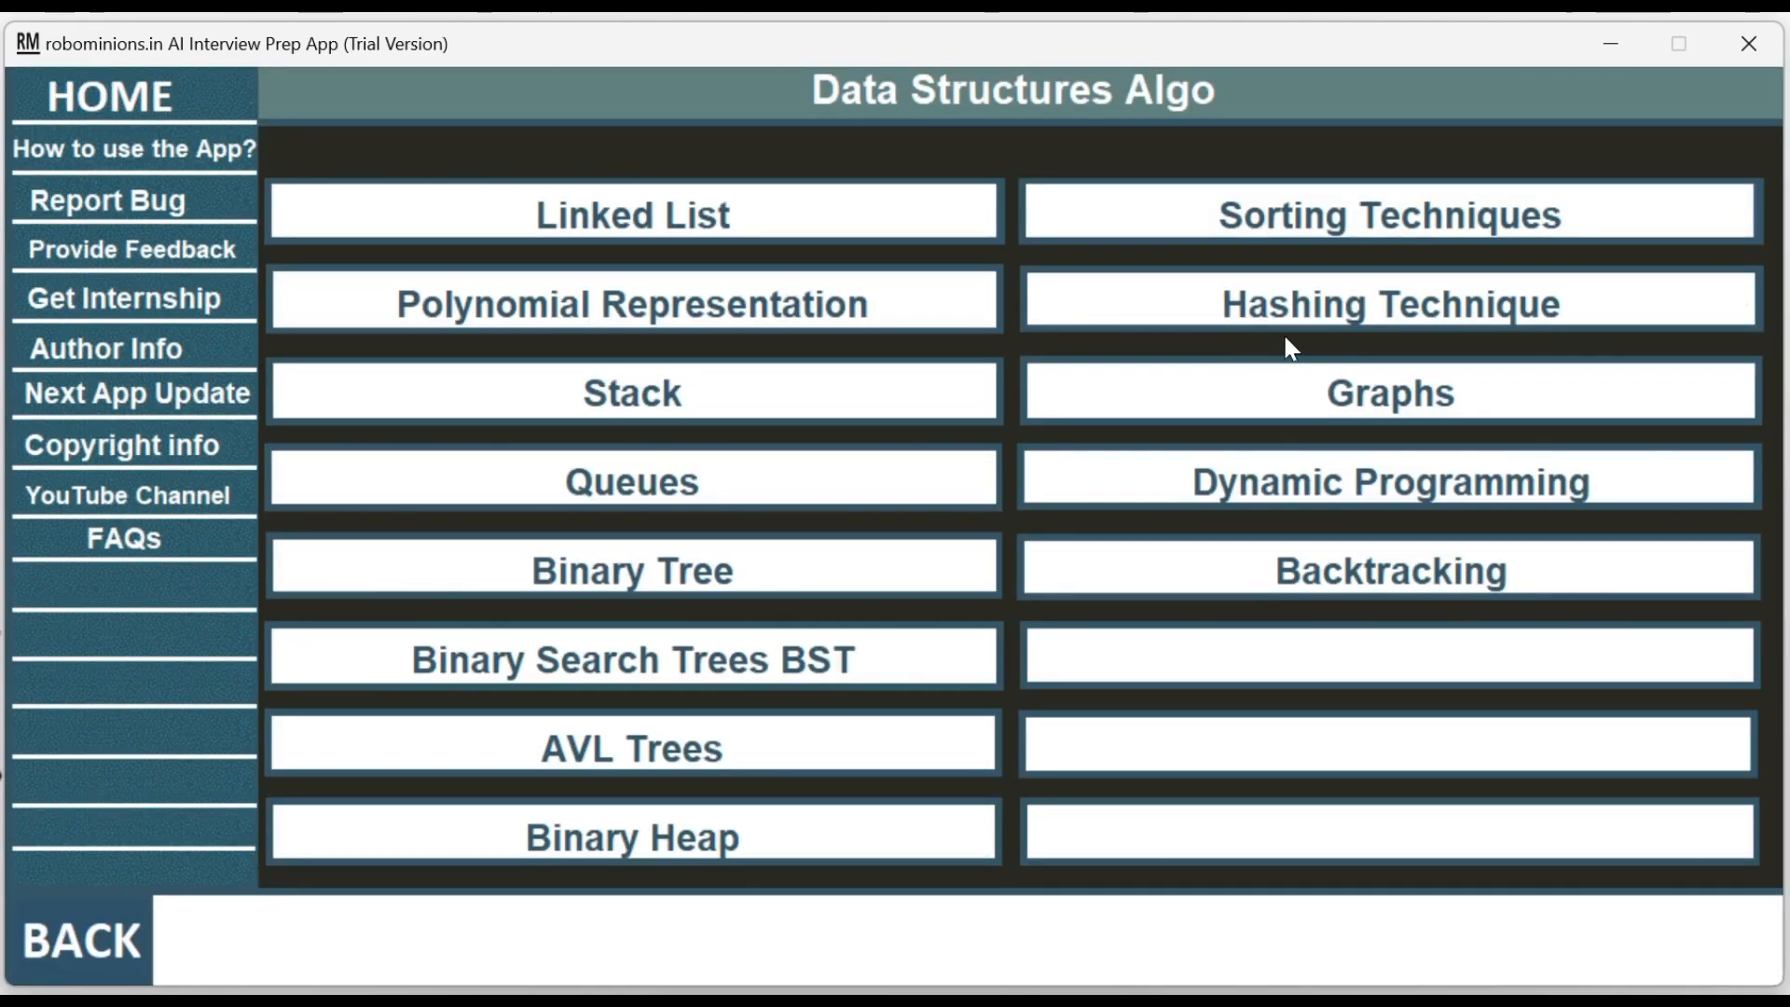
left_click(1389, 393)
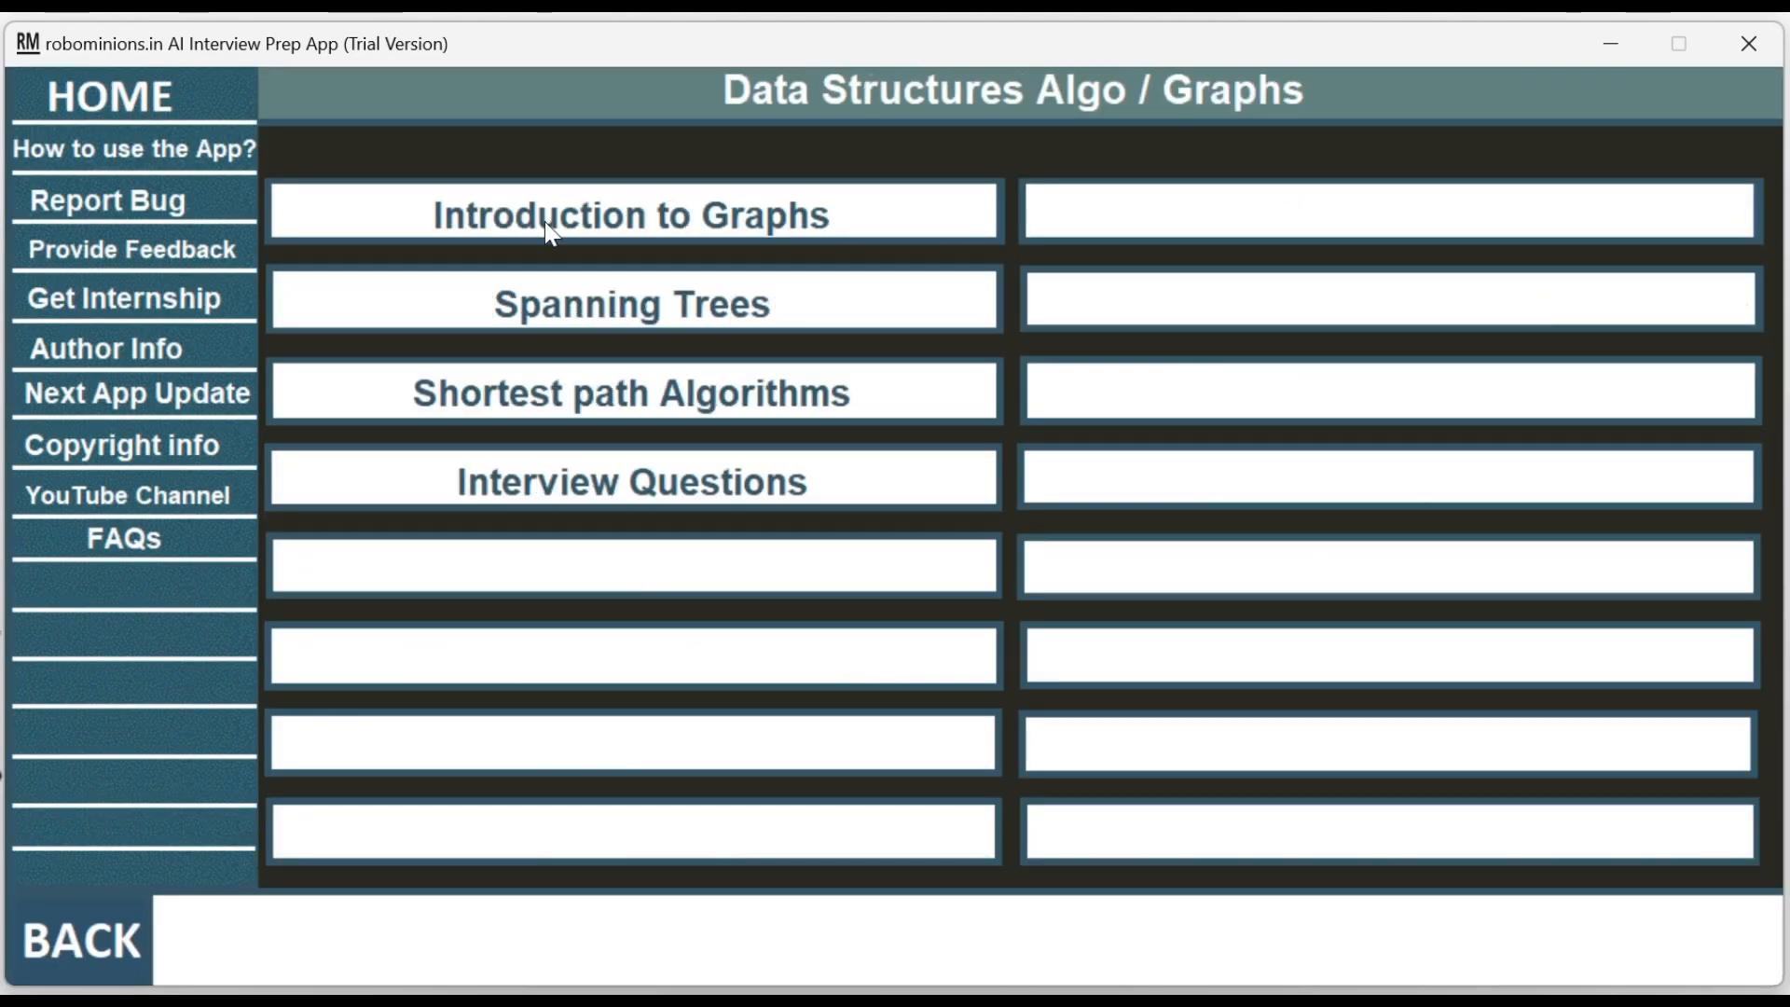
mouse_move(691, 228)
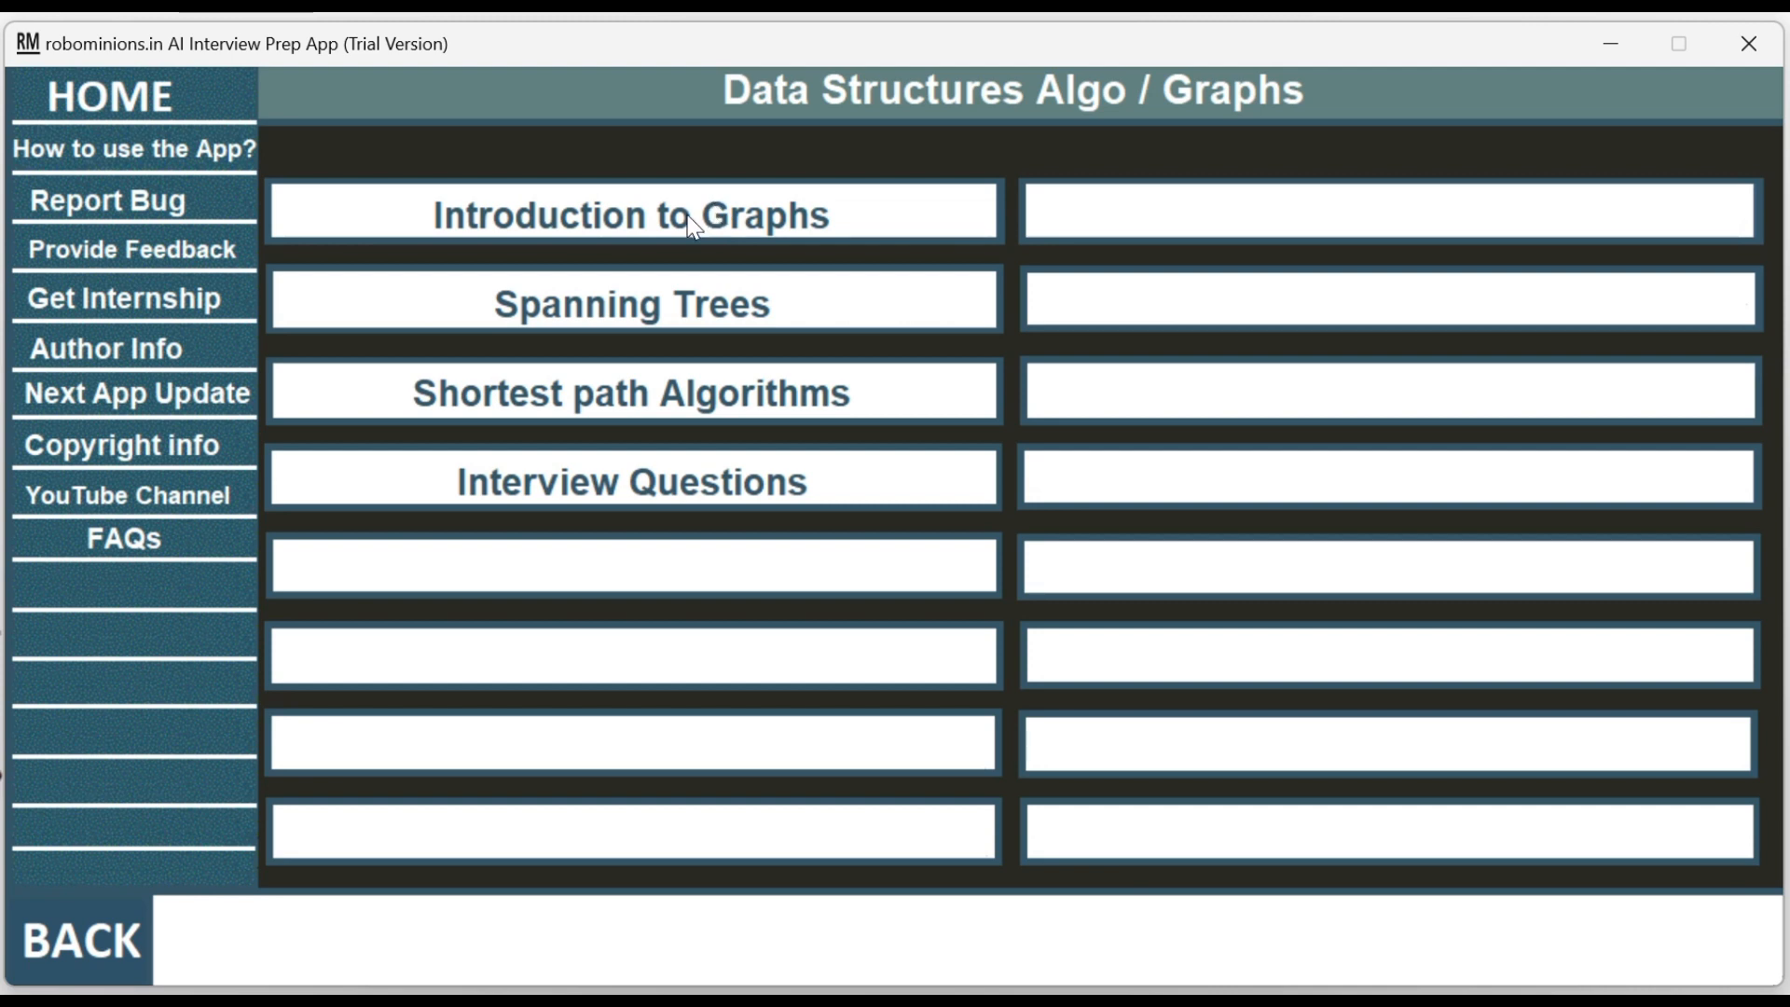
left_click(632, 215)
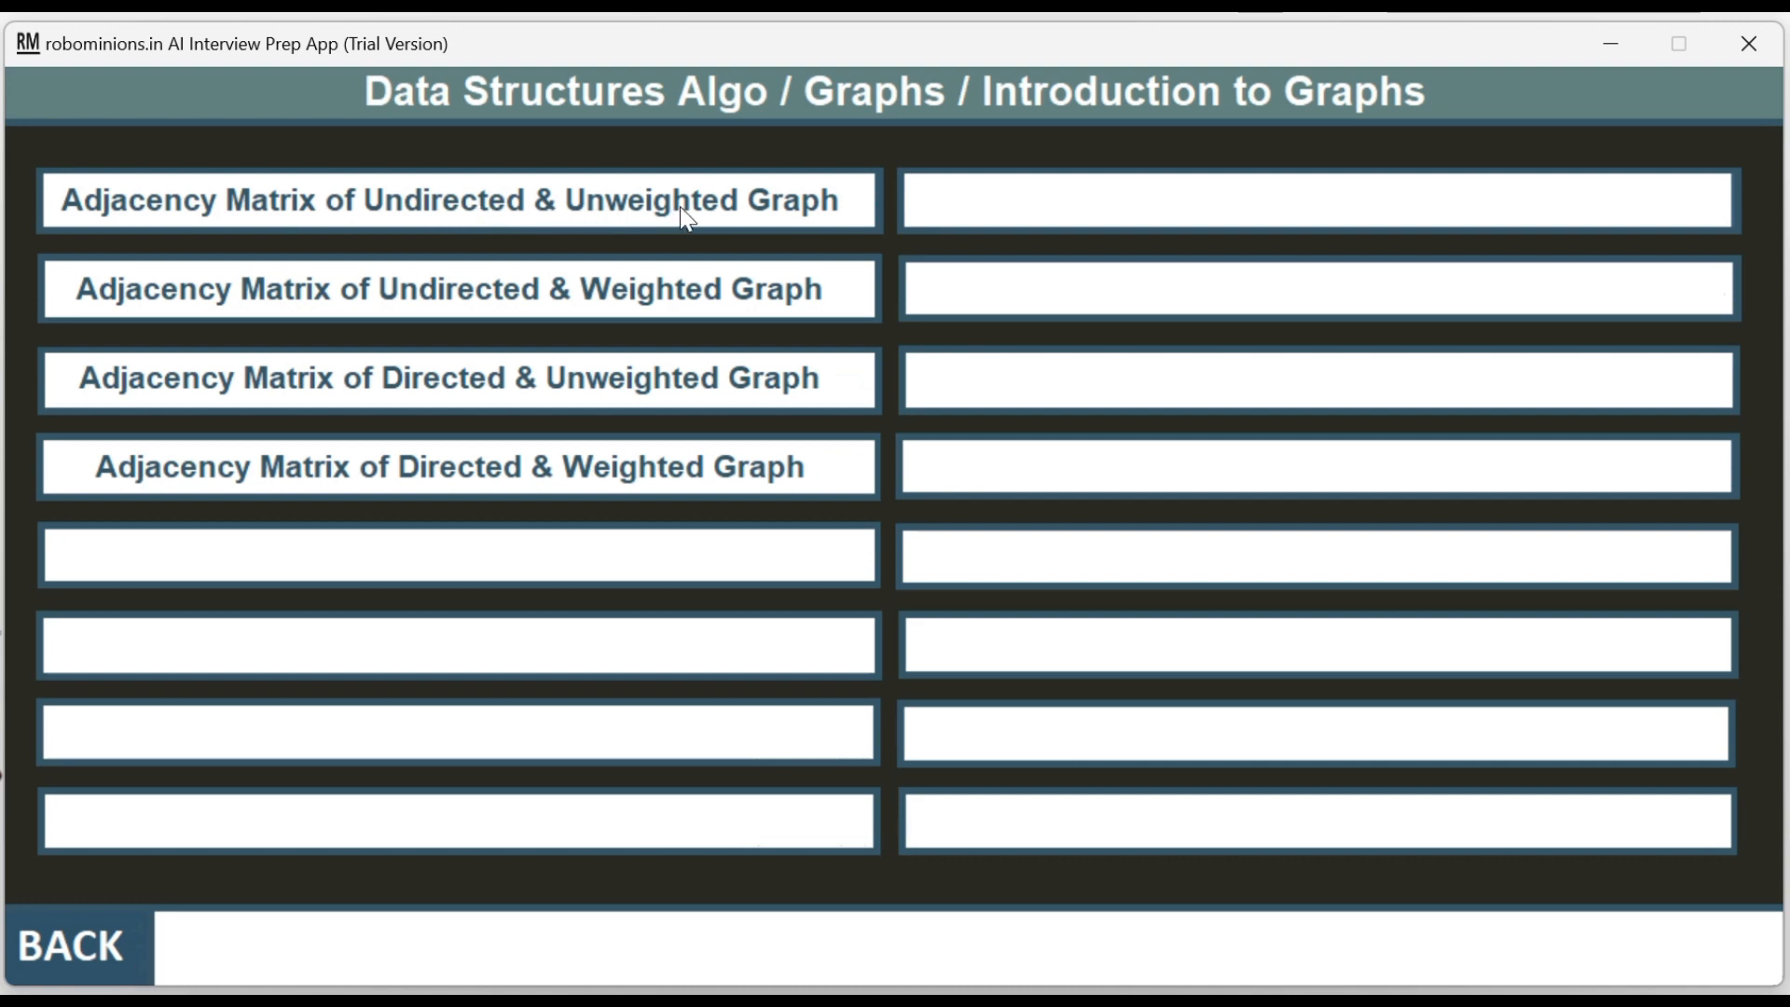
- Open the Adjacency Matrix of Undirected & Unweighted Graph lesson showing its C code
left_click(457, 200)
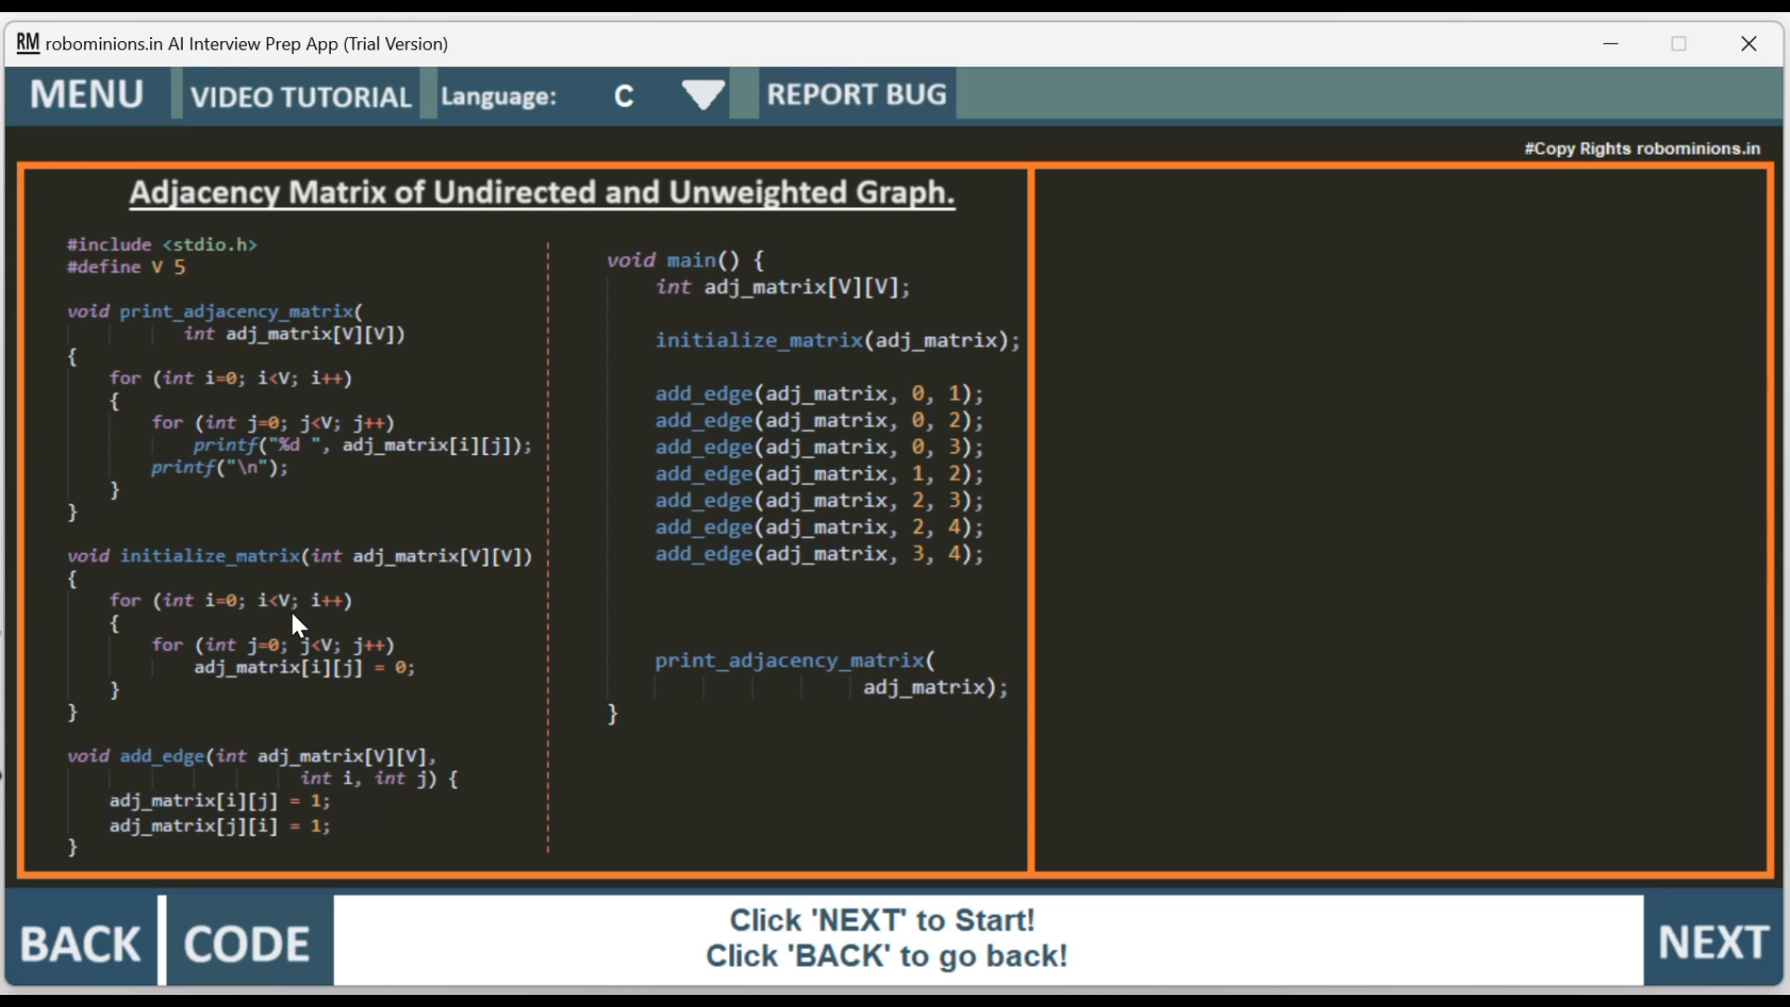
mouse_move(302, 600)
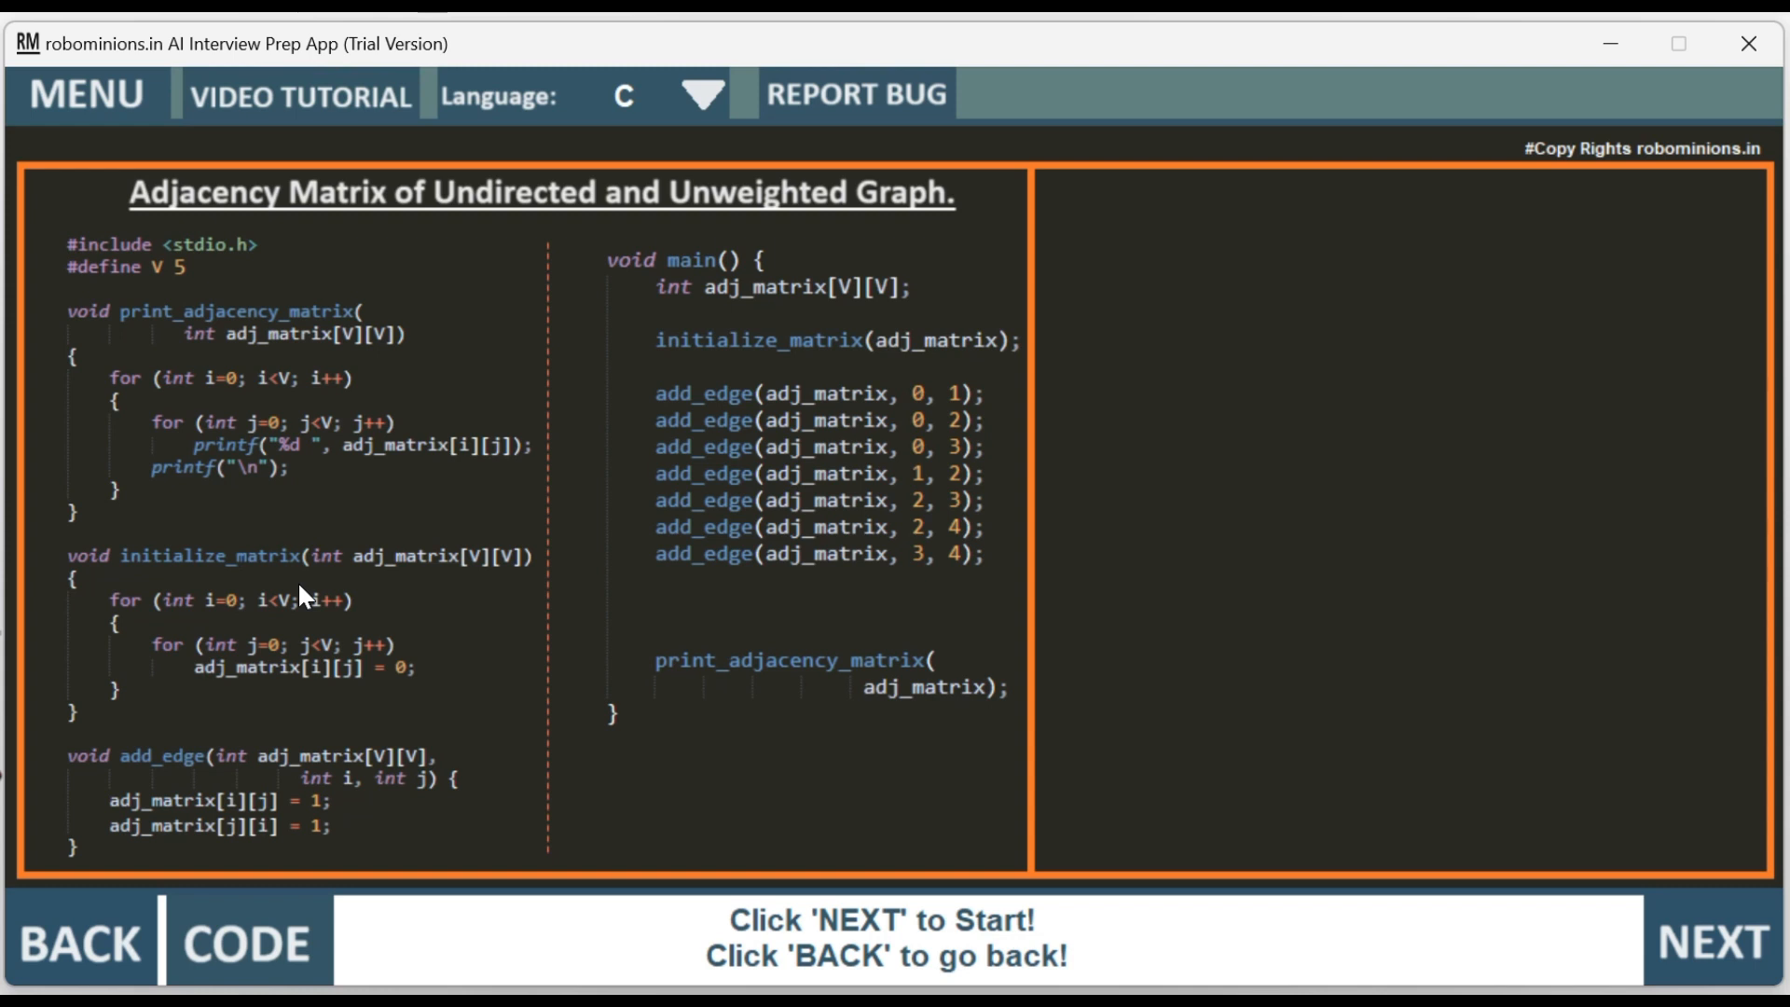
mouse_move(445, 896)
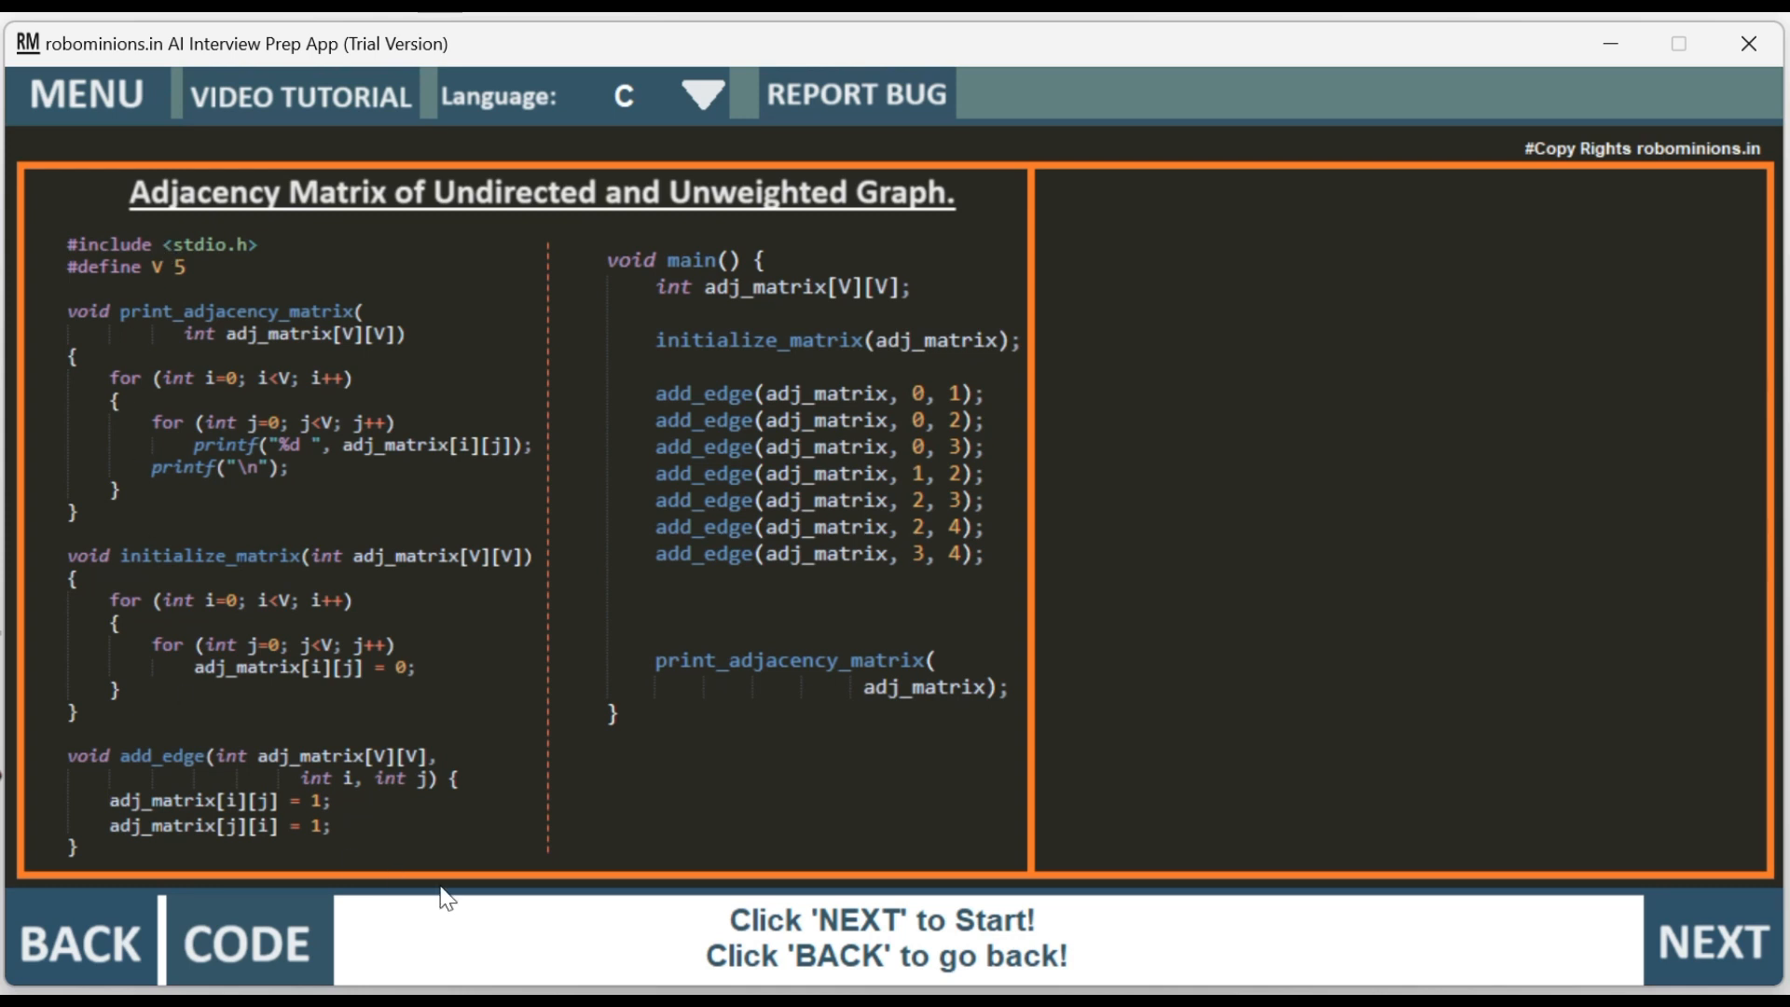
mouse_move(275, 75)
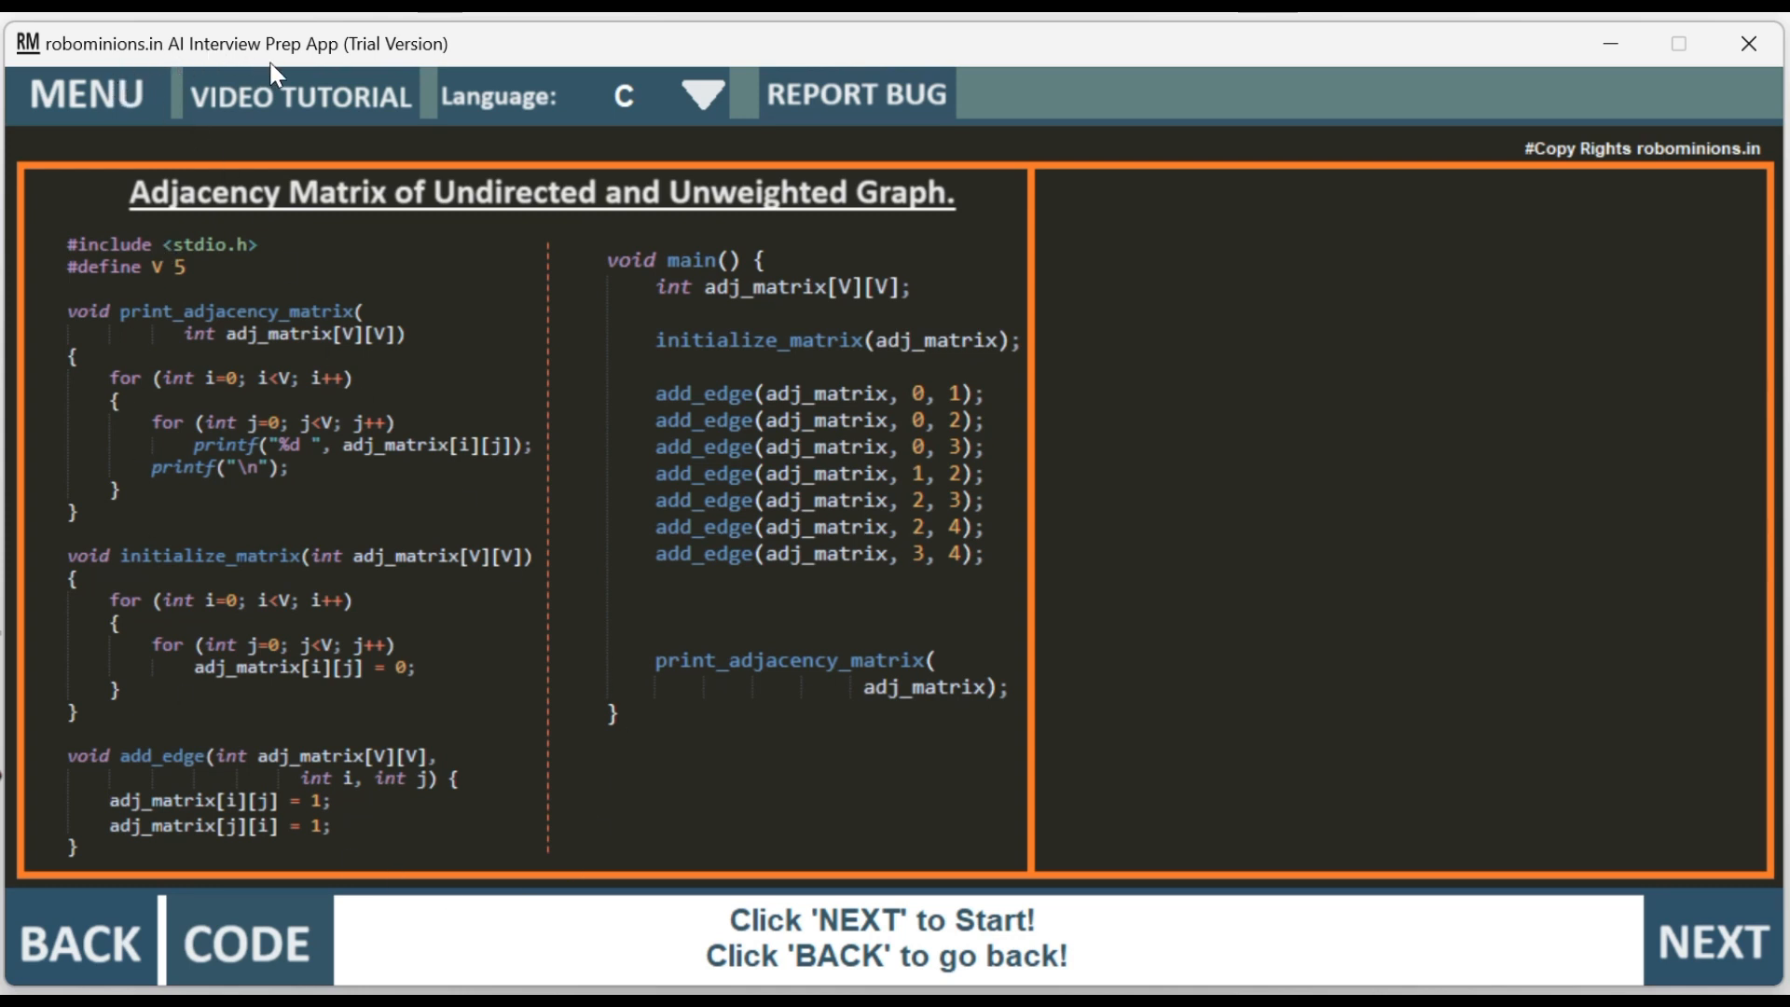
mouse_move(688, 425)
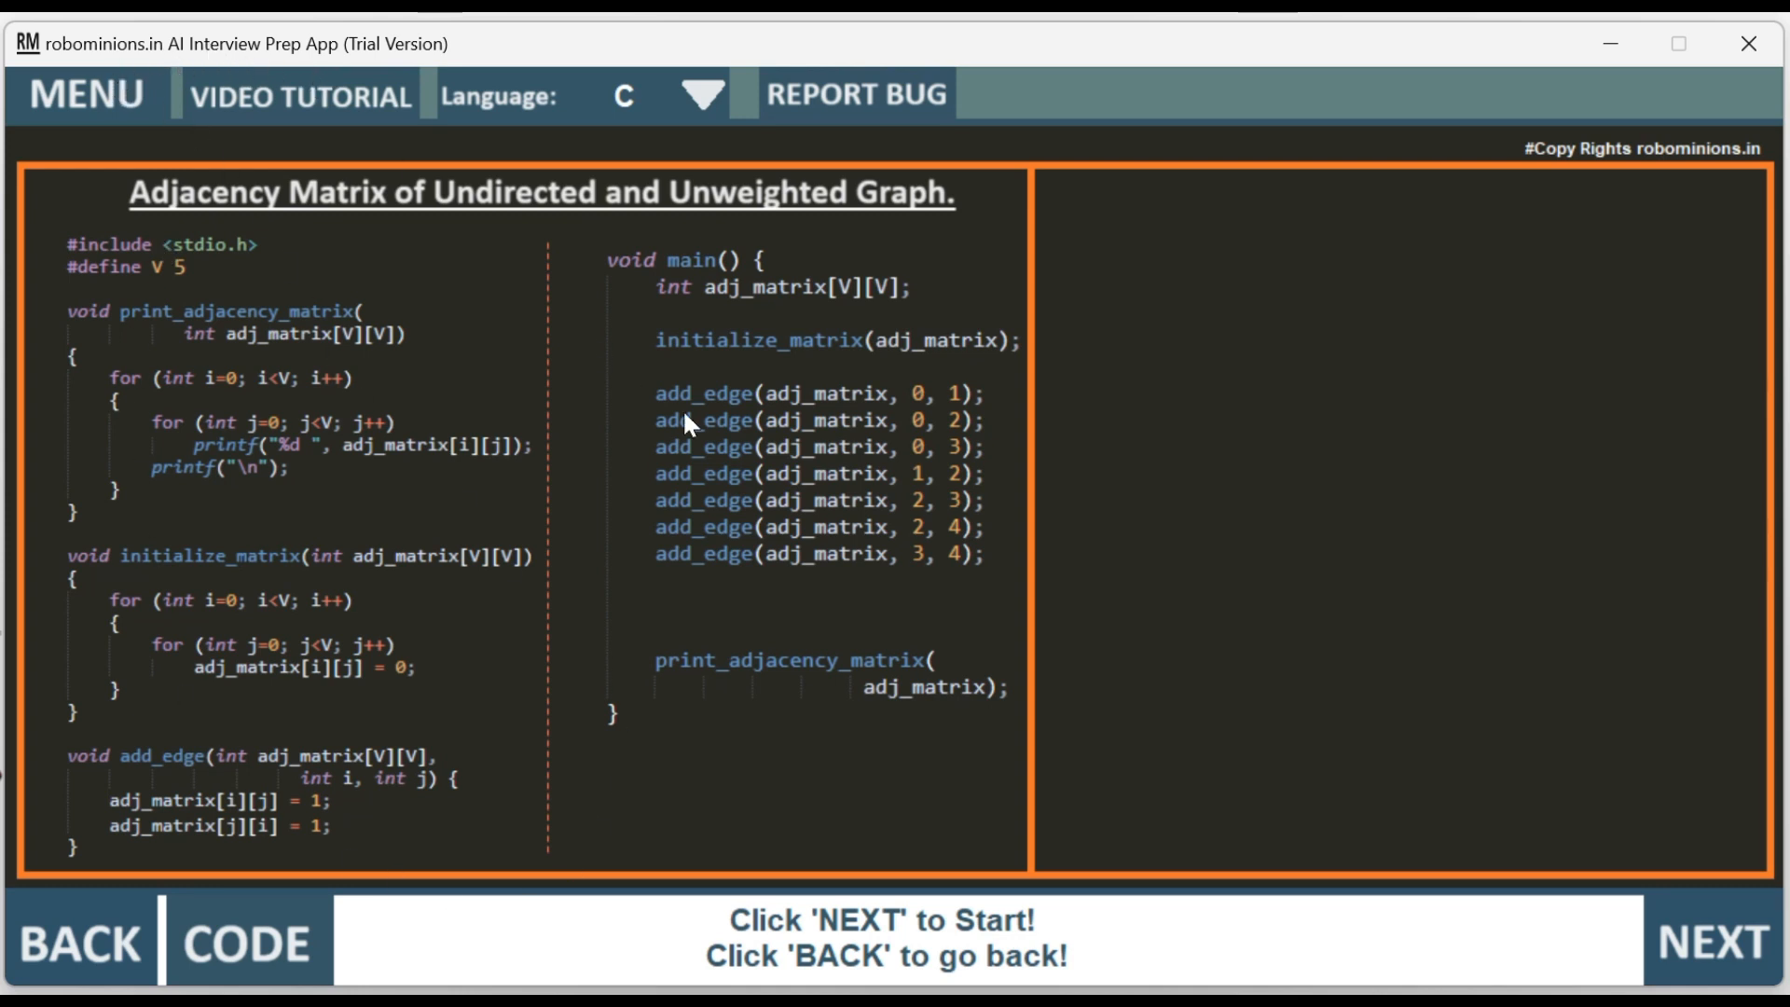
mouse_move(95, 927)
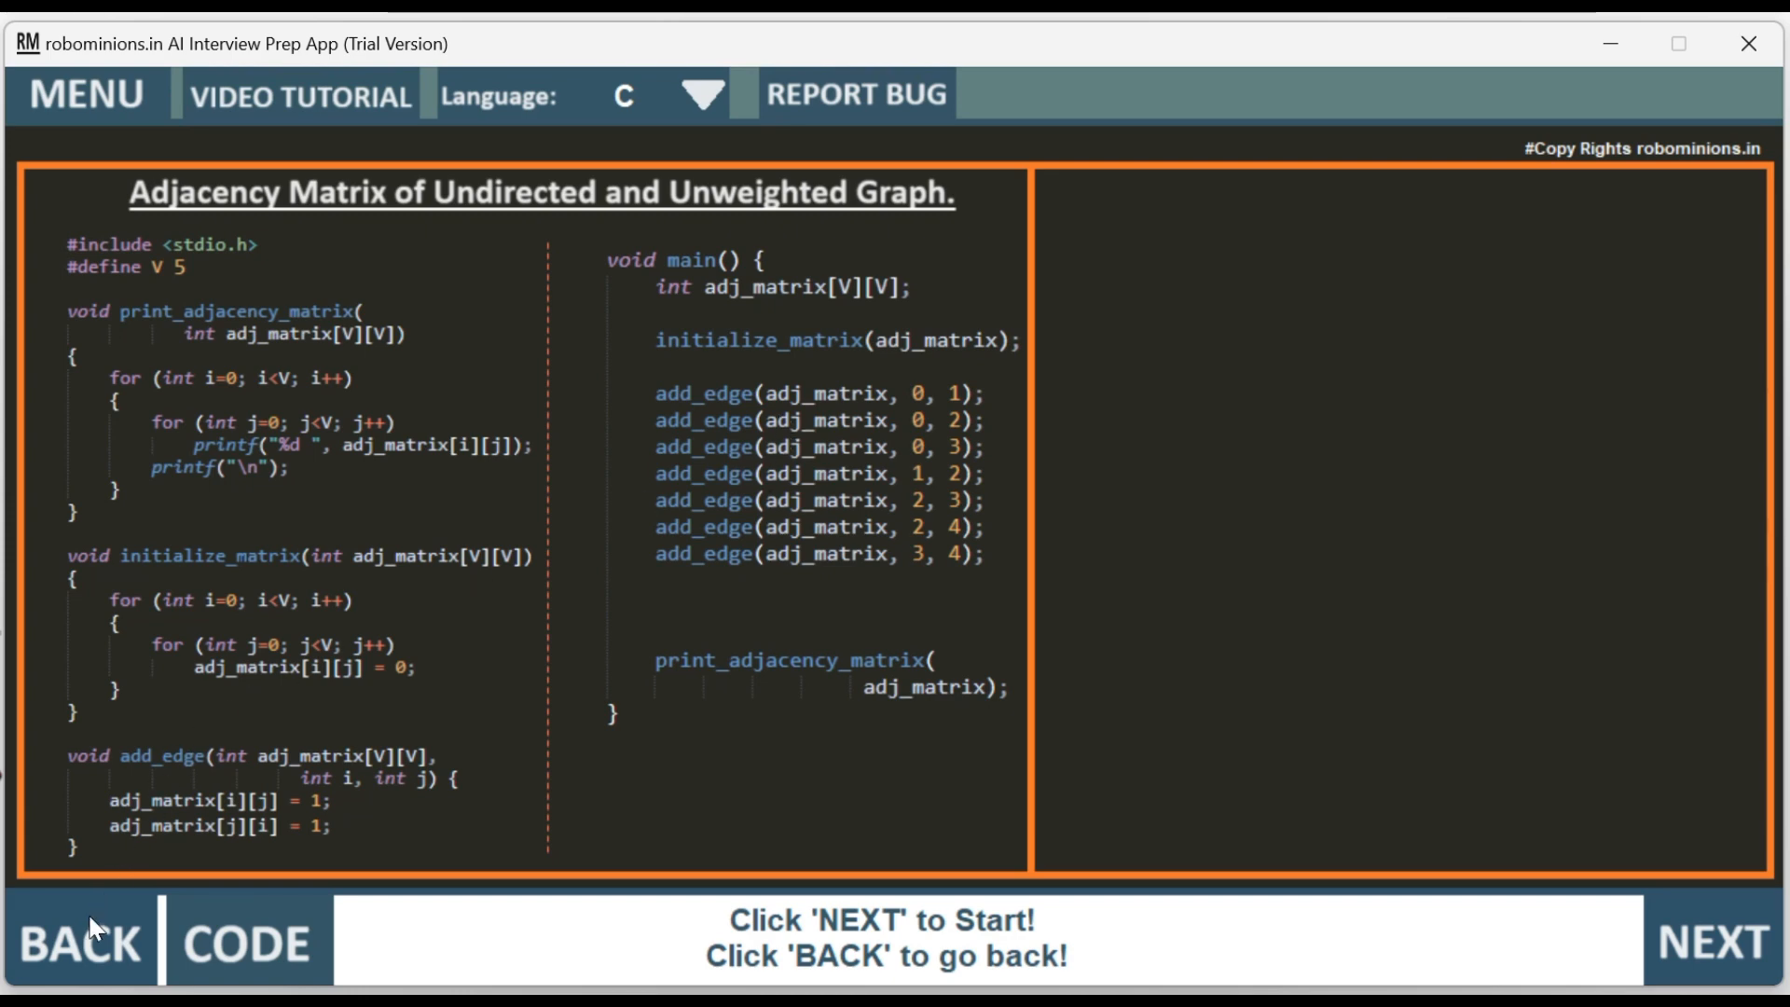
mouse_move(459, 317)
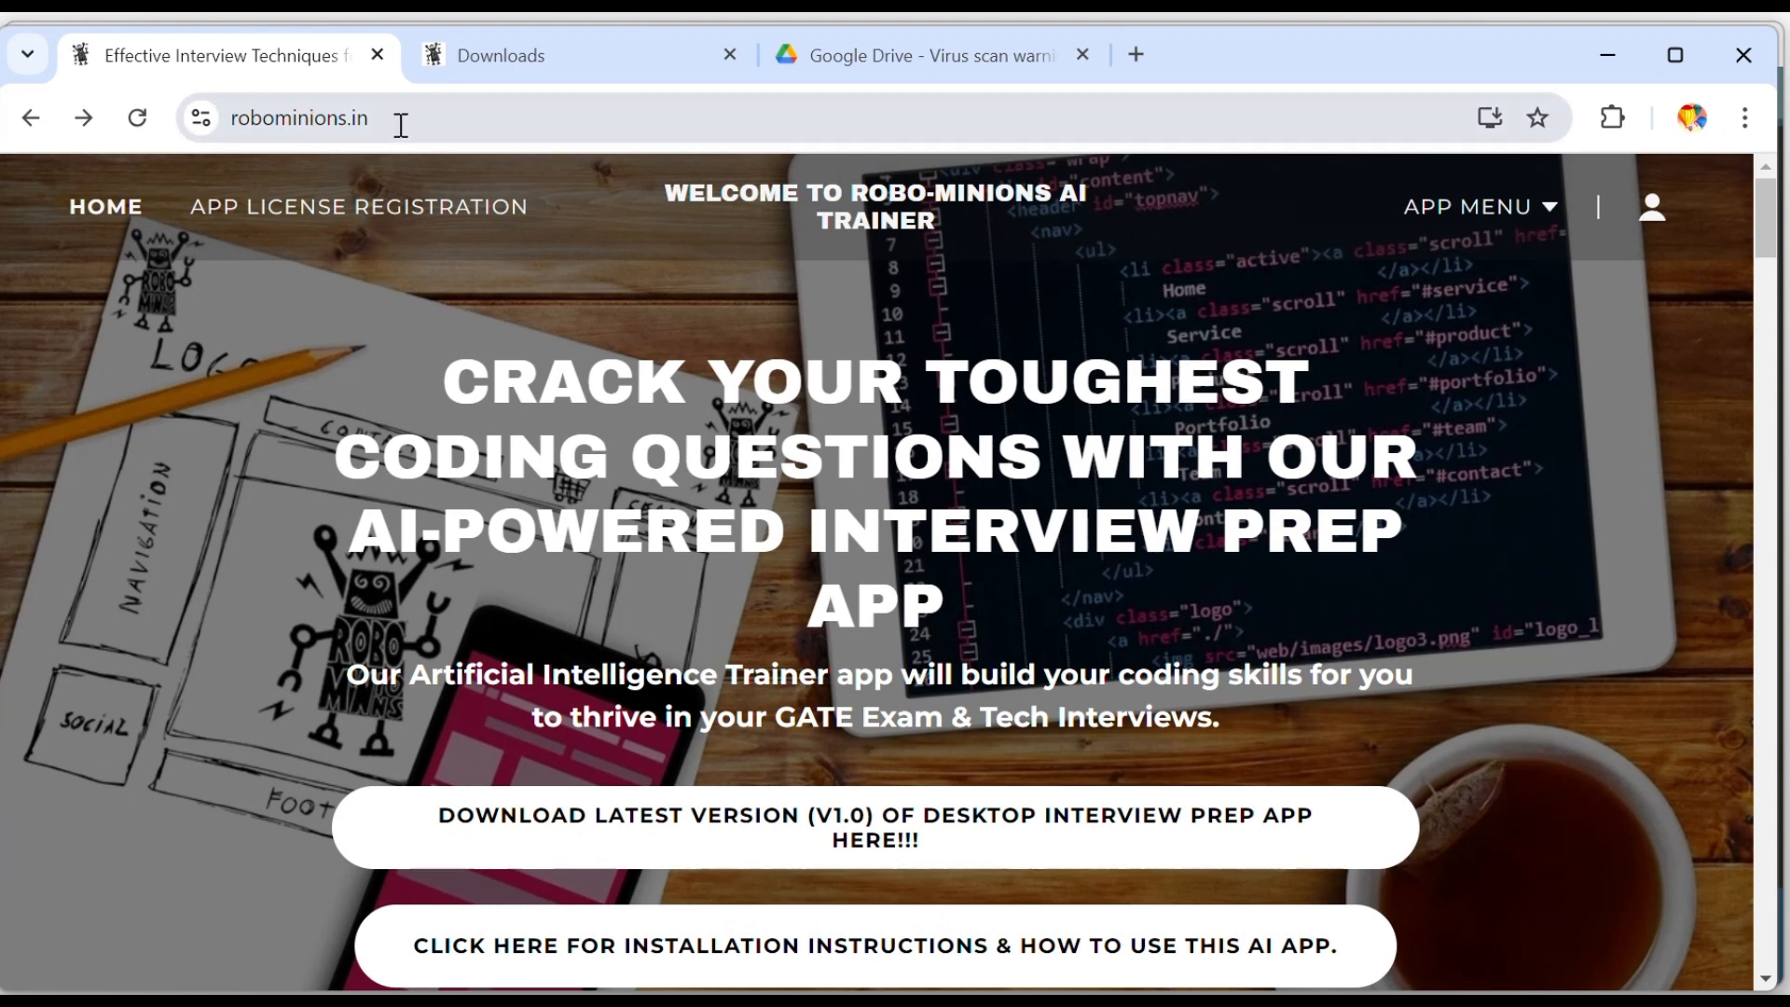
mouse_move(581, 855)
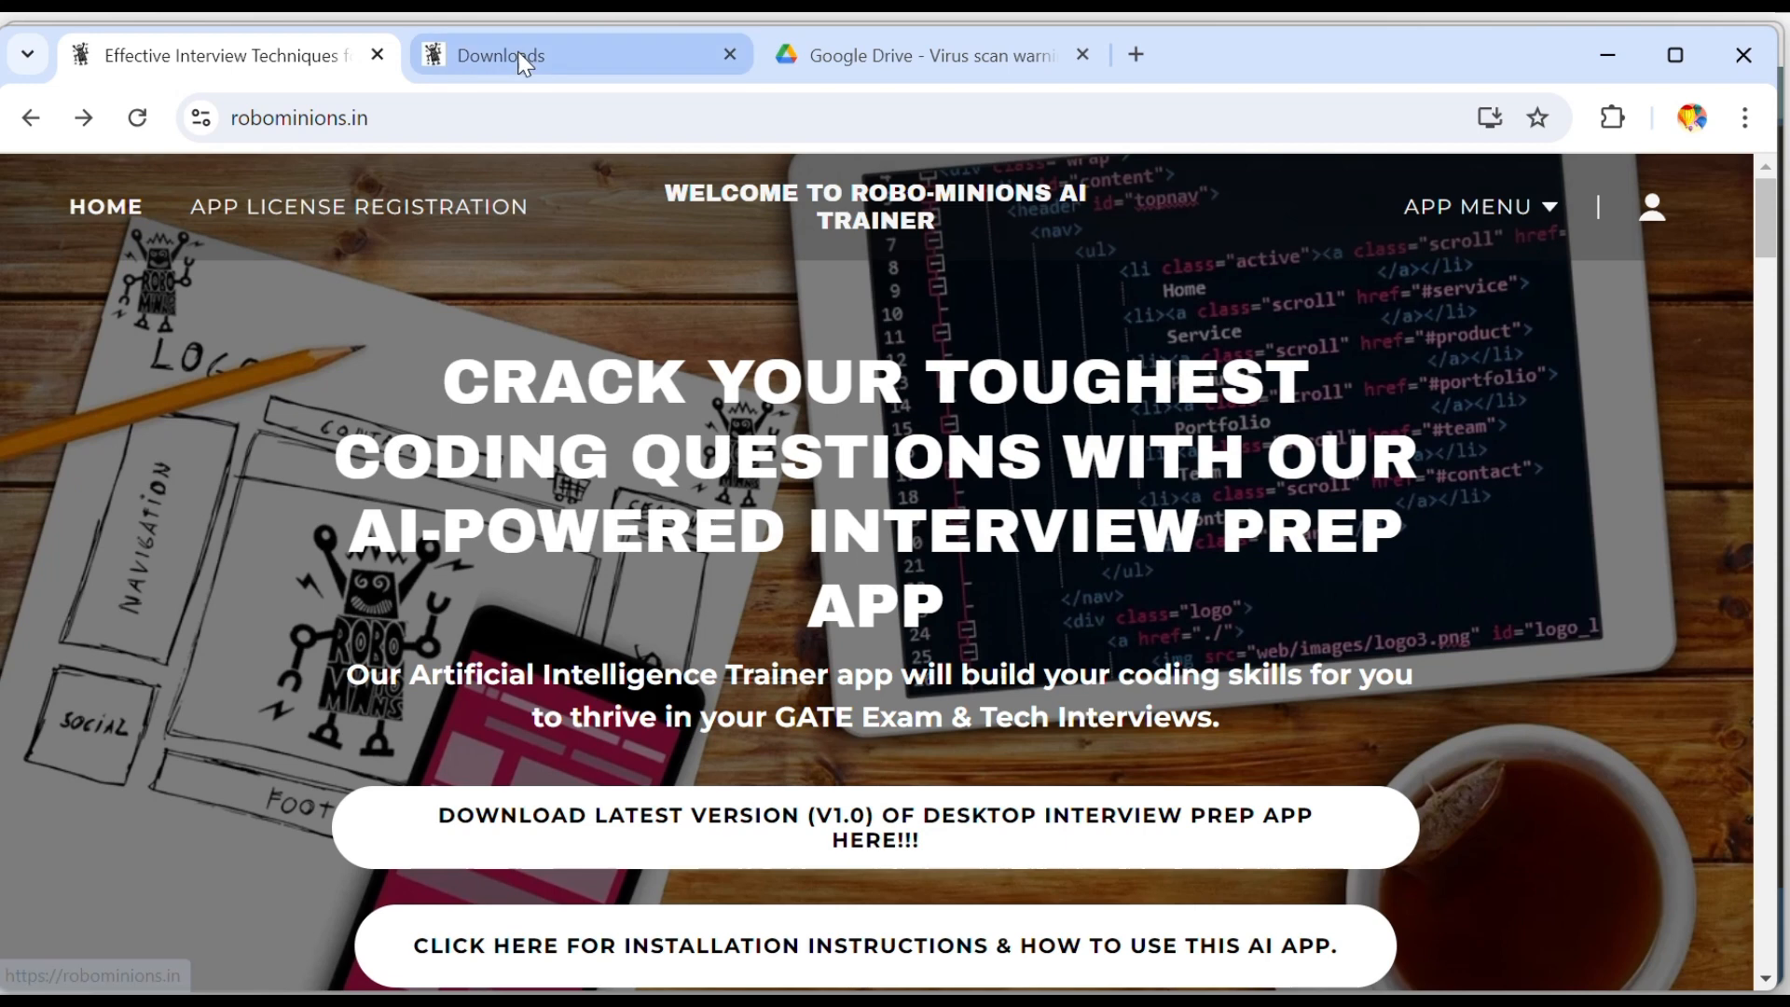
- Show the Downloads page offering app V1.0 for Windows, Linux and Mac OS
left_click(875, 827)
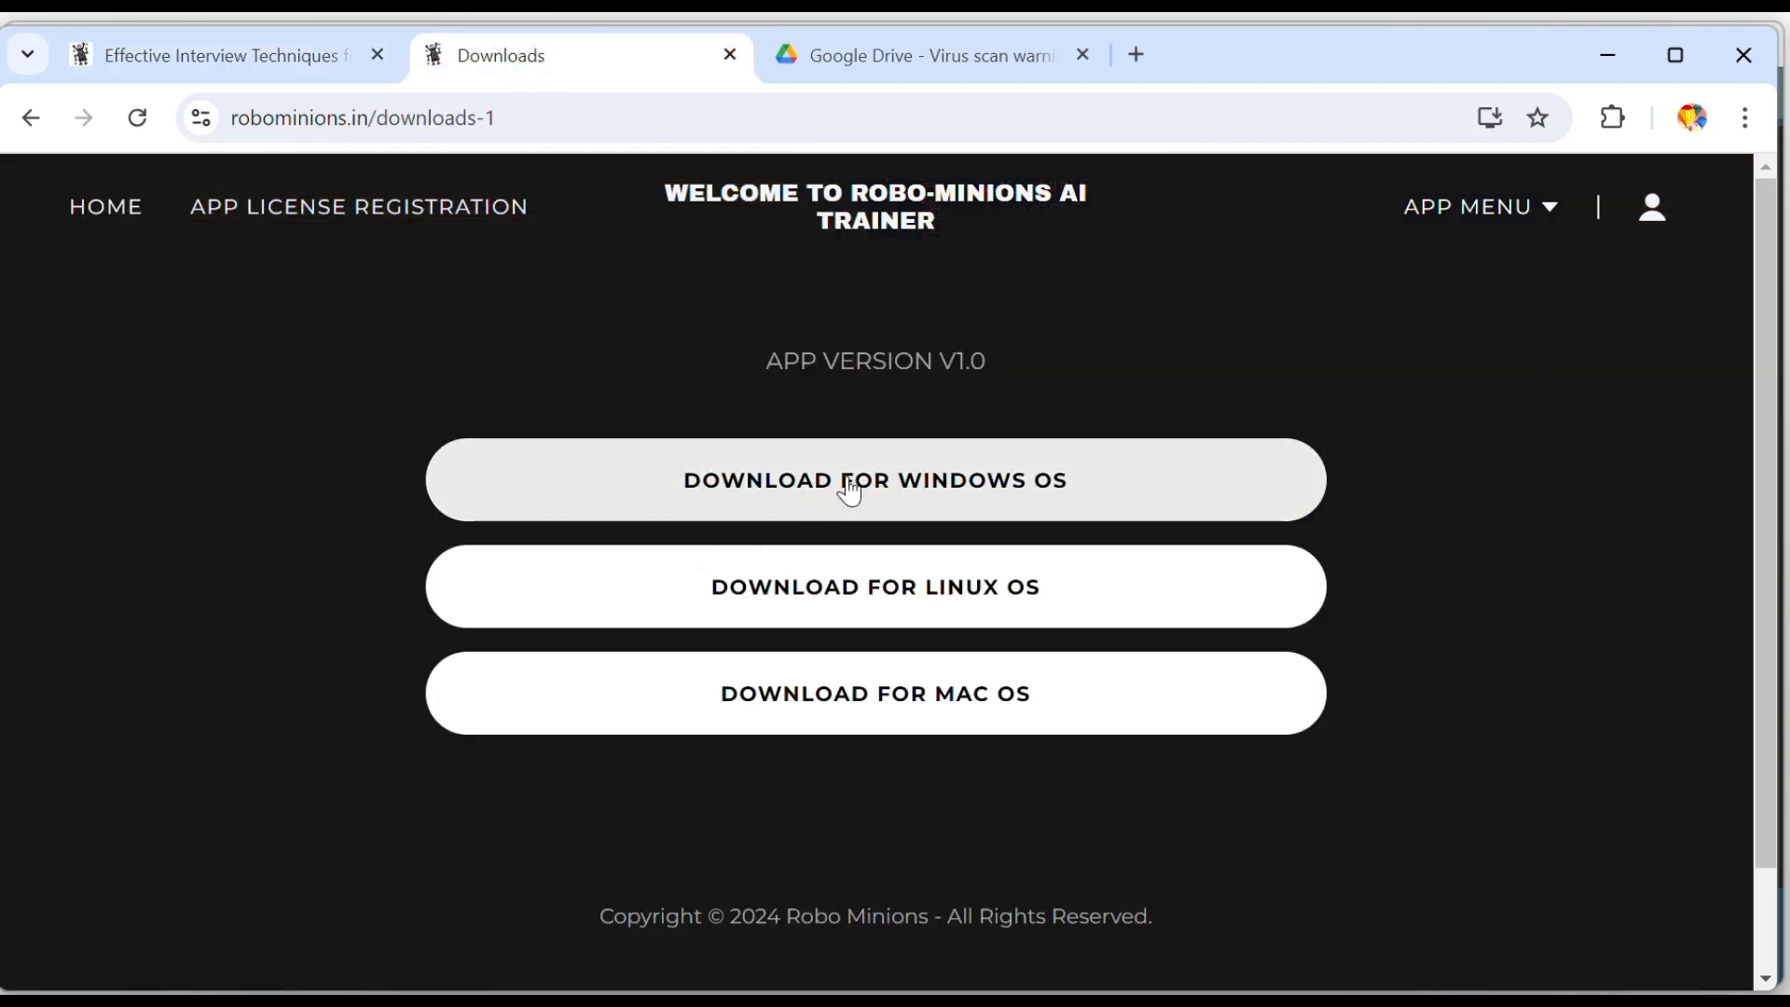
mouse_move(940, 117)
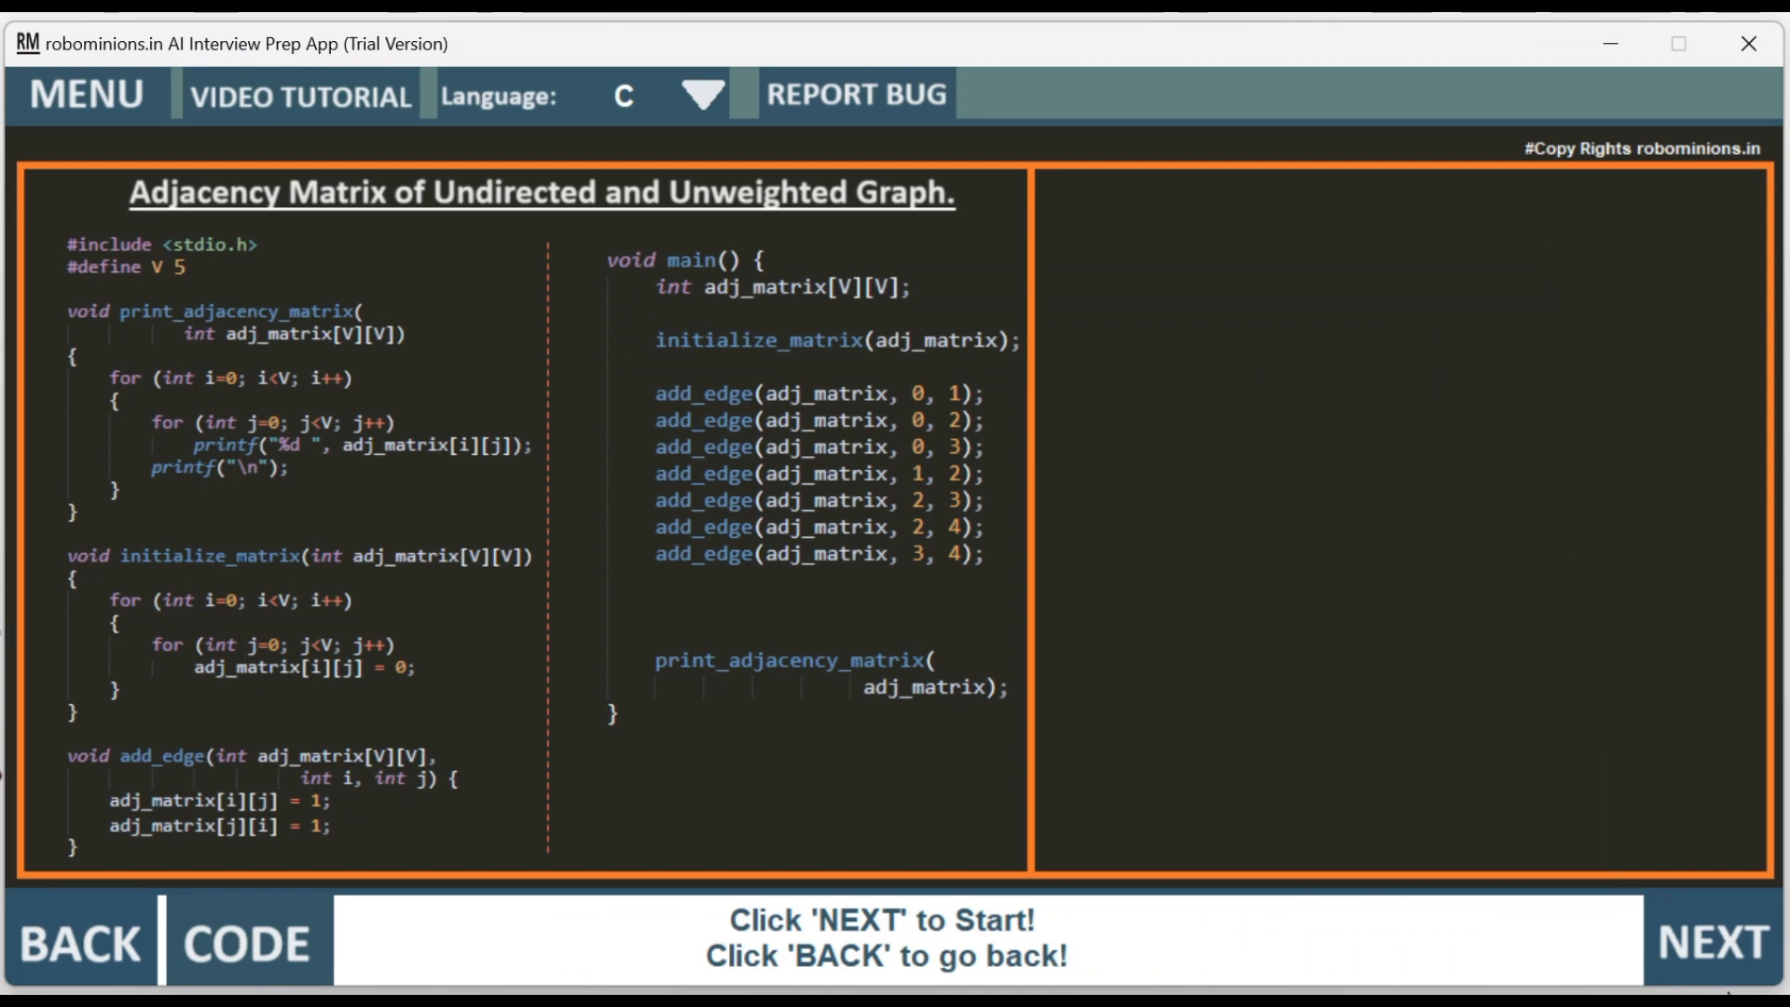
- Step through #include, #define and void main() to the adj_matrix[5][5] declaration
left_click(1712, 942)
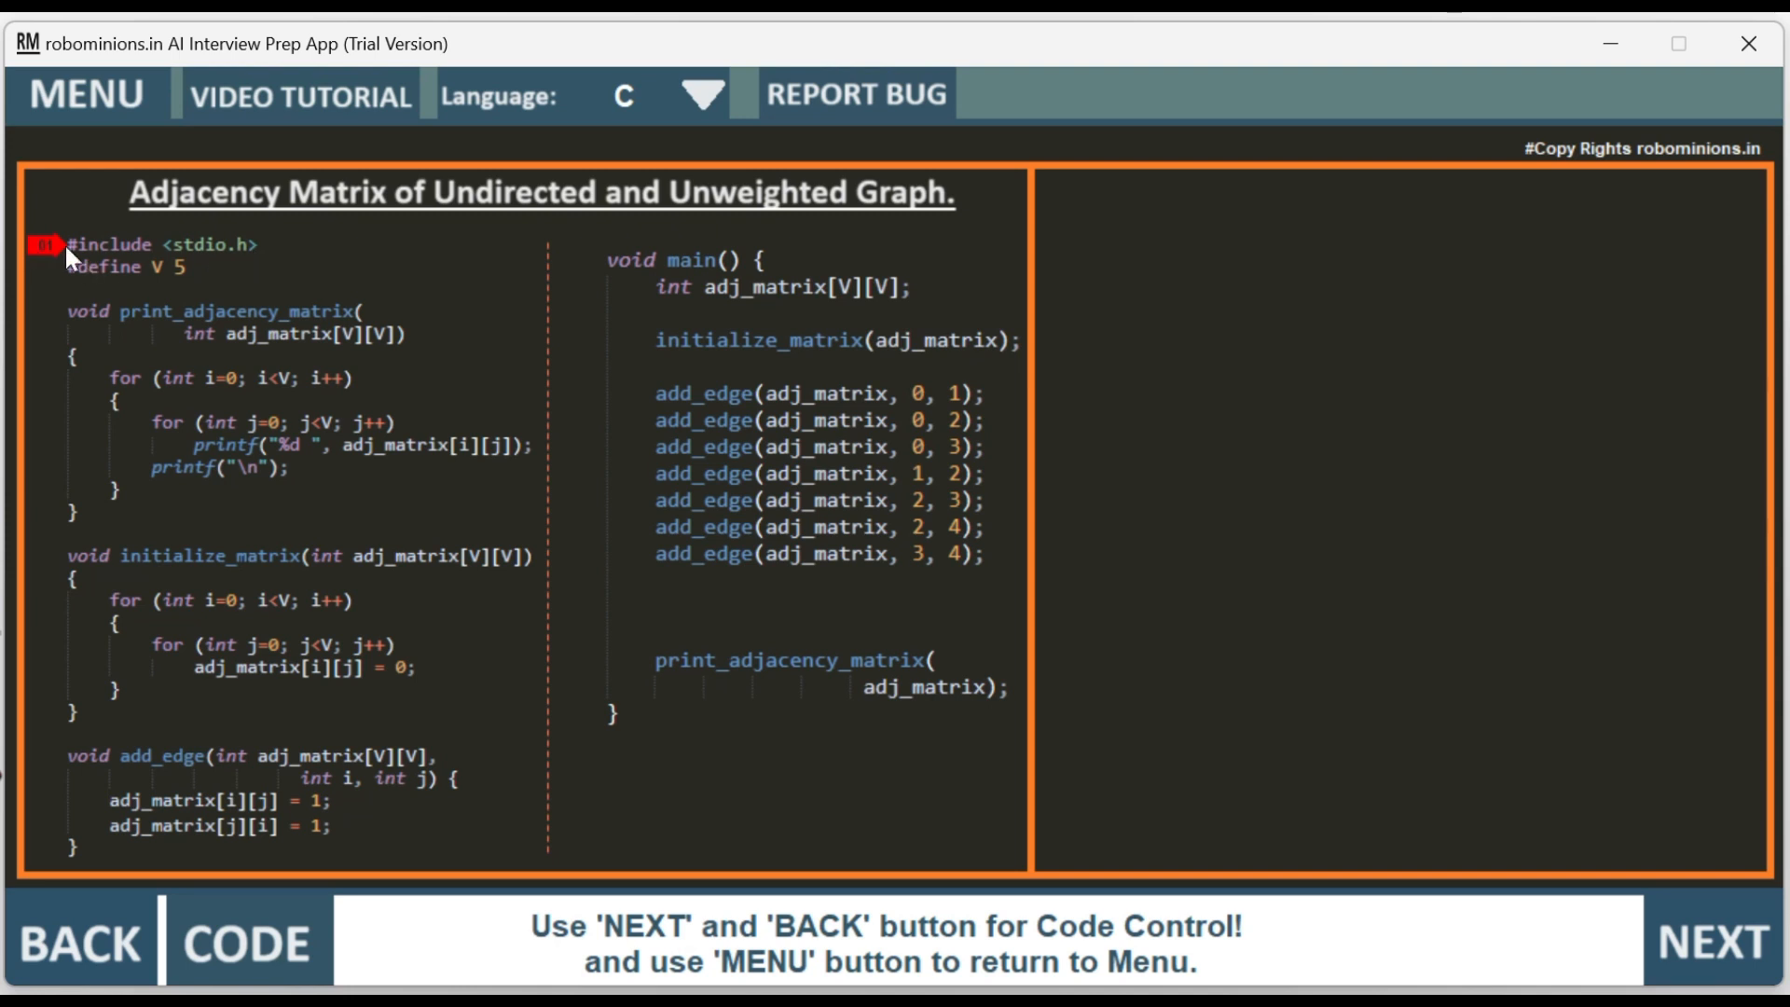
mouse_move(1607, 765)
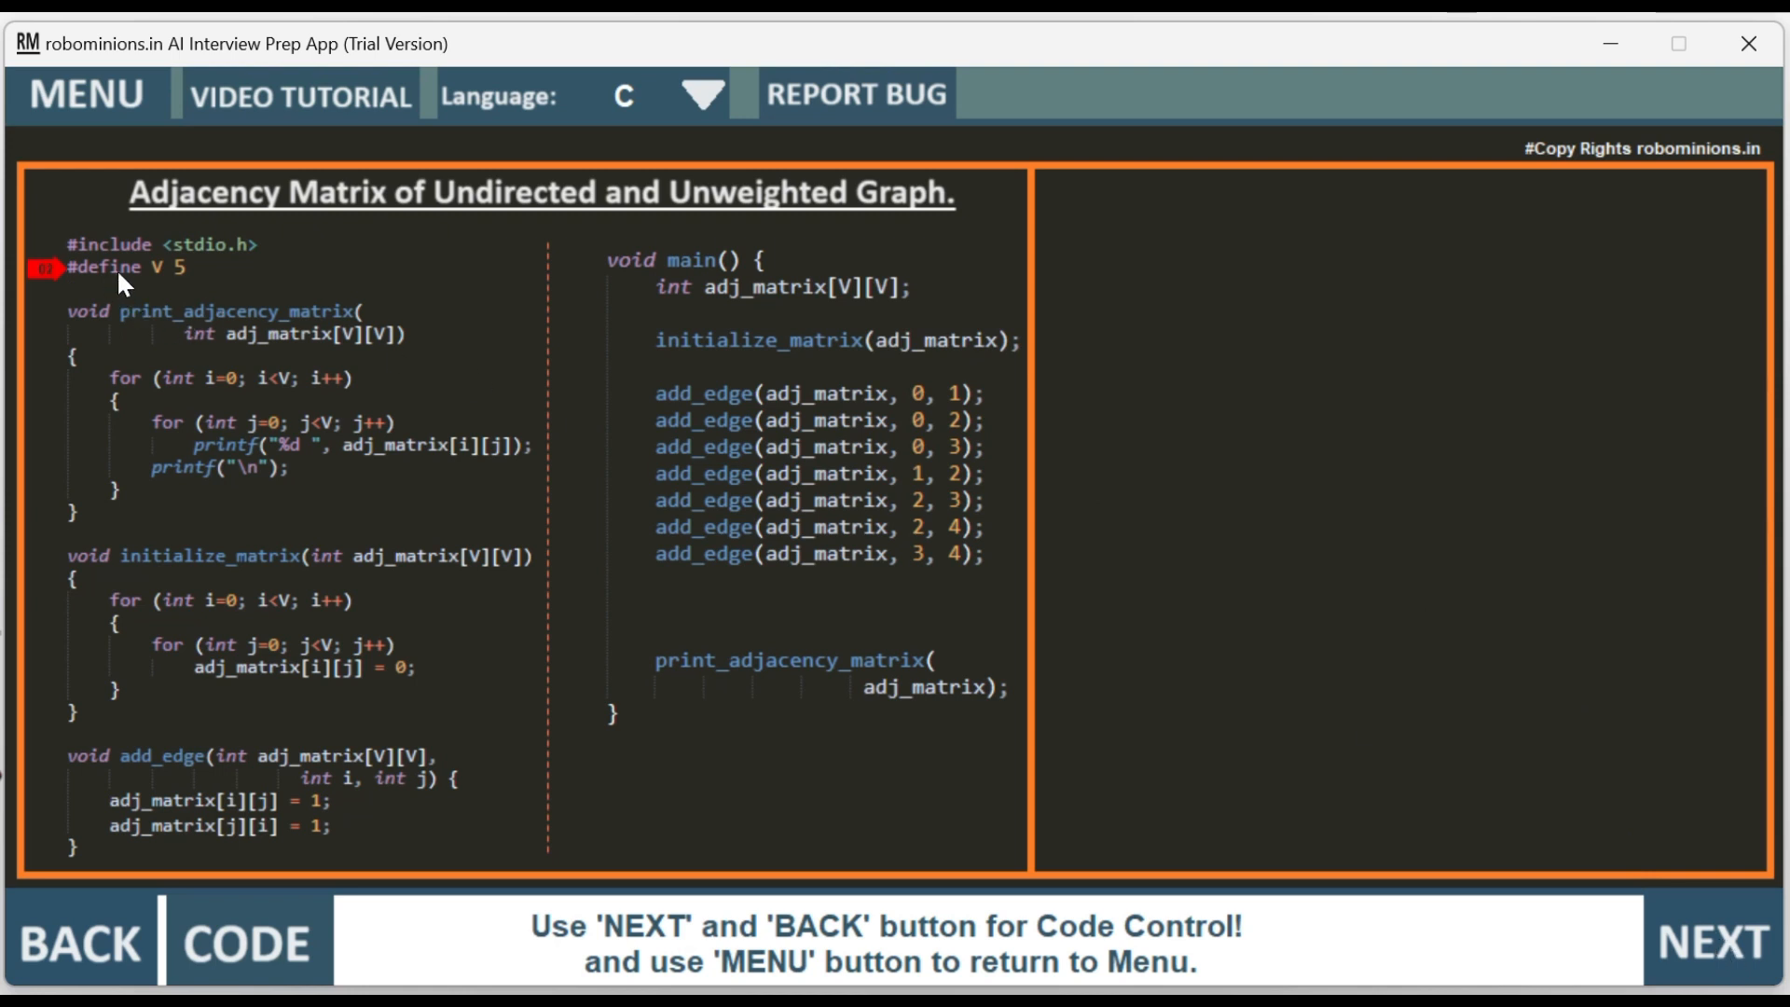
mouse_move(163, 284)
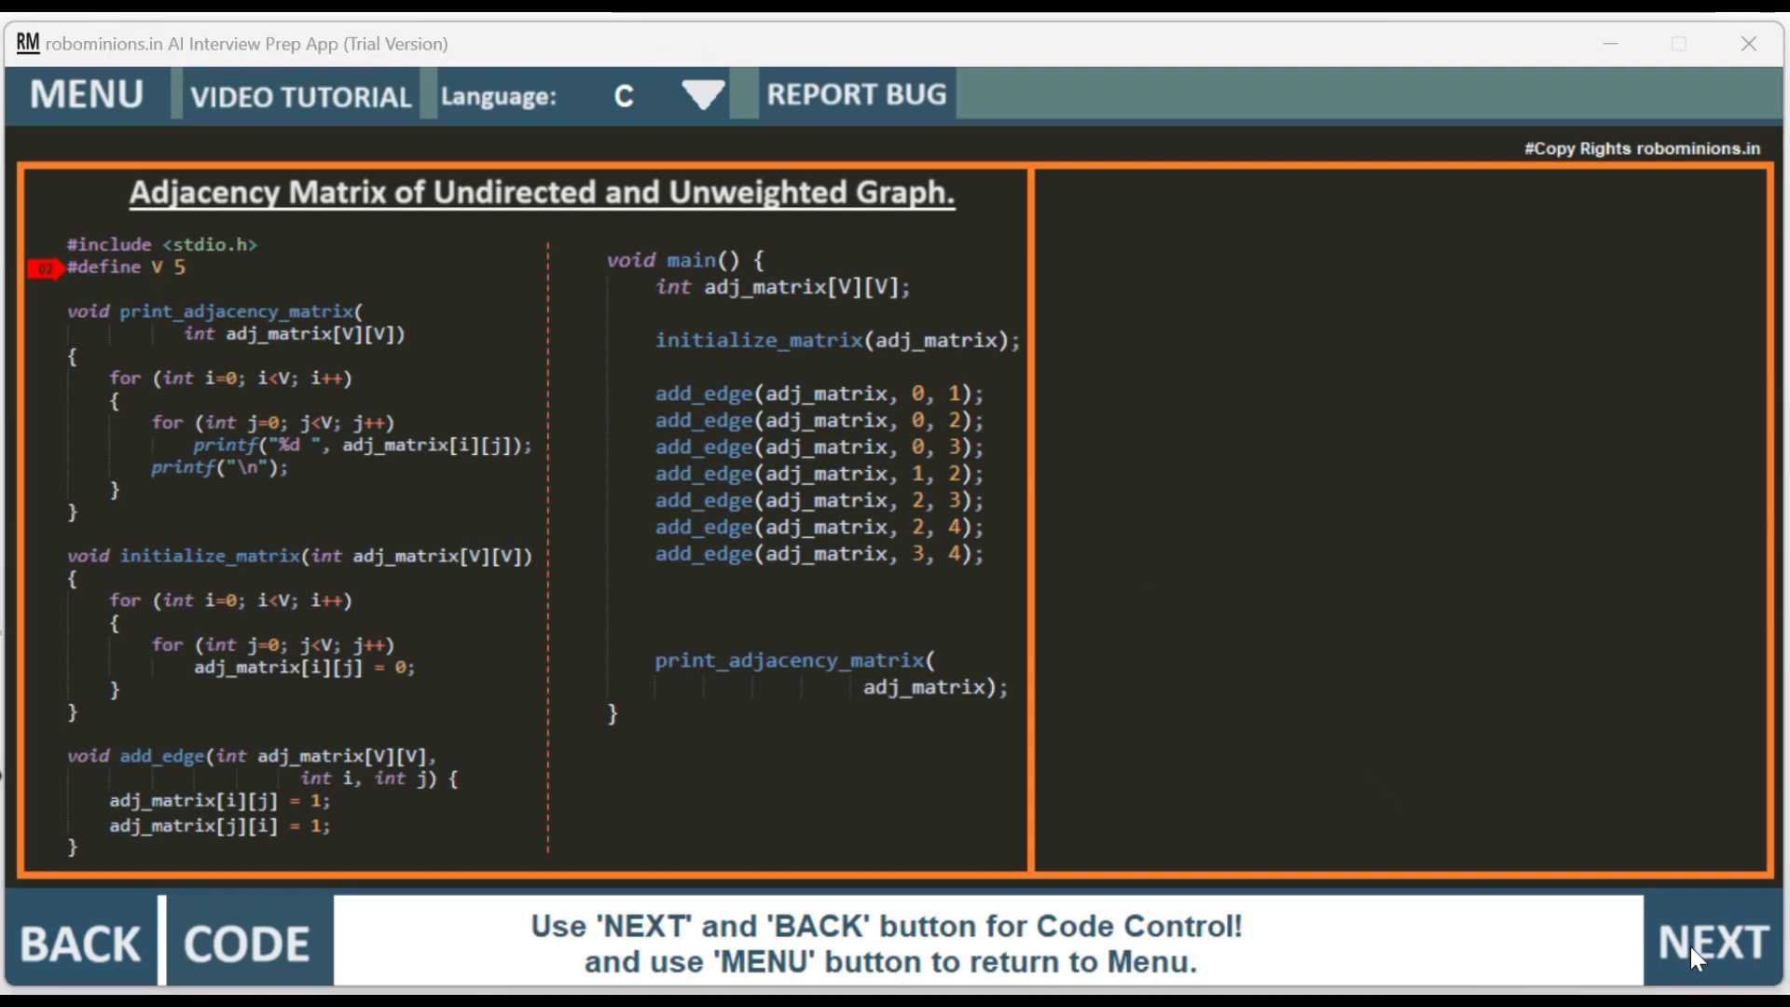
left_click(1712, 942)
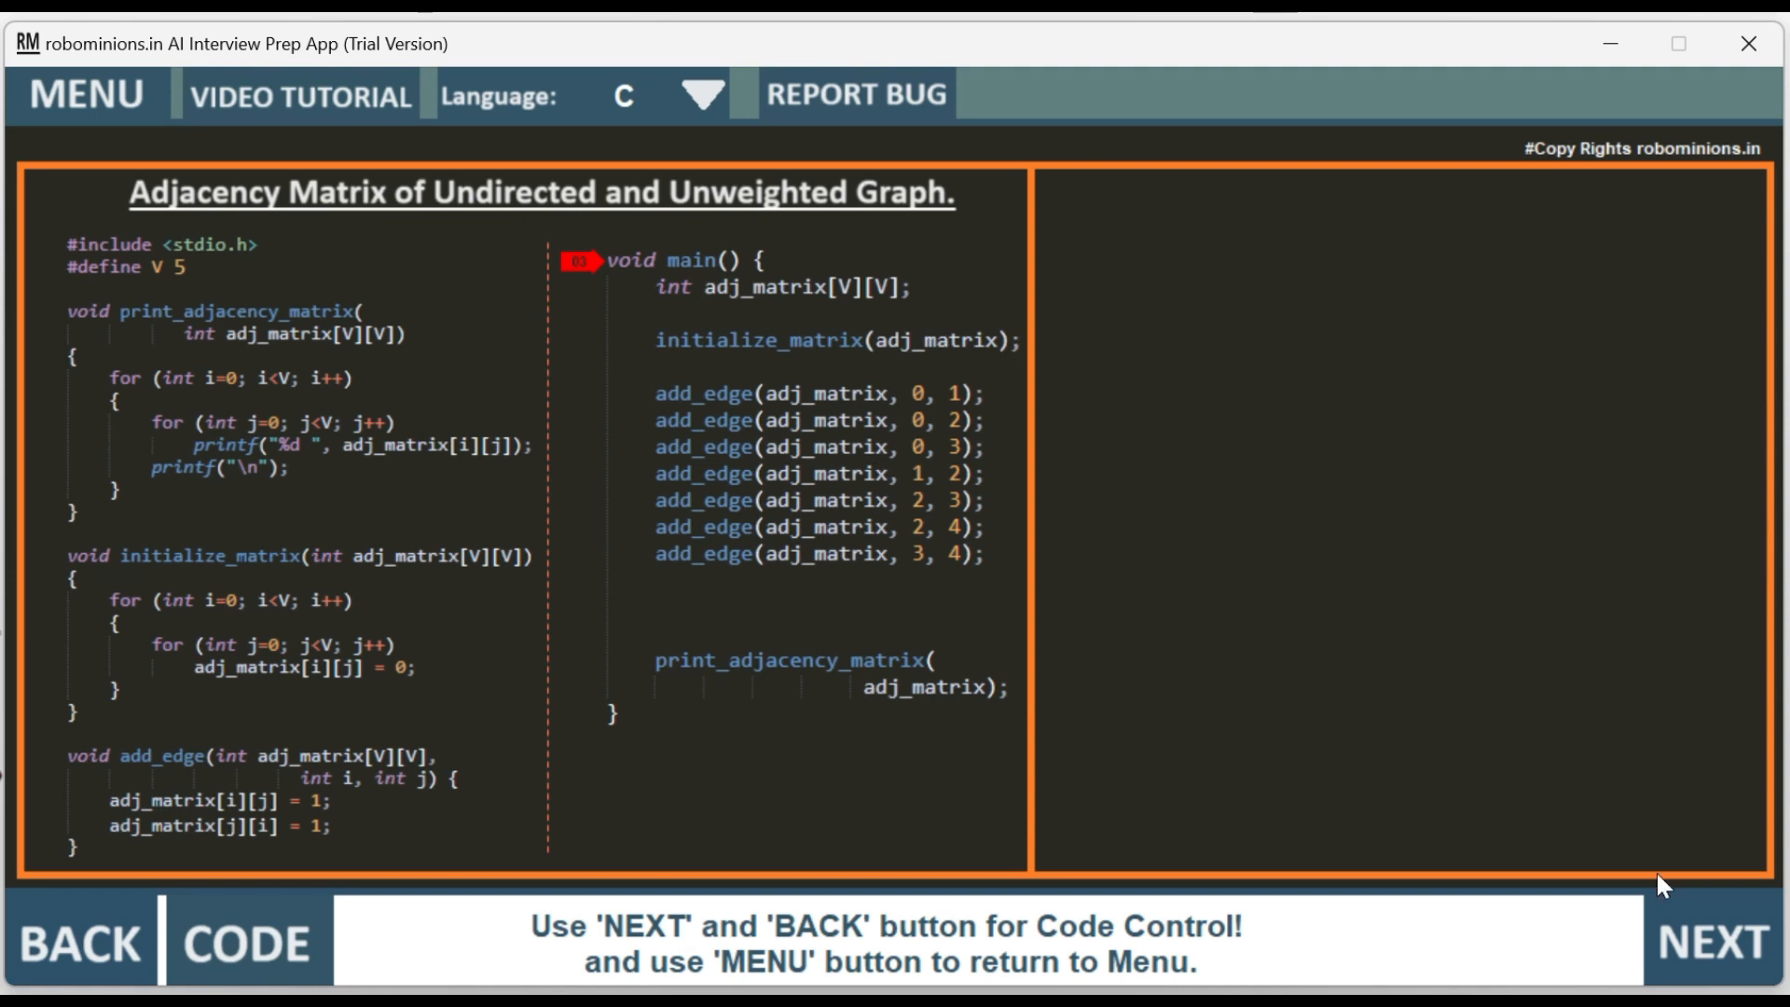
left_click(1705, 940)
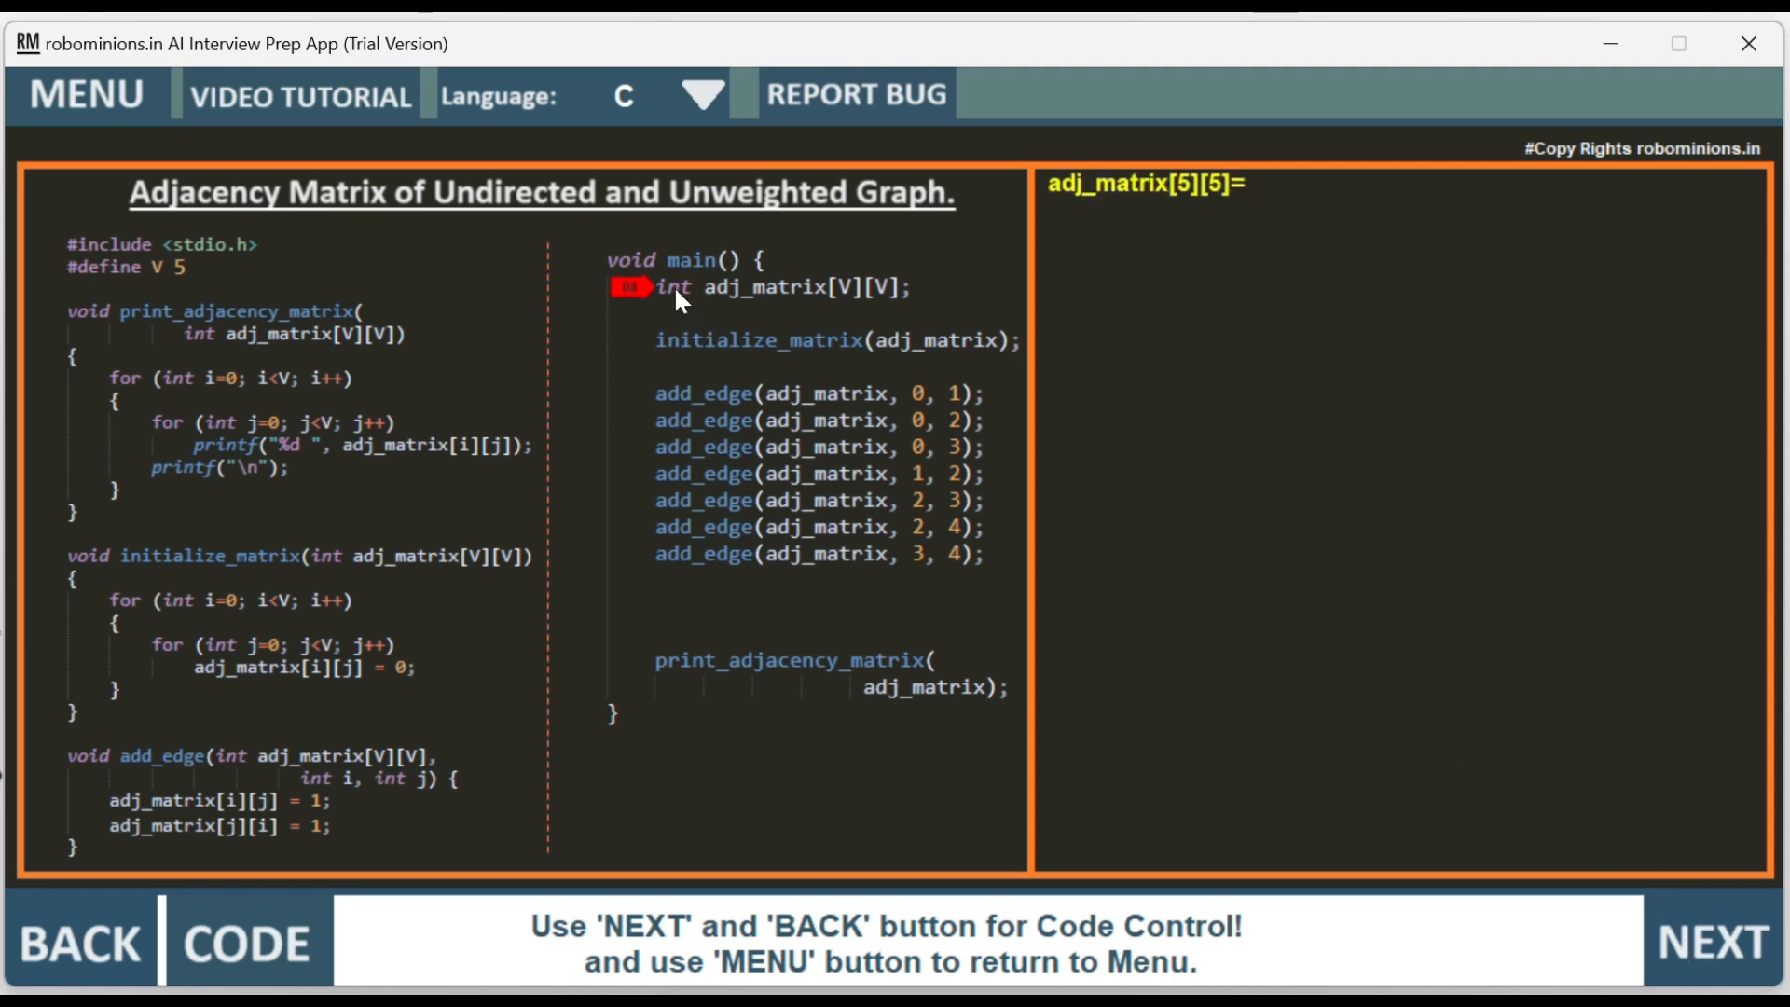
mouse_move(757, 309)
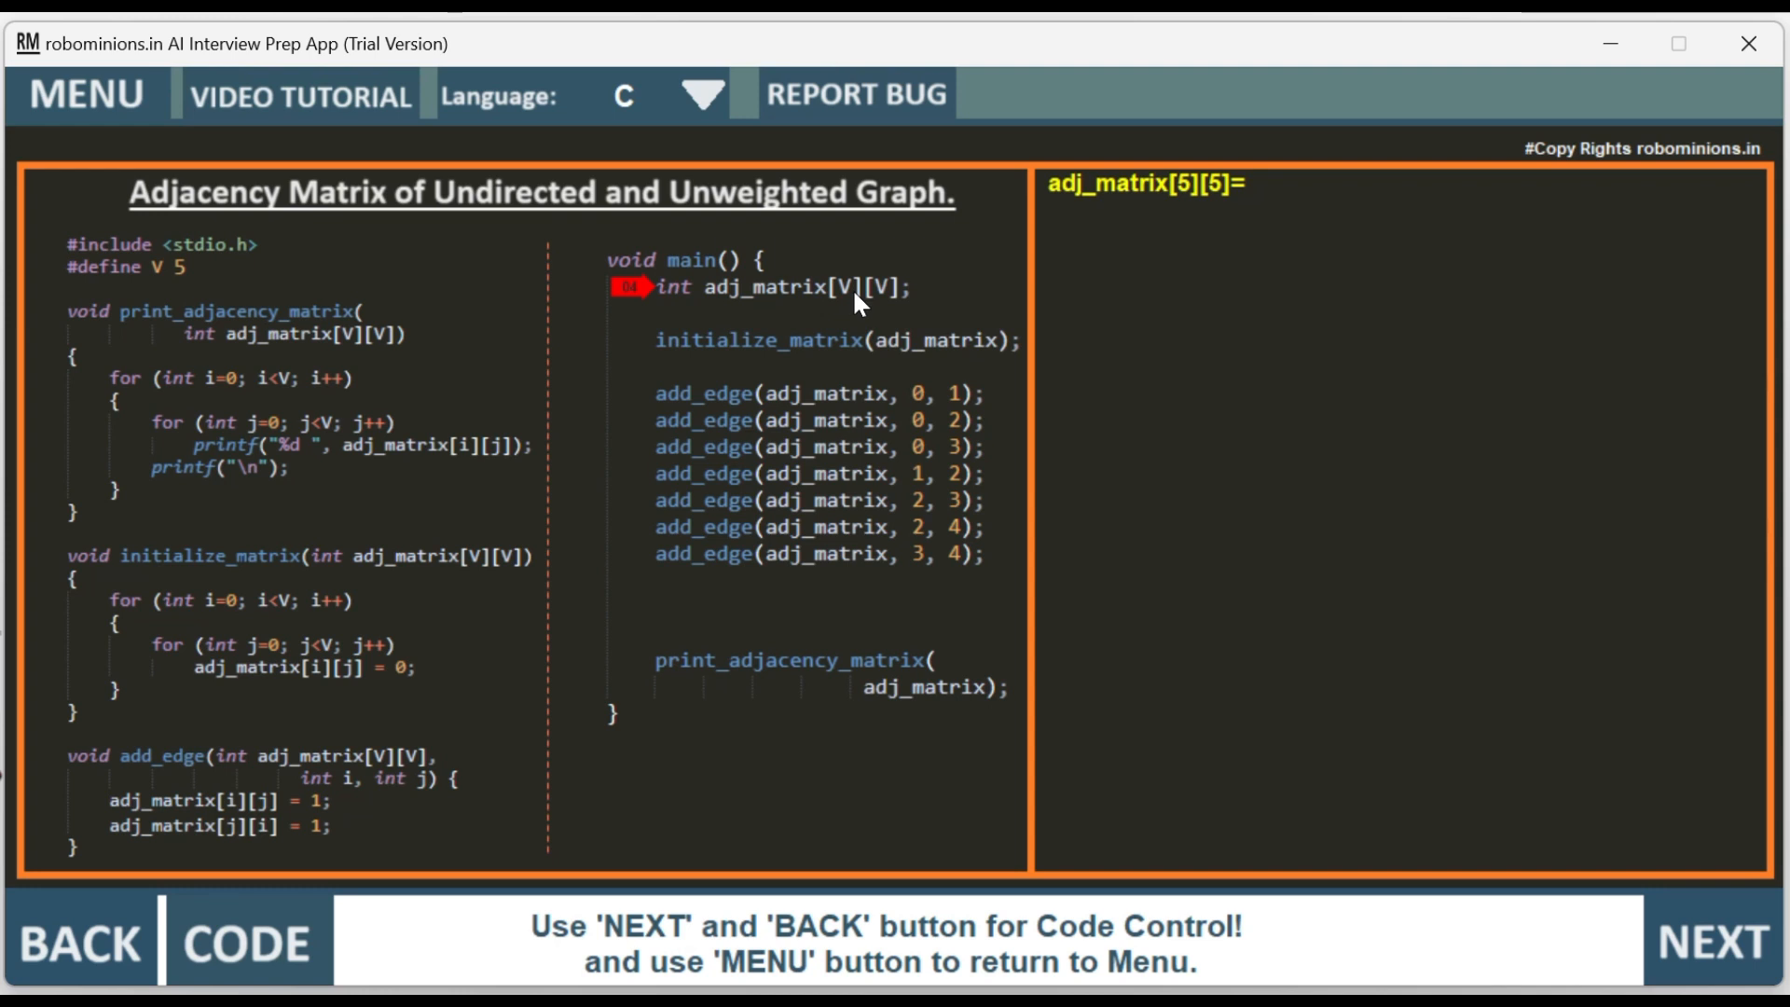
mouse_move(178, 274)
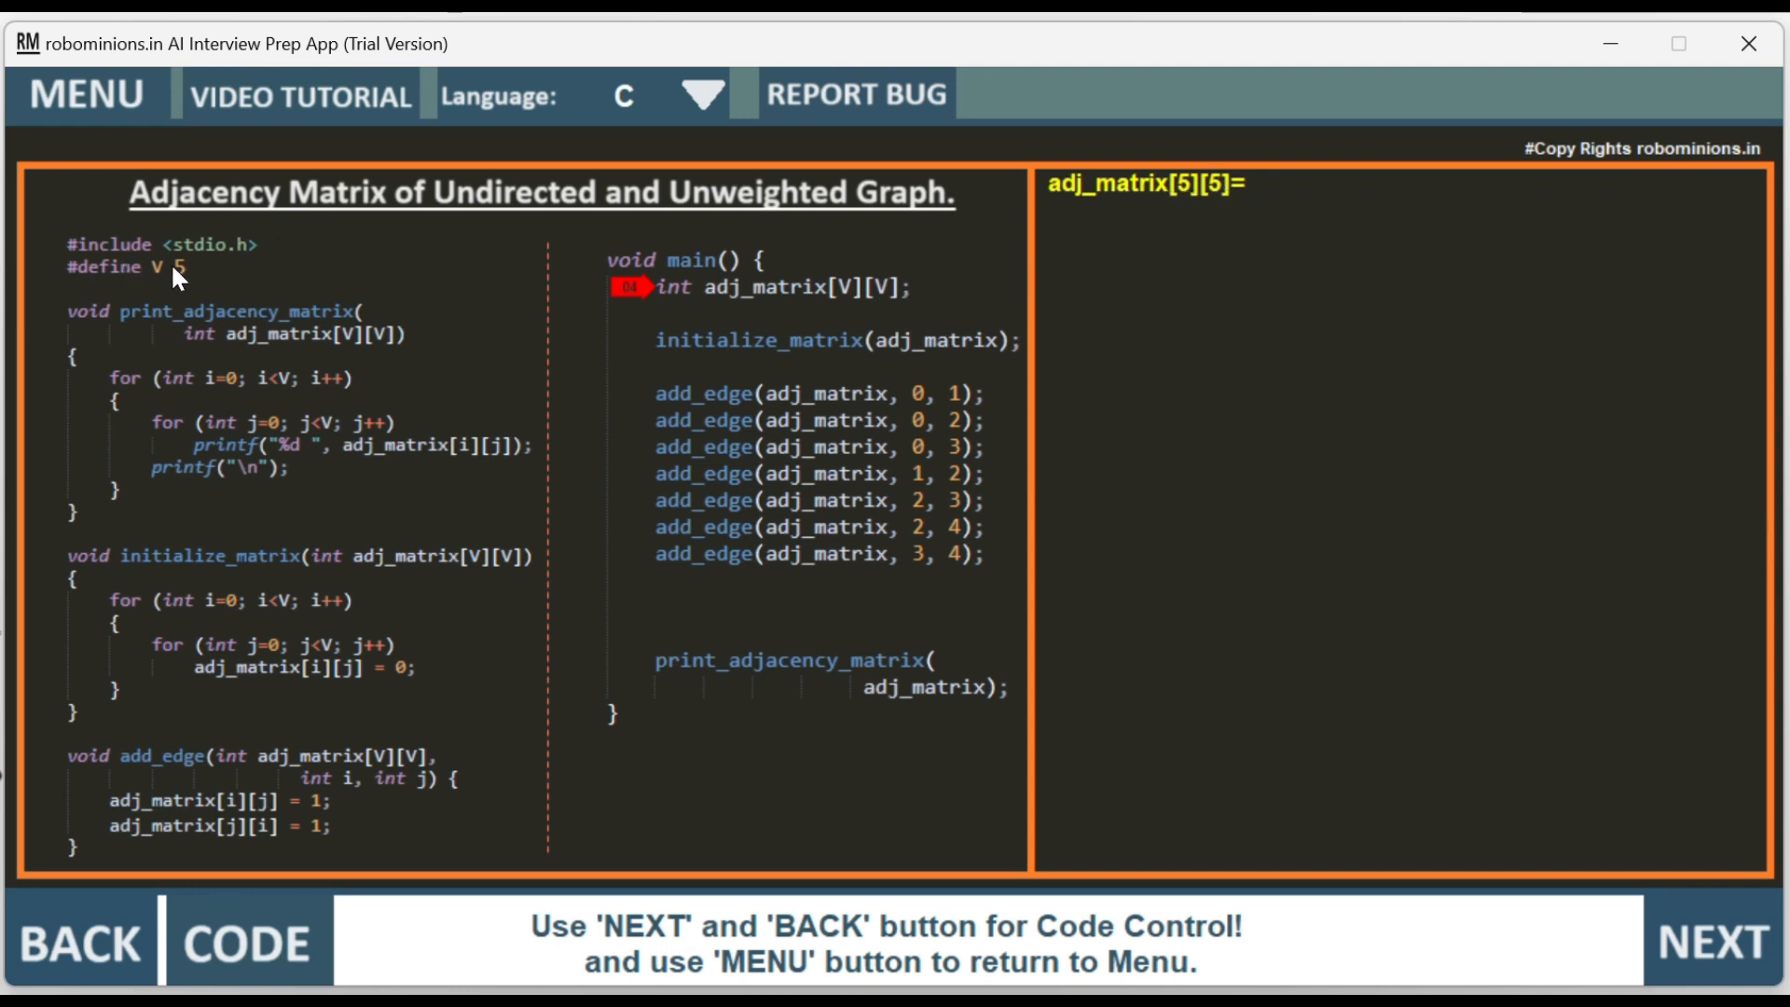
mouse_move(953, 325)
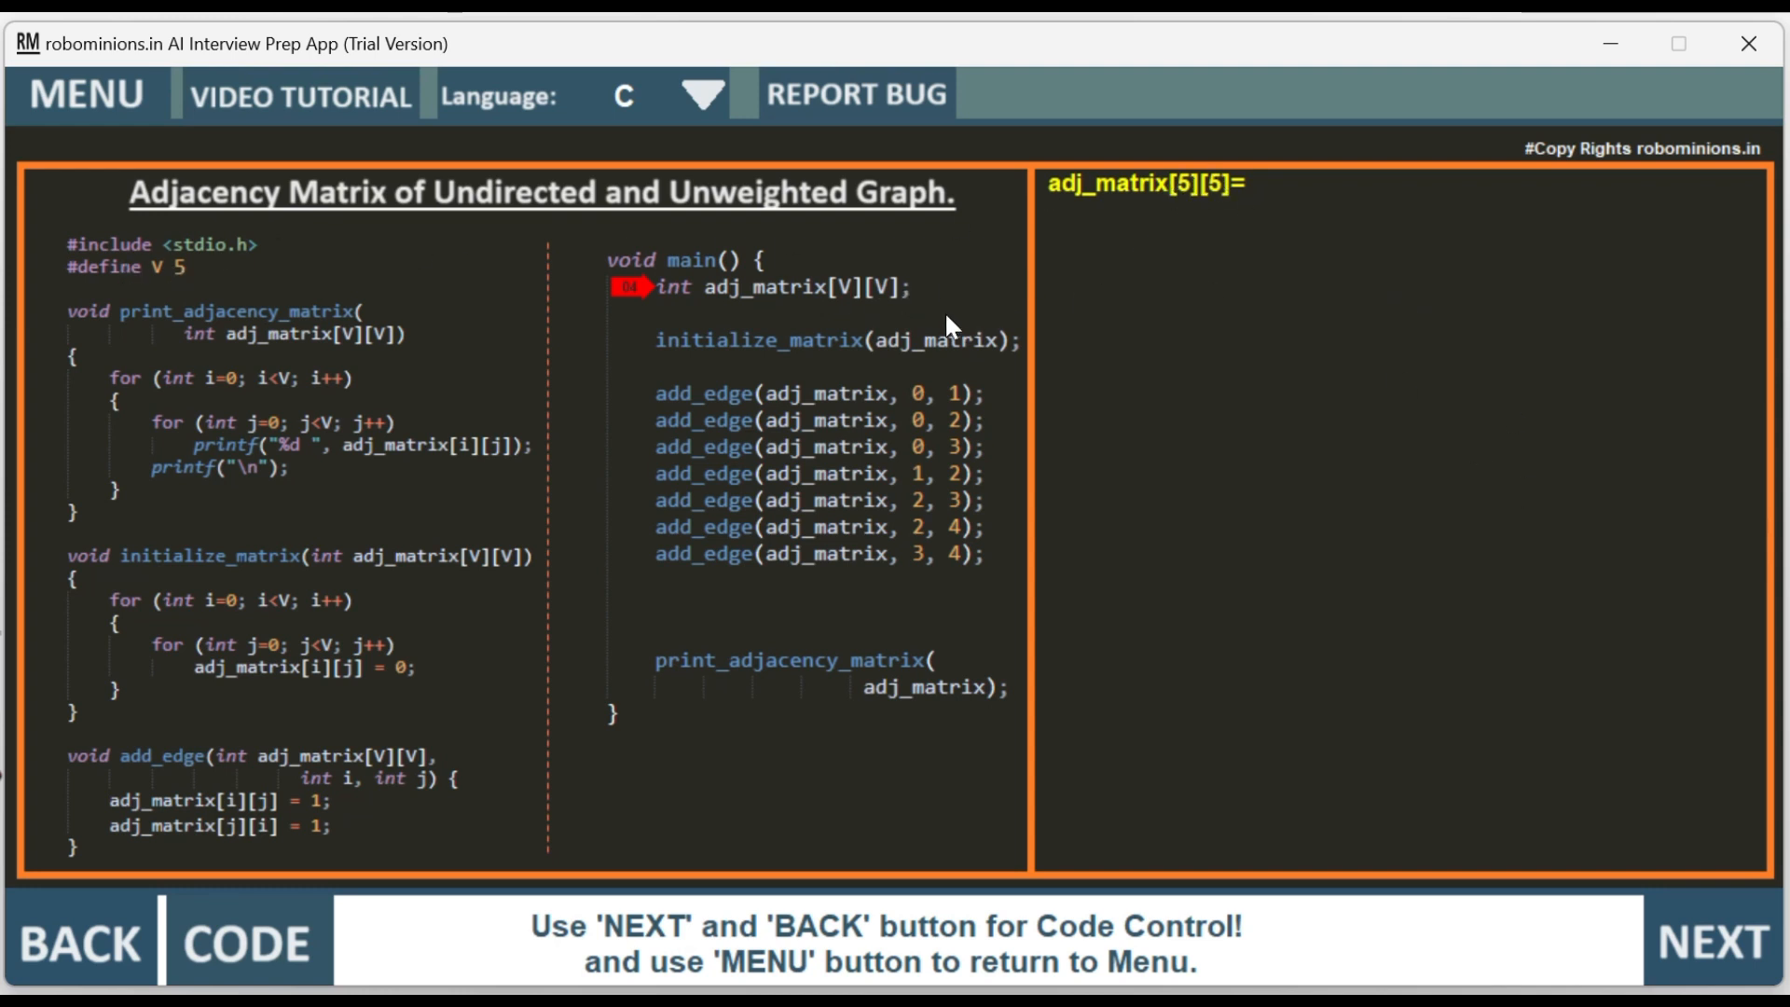
mouse_move(1520, 601)
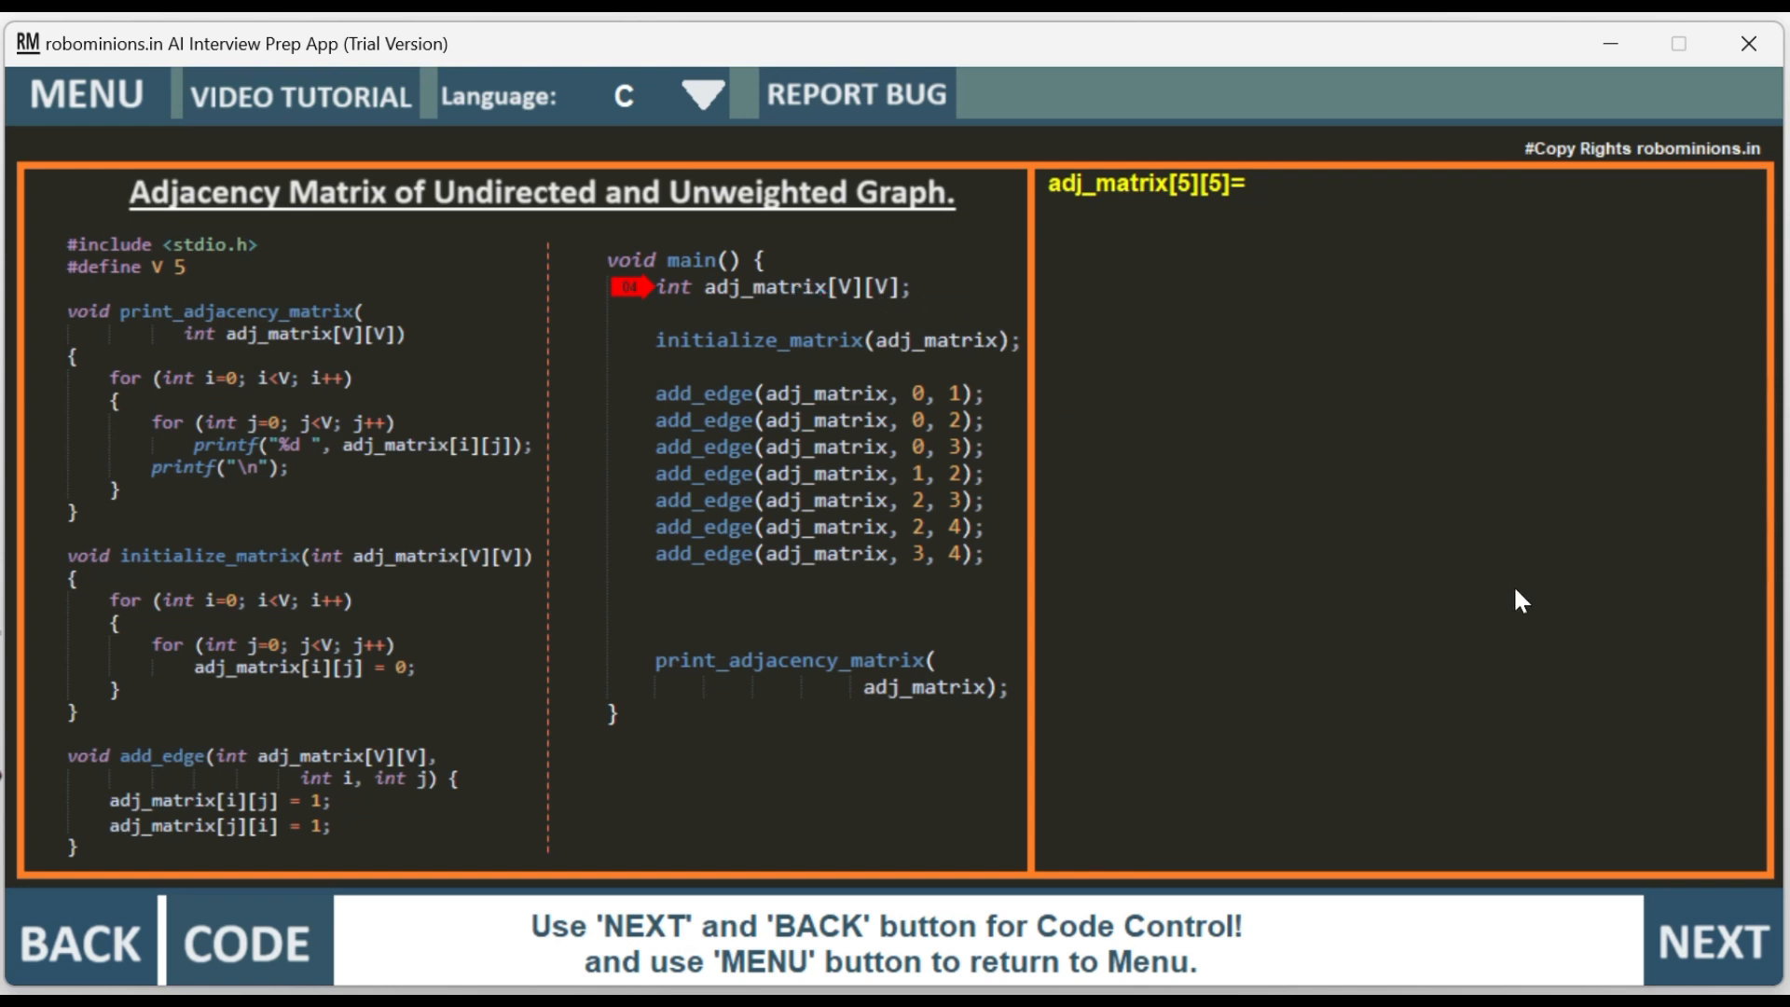
- Step through initialize_matrix so all 25 cells read 0, reaching add_edge(adj_matrix, 0, 1)
left_click(1711, 942)
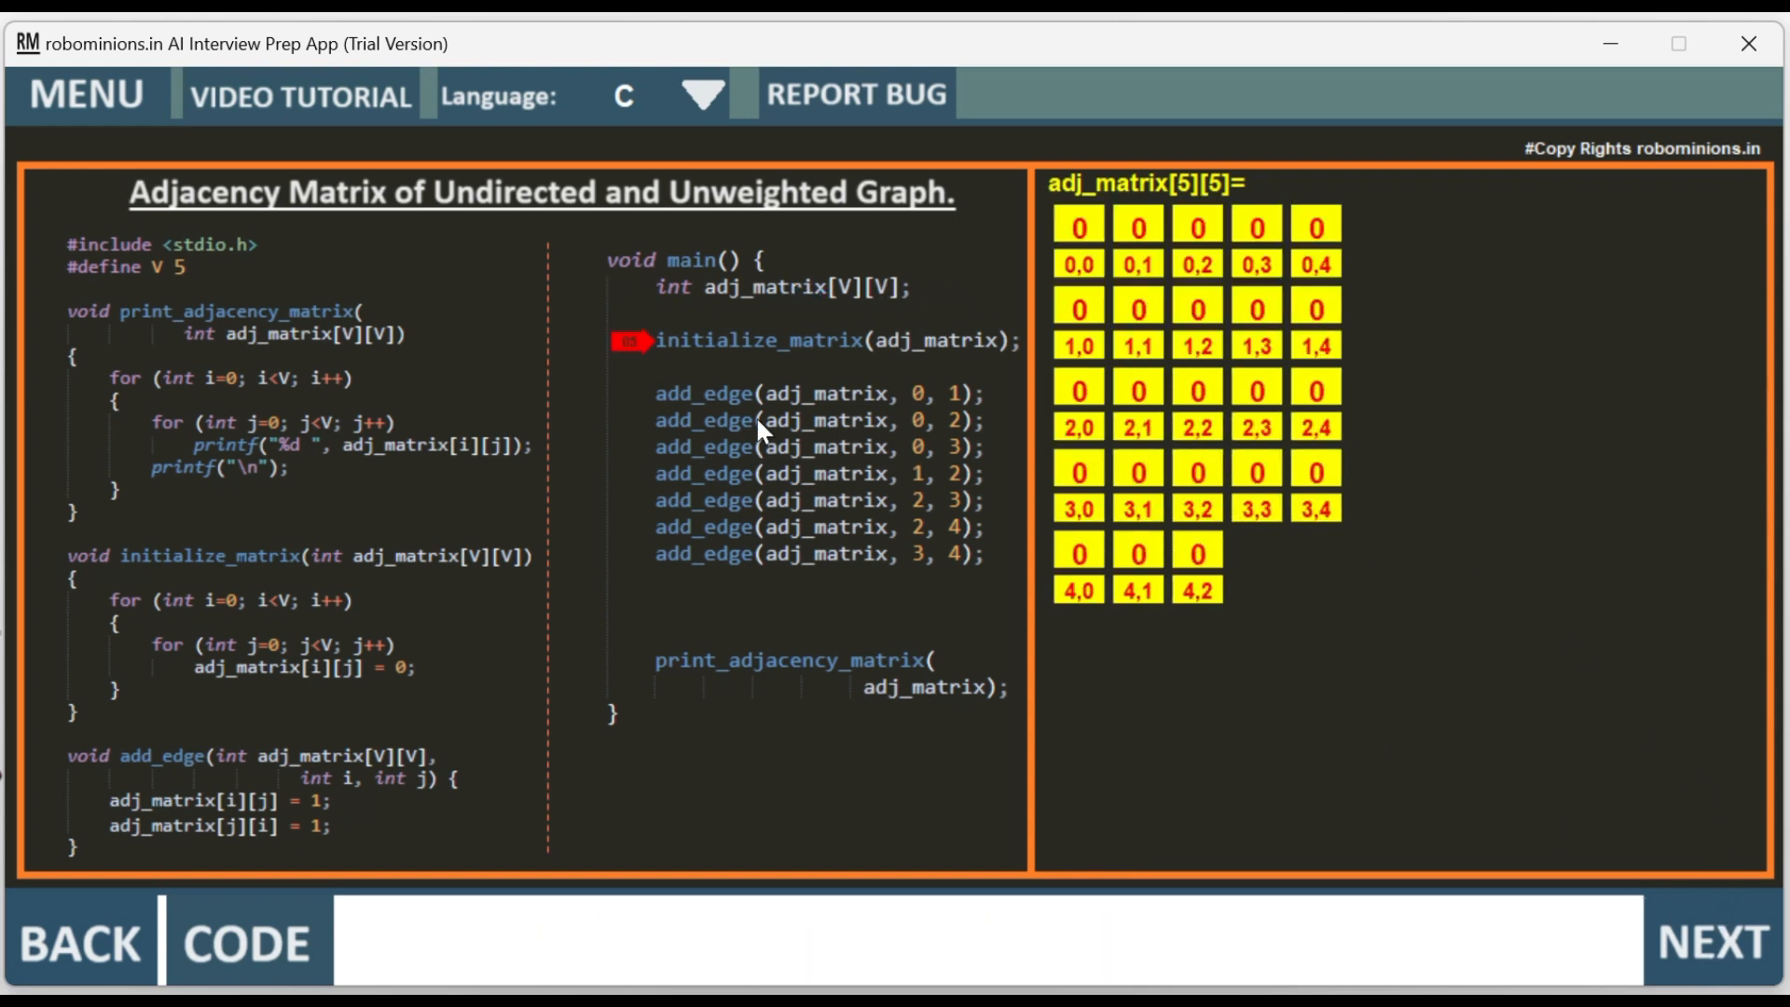
left_click(1712, 941)
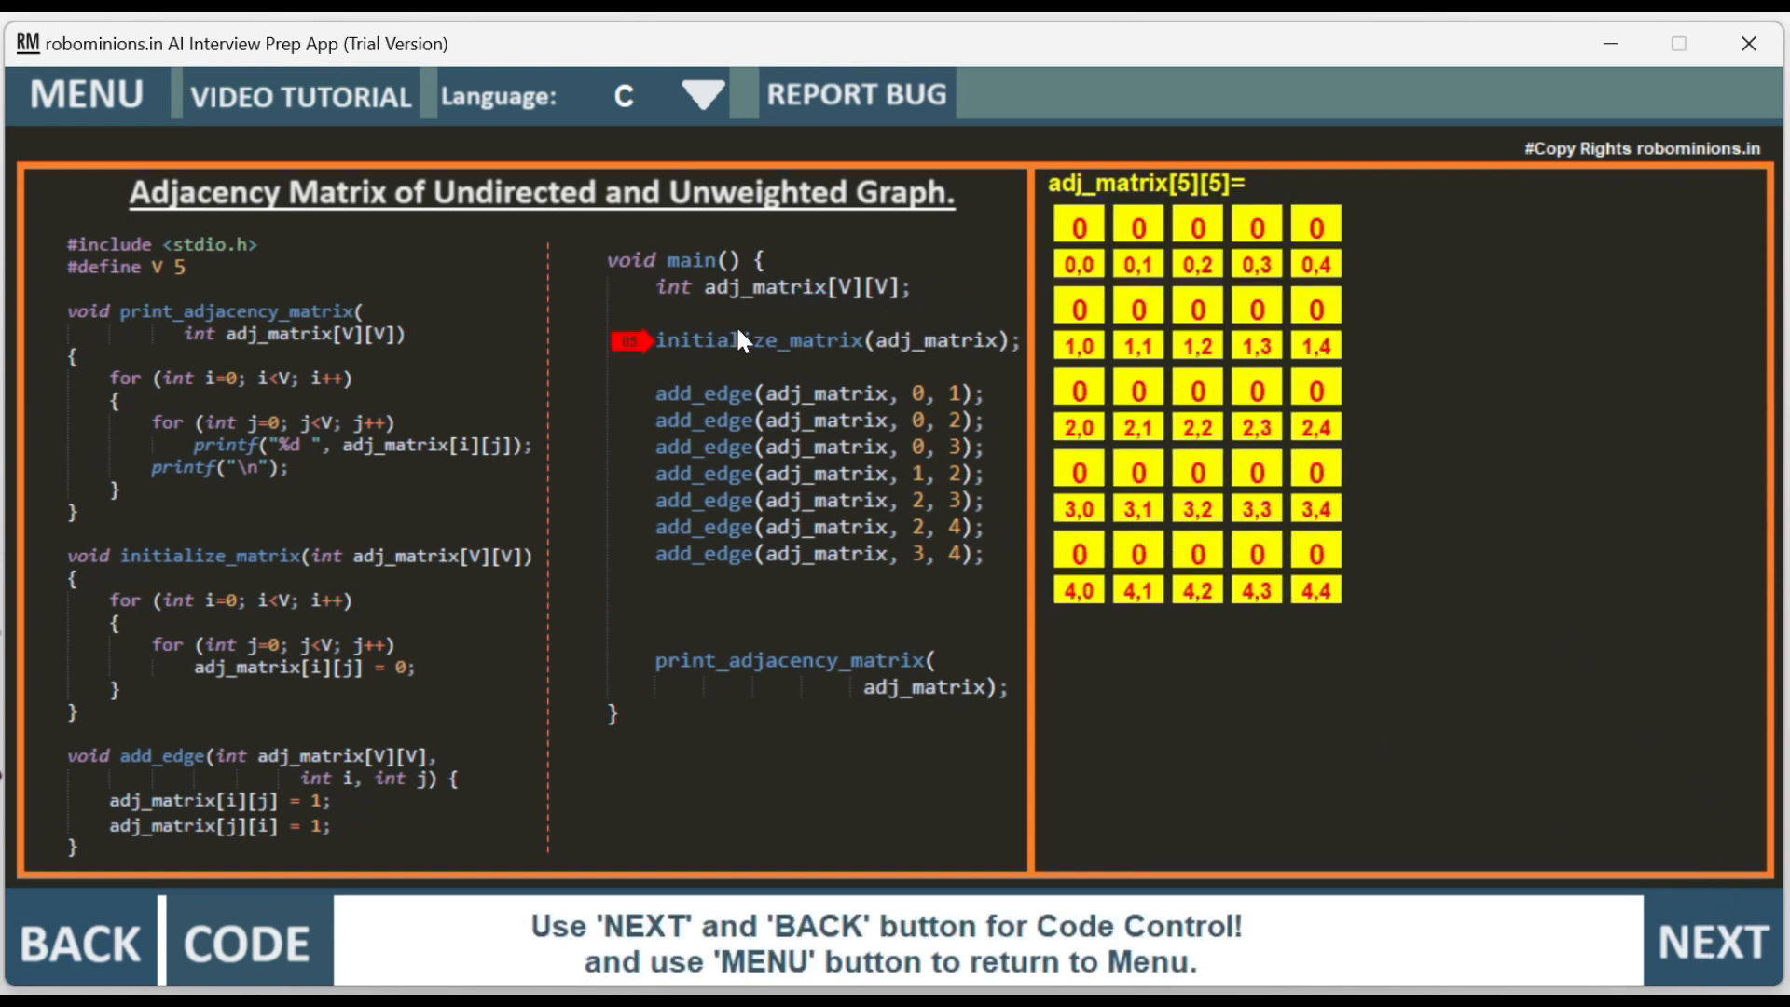
mouse_move(366, 628)
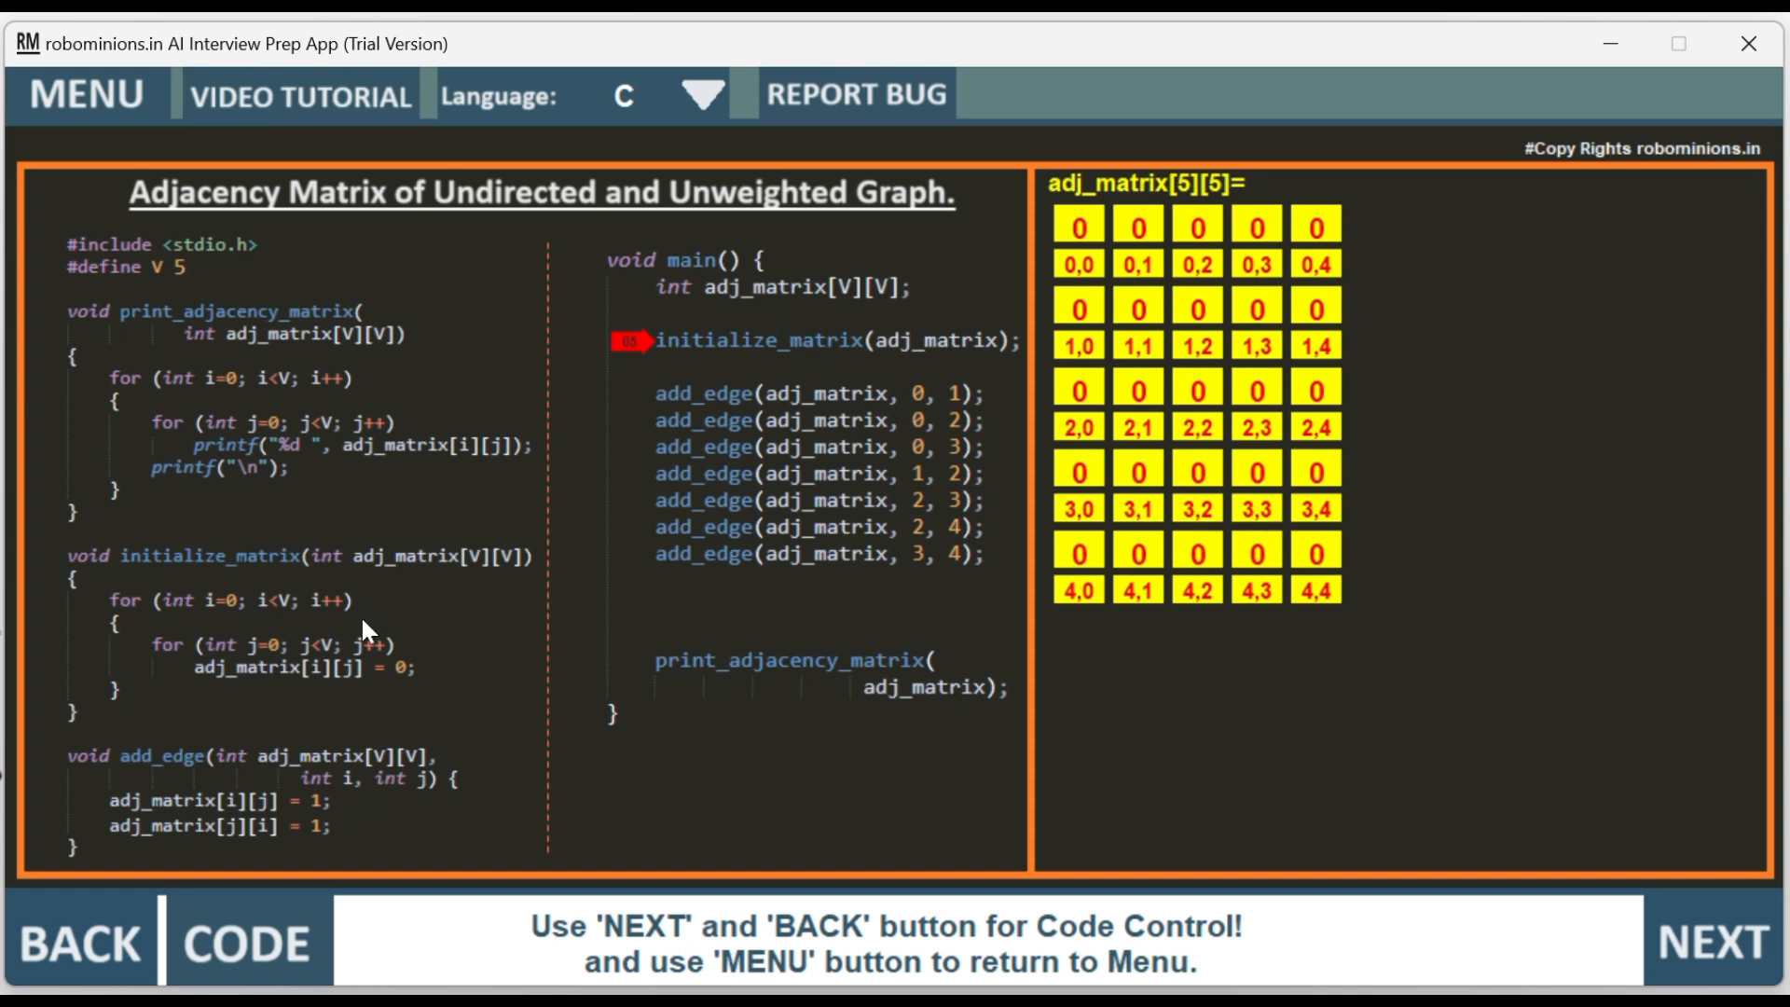
mouse_move(194, 723)
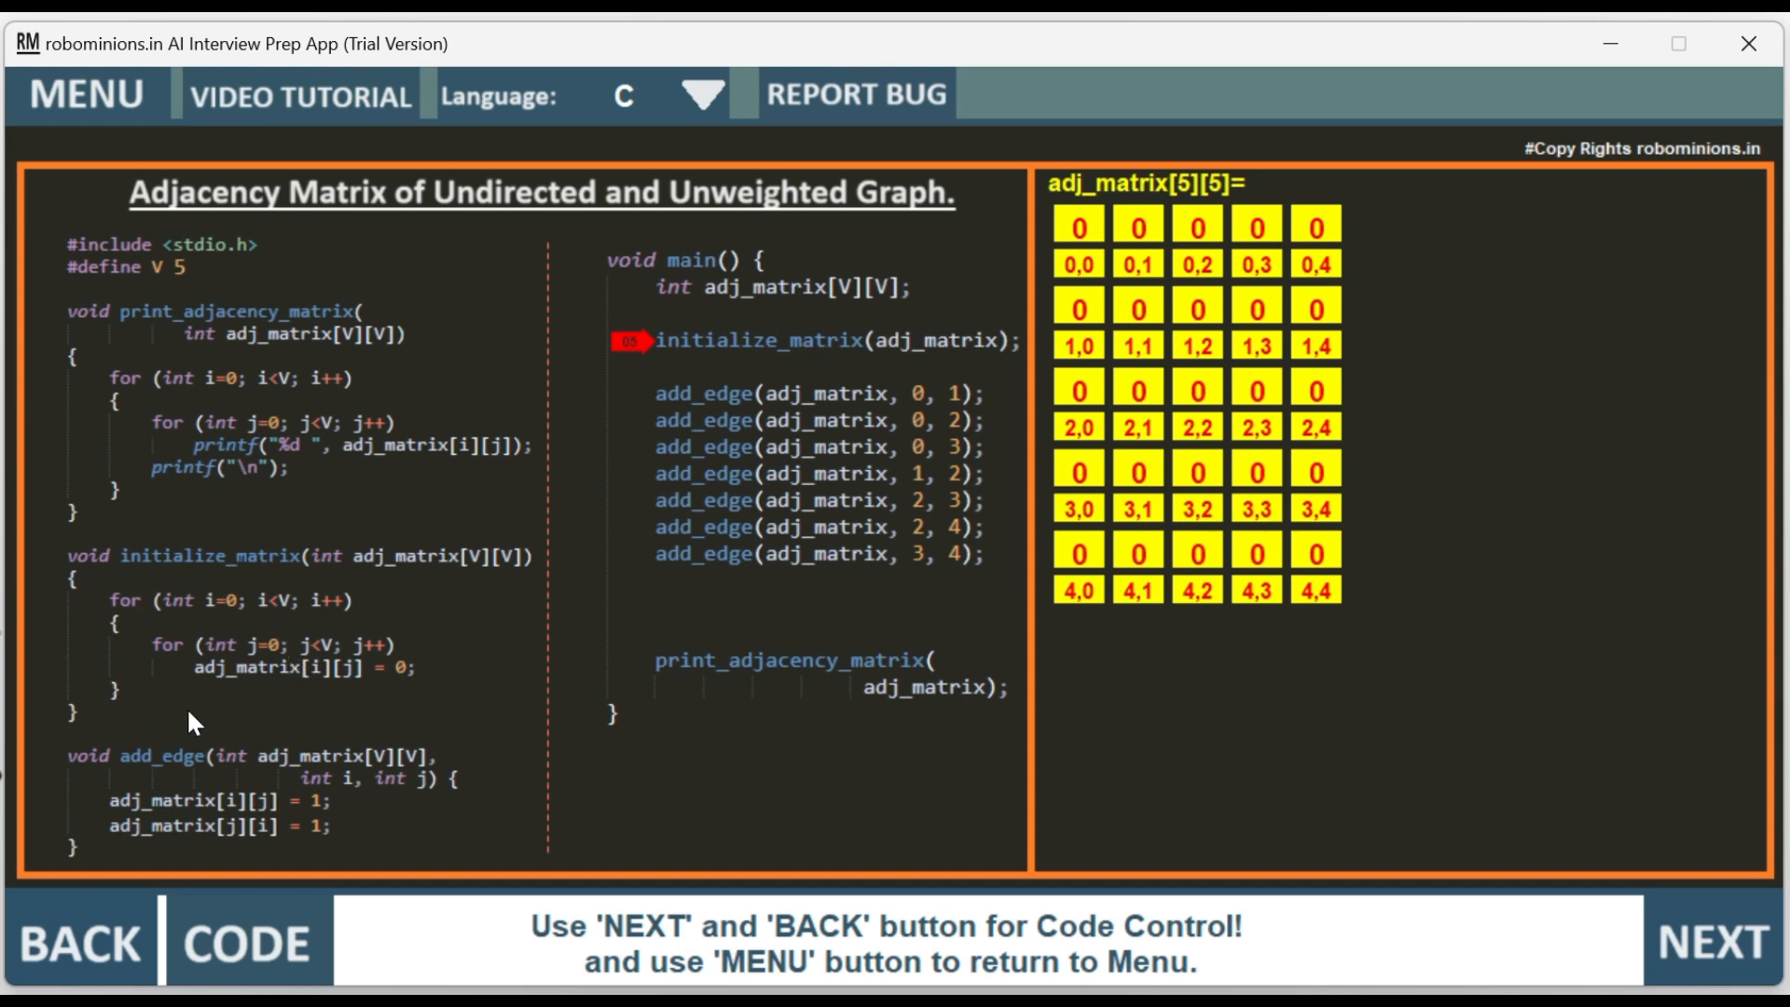
mouse_move(348, 615)
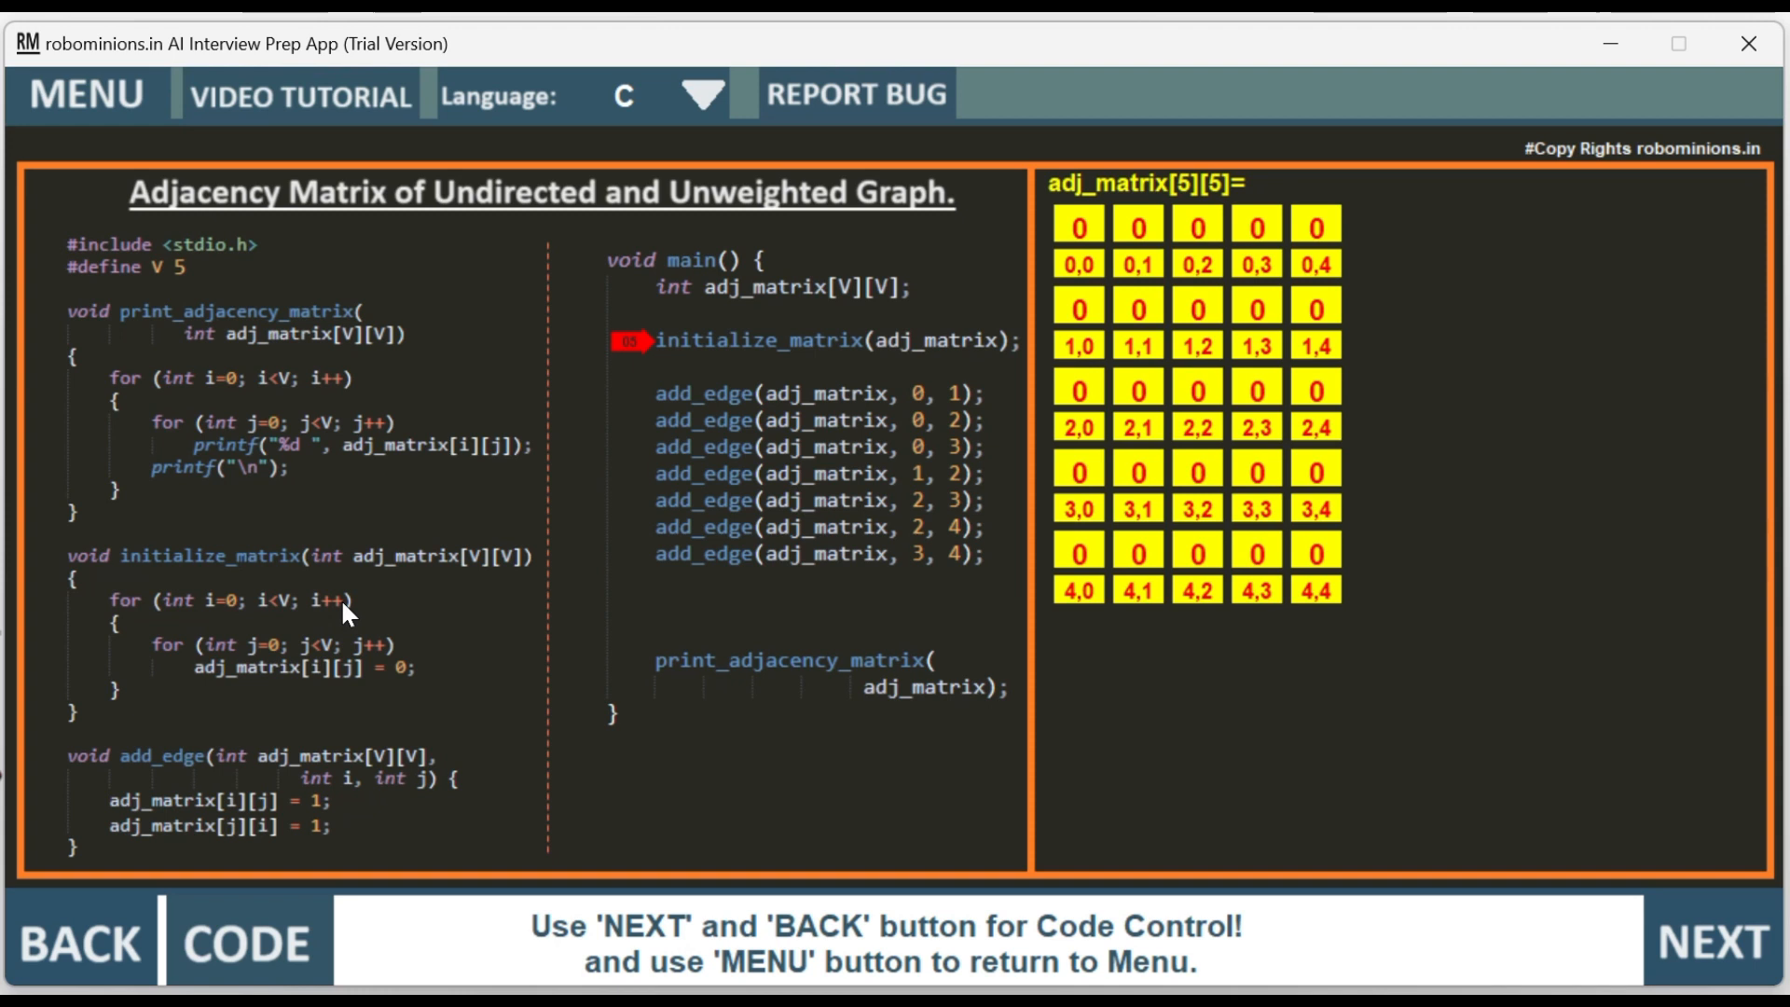
mouse_move(1156, 288)
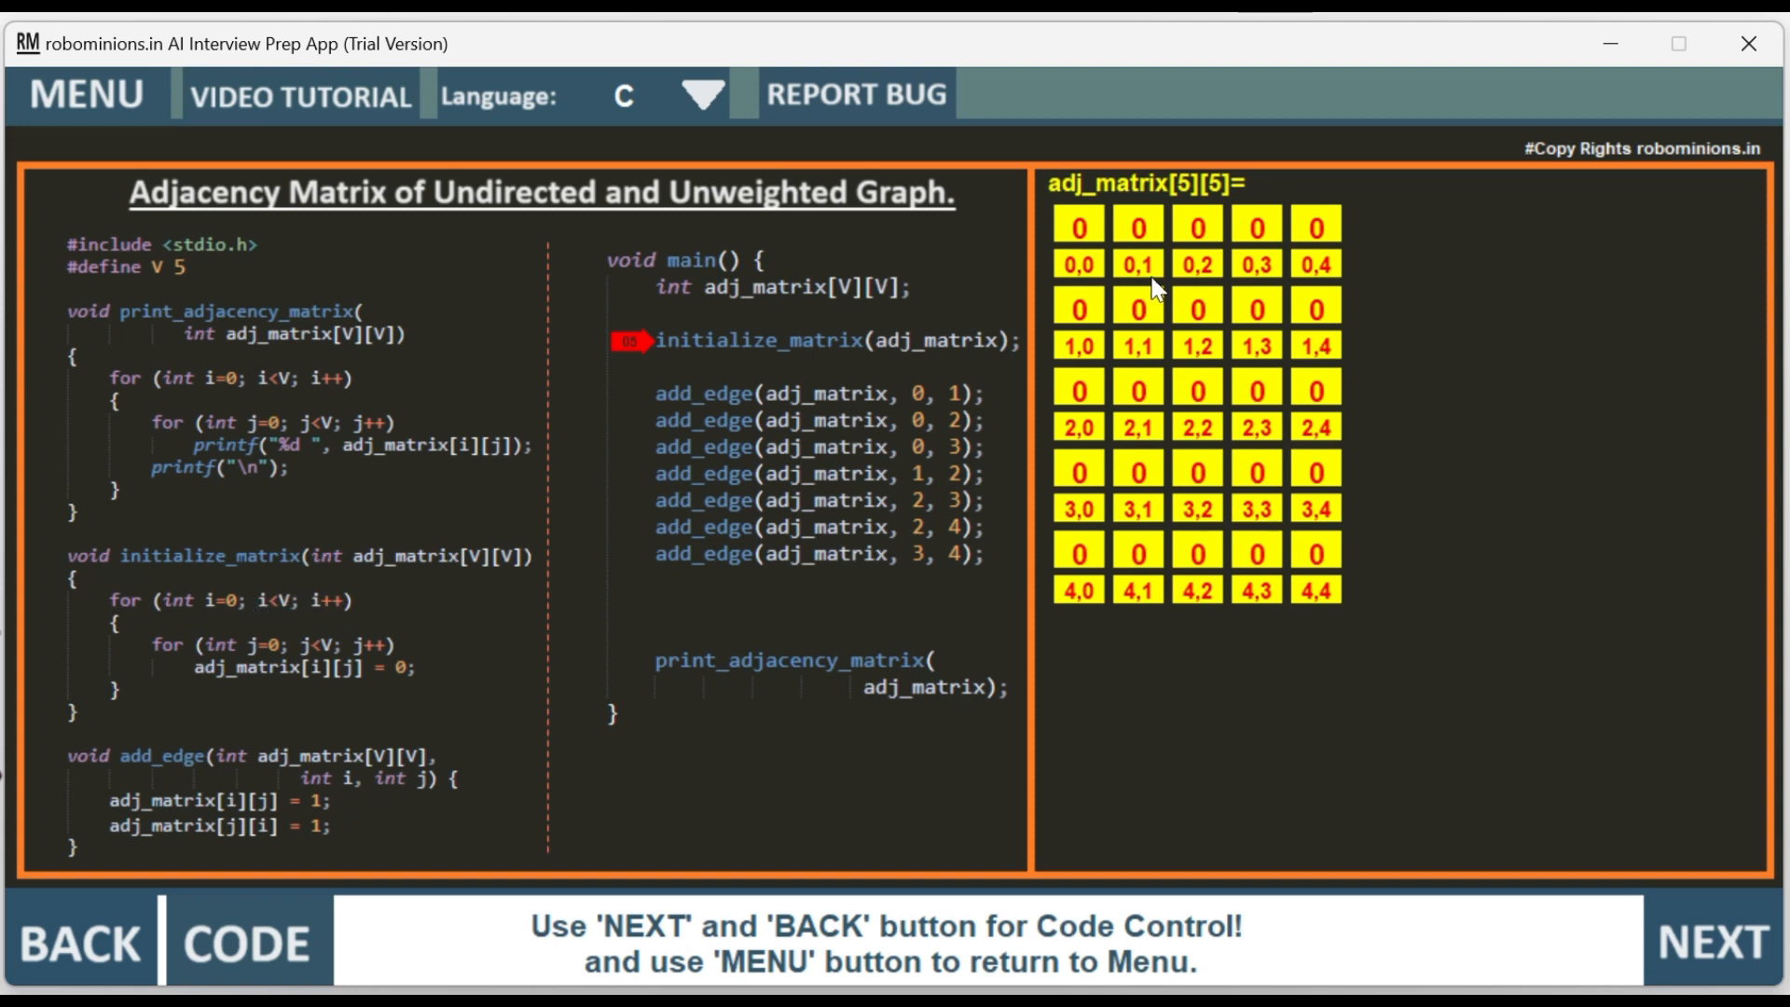
mouse_move(1071, 263)
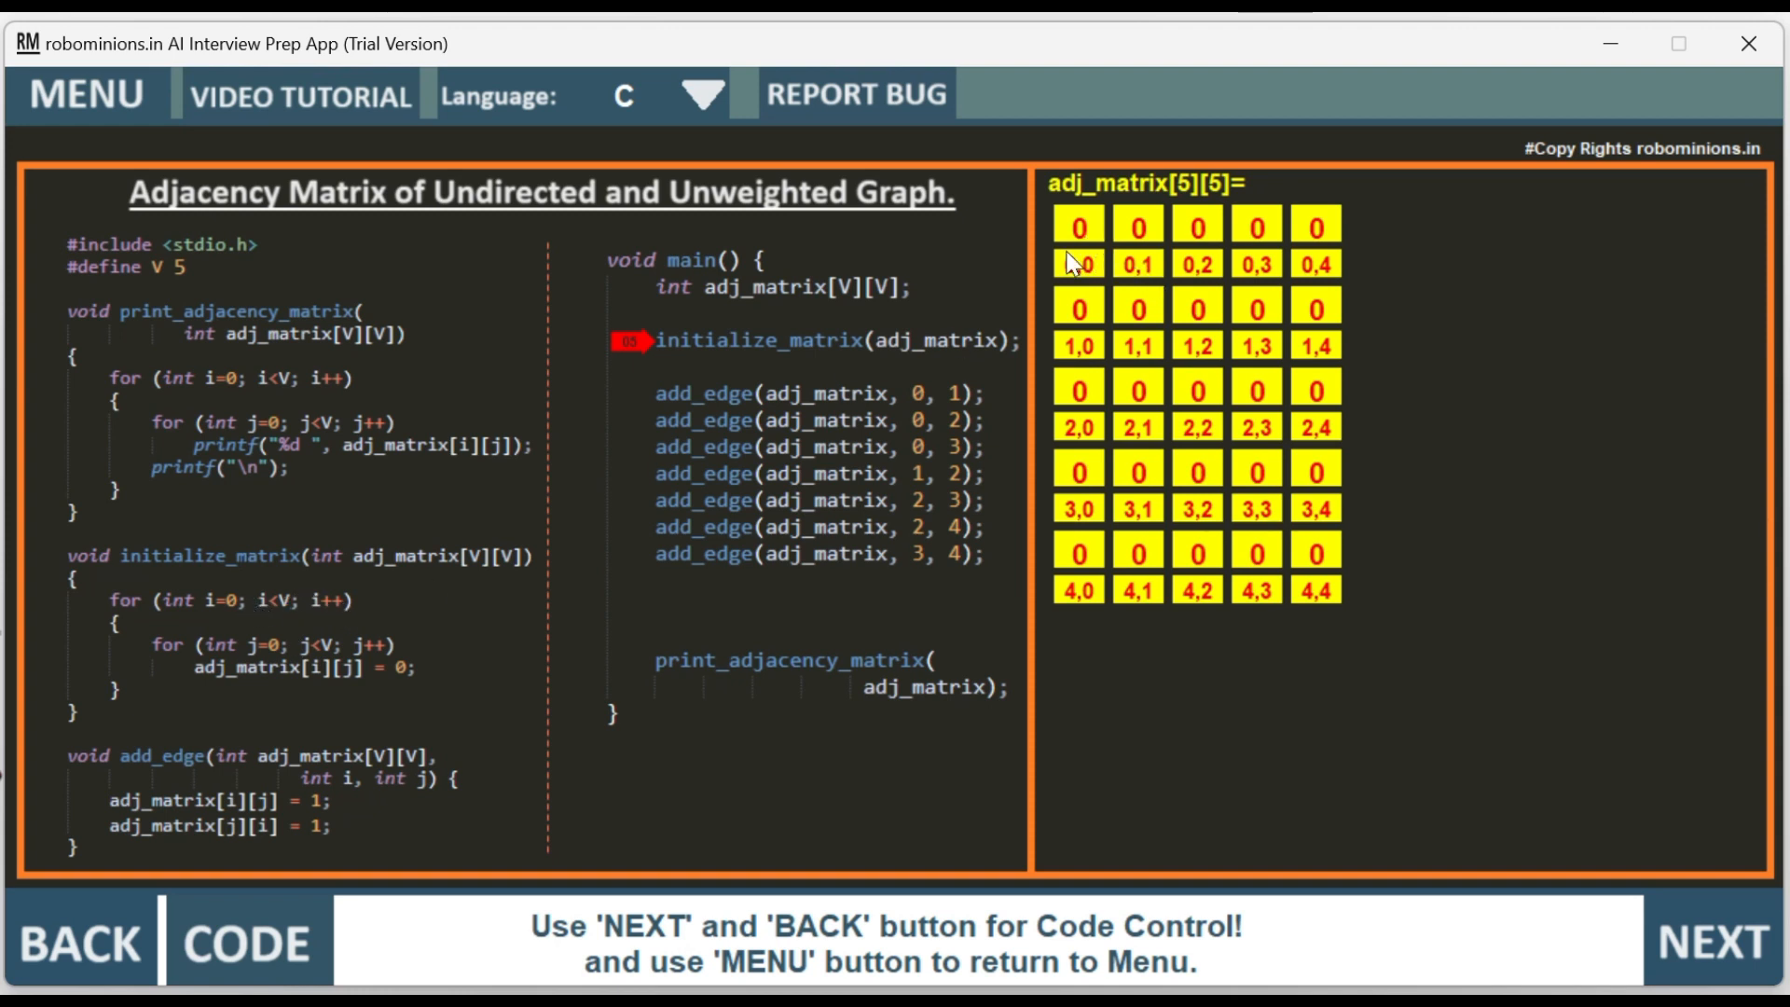
mouse_move(515, 645)
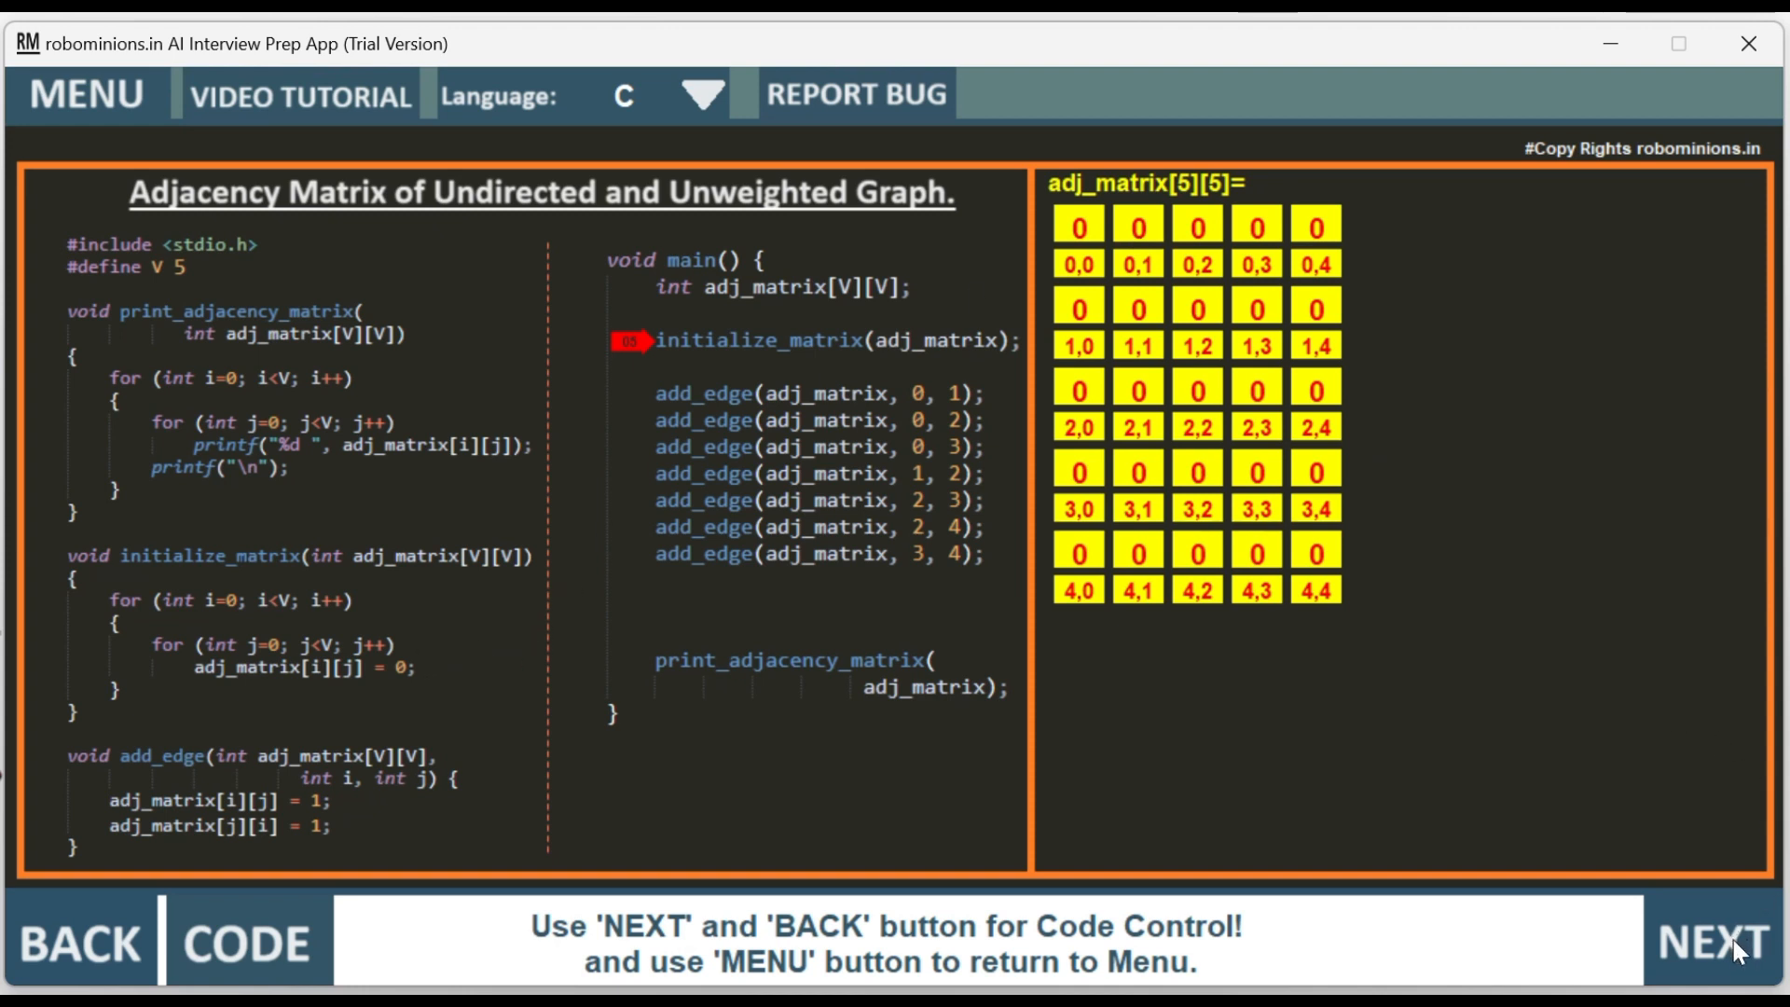
left_click(1712, 942)
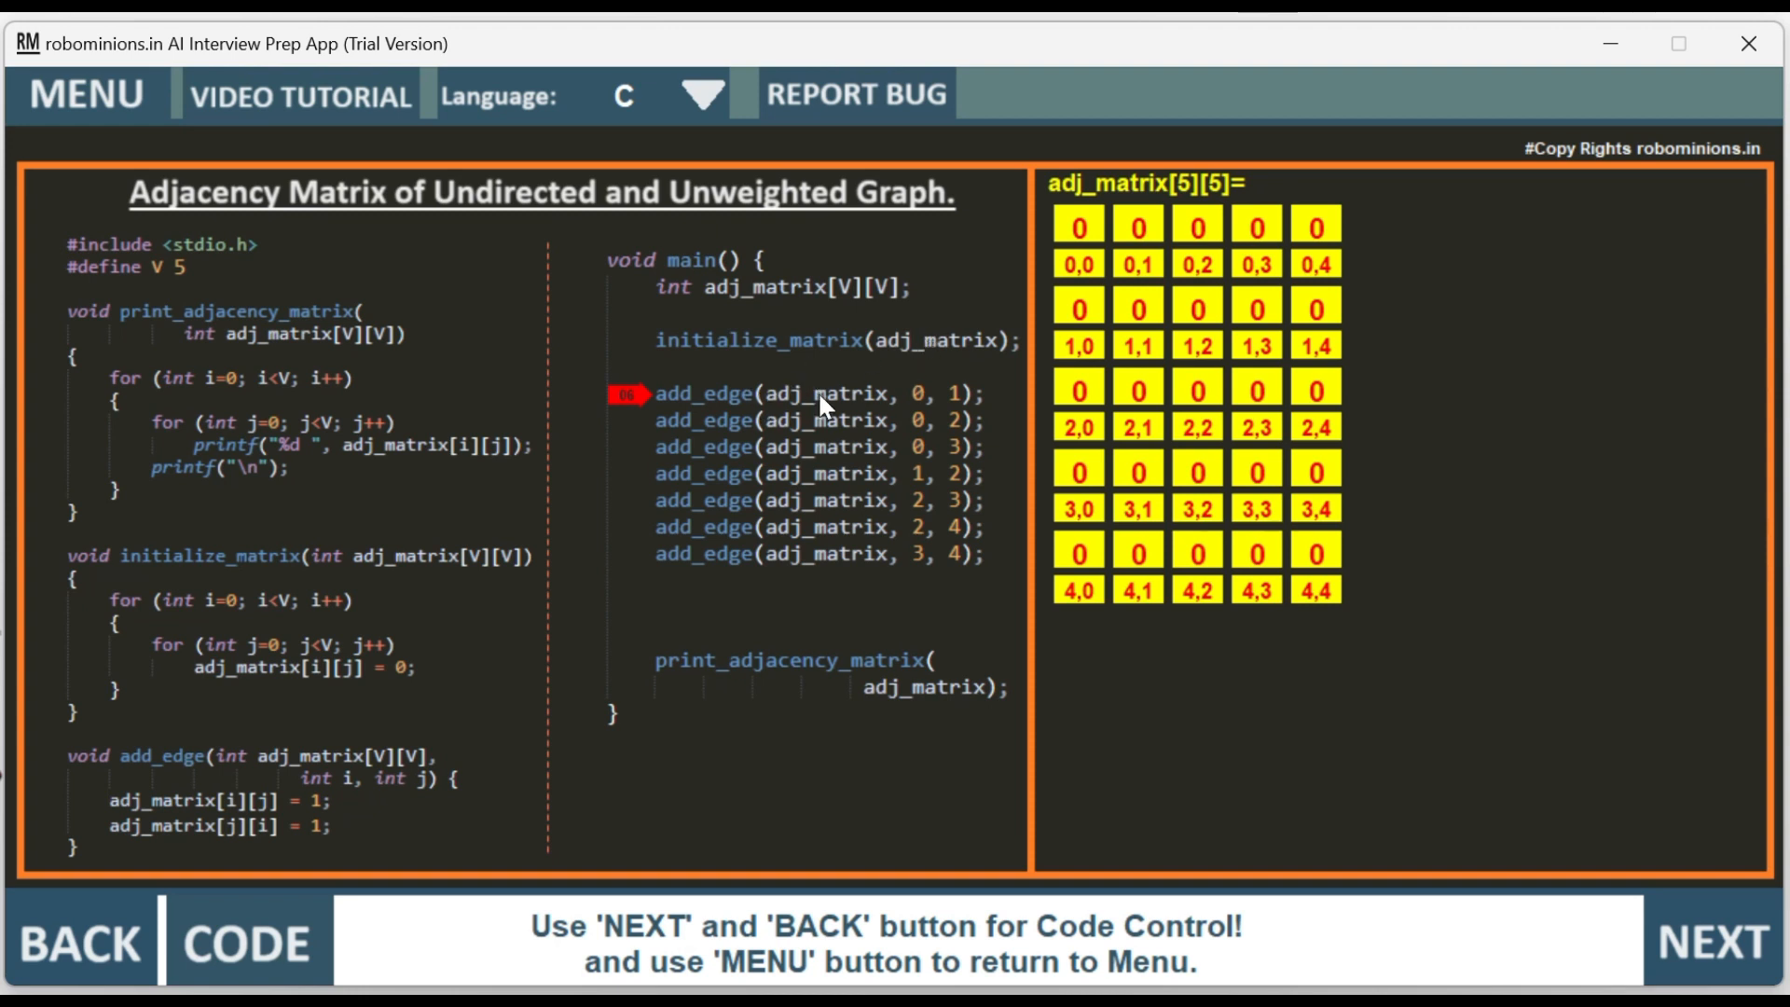
mouse_move(926, 413)
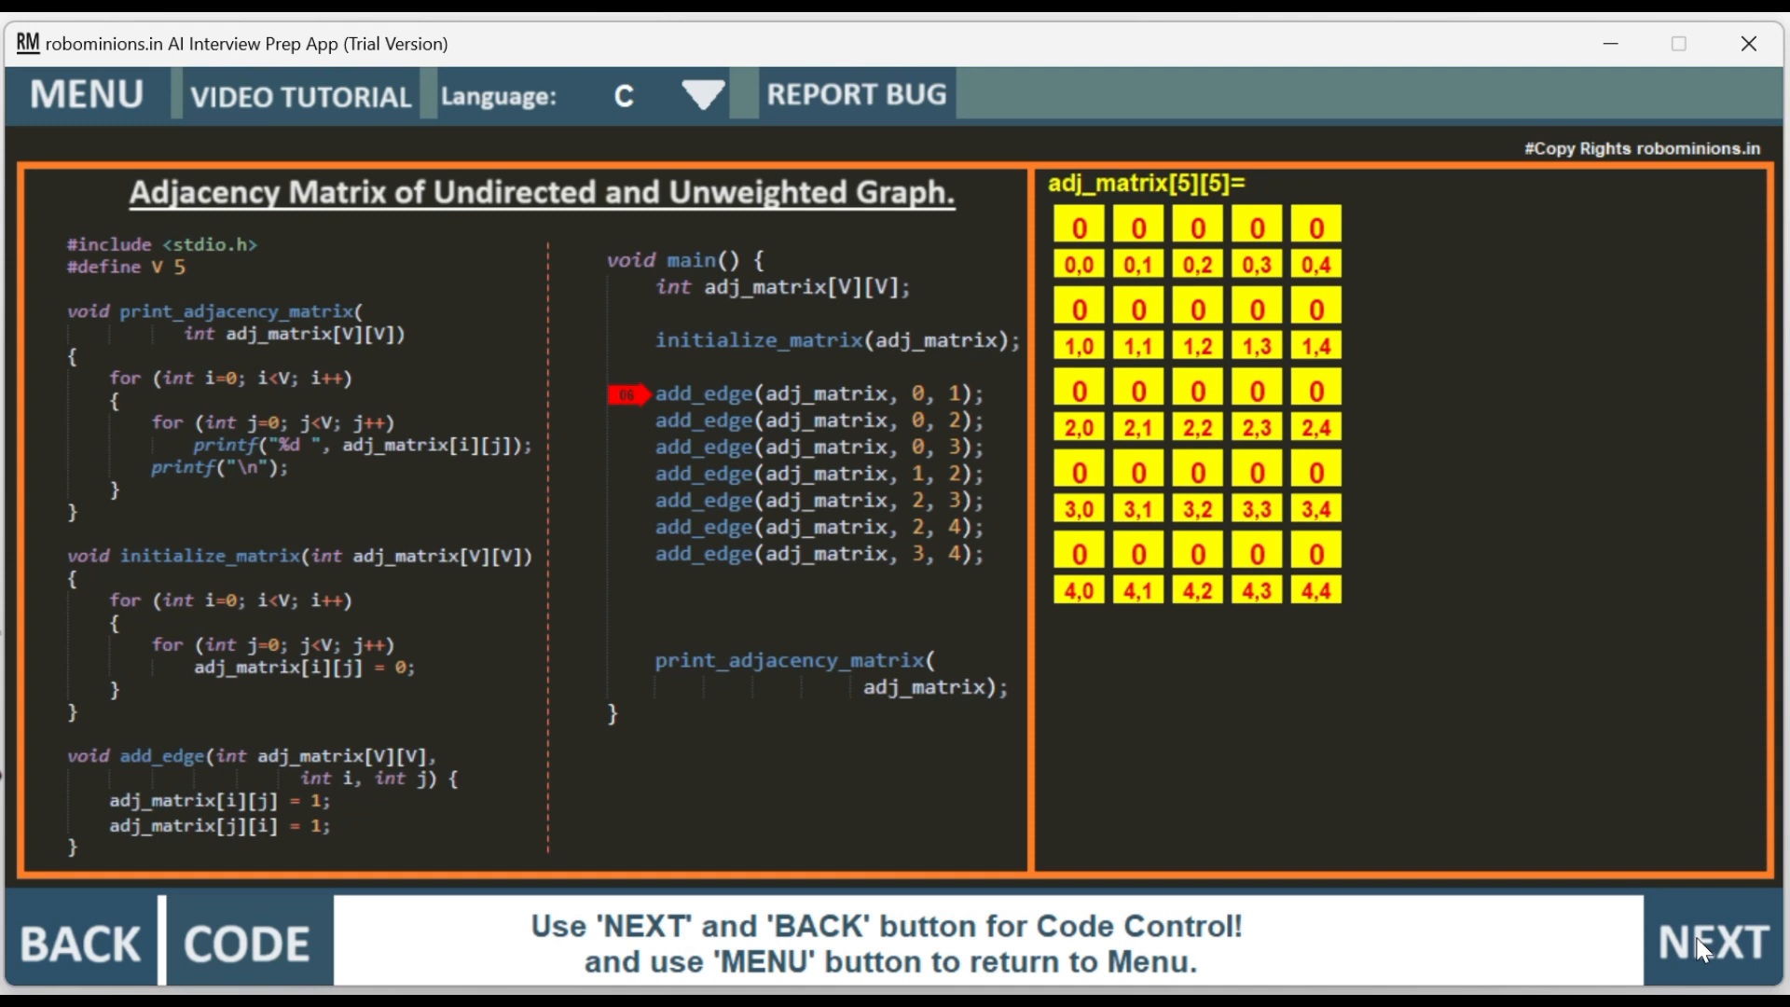
- Step into add_edge(0,1), setting cells [0][1] and [1][0] to 1 and drawing edge 0–1
left_click(1712, 942)
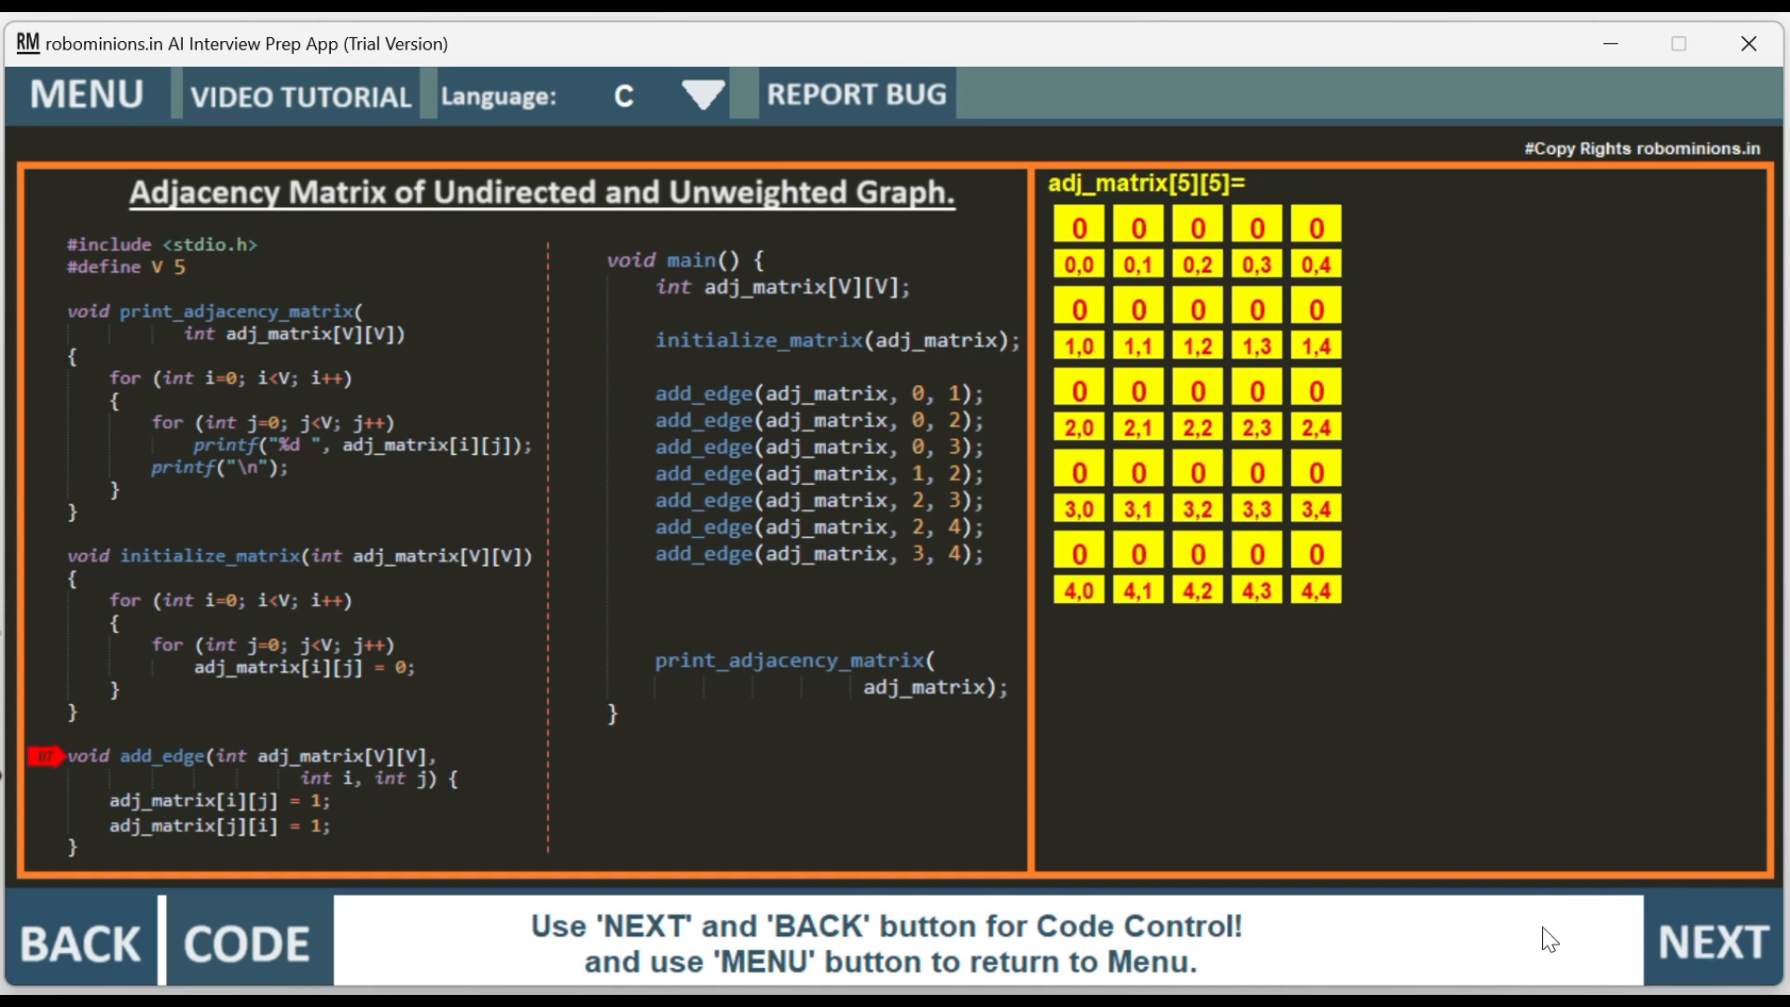
left_click(1711, 942)
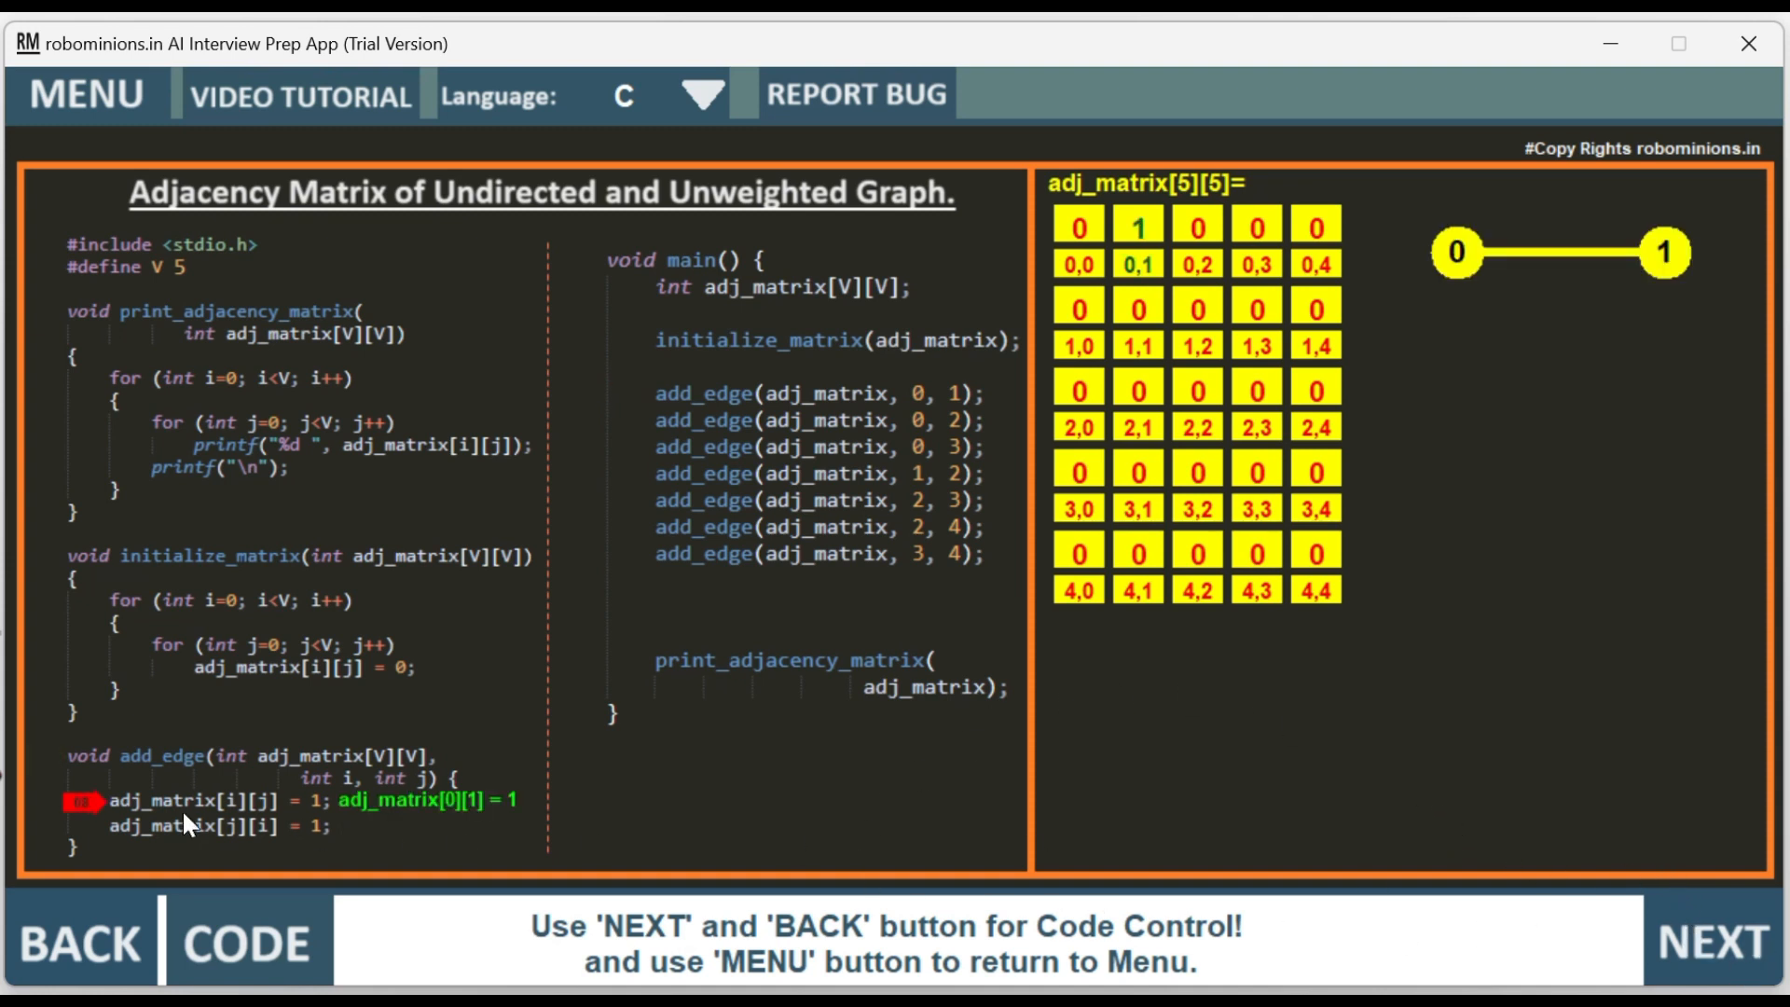
mouse_move(722, 408)
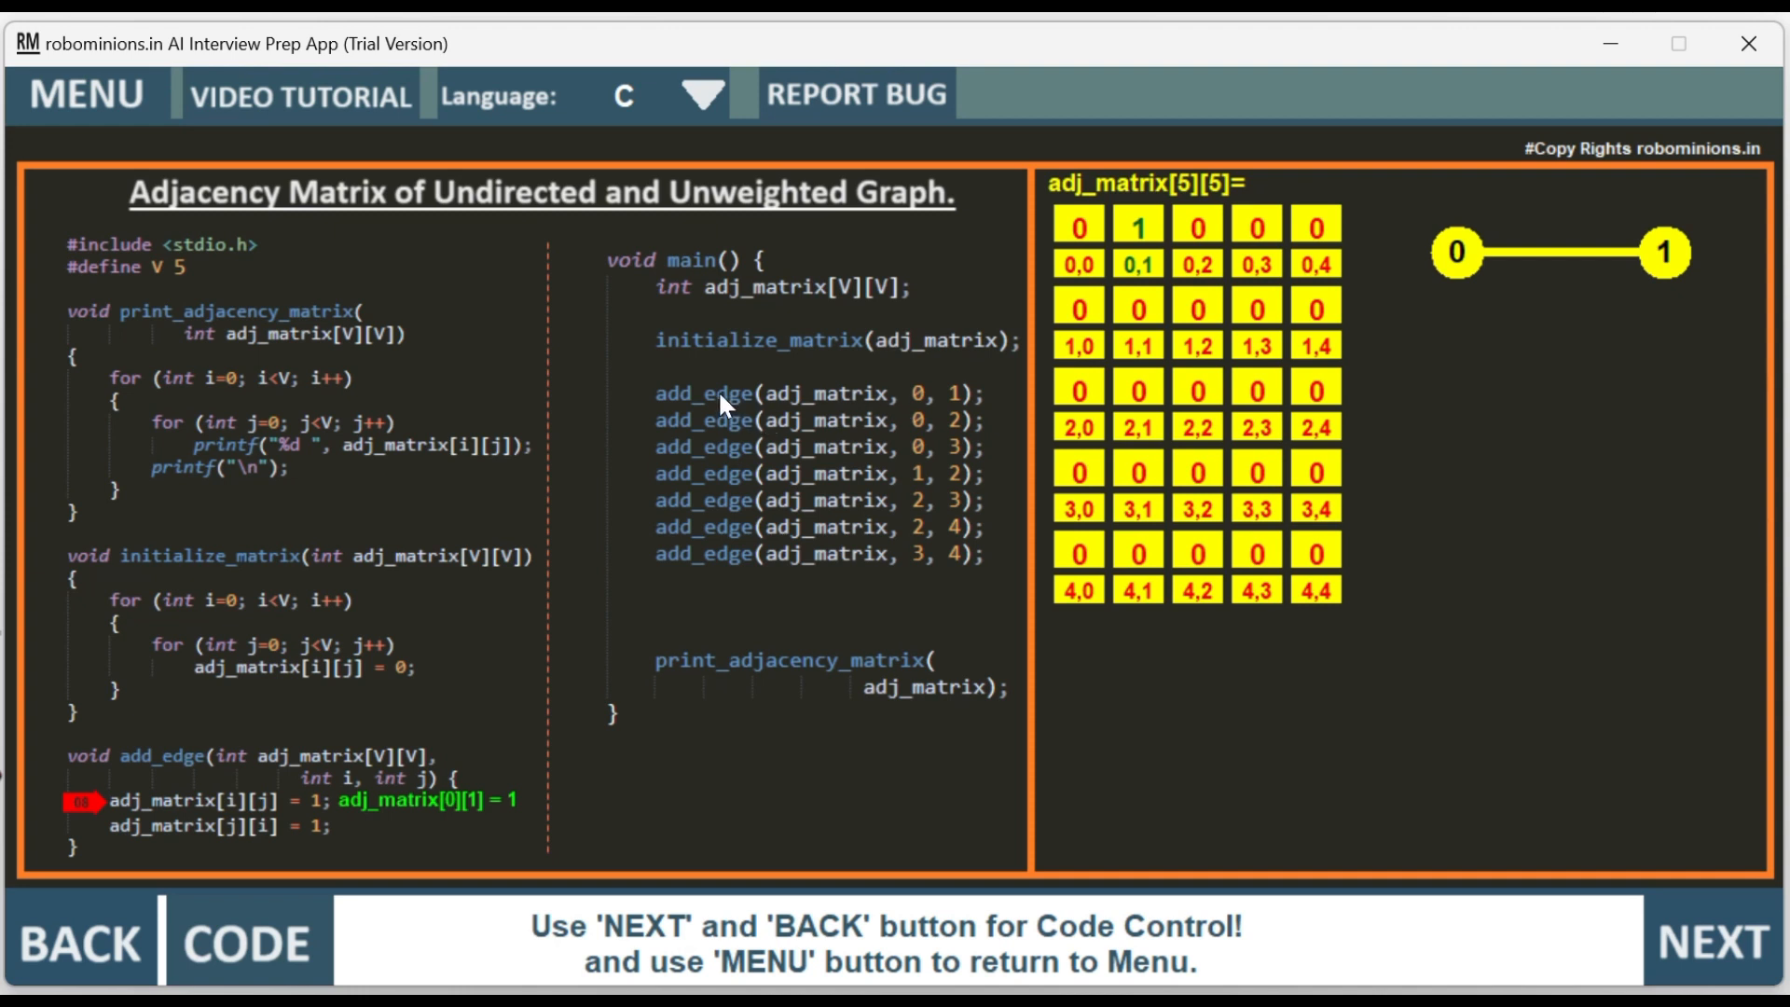
mouse_move(1005, 397)
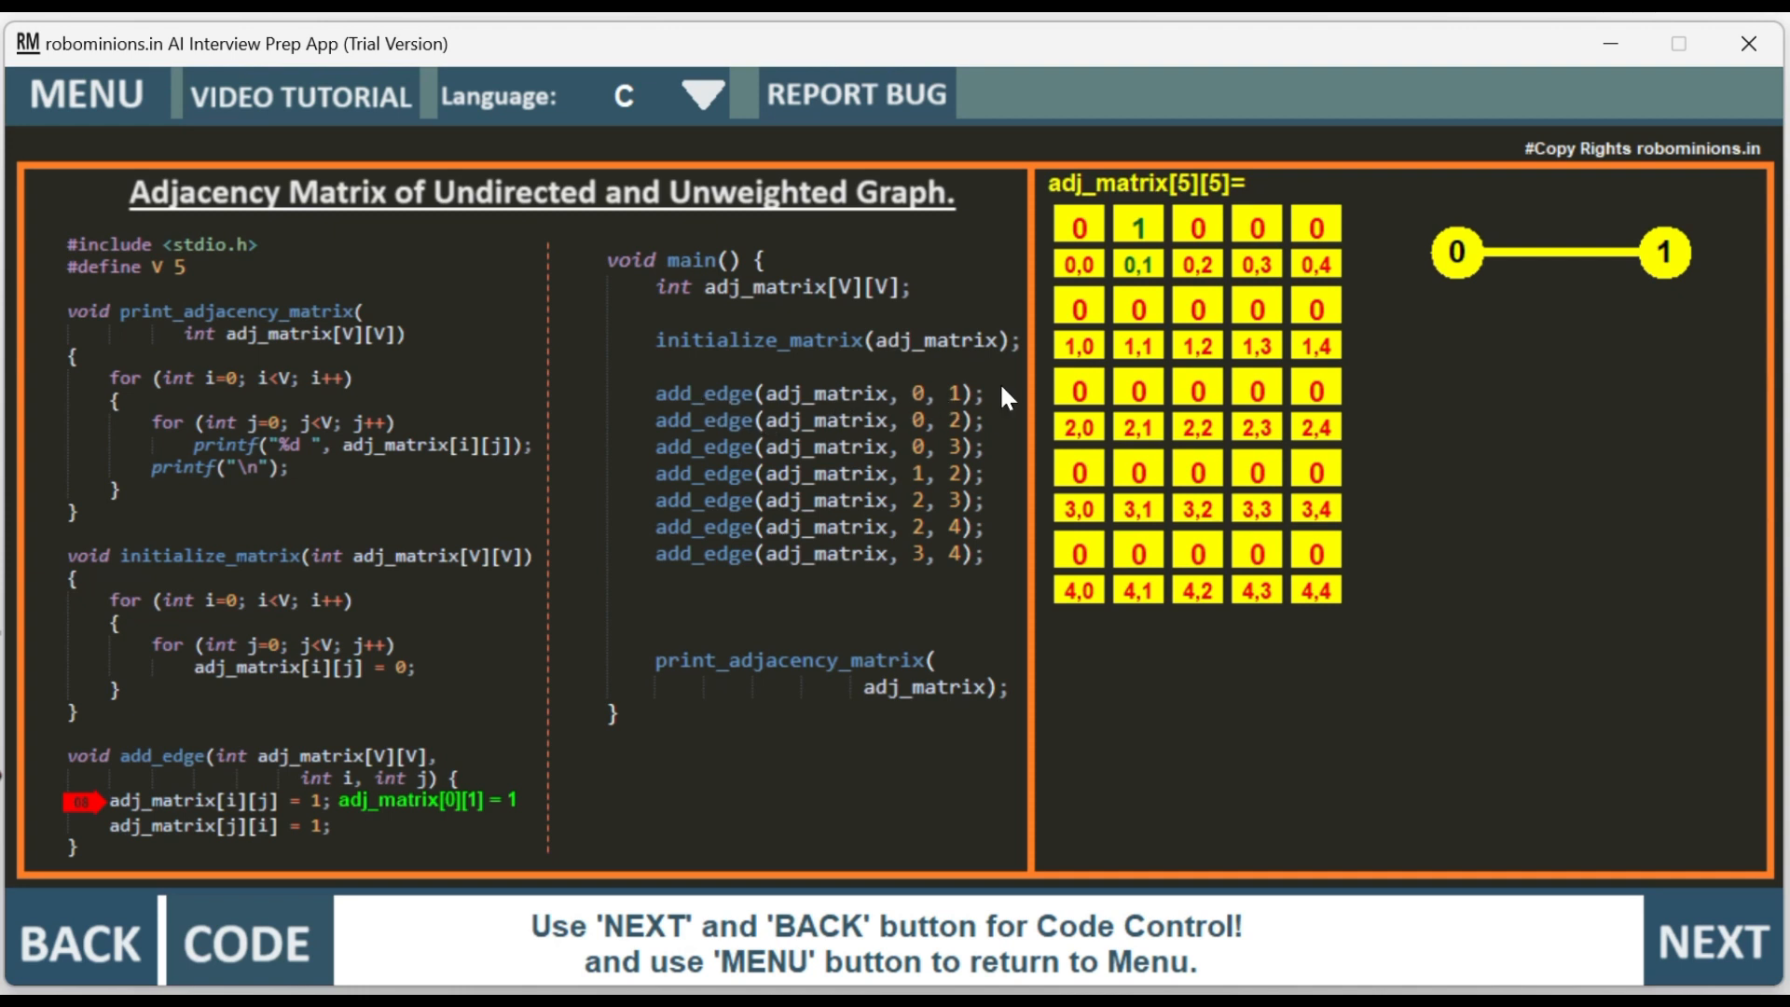
mouse_move(947, 411)
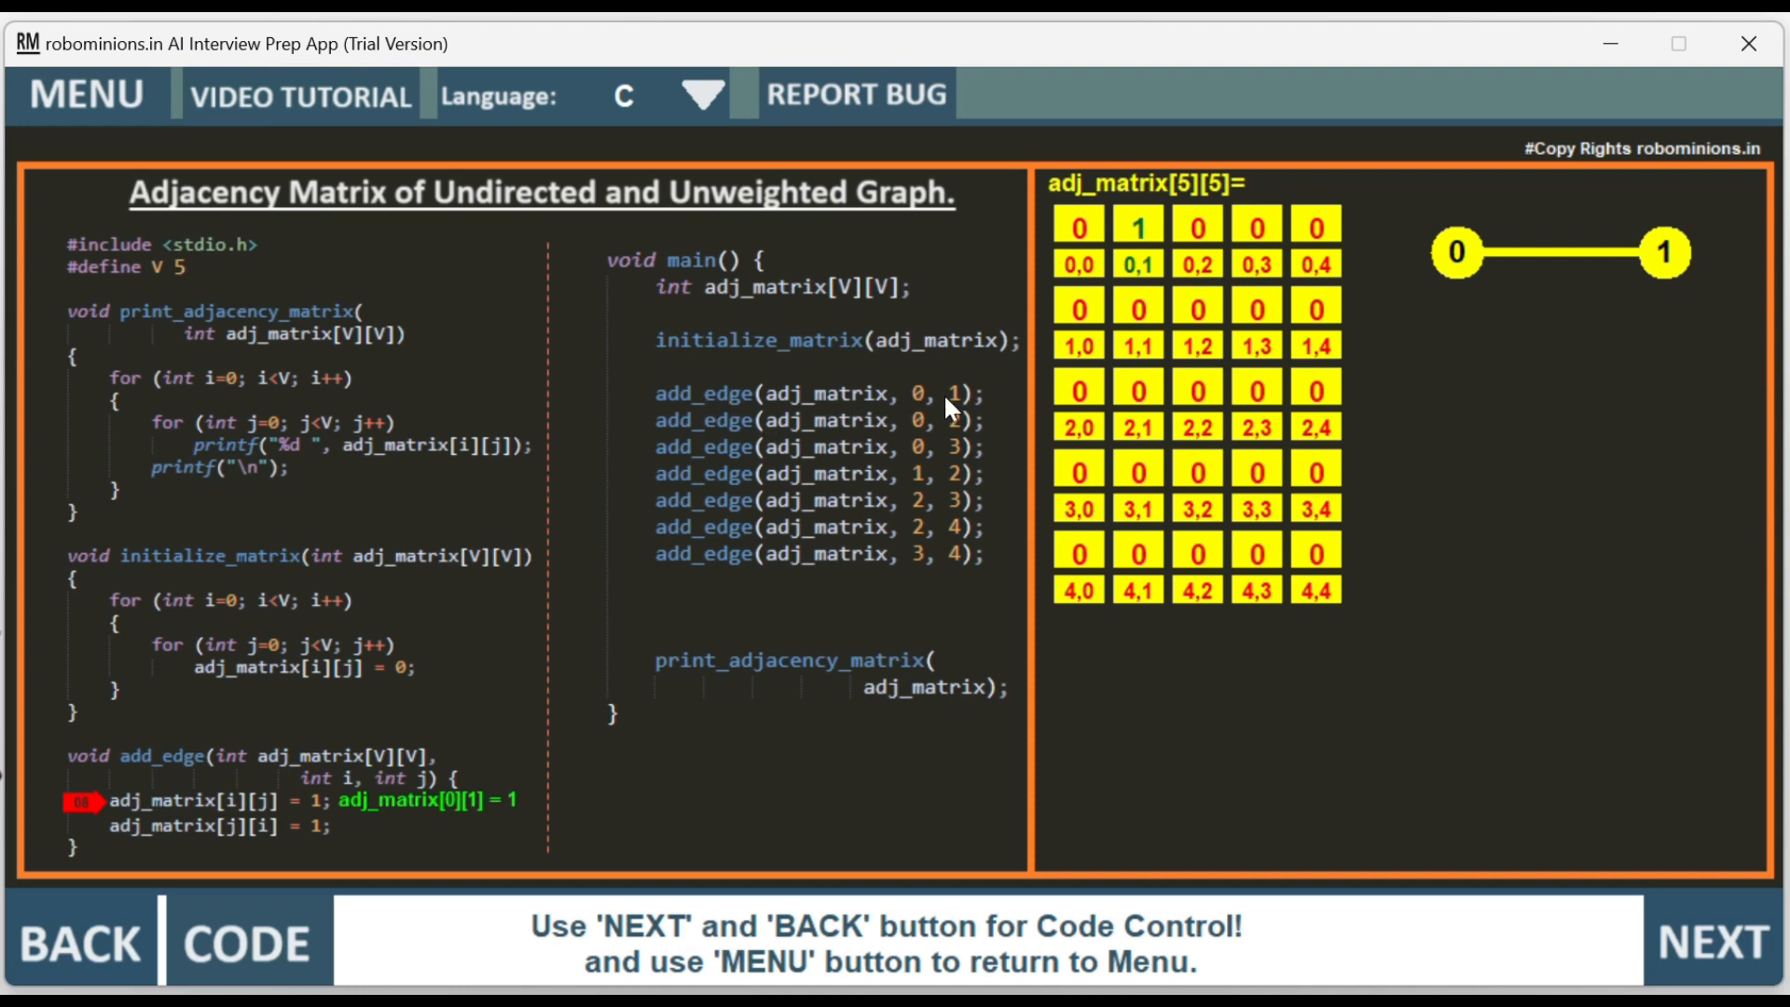
mouse_move(959, 411)
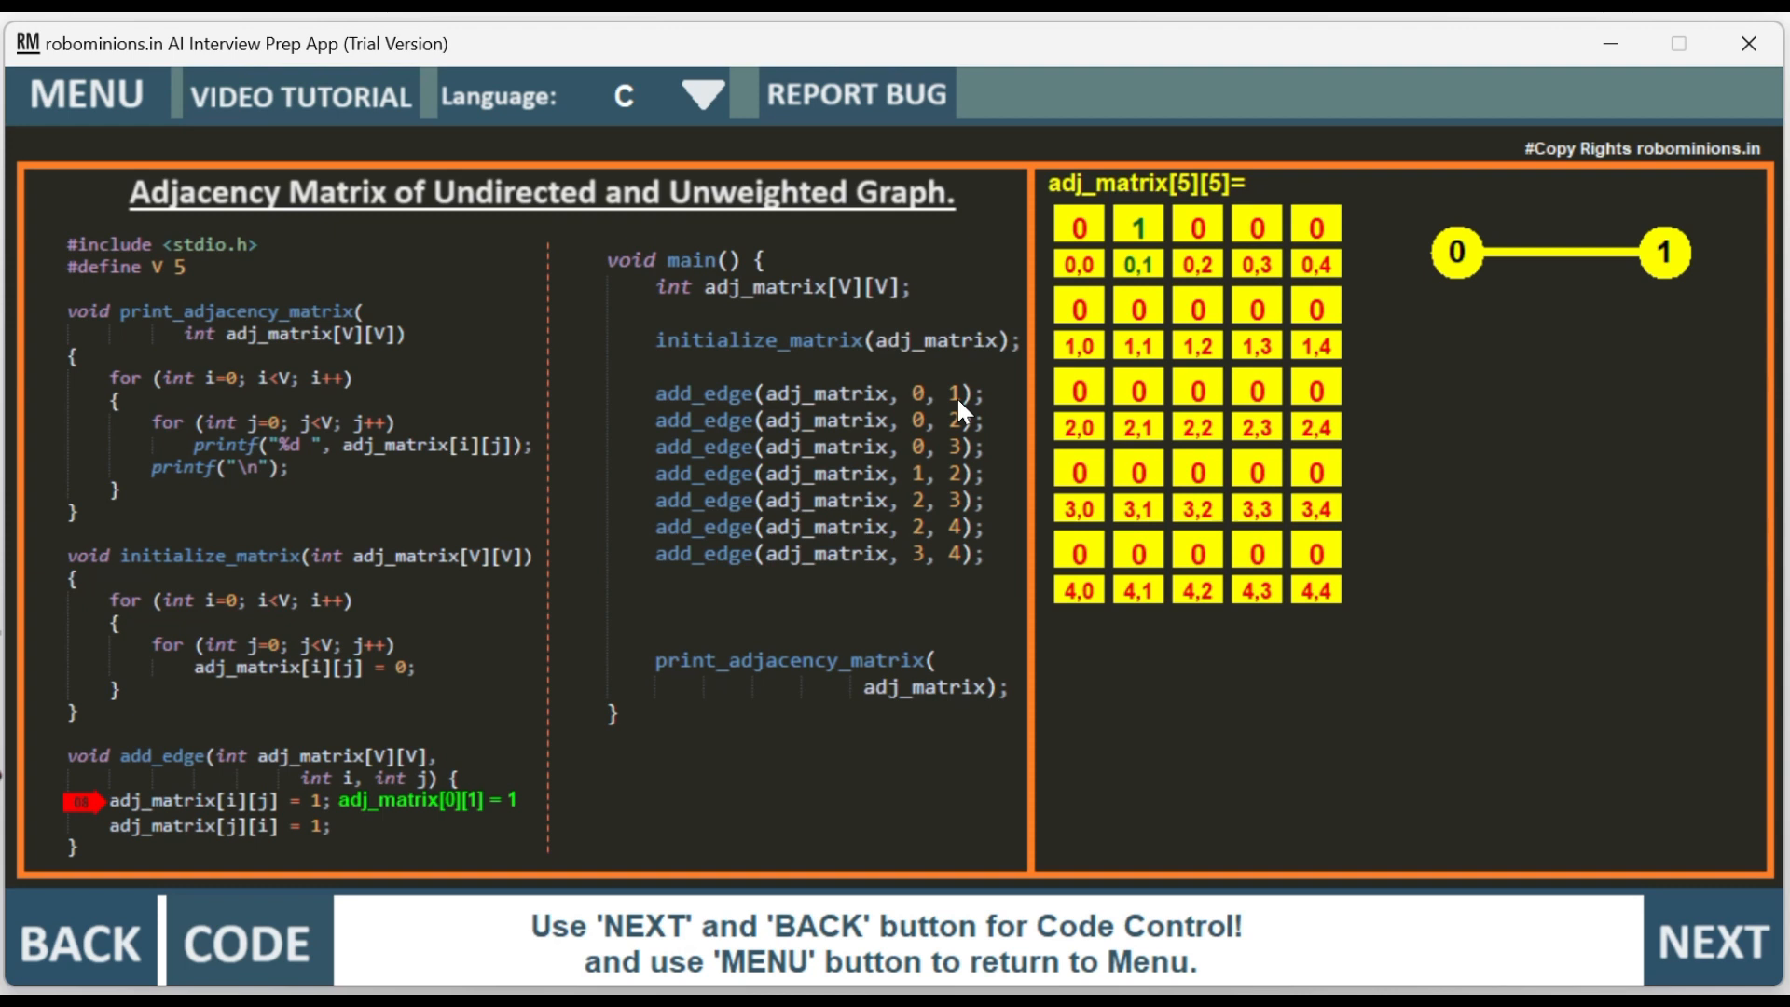
mouse_move(1658, 270)
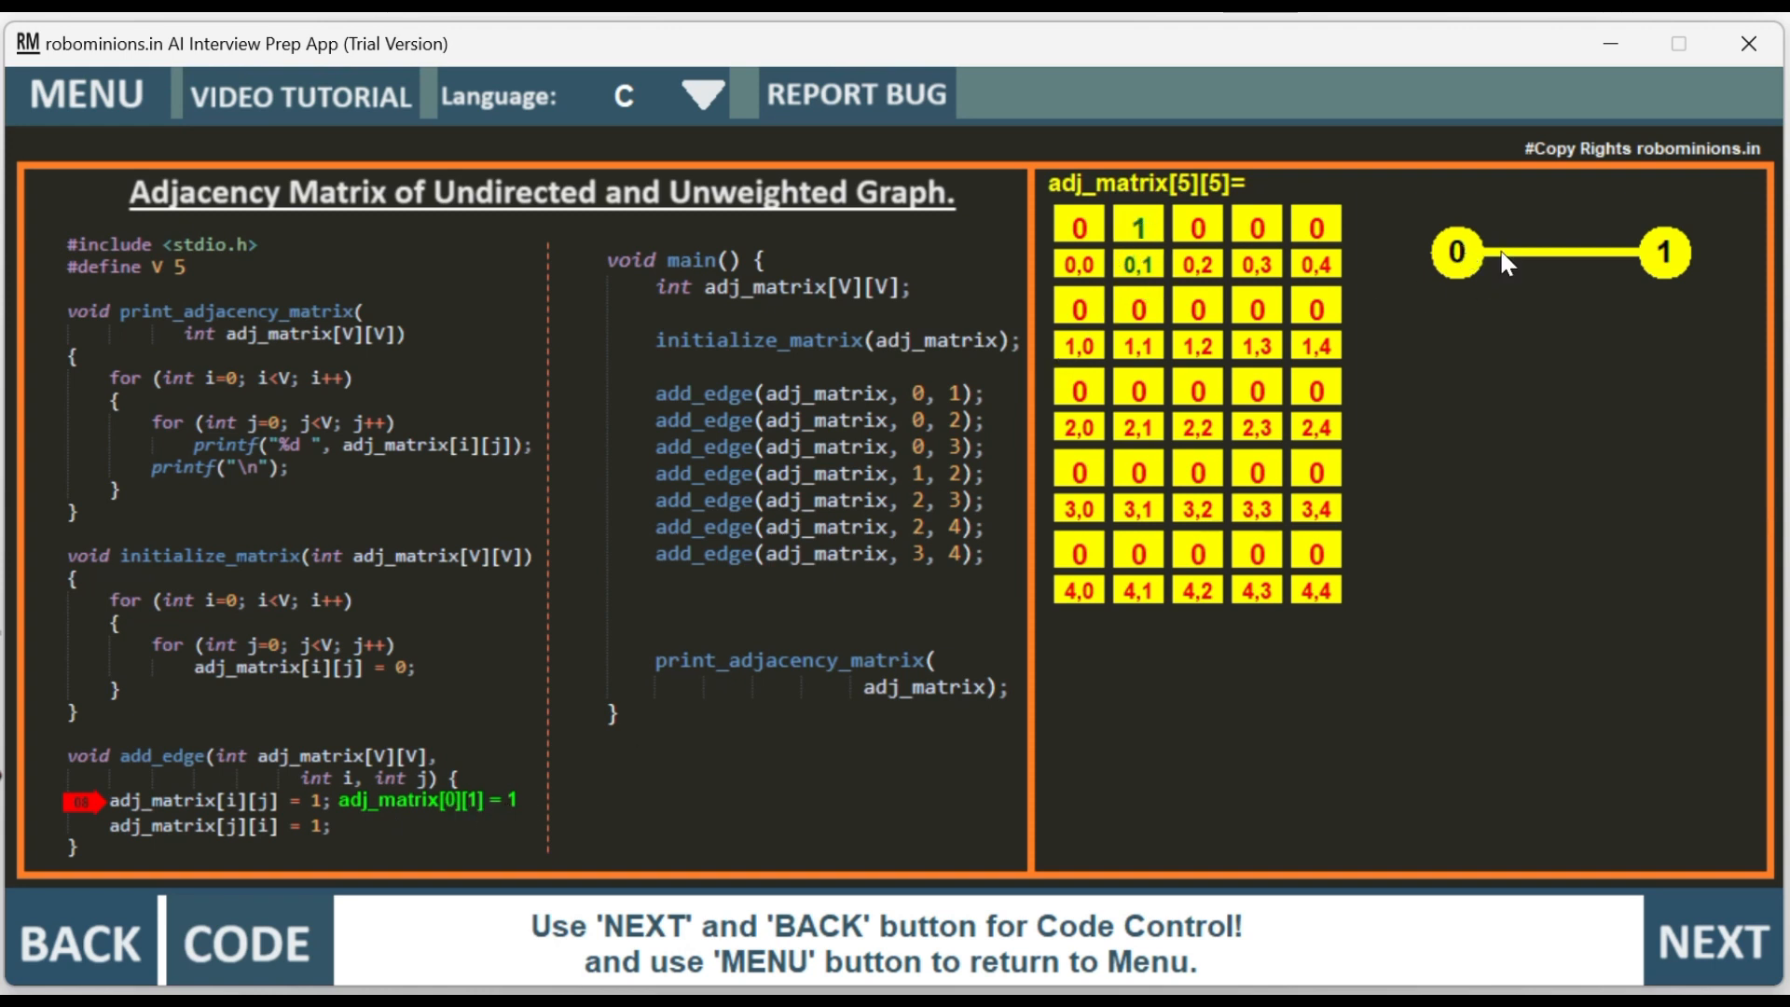
mouse_move(1657, 533)
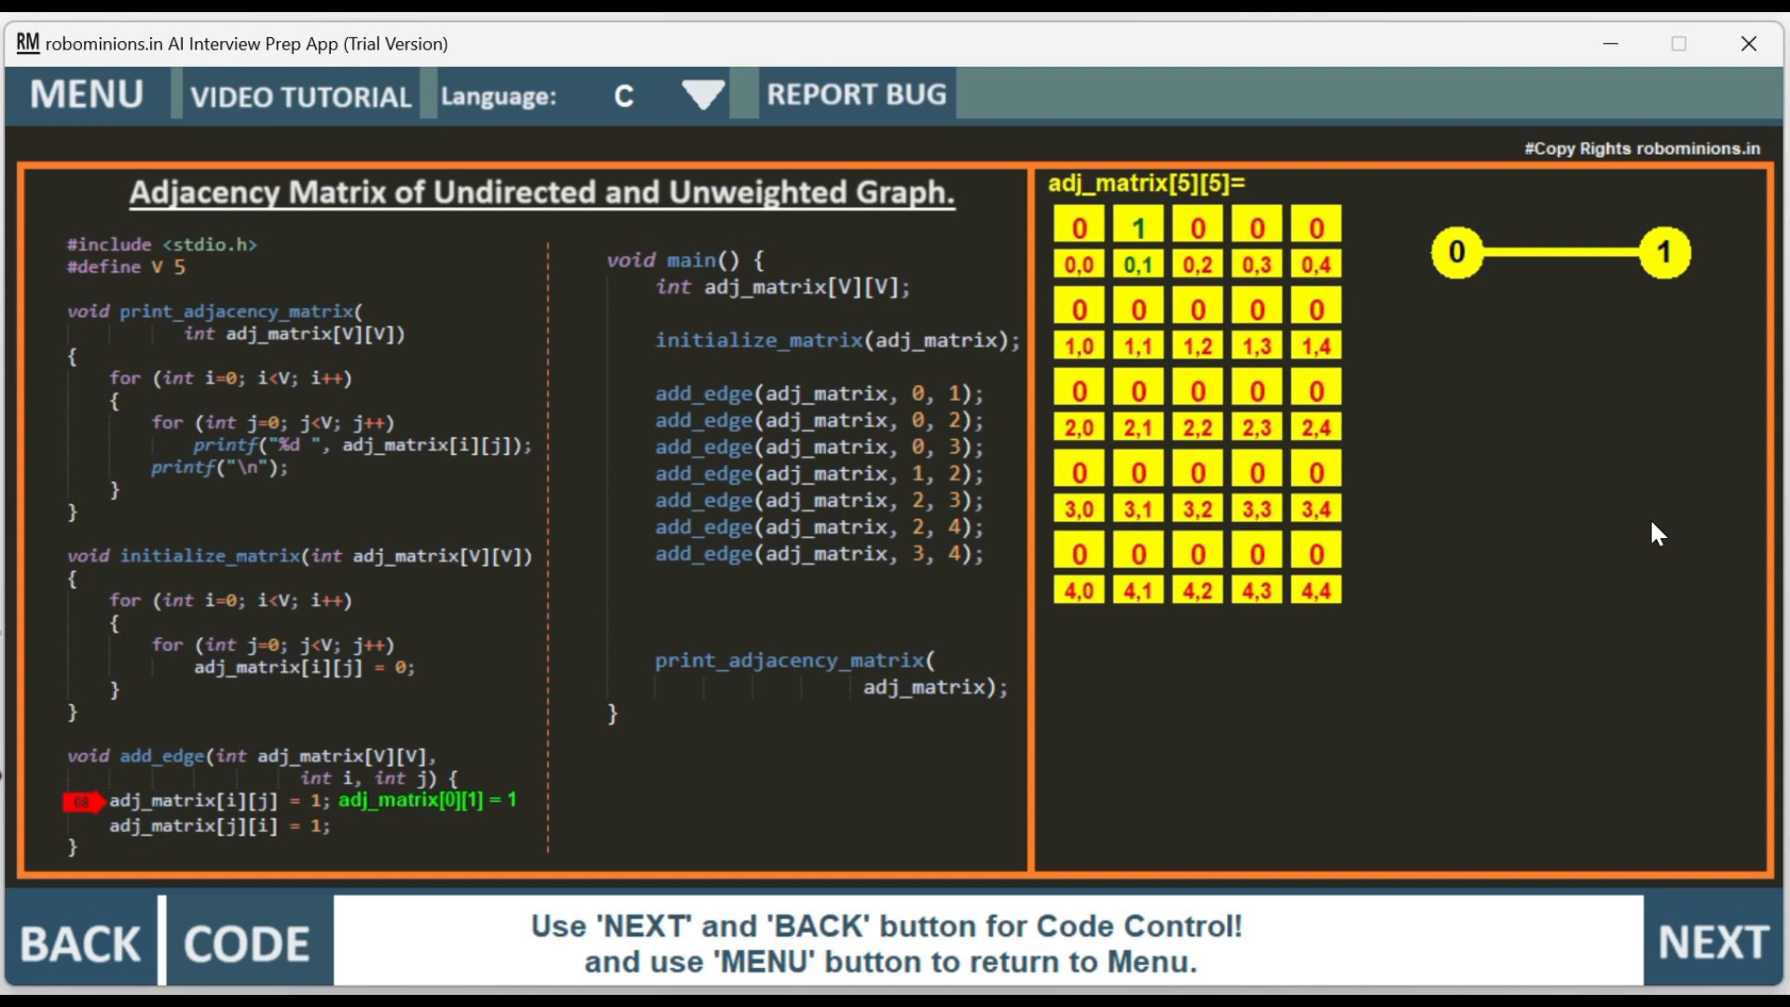
left_click(1712, 942)
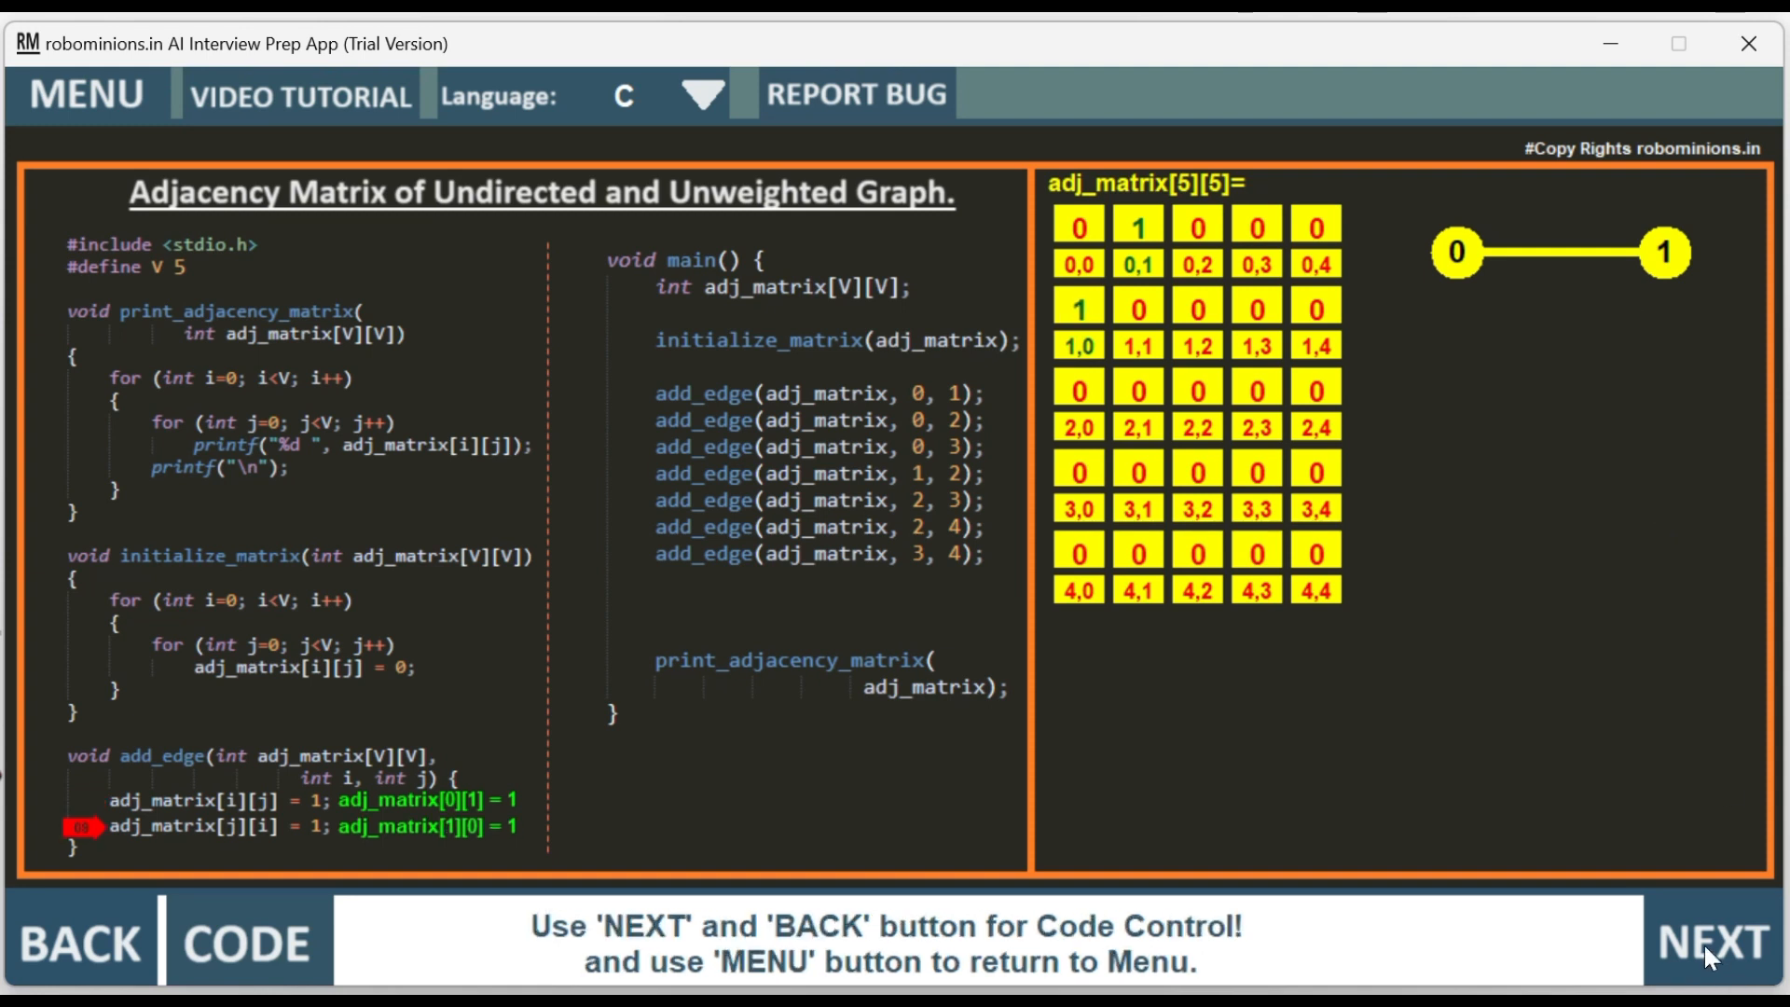
mouse_move(771, 211)
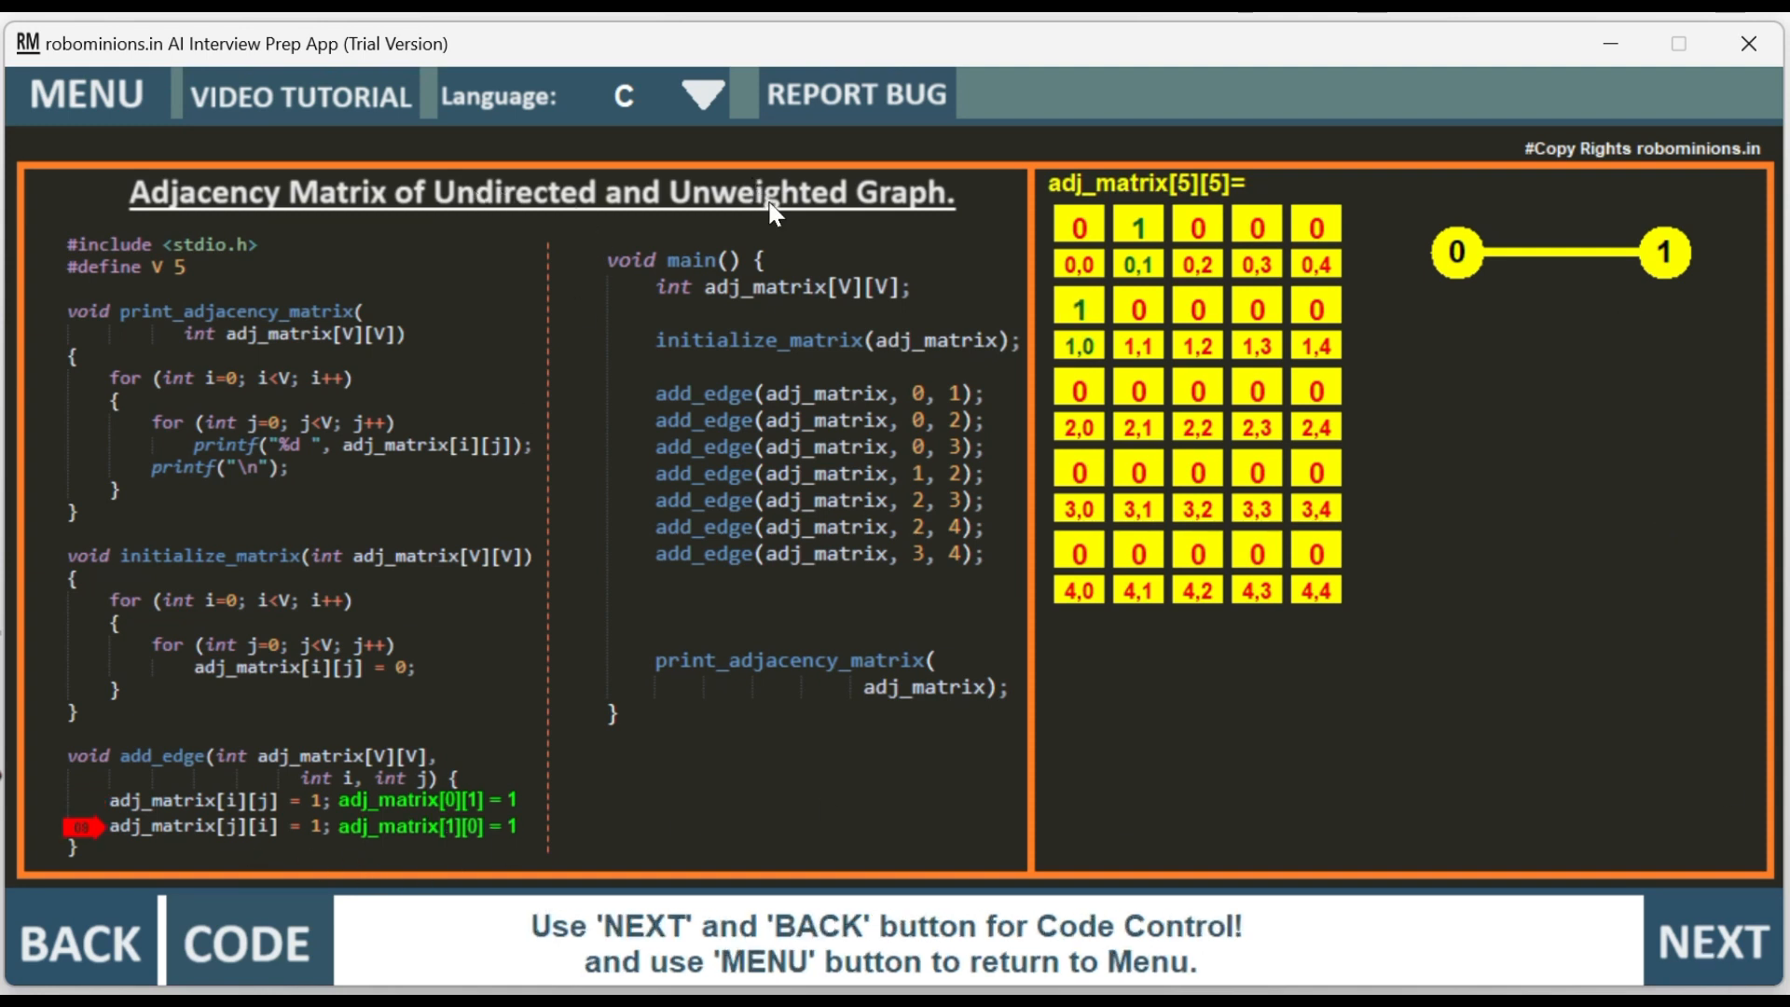
mouse_move(261, 856)
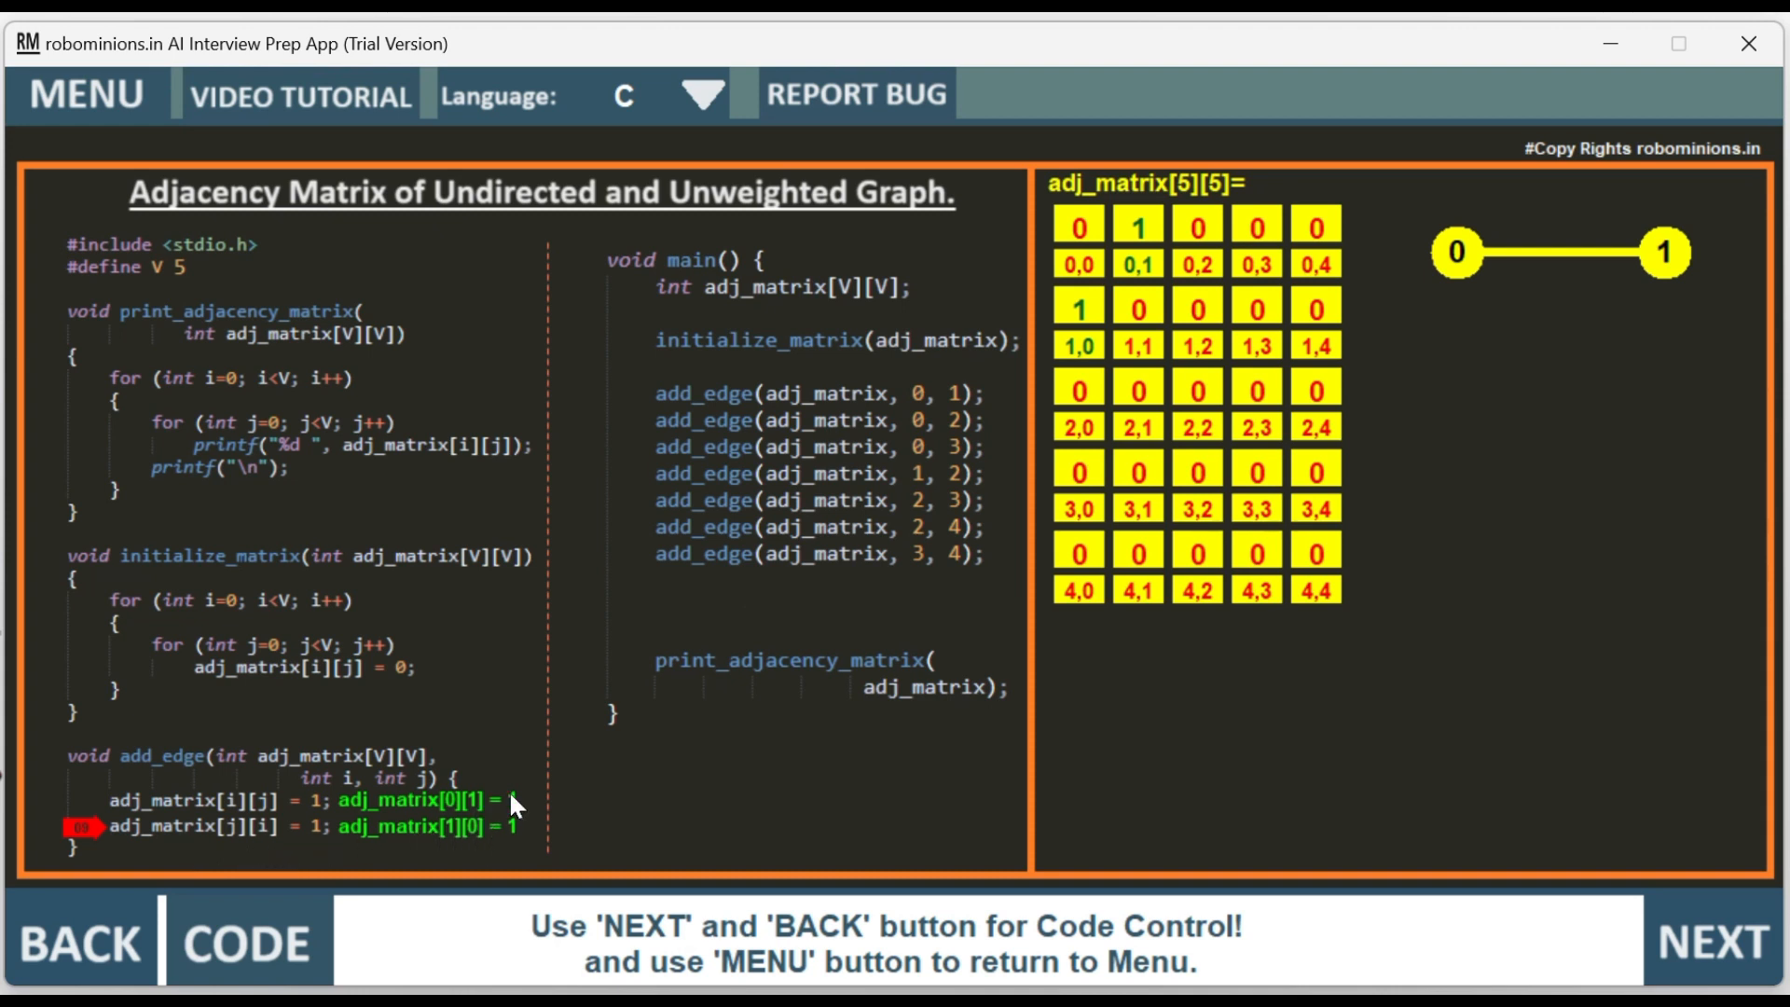
mouse_move(459, 830)
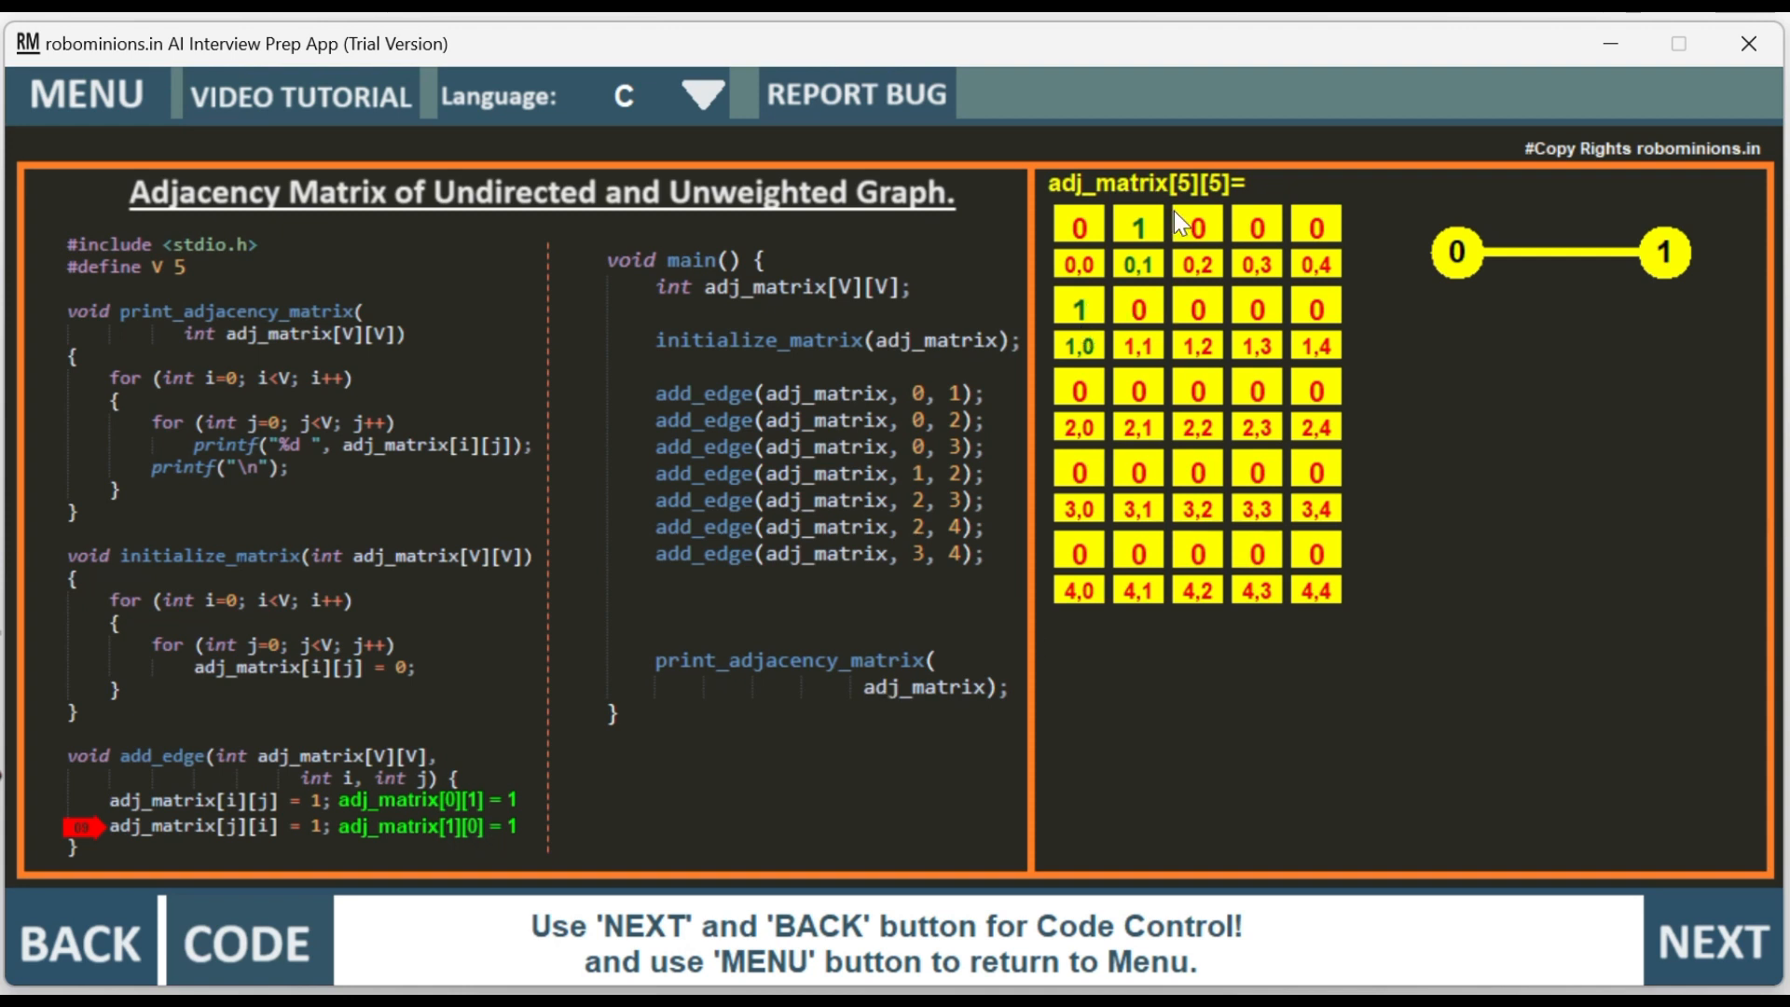
left_click(1711, 941)
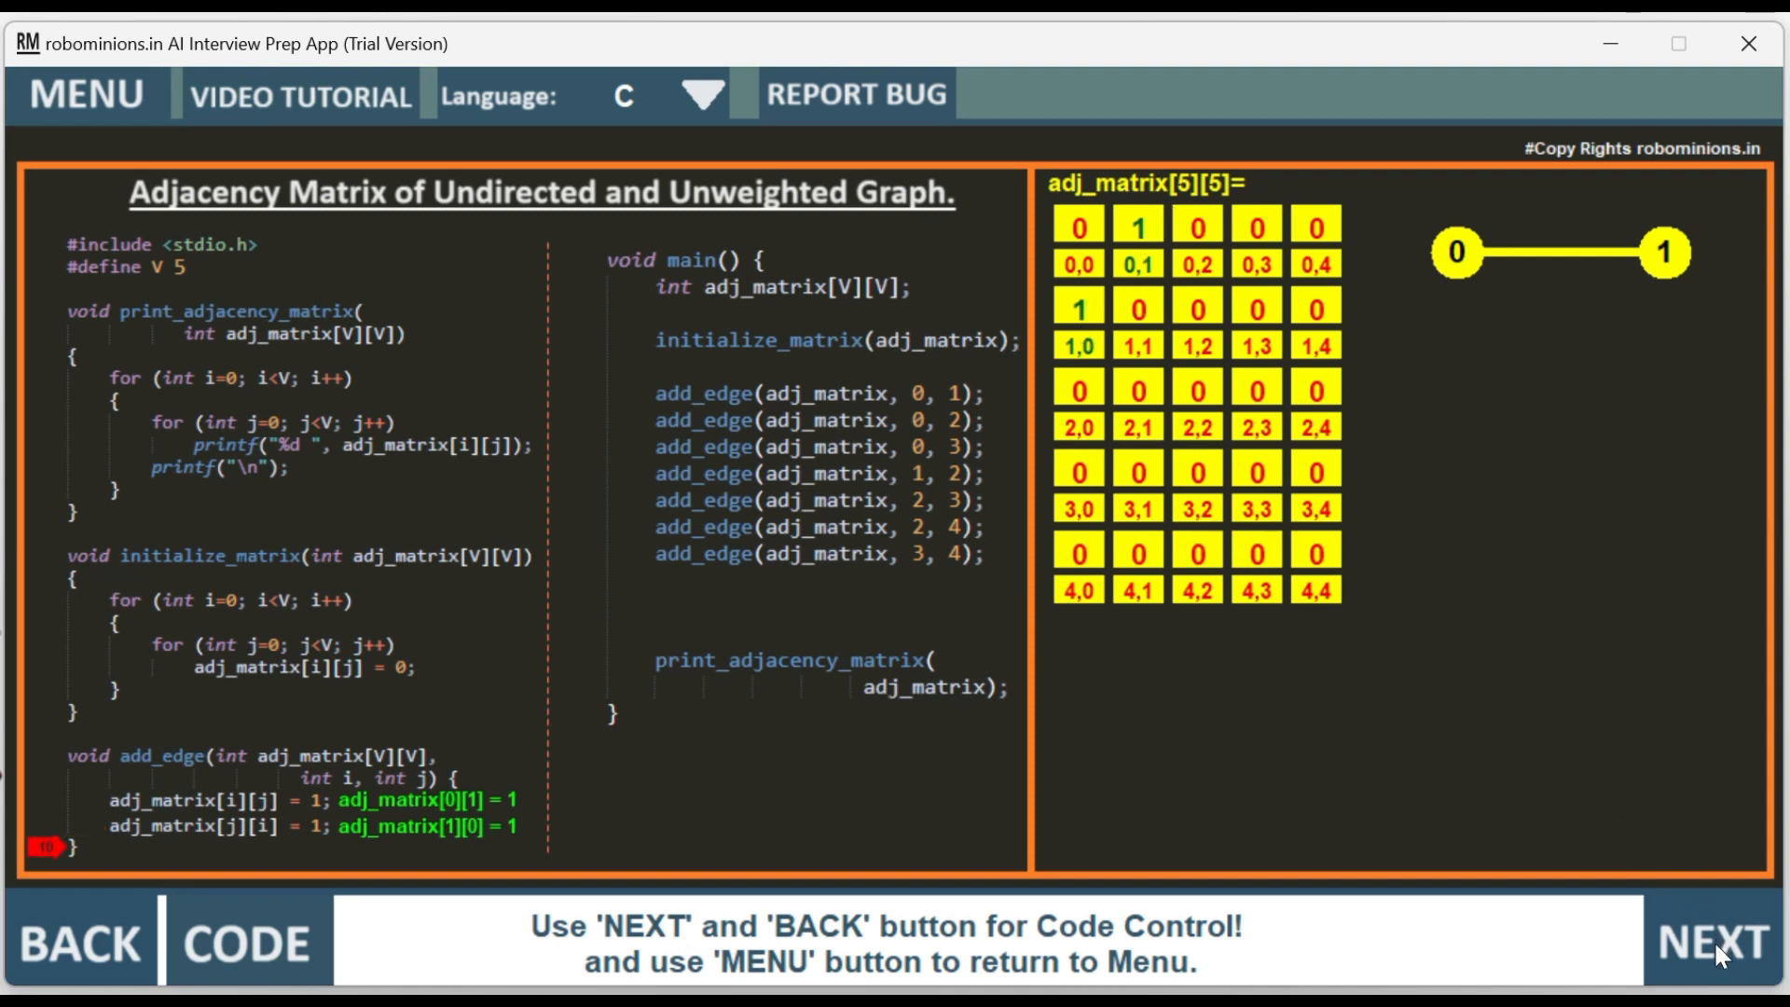
- Step through add_edge(0,2), setting cells [0][2] and [2][0] to 1 and drawing edge 0–2
left_click(1710, 941)
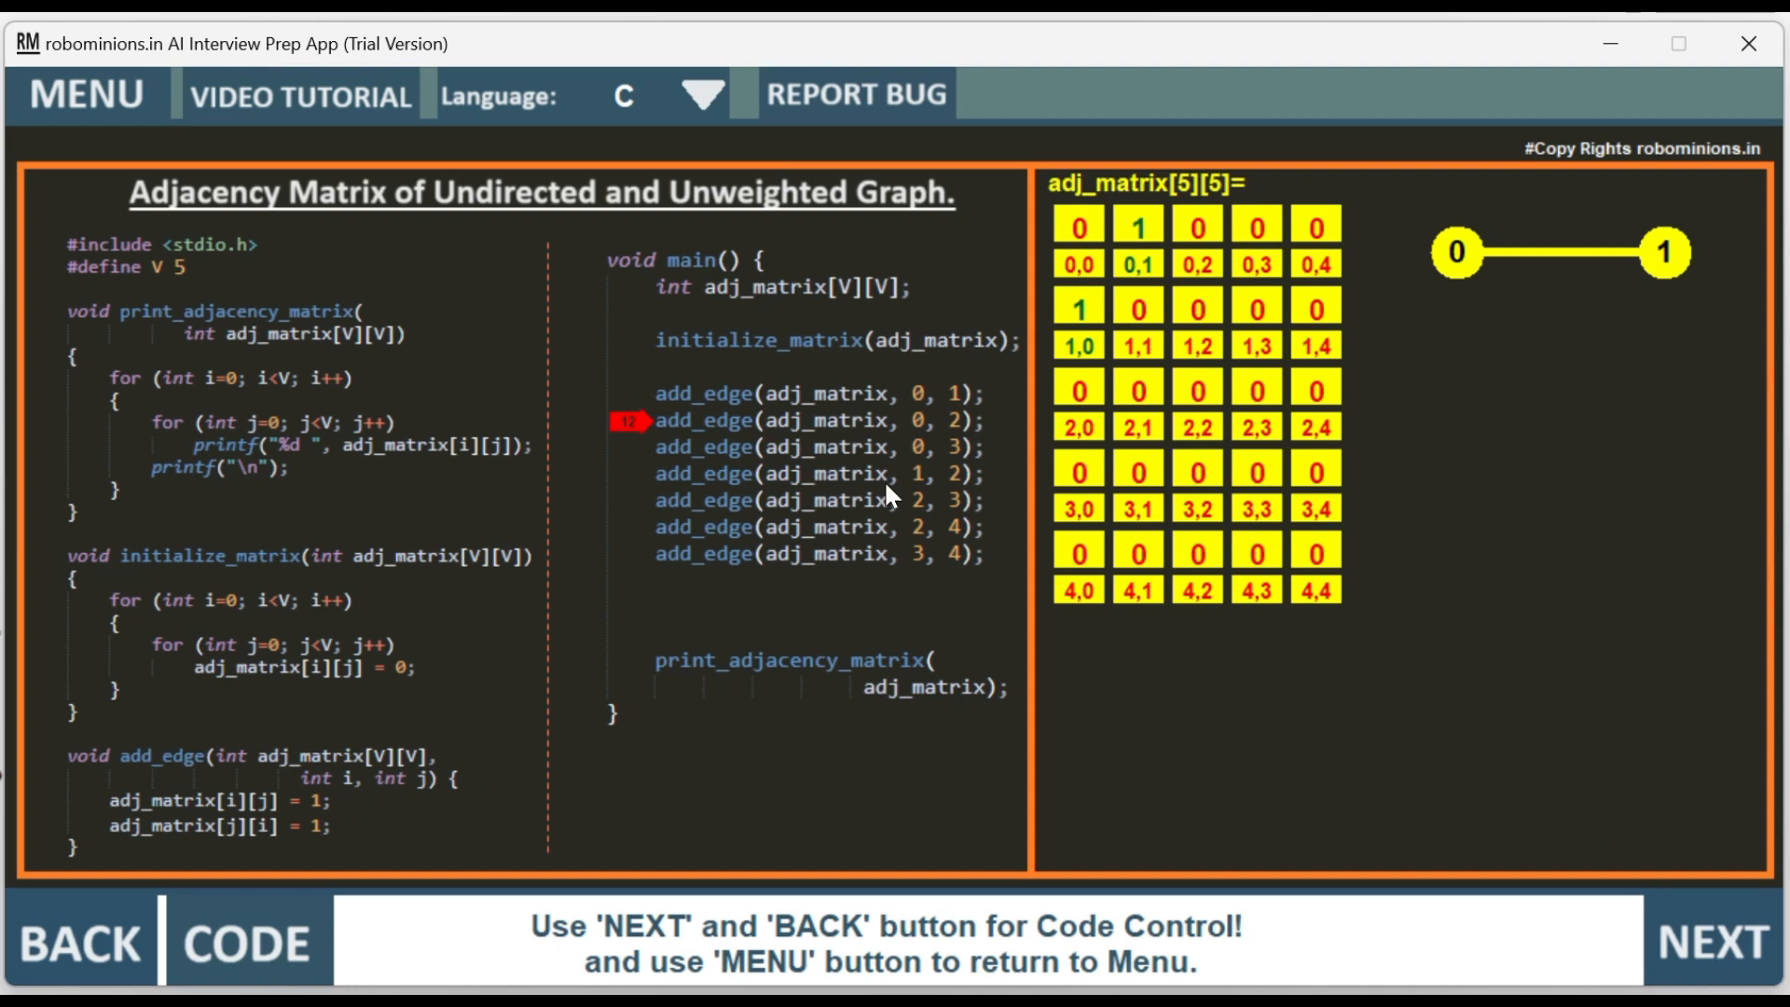
mouse_move(956, 432)
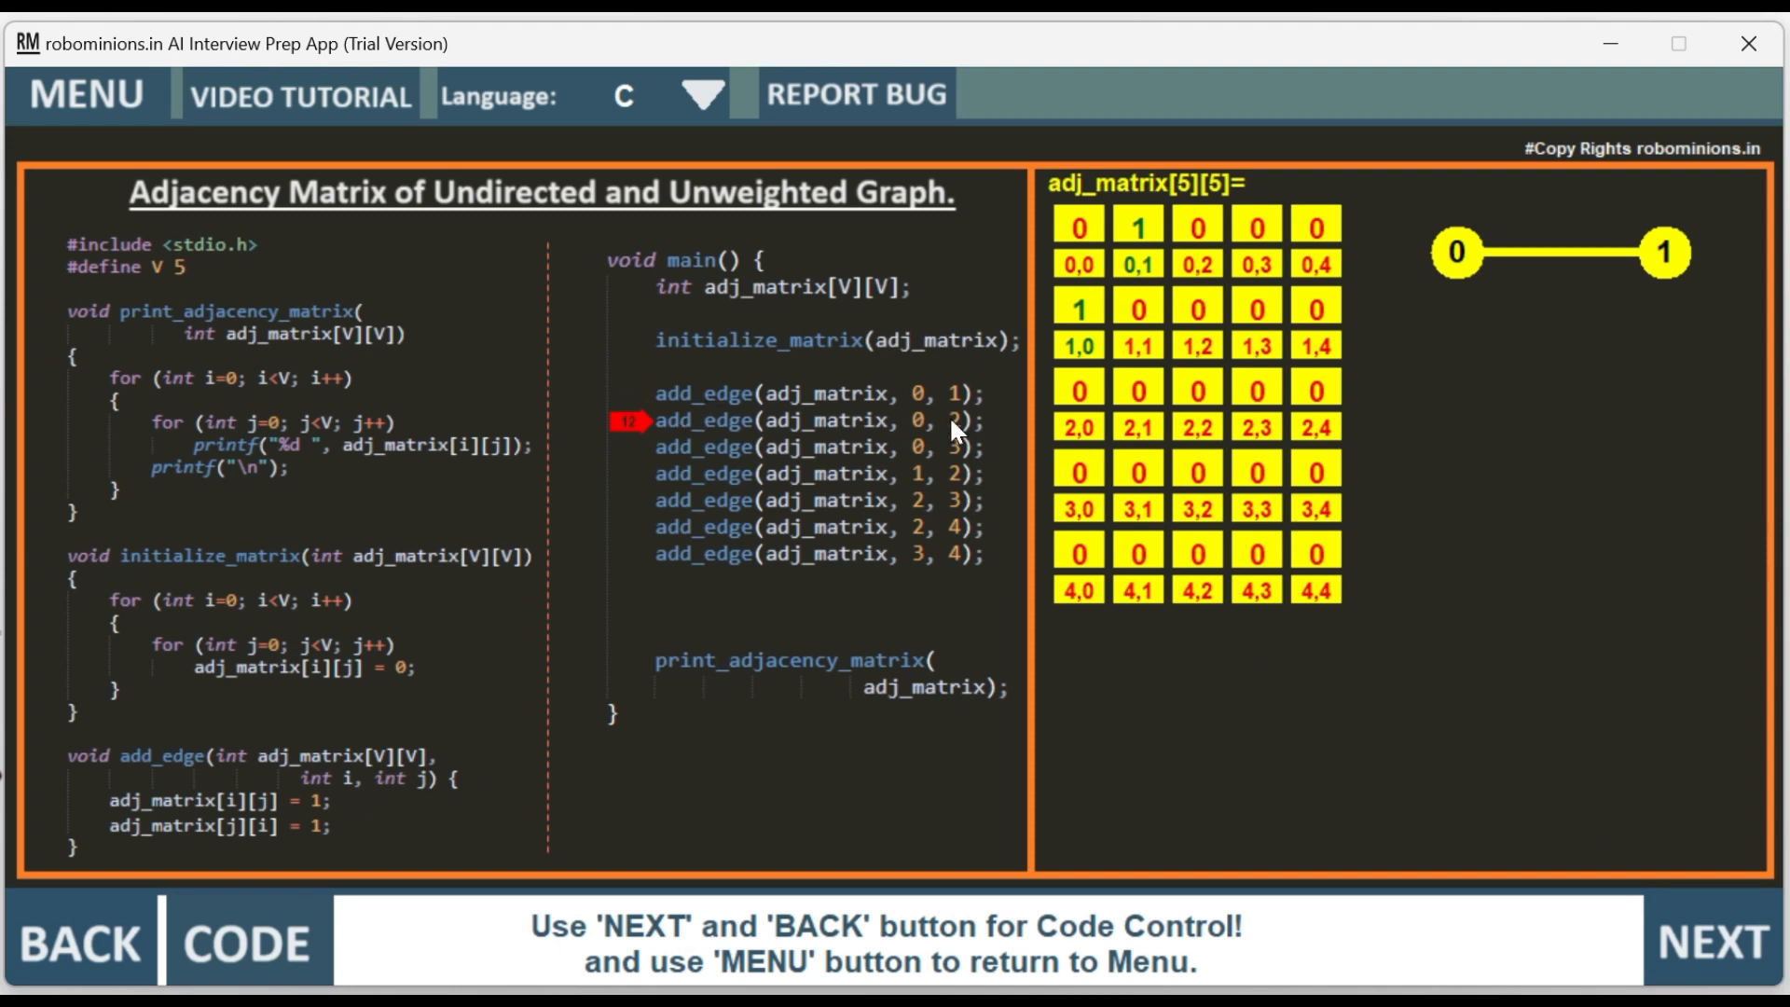
left_click(1713, 942)
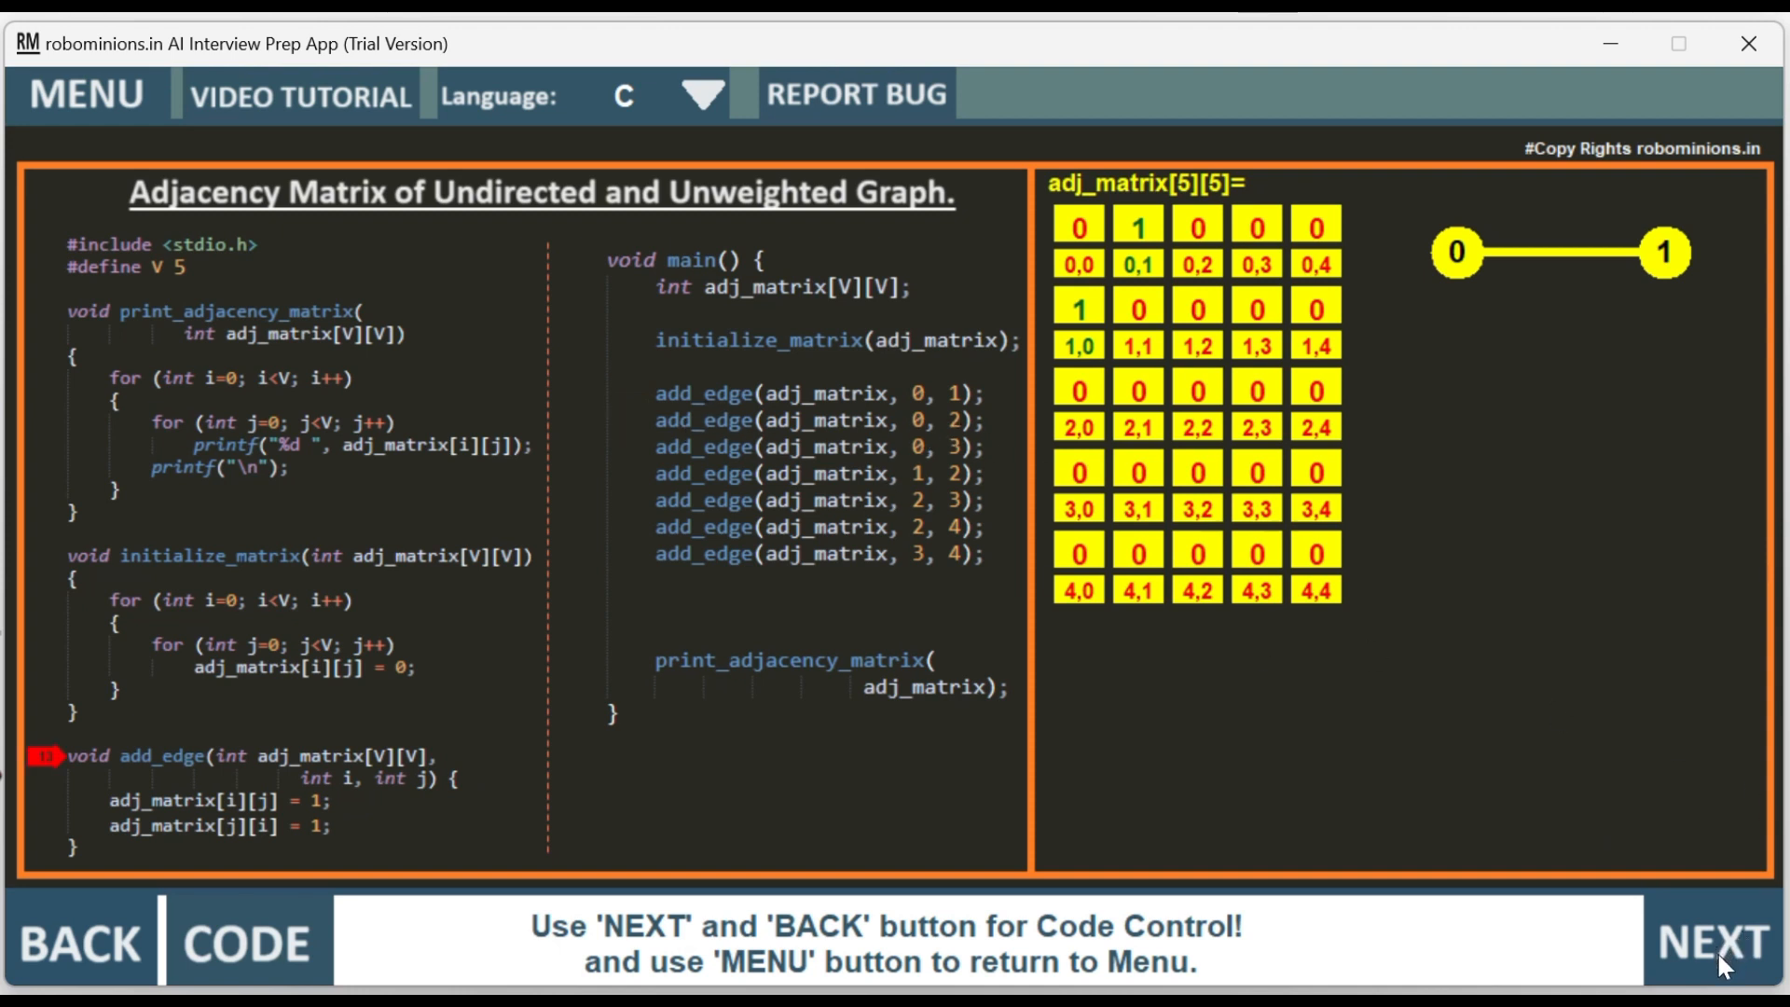
left_click(1709, 942)
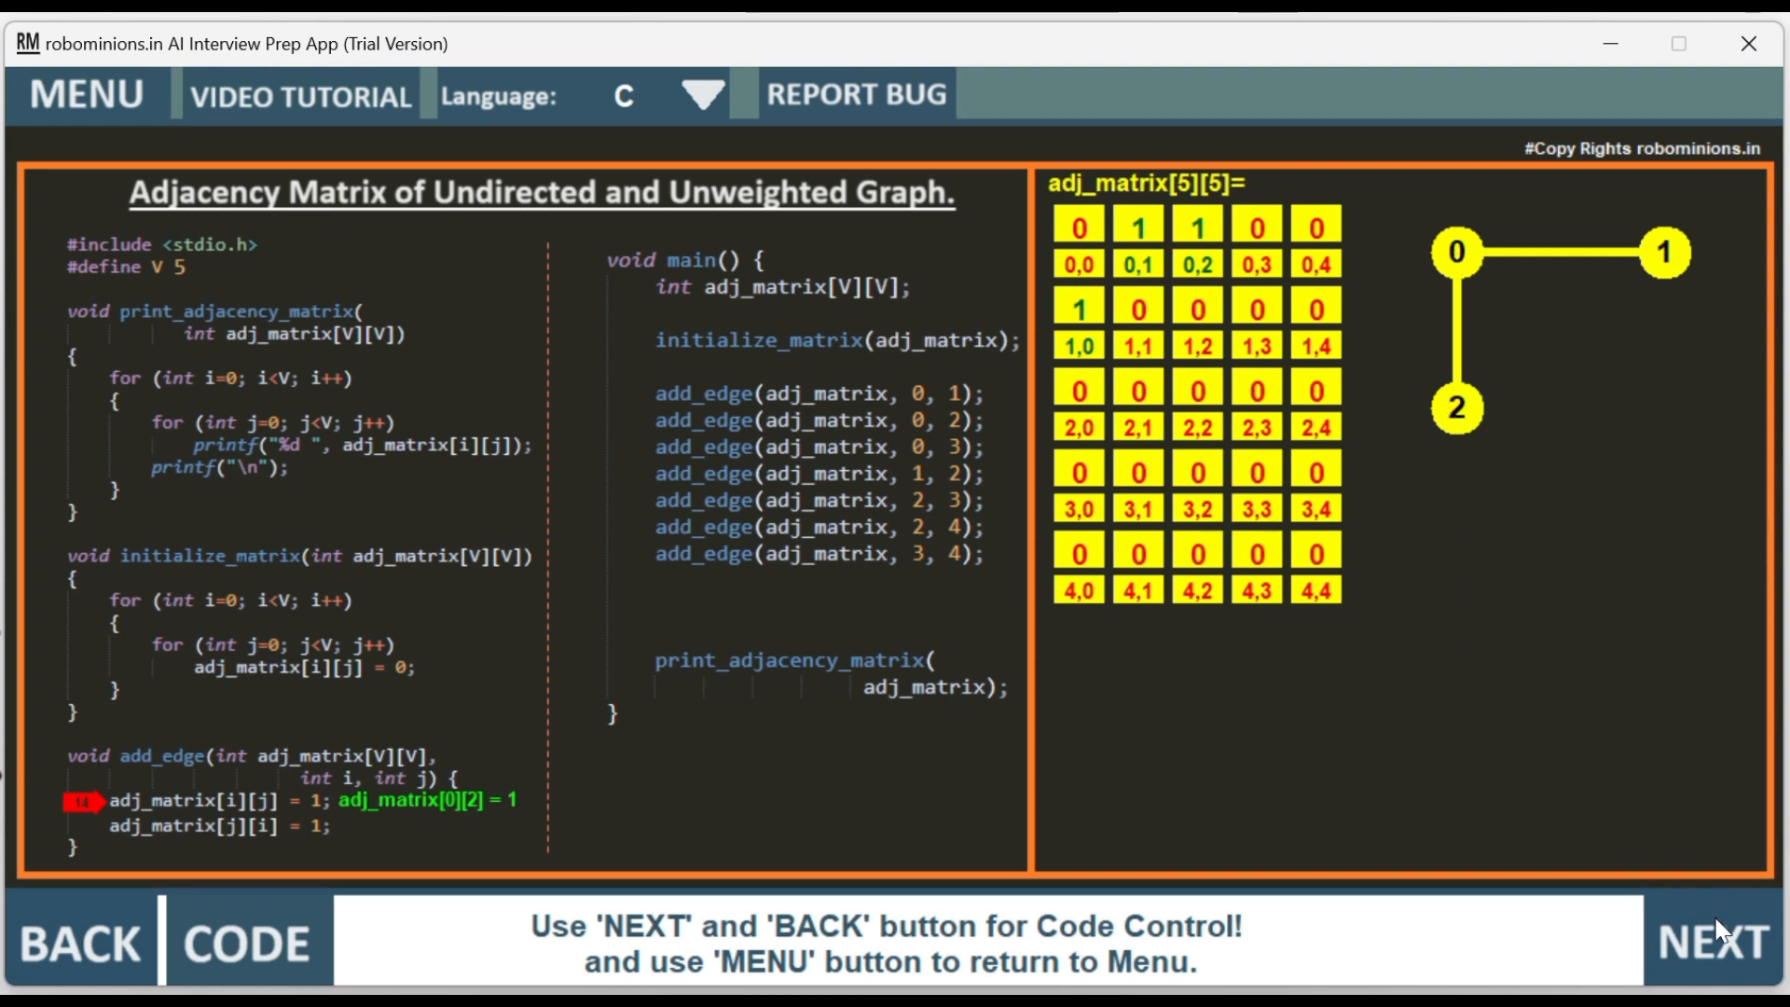
left_click(1709, 941)
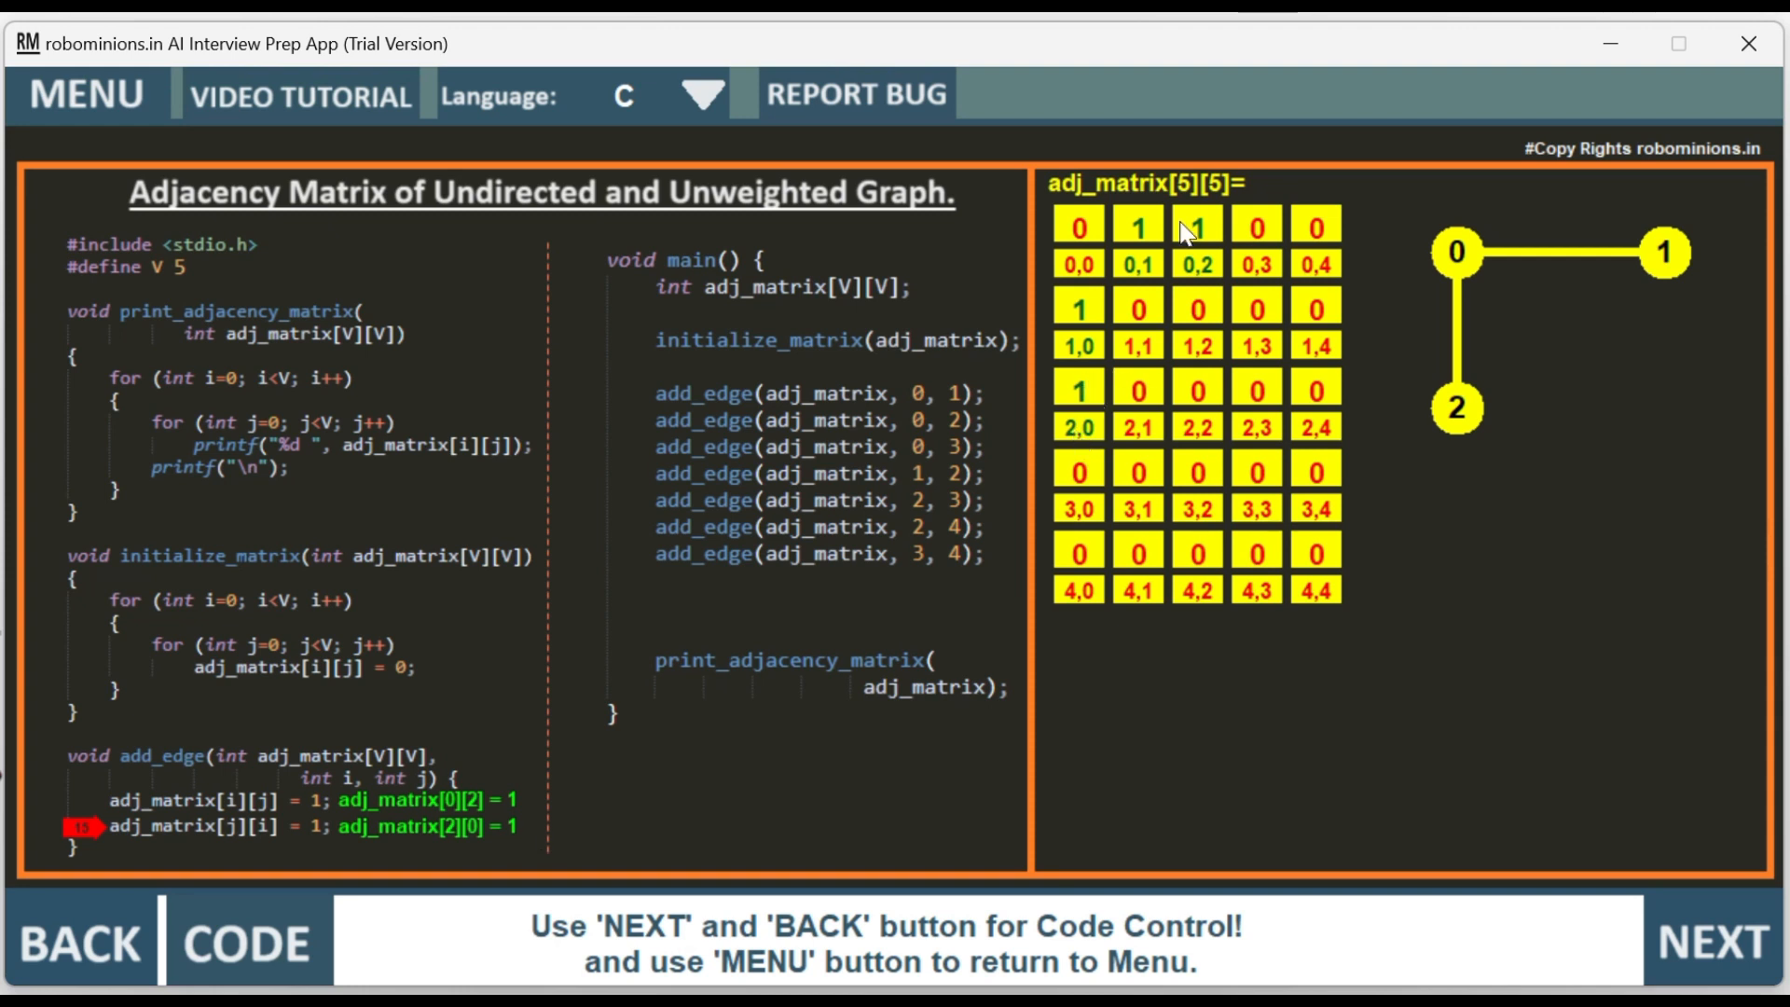
left_click(1710, 942)
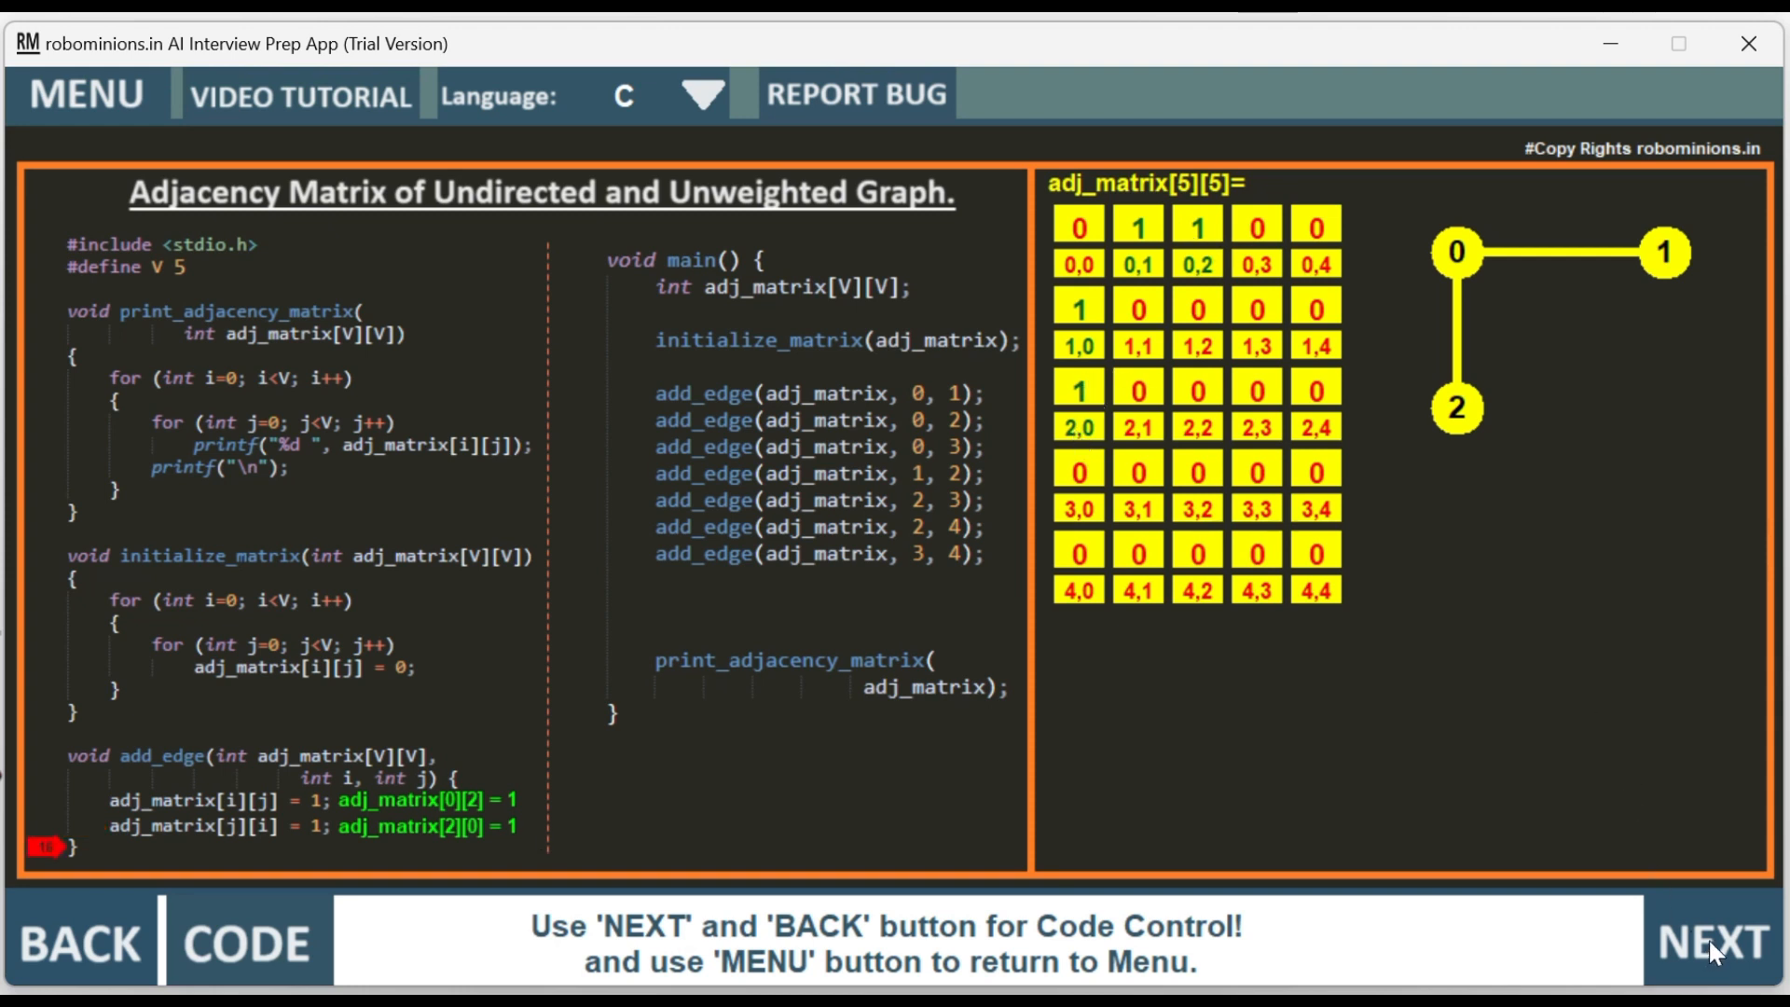
- Step through add_edge(0,3), setting cells [0][3] and [3][0] to 1 and drawing edge 0–3
left_click(1712, 941)
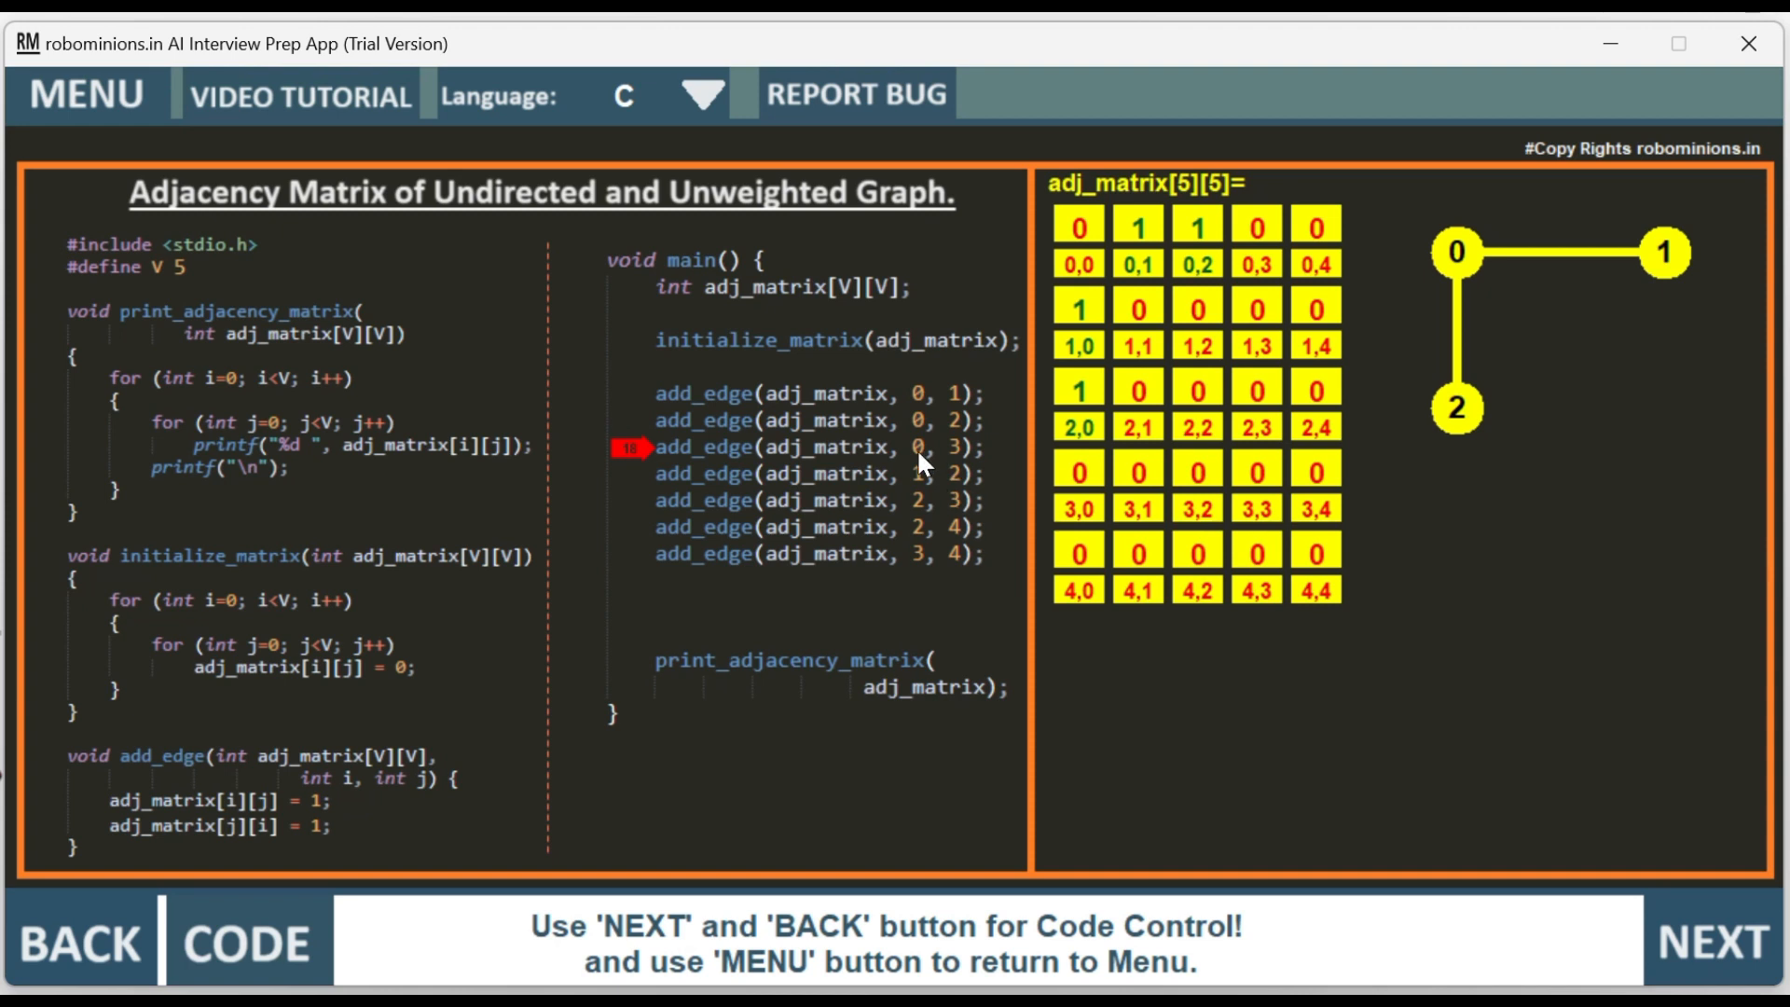
left_click(1709, 941)
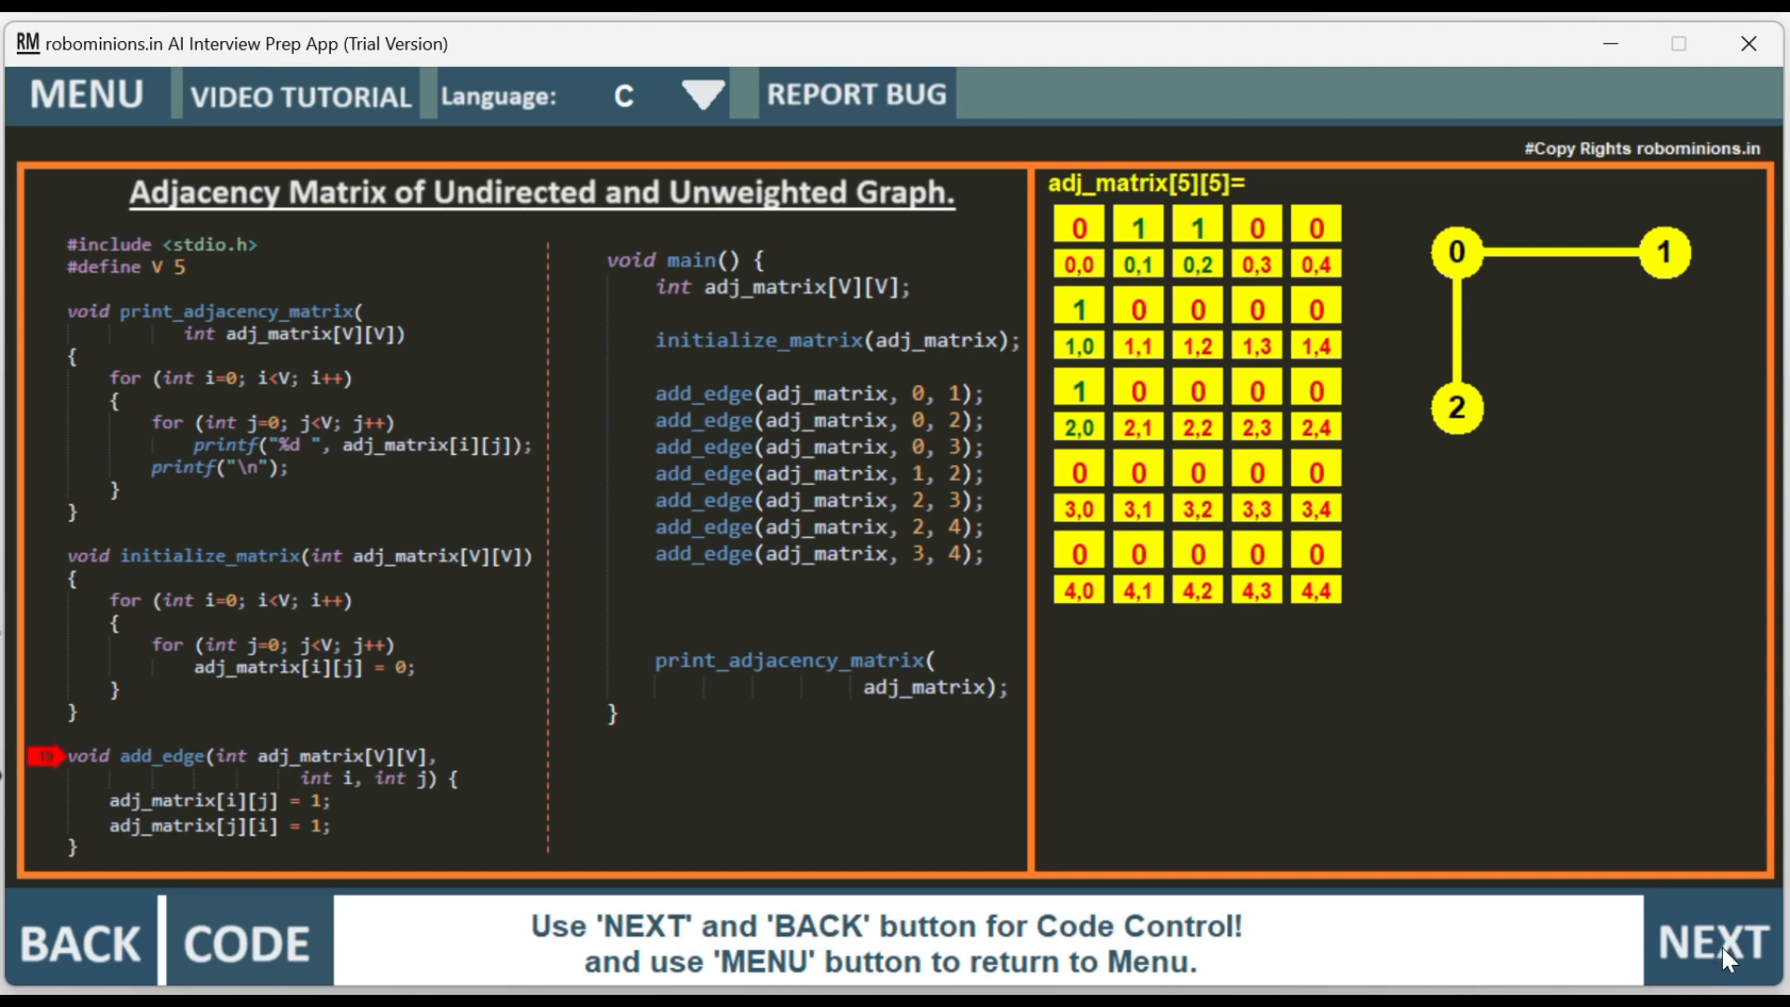
left_click(1709, 942)
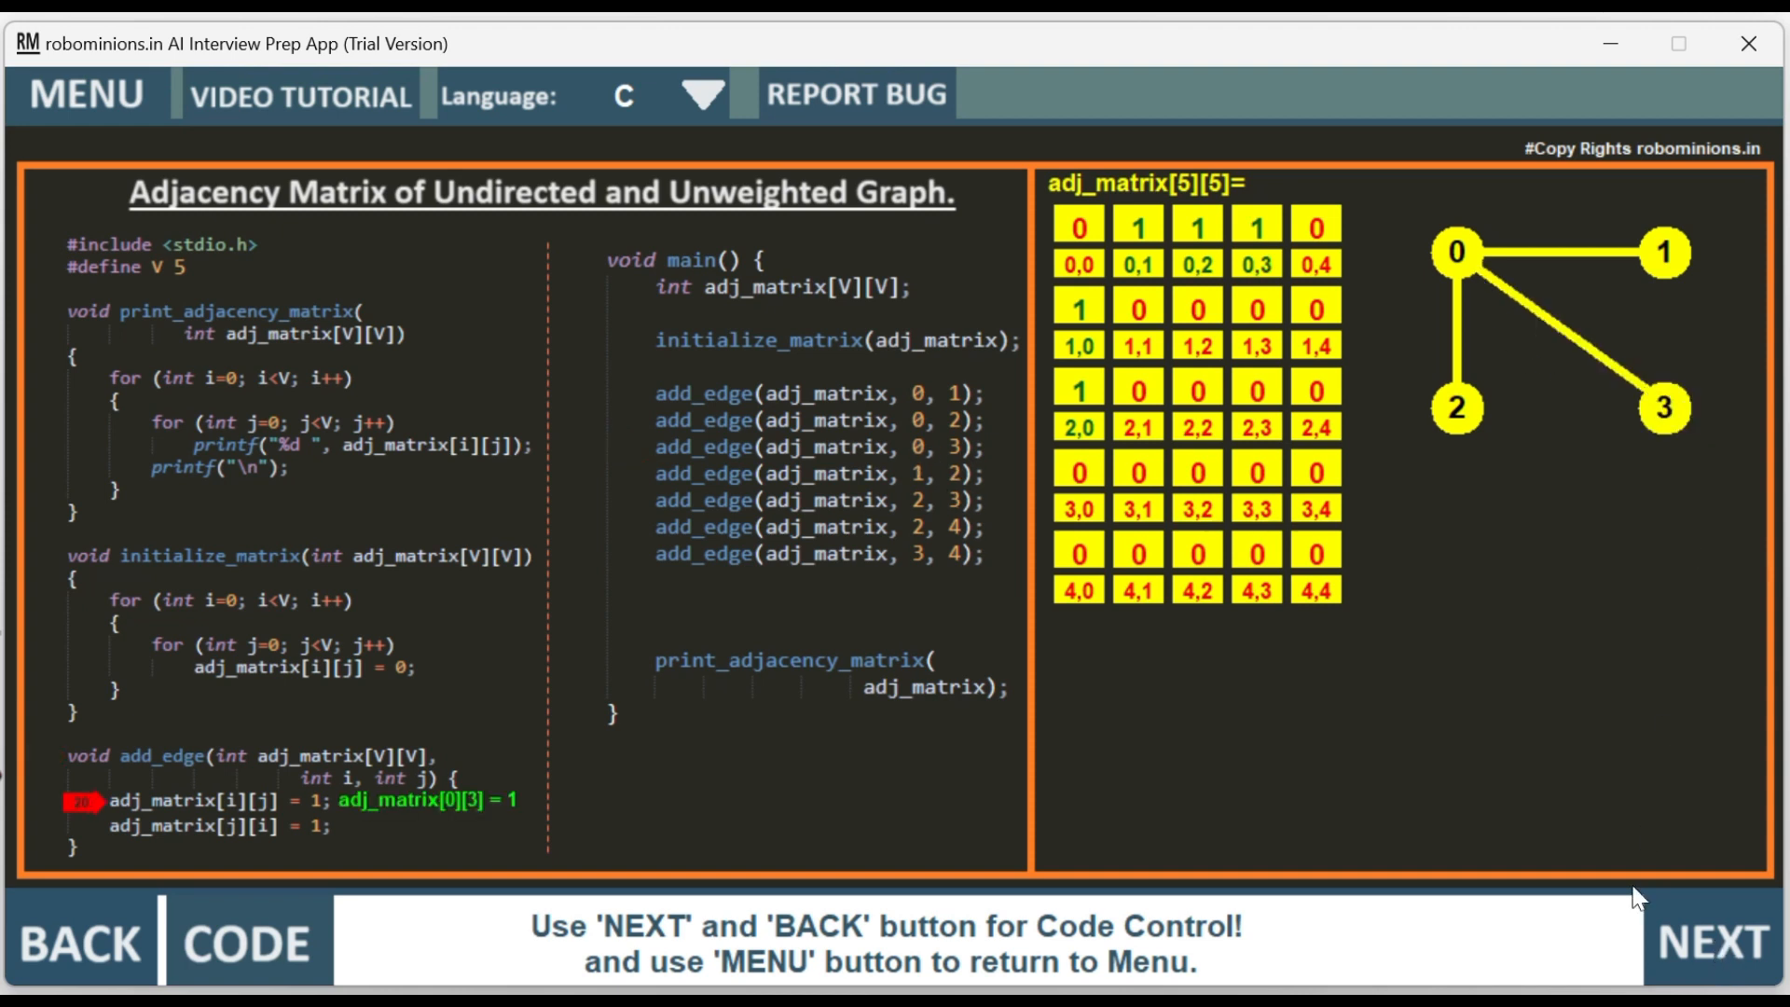
left_click(1711, 941)
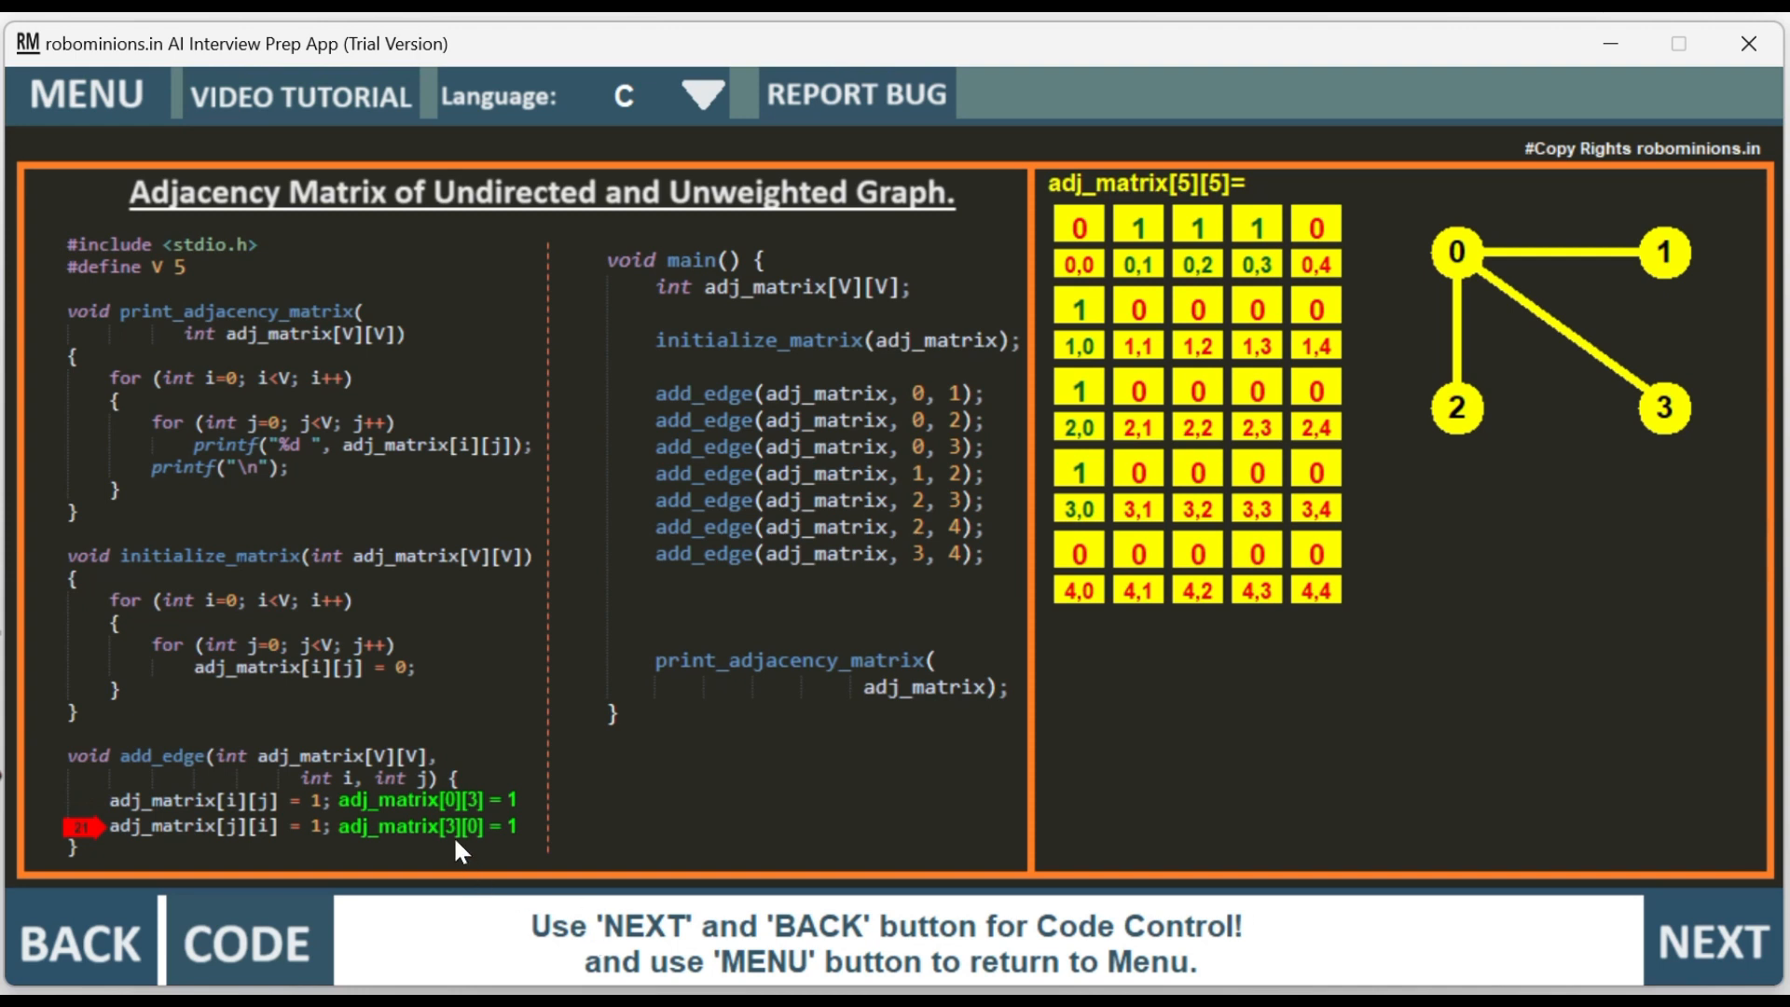
mouse_move(1730, 971)
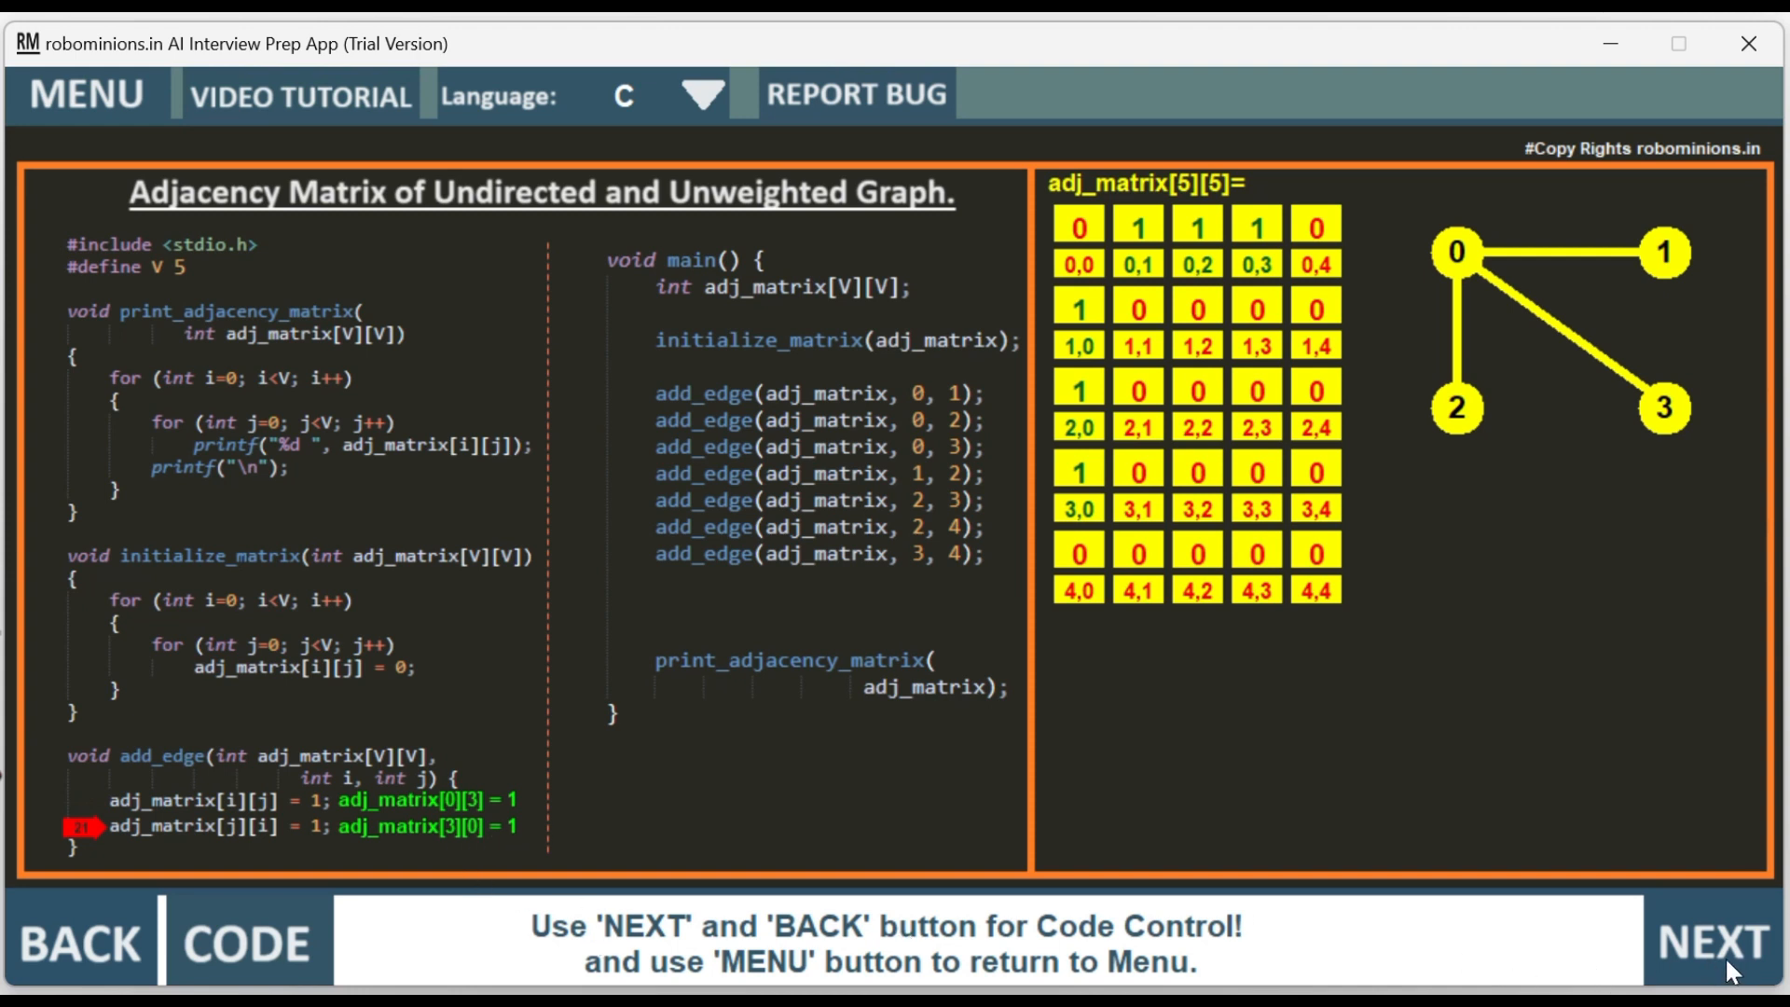
mouse_move(1253, 240)
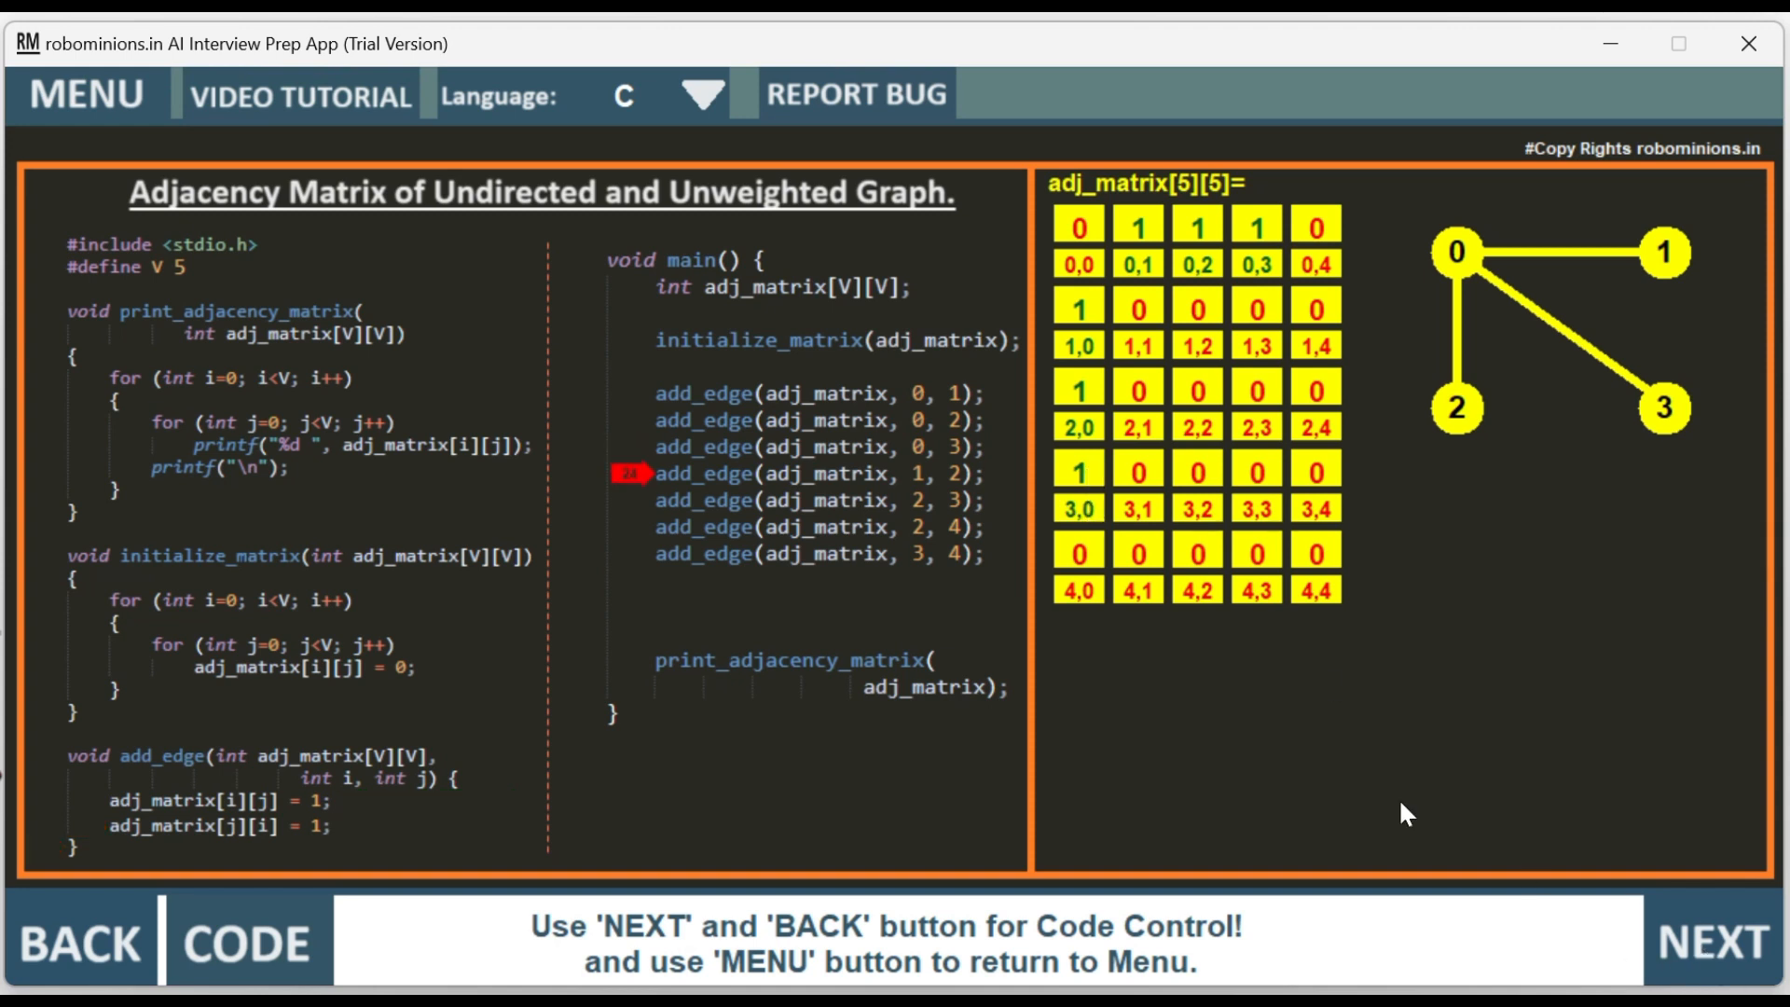
mouse_move(1632, 279)
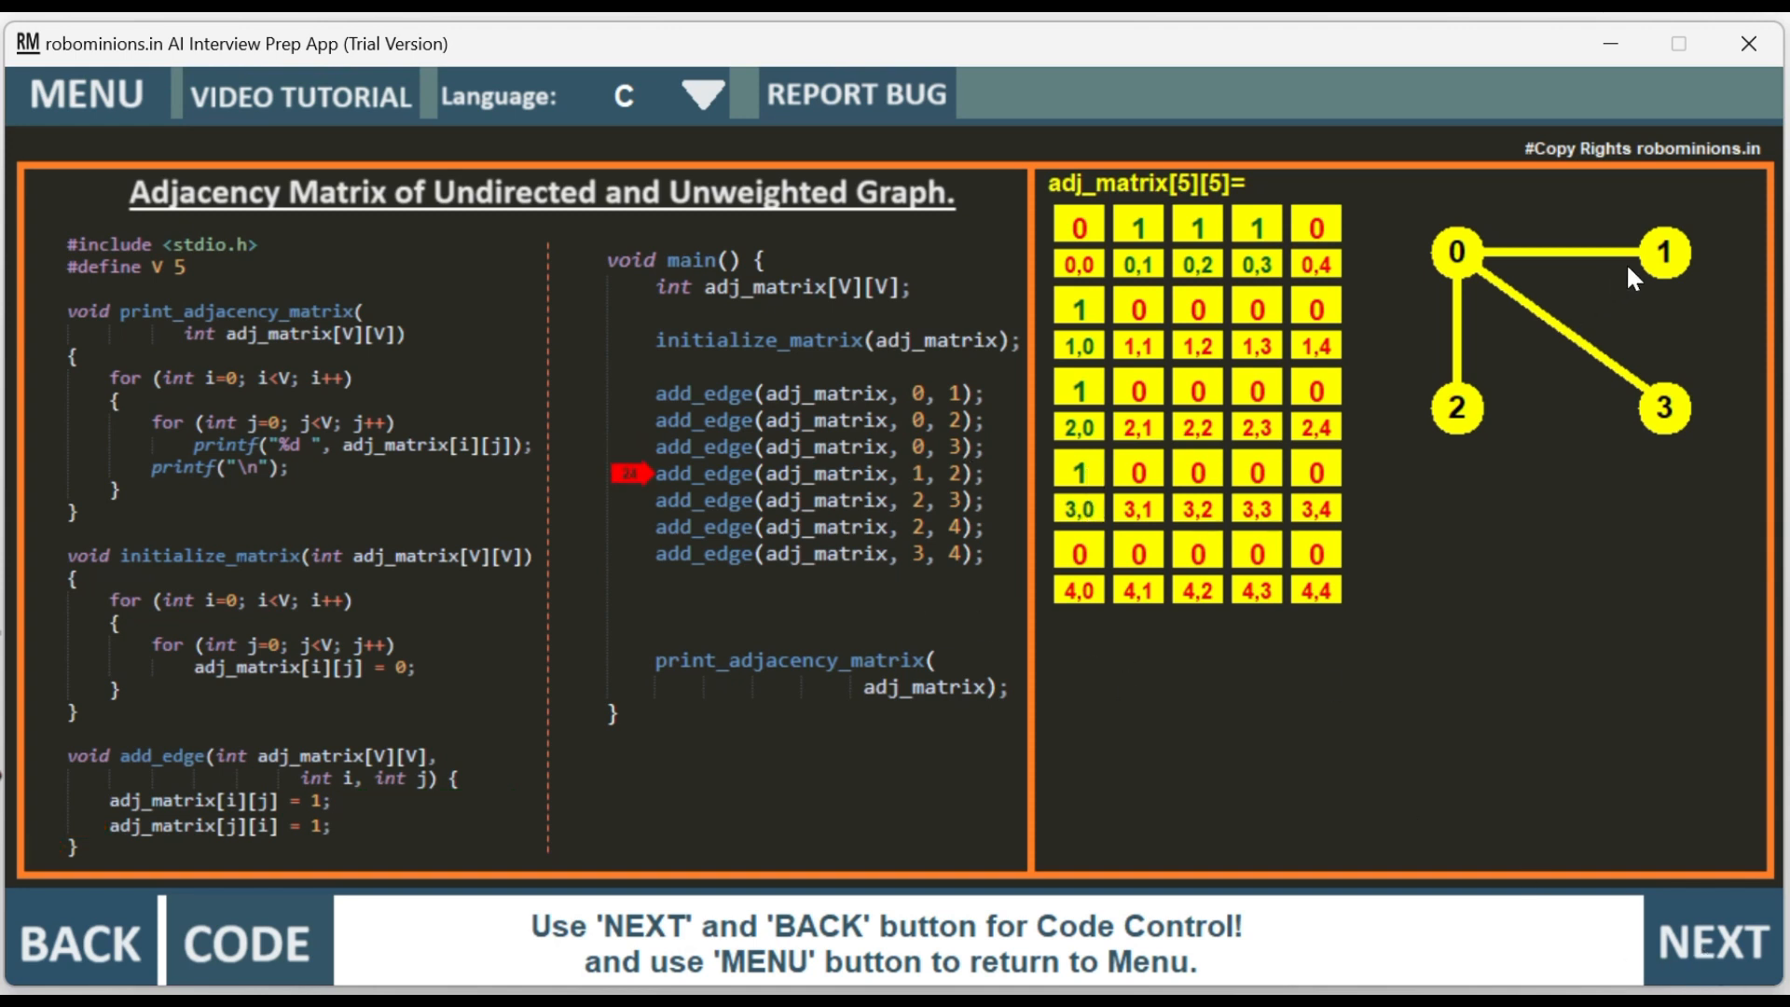
- Step through add_edge(1,2), setting cells [1][2] and [2][1] to 1 and drawing edge 1–2
left_click(1713, 942)
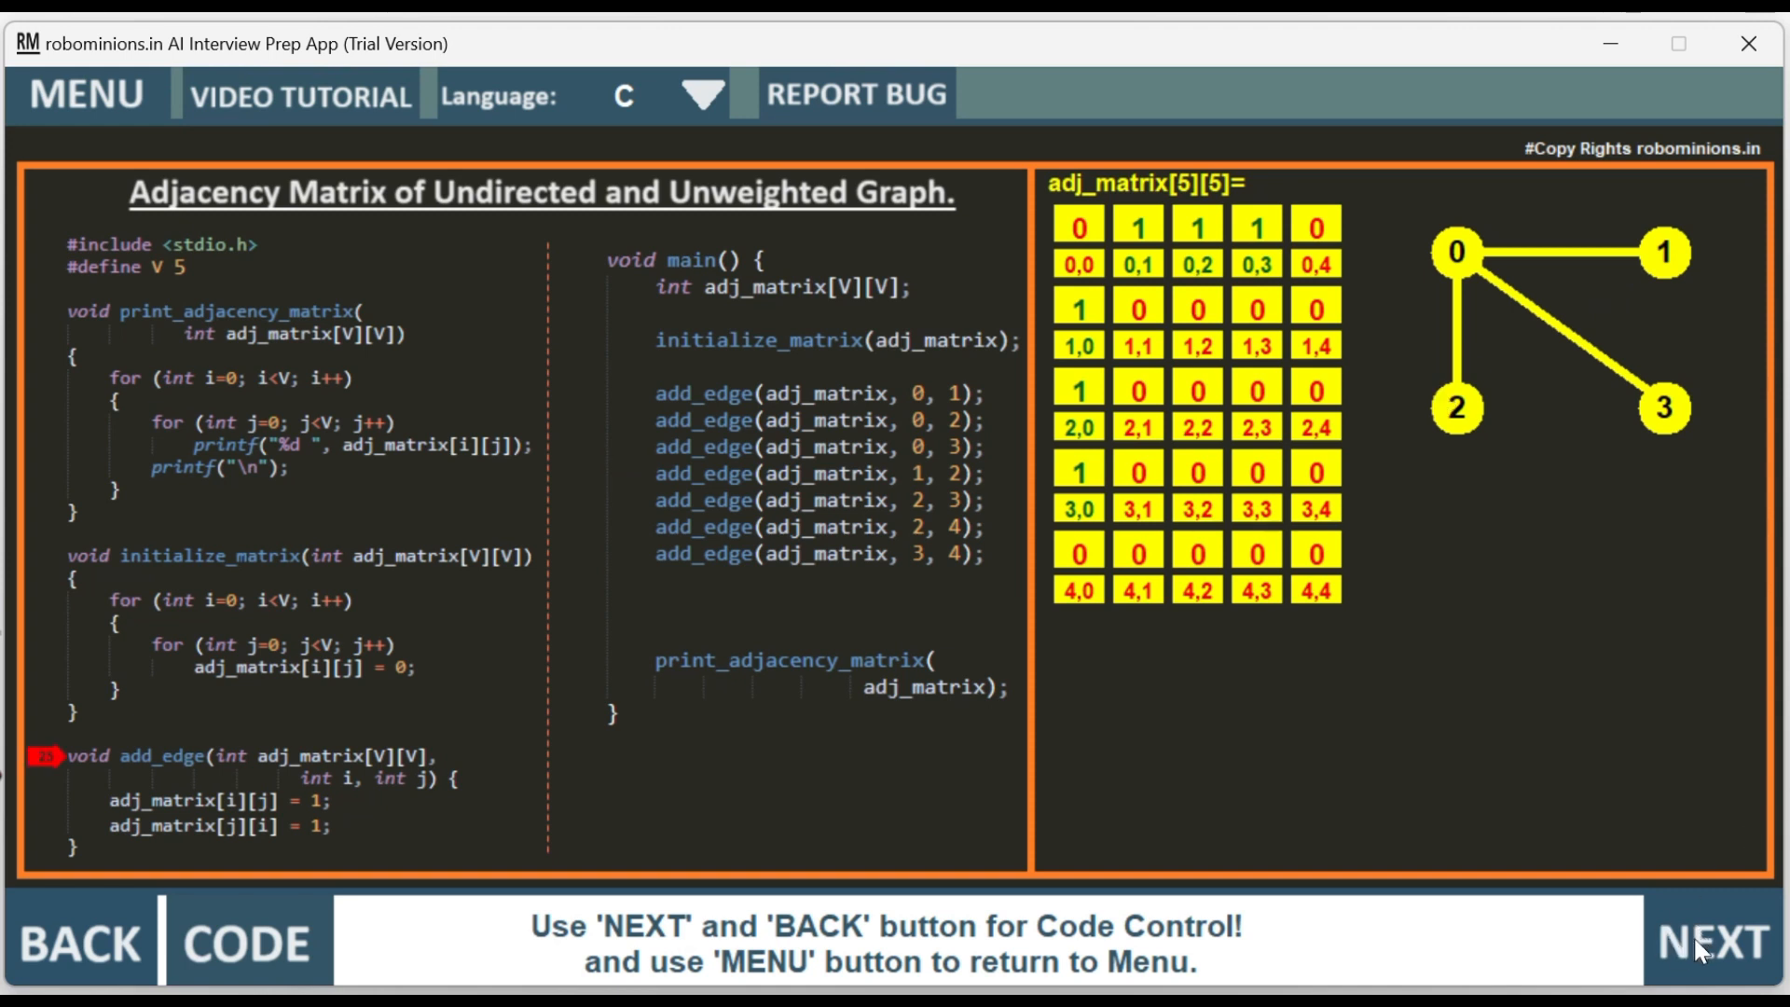
left_click(1709, 942)
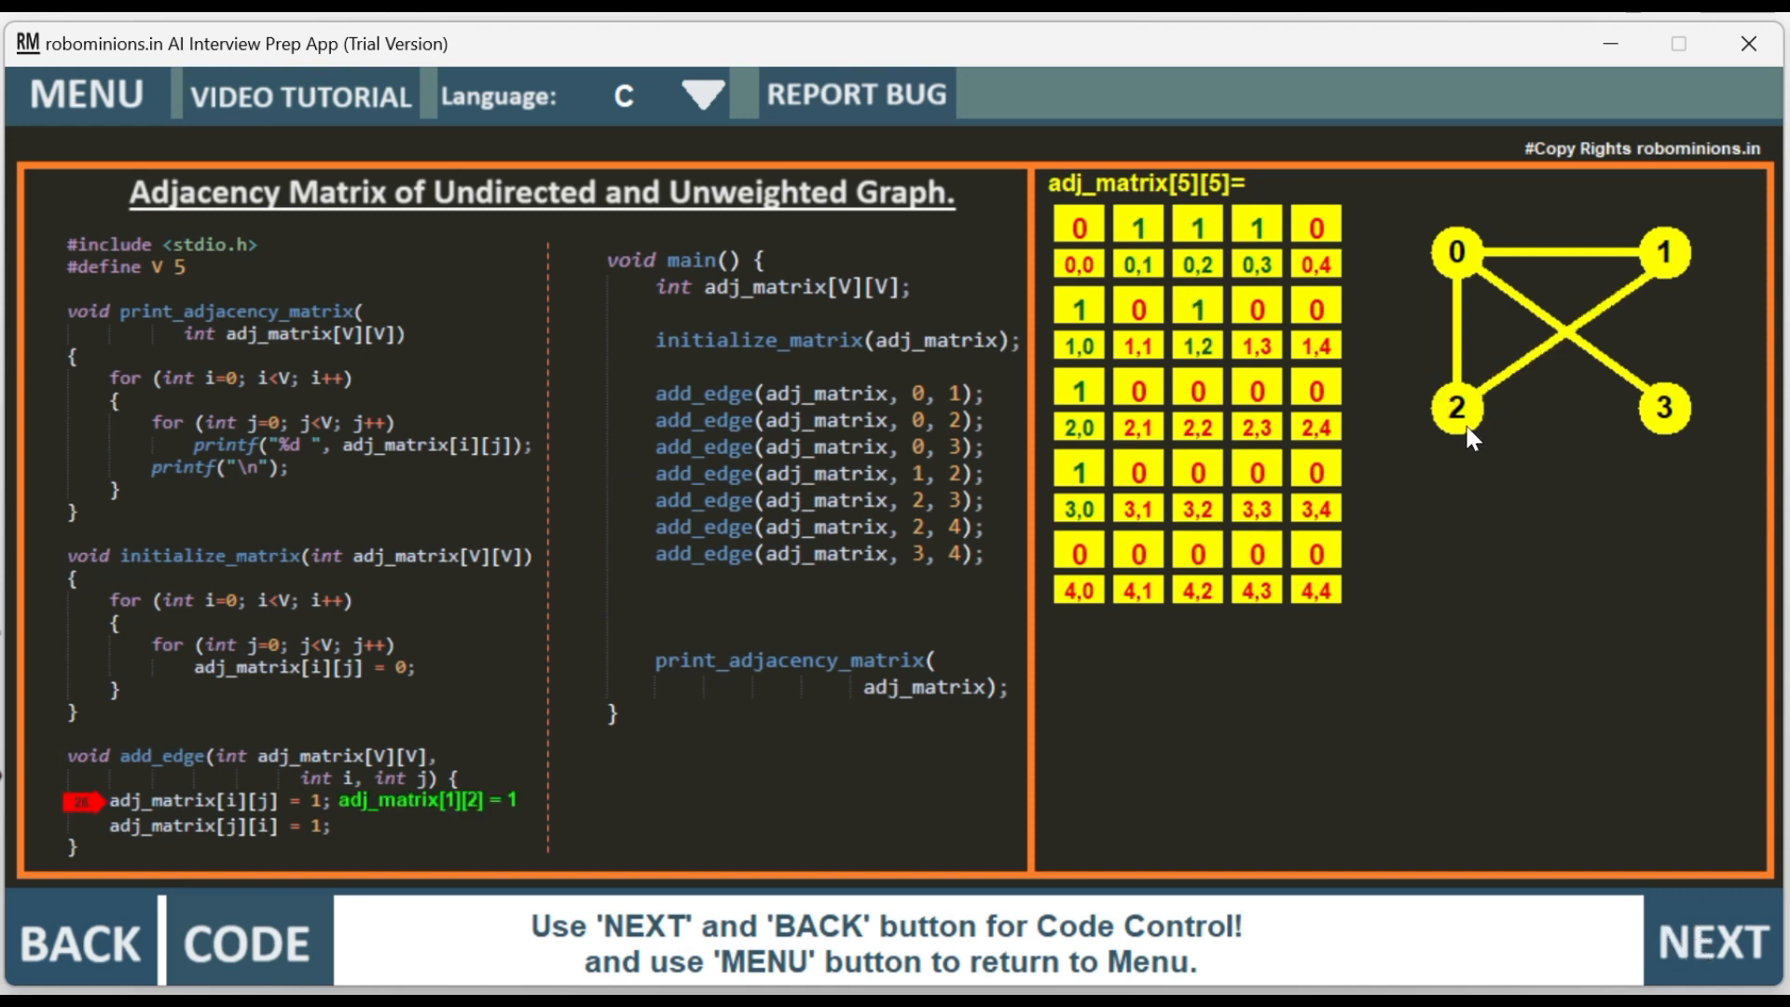
mouse_move(408, 824)
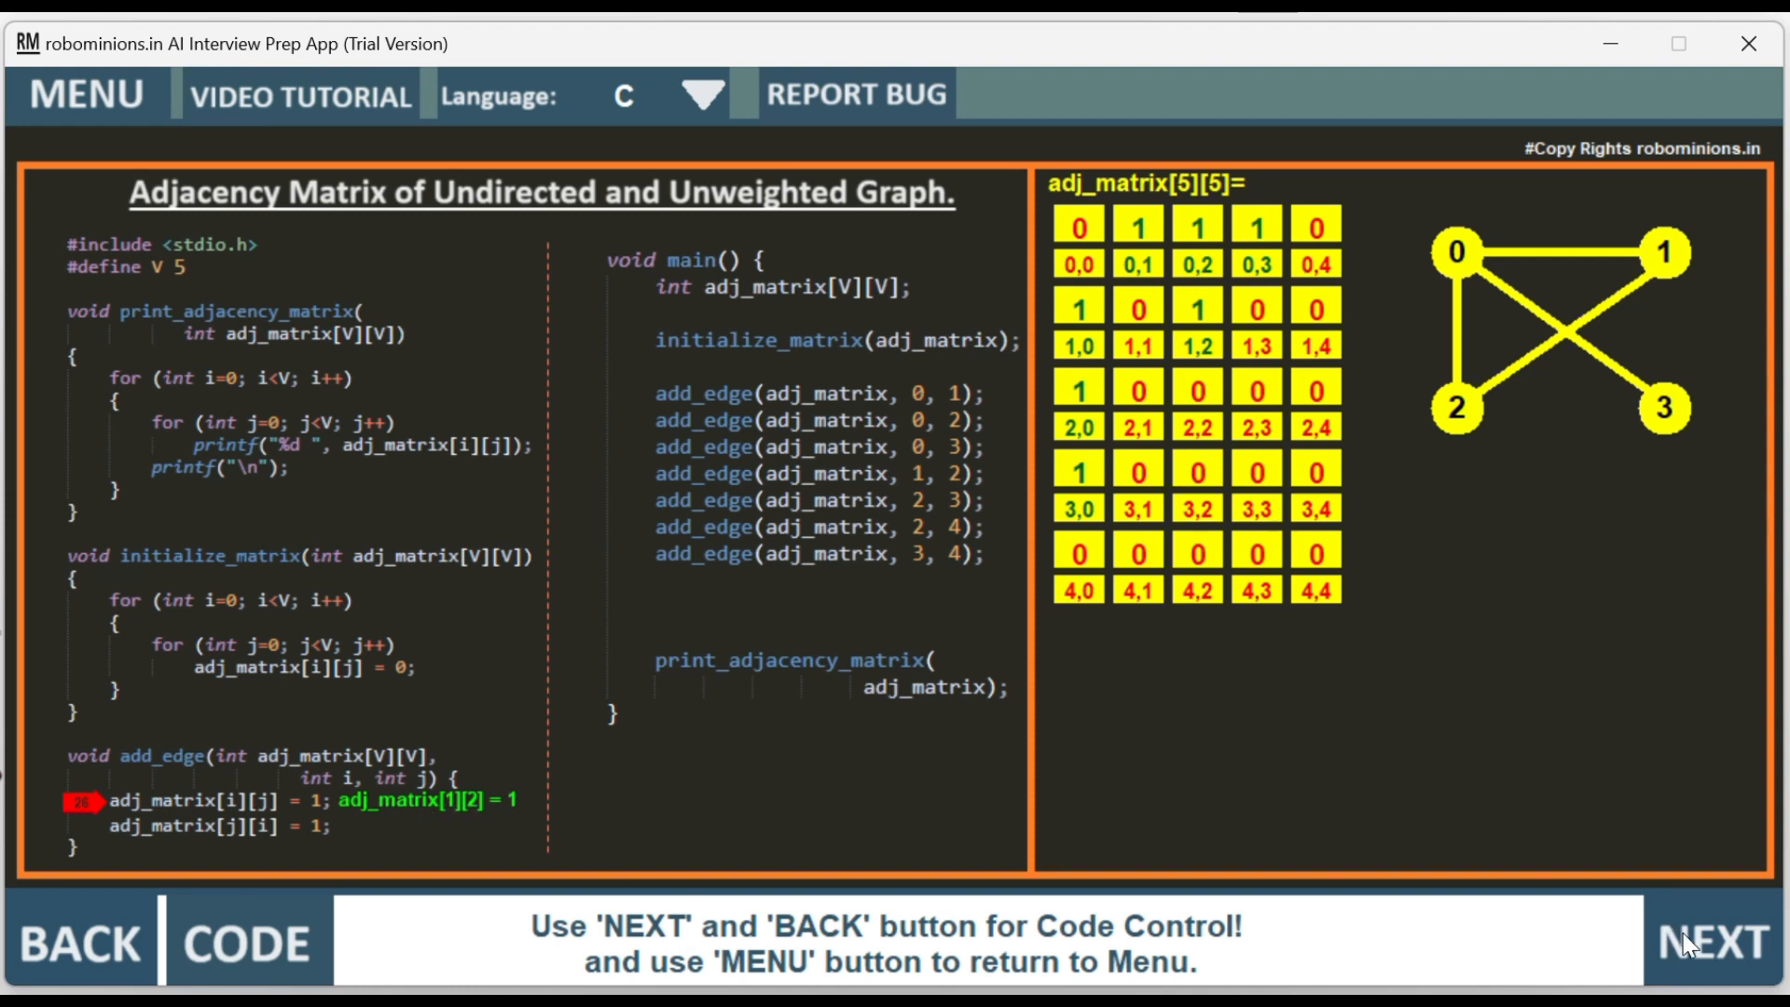
left_click(1709, 942)
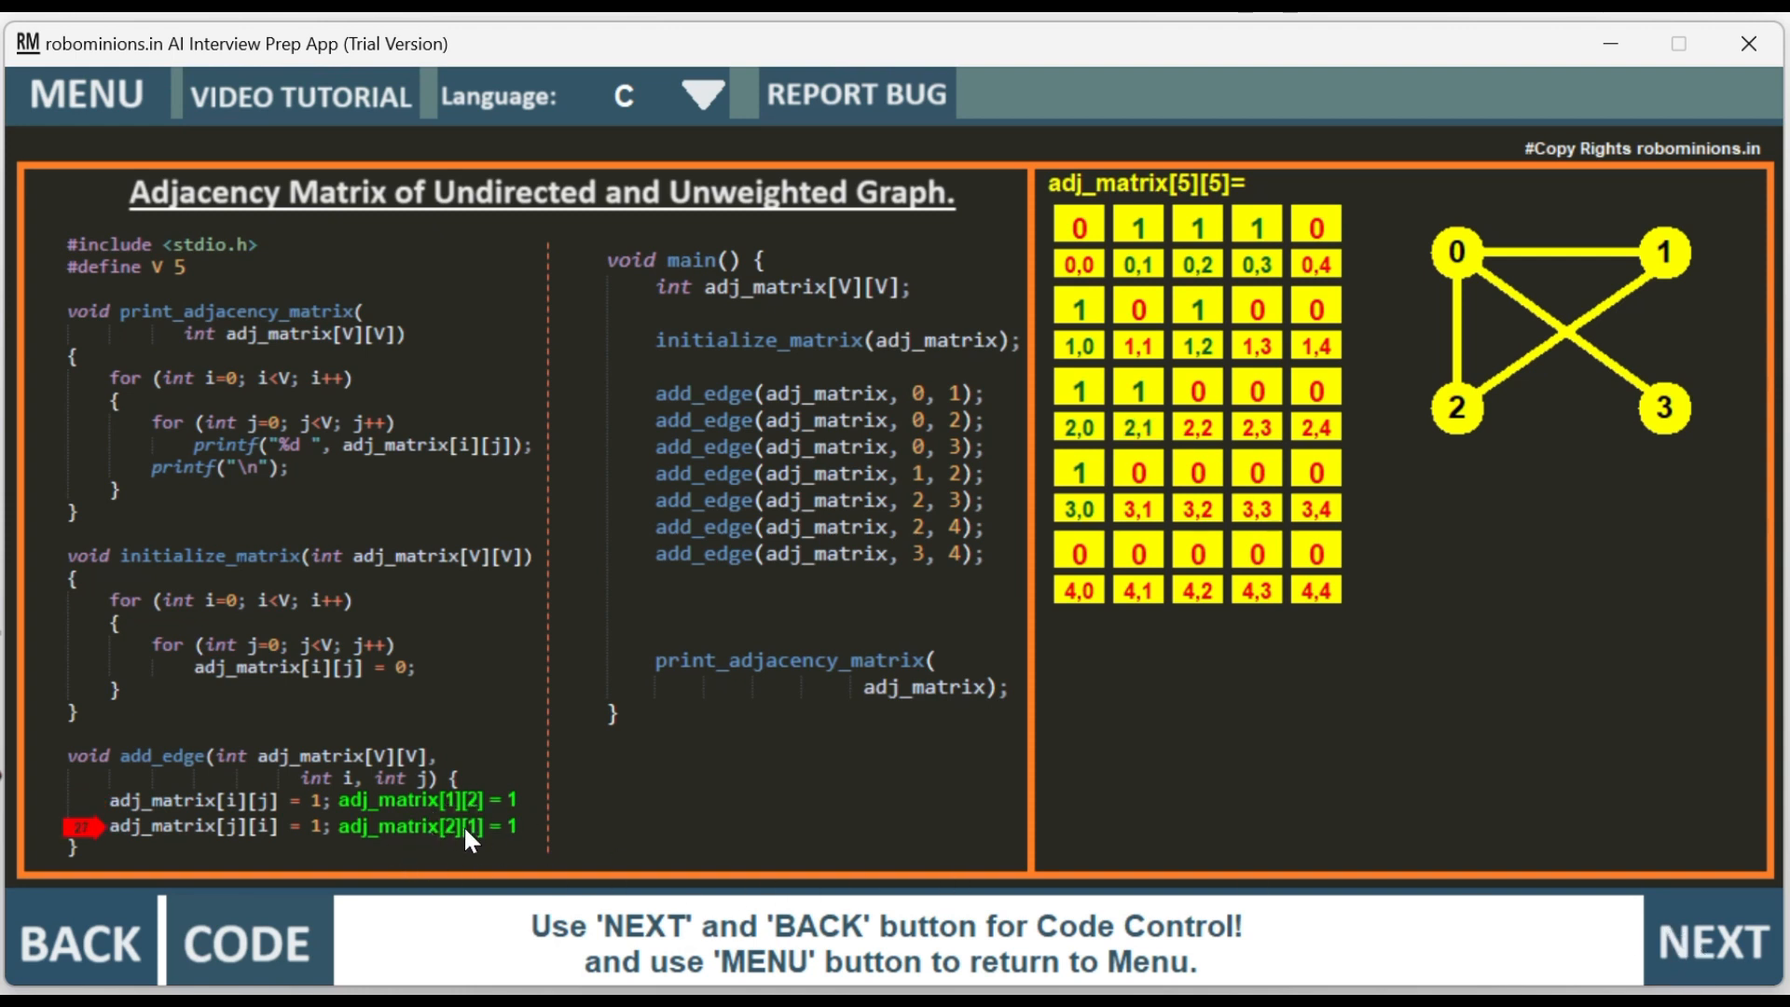
mouse_move(1214, 363)
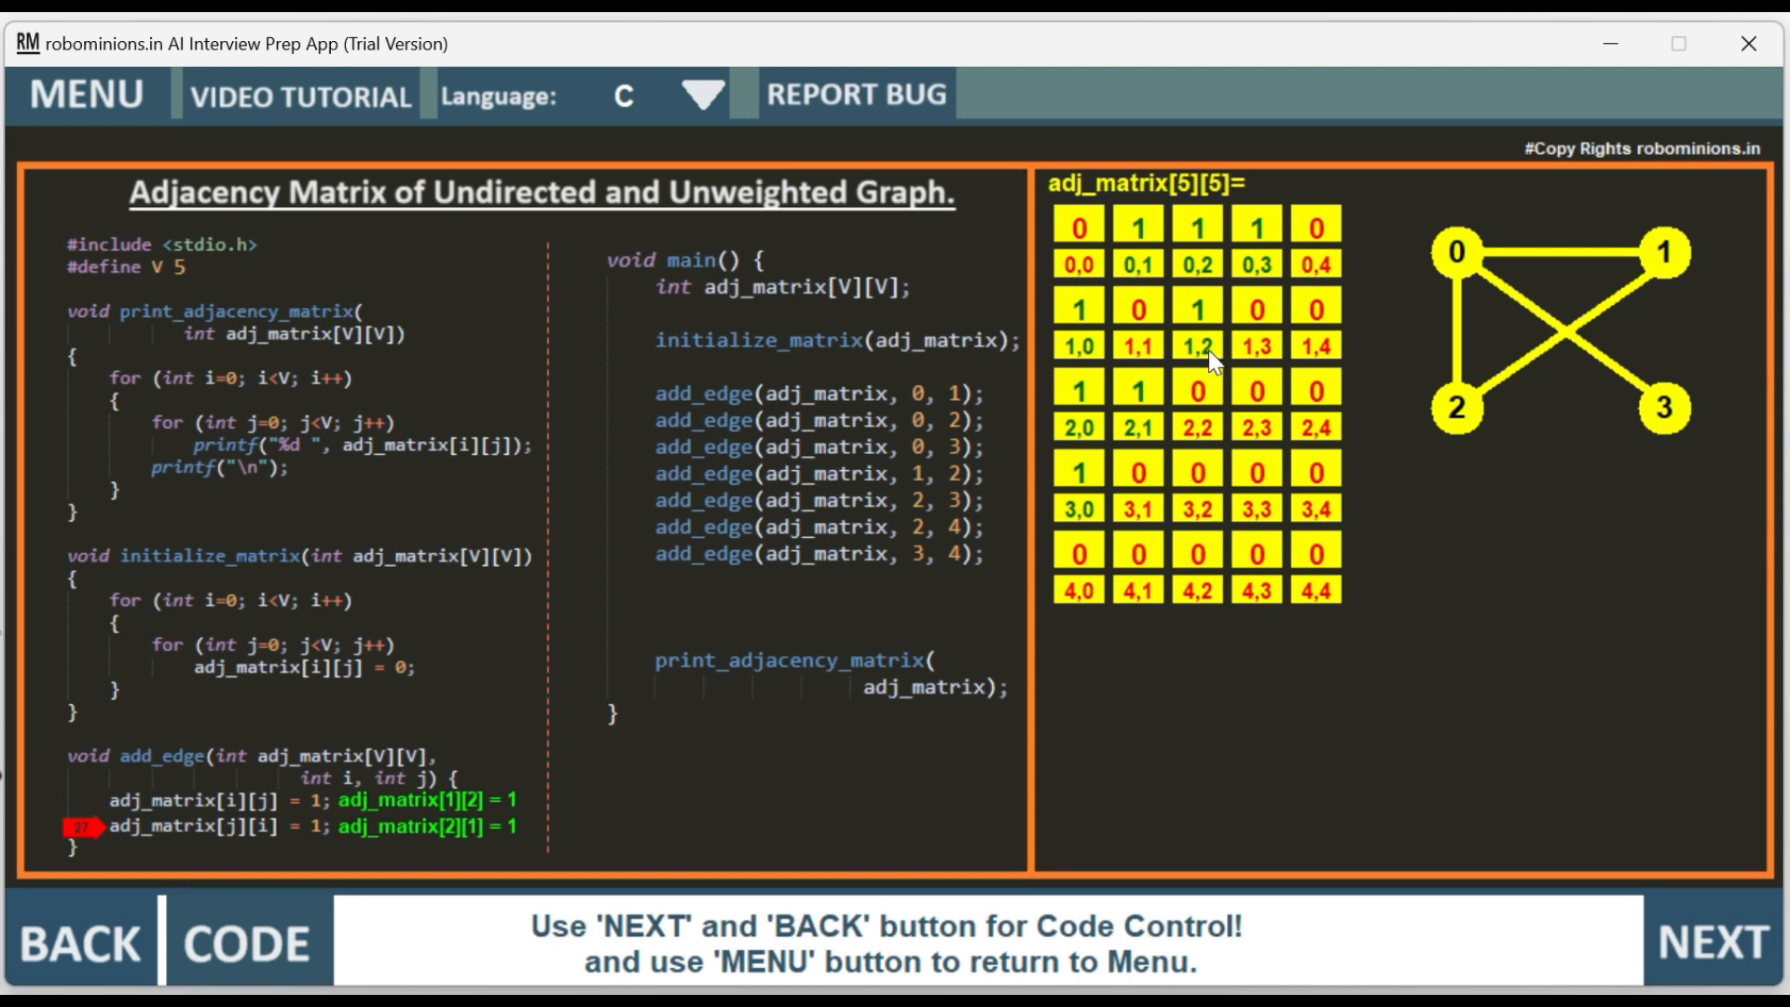
mouse_move(1134, 442)
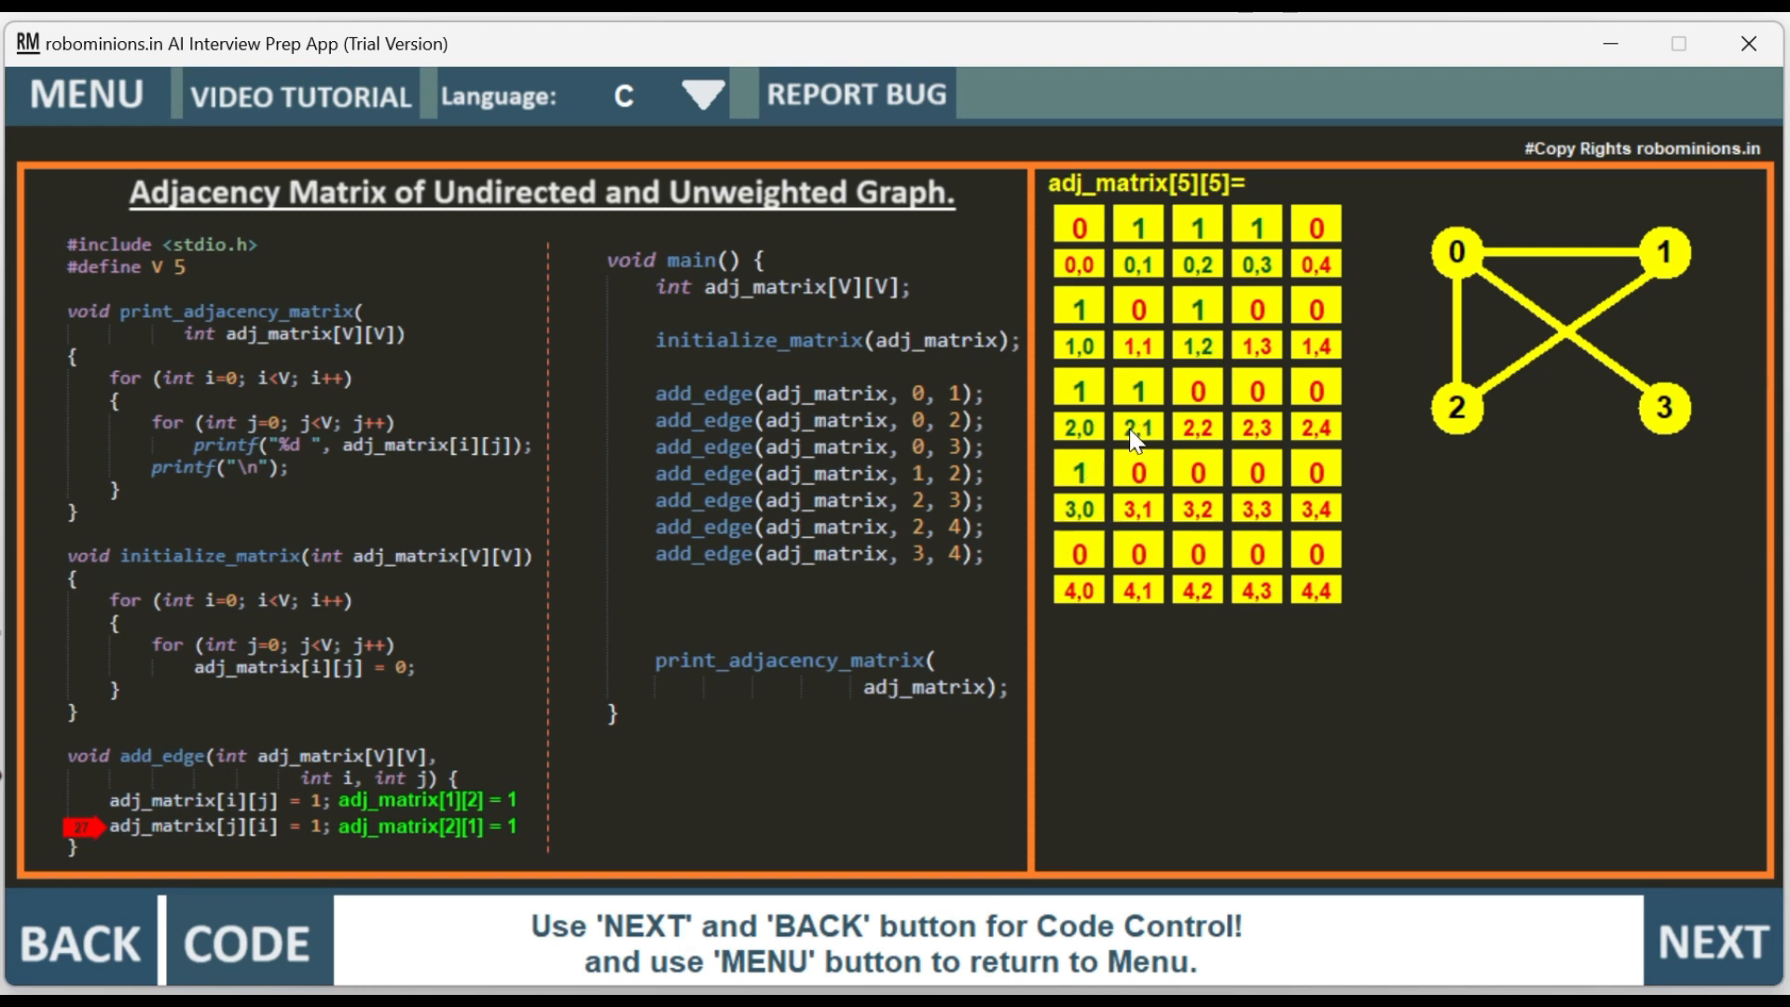
mouse_move(1734, 967)
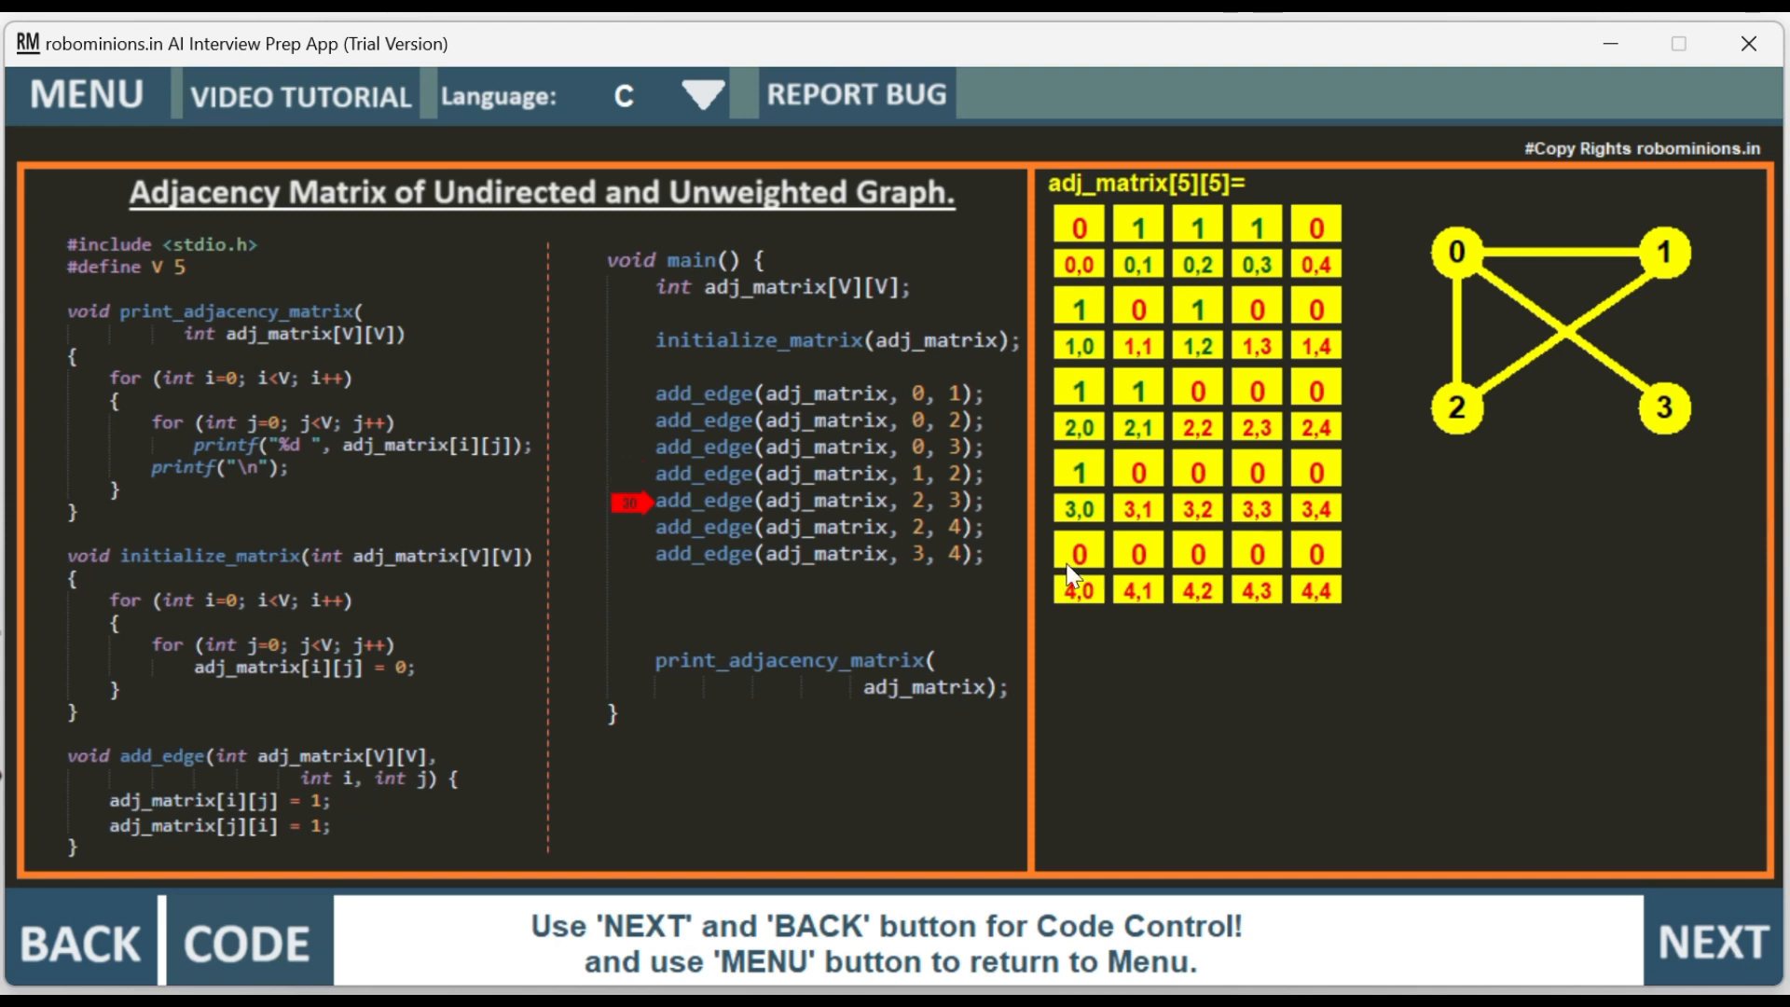
mouse_move(1593, 432)
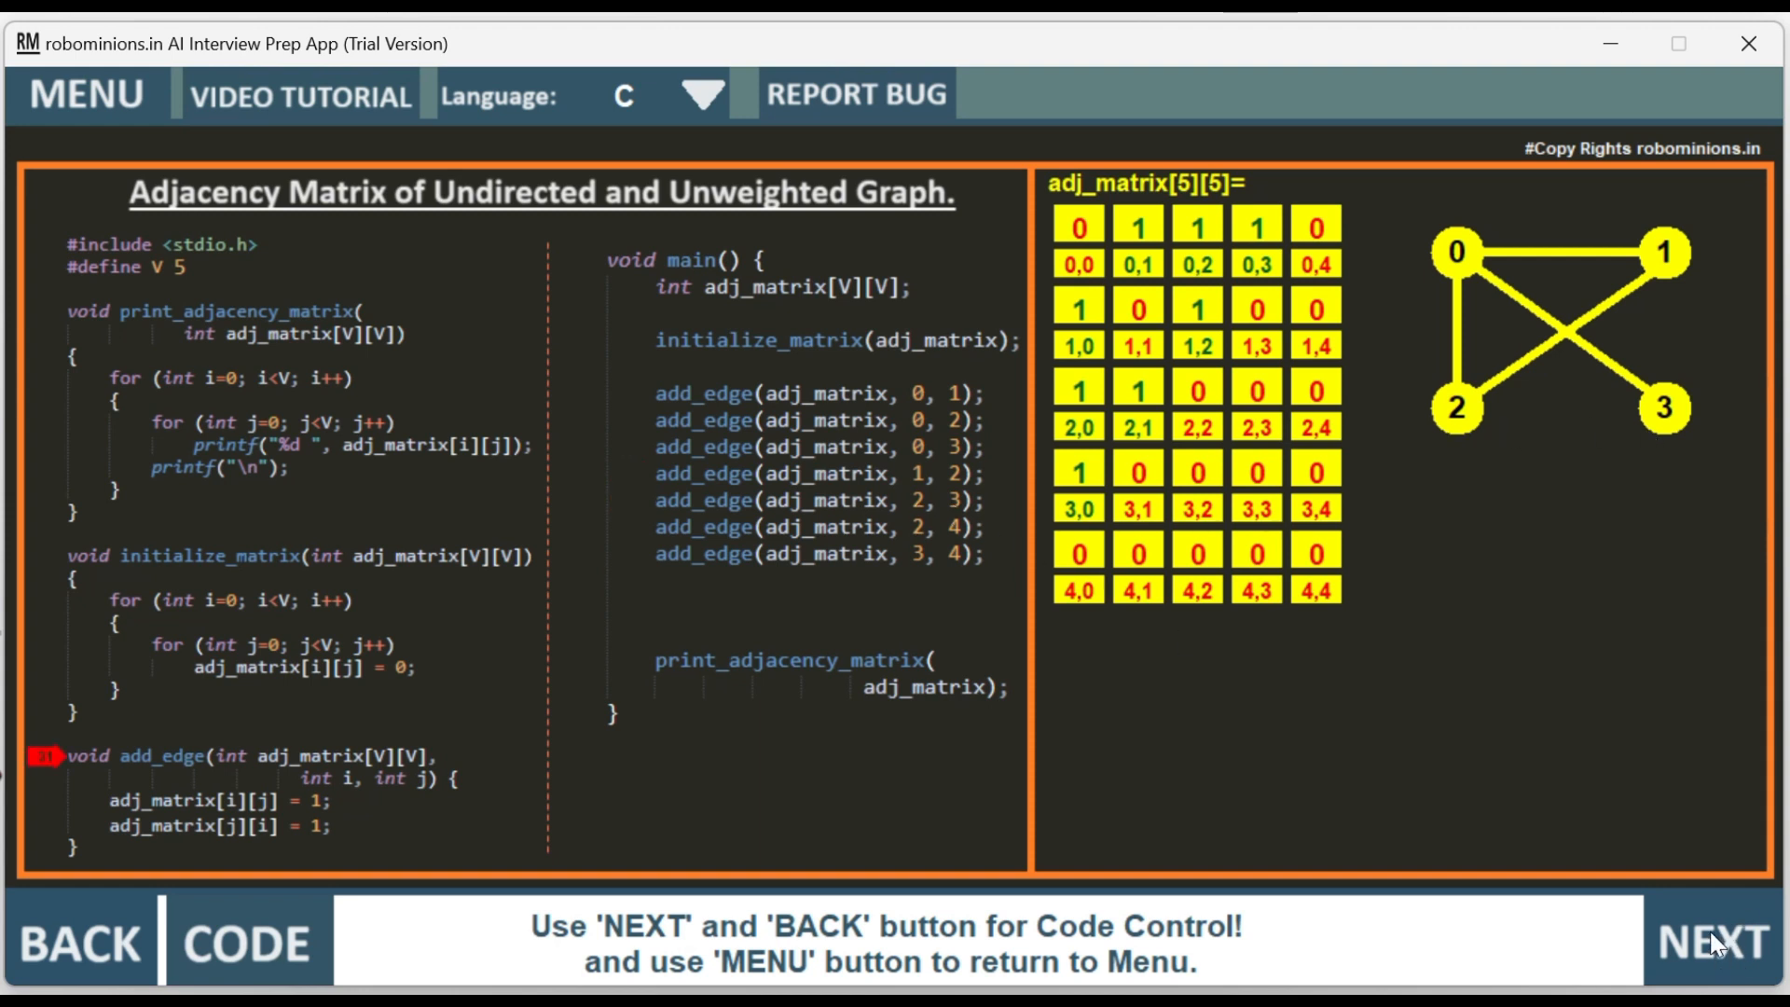
- Step through add_edge(2,3), setting cells [2][3] and [3][2] to 1 and drawing edge 2–3
left_click(1712, 942)
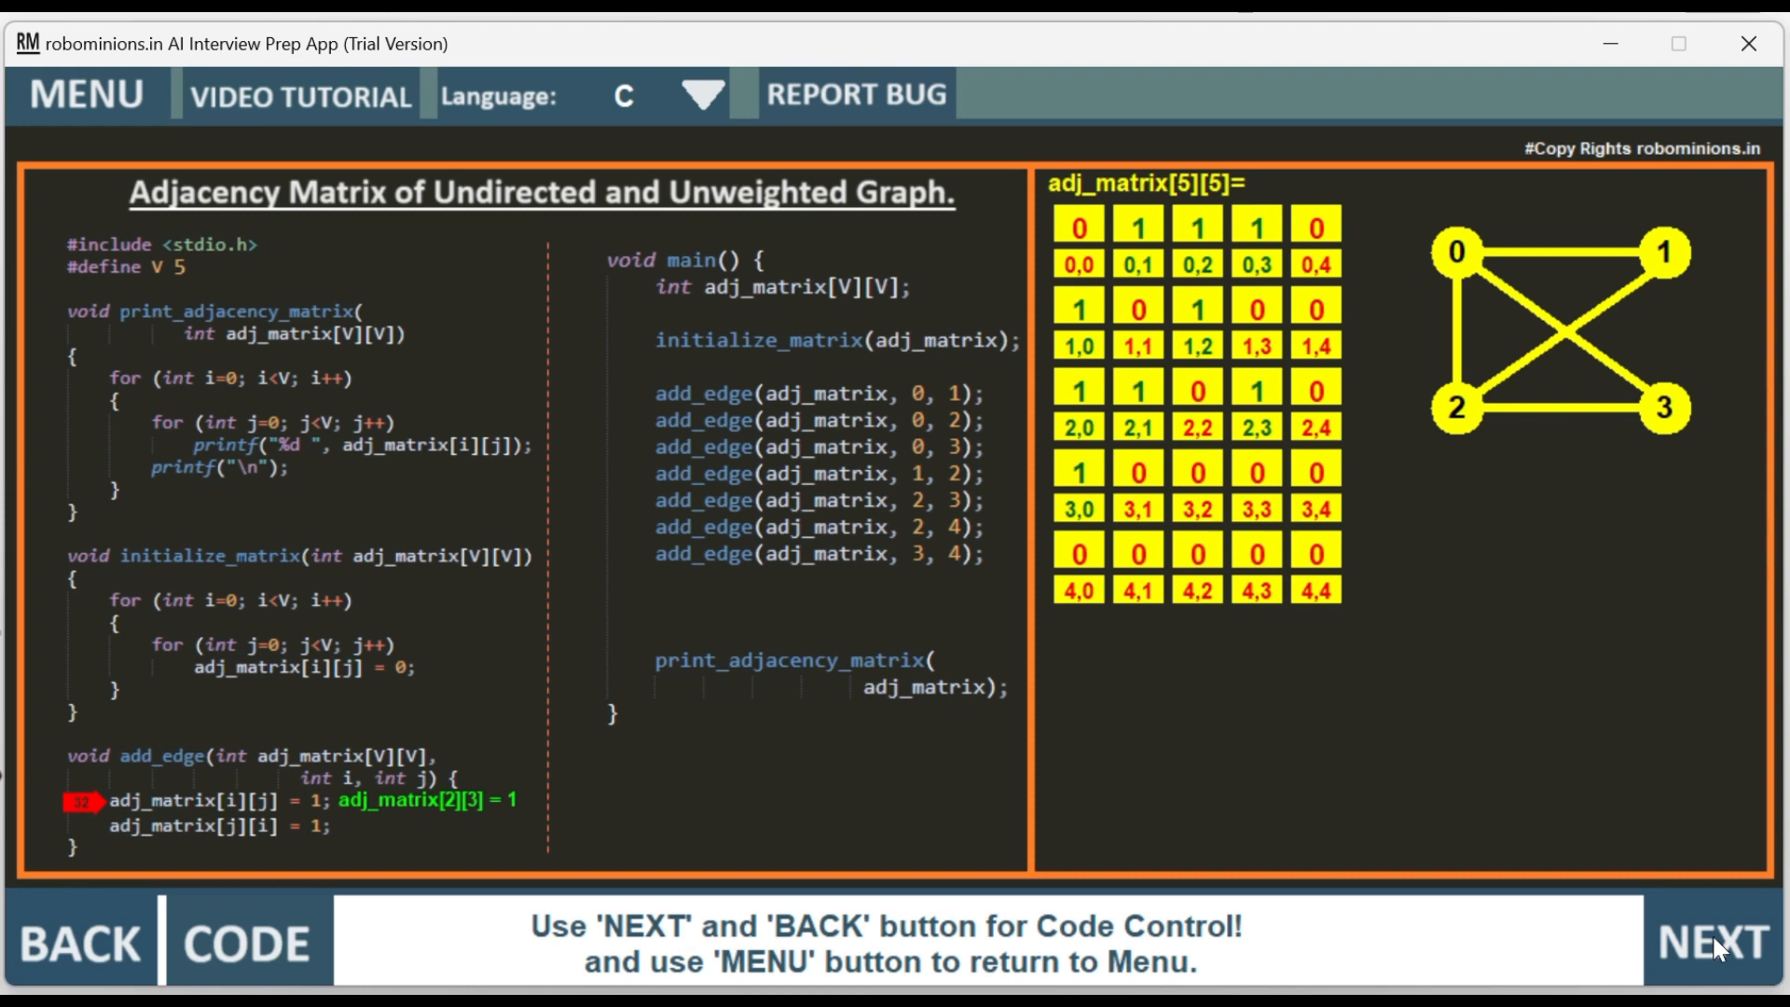
left_click(1709, 942)
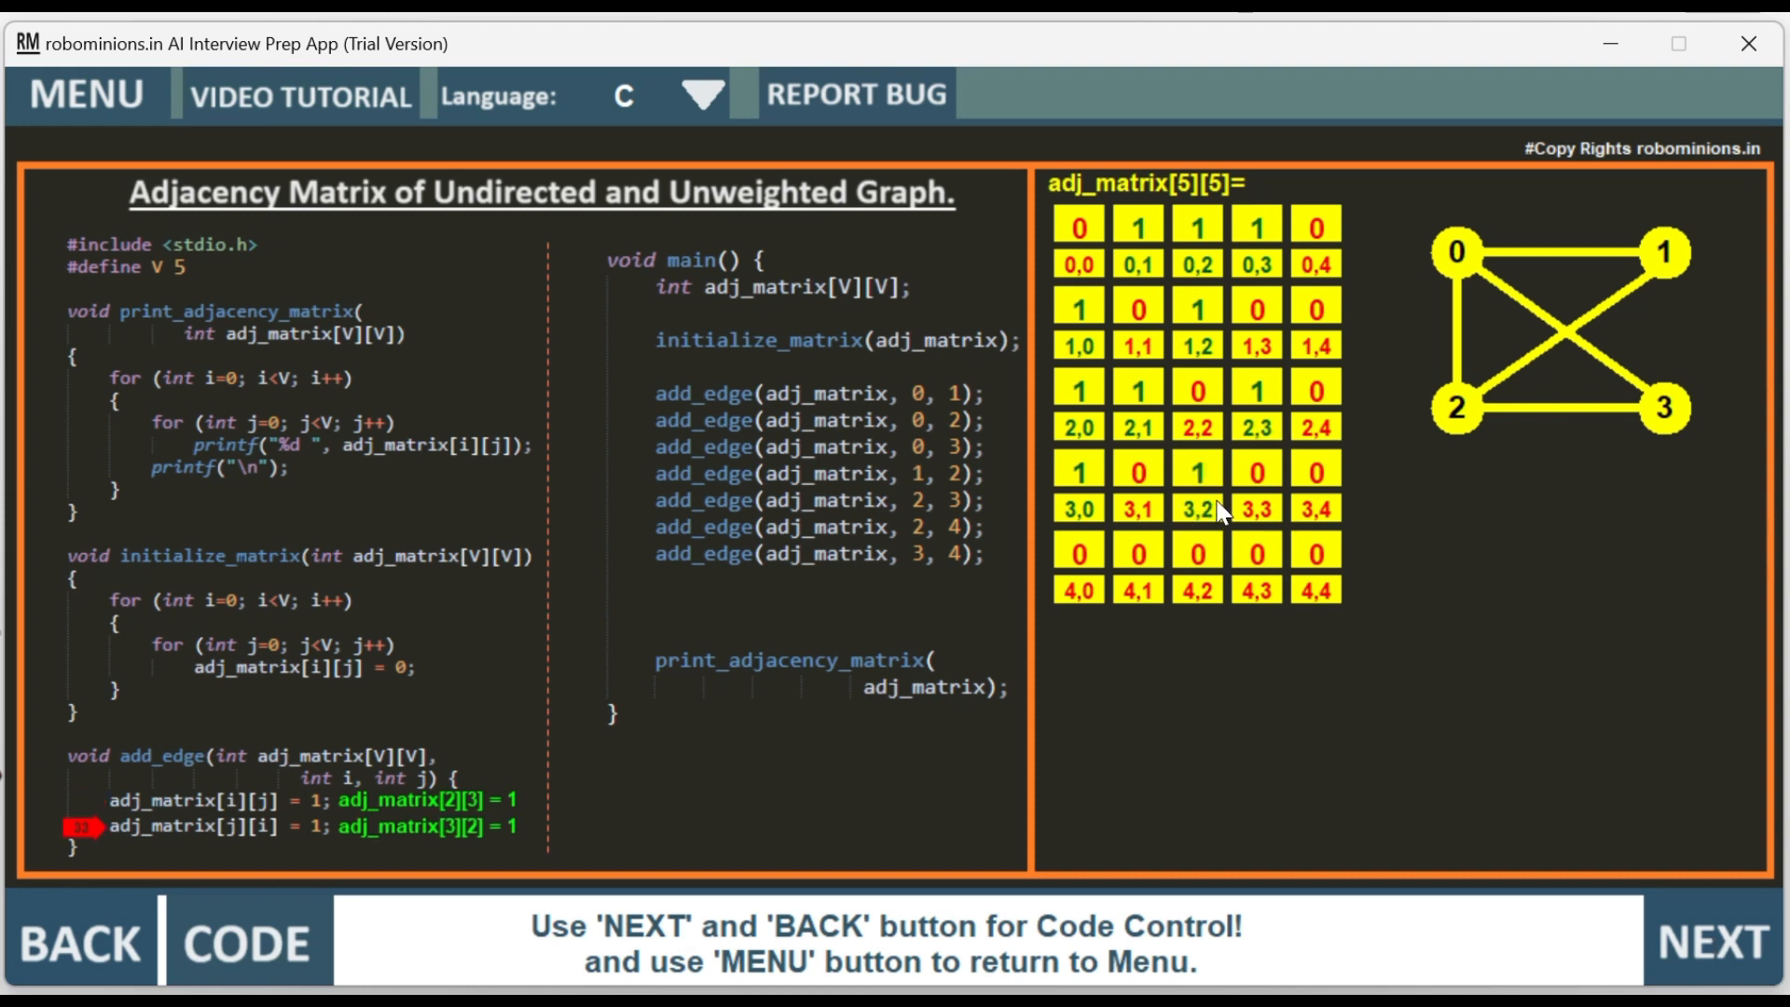
left_click(1712, 941)
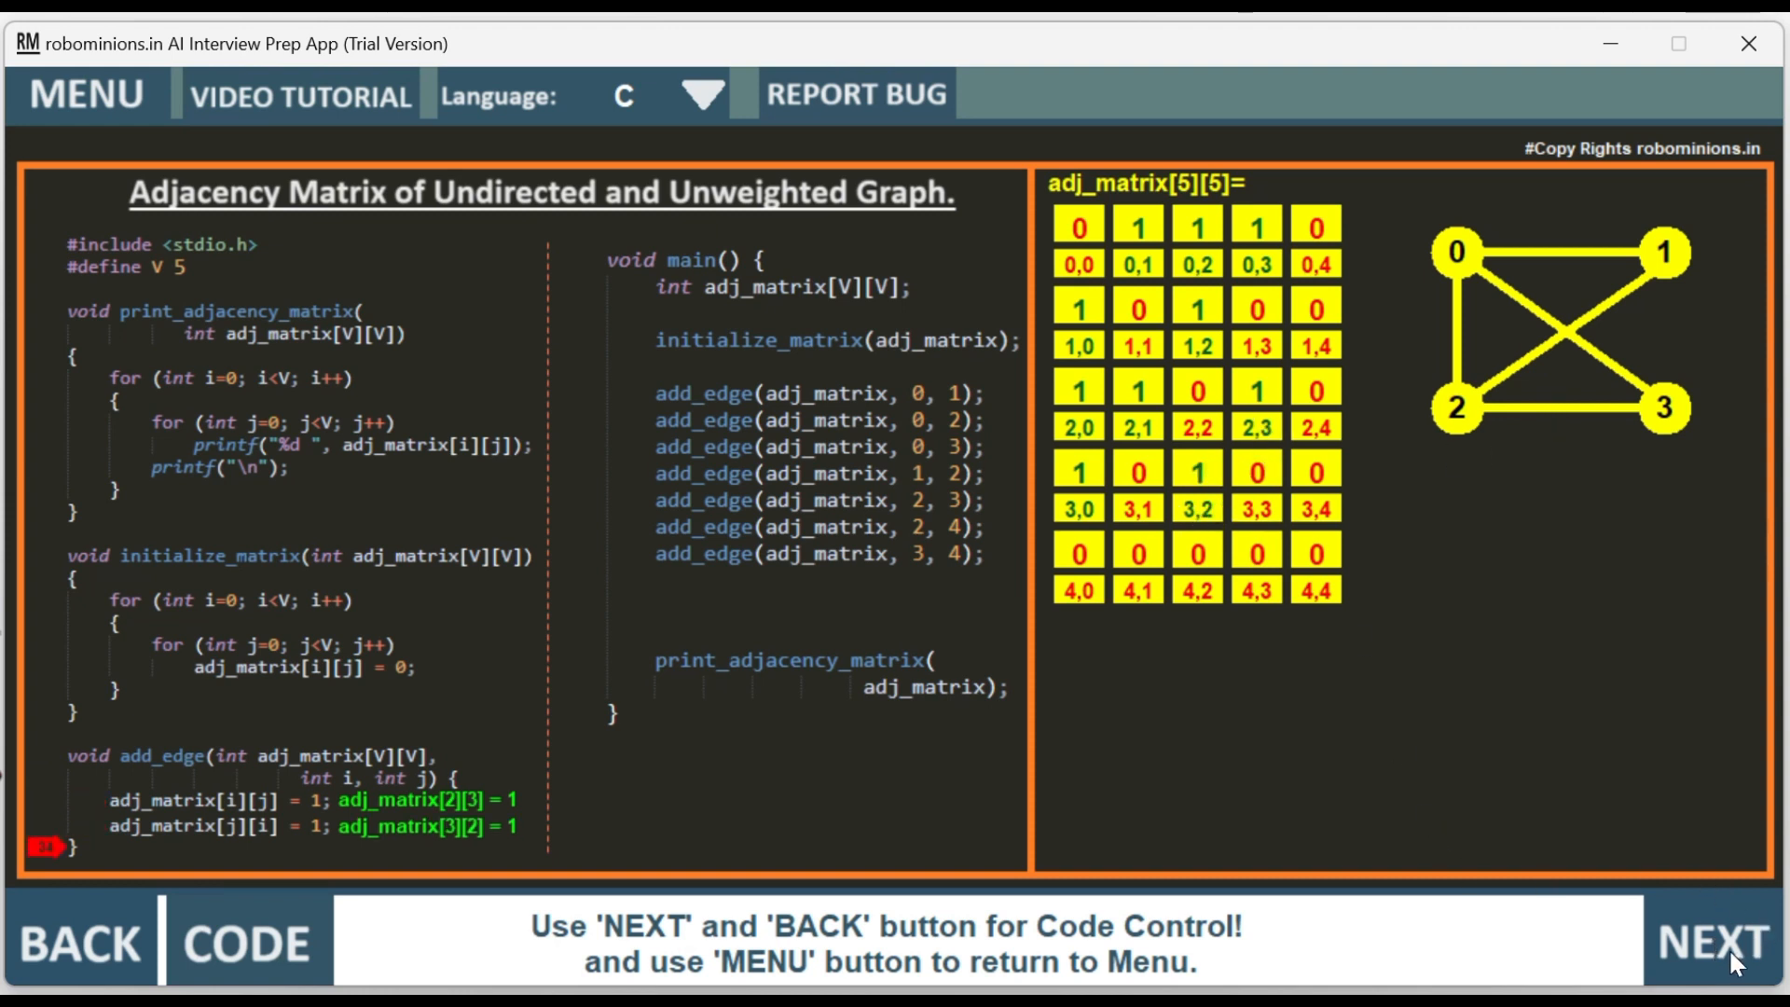
- Step through add_edge(2, 4) setting cells [2][4] and [4][2] to 1 and return to main
left_click(1711, 944)
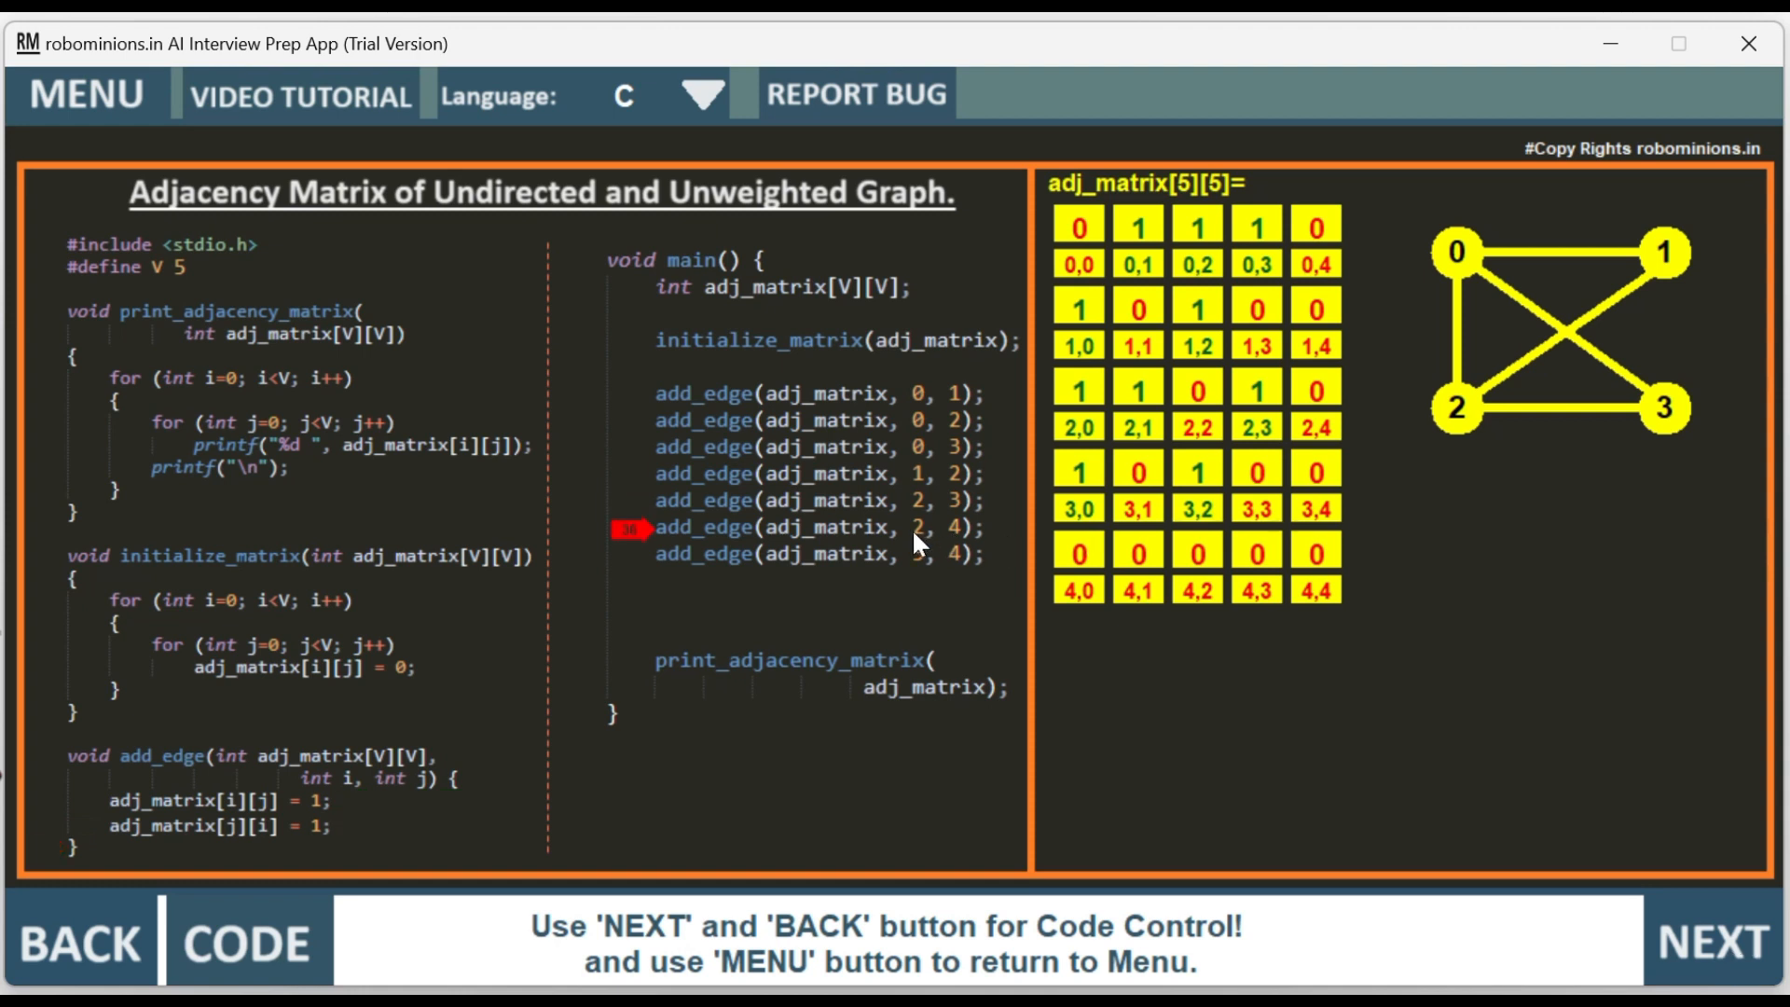
mouse_move(1465, 435)
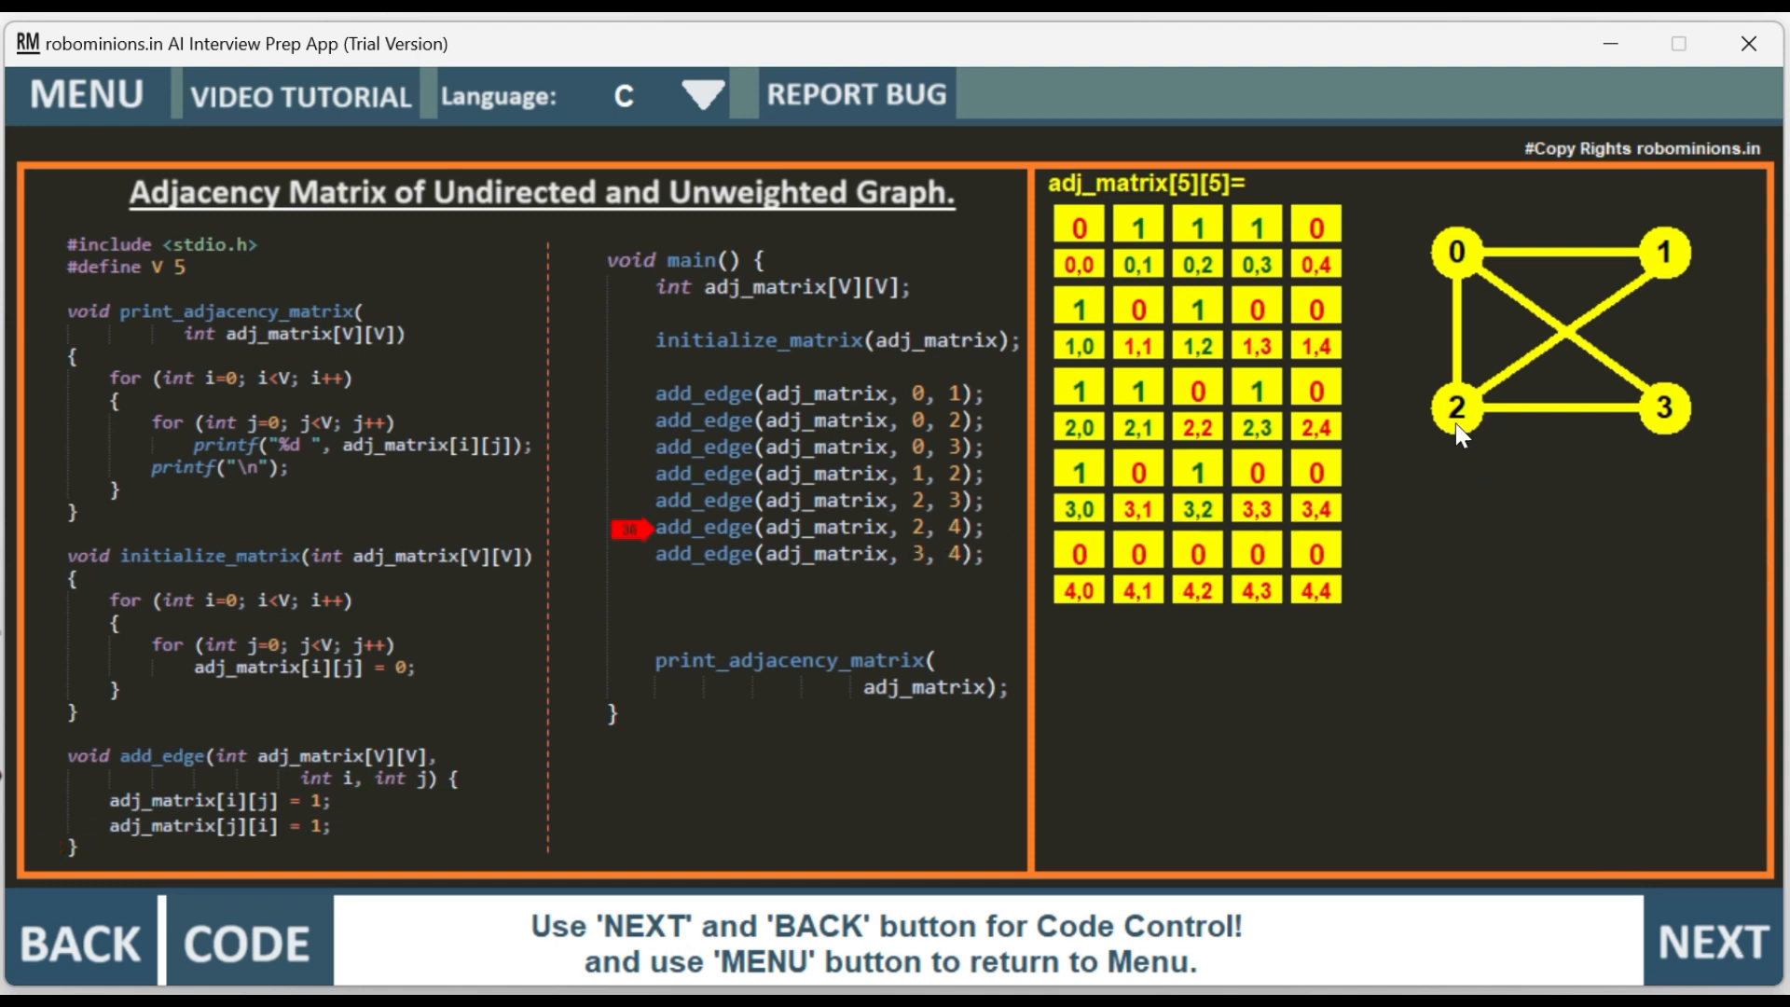
left_click(1710, 941)
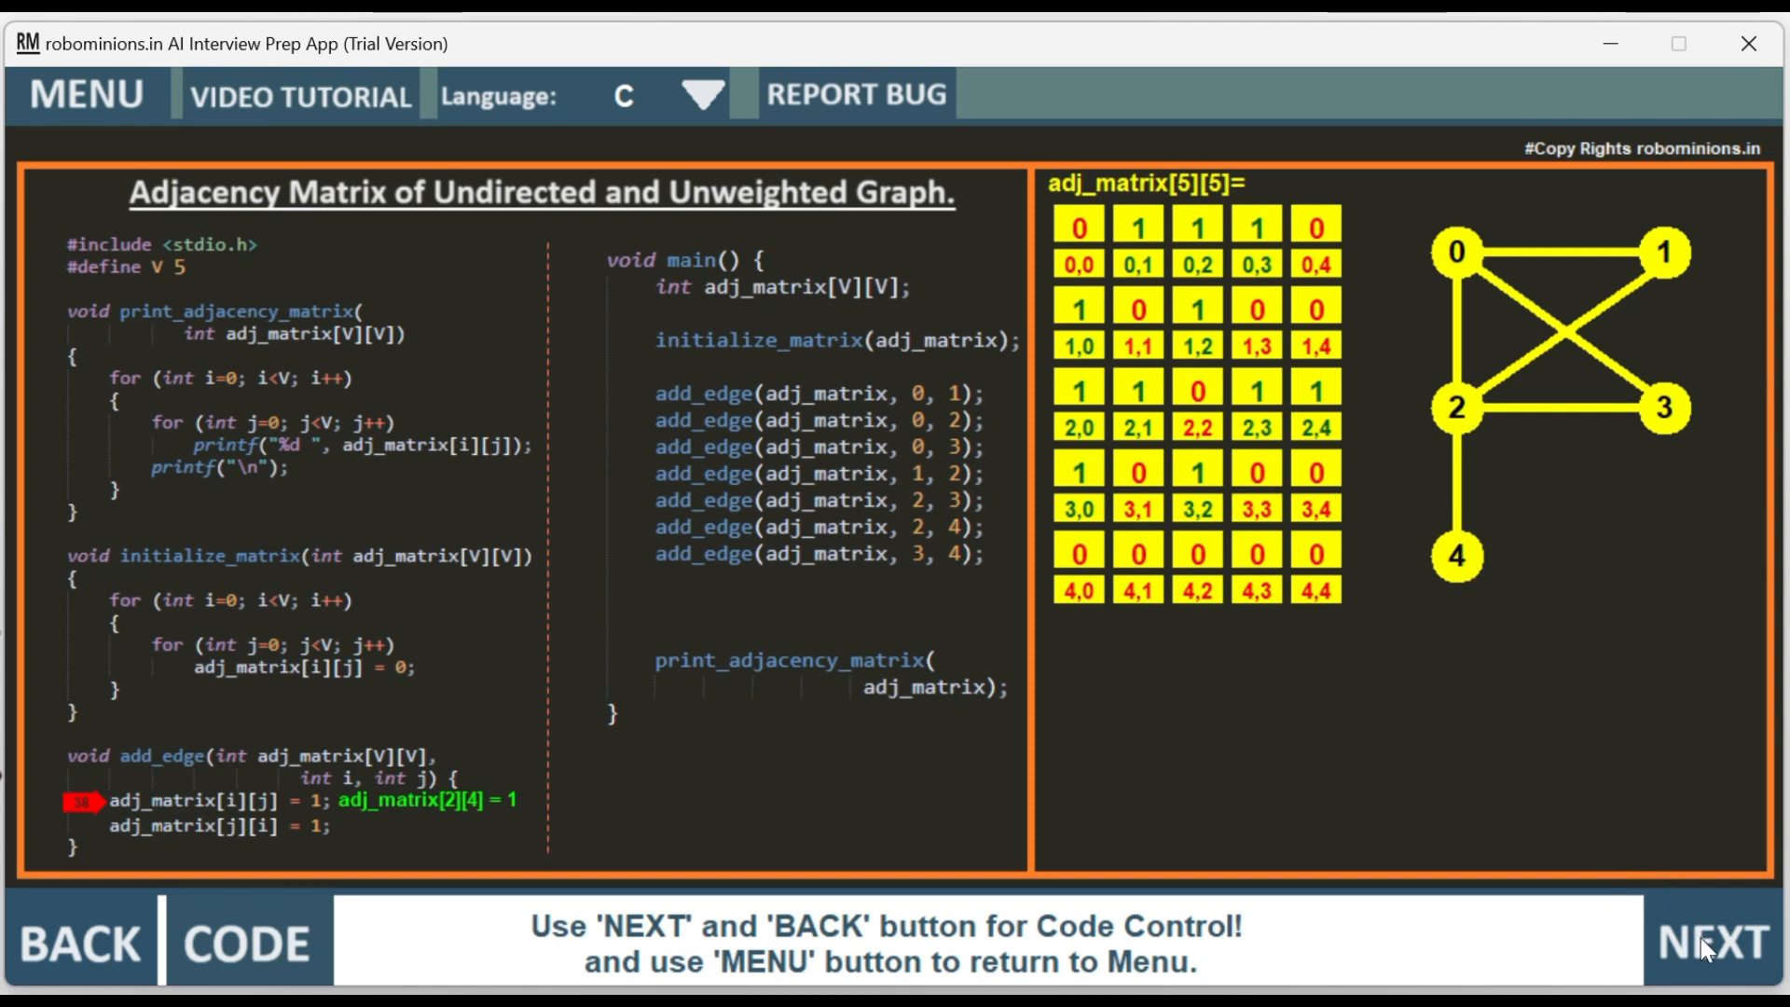
left_click(1708, 941)
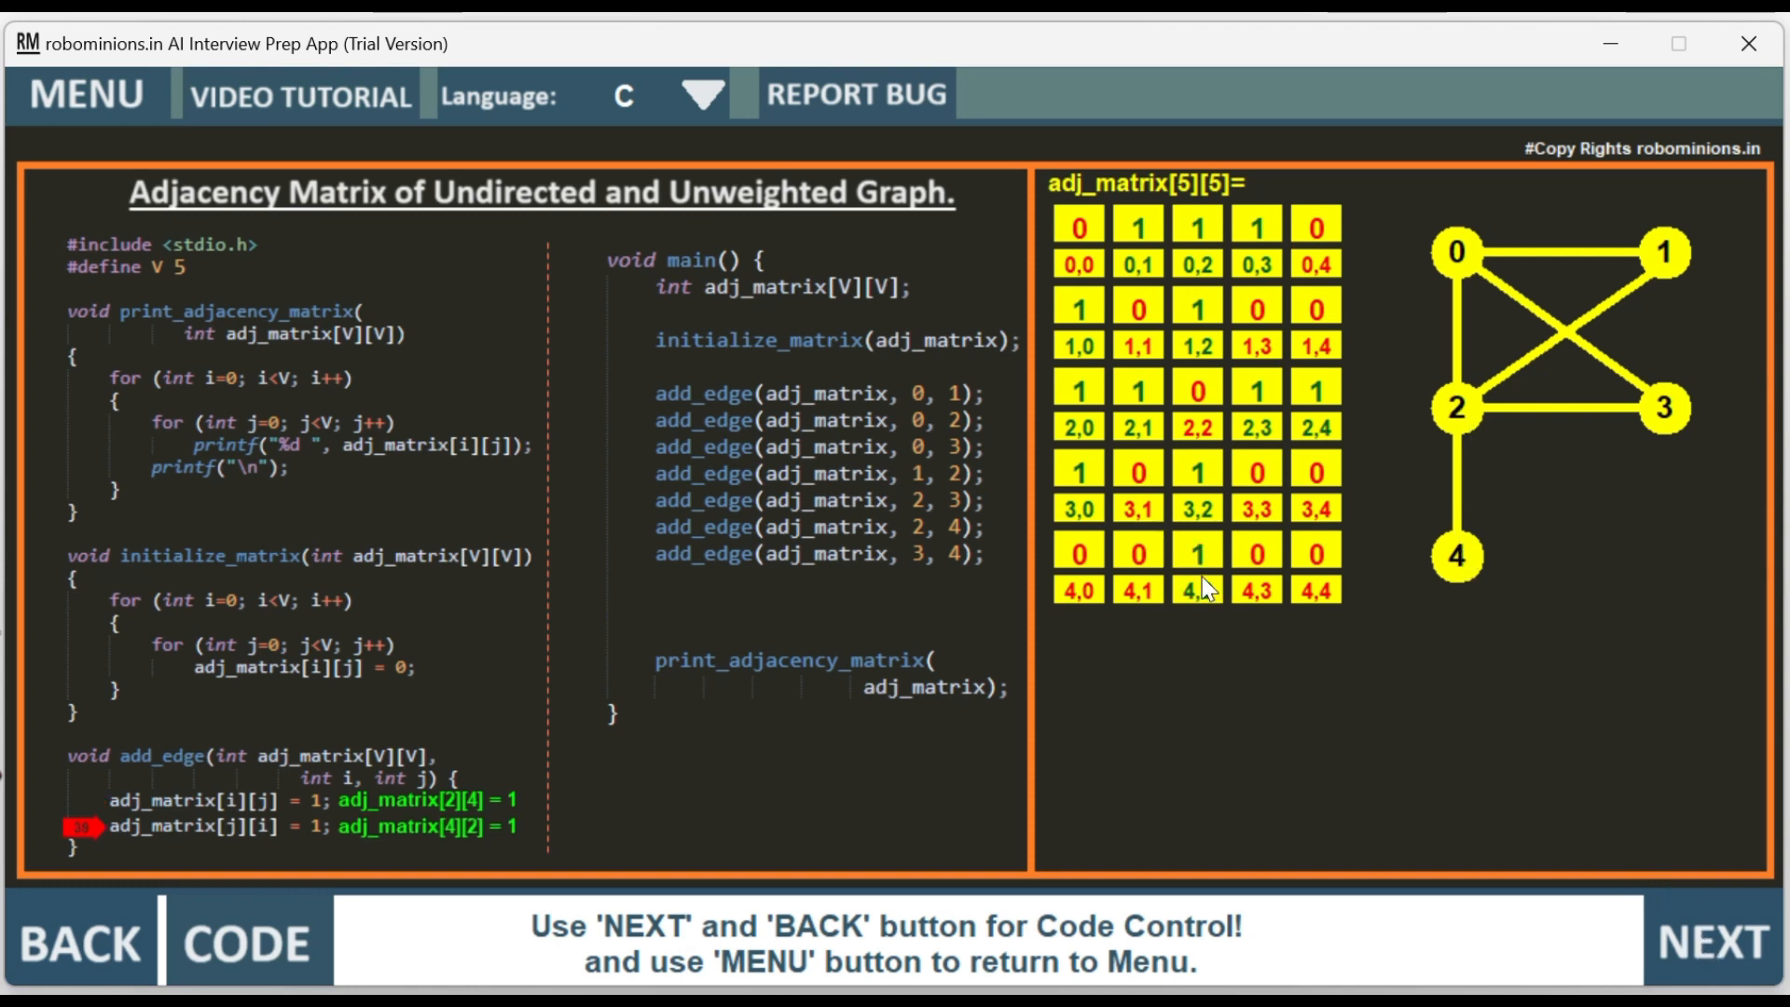
mouse_move(1585, 902)
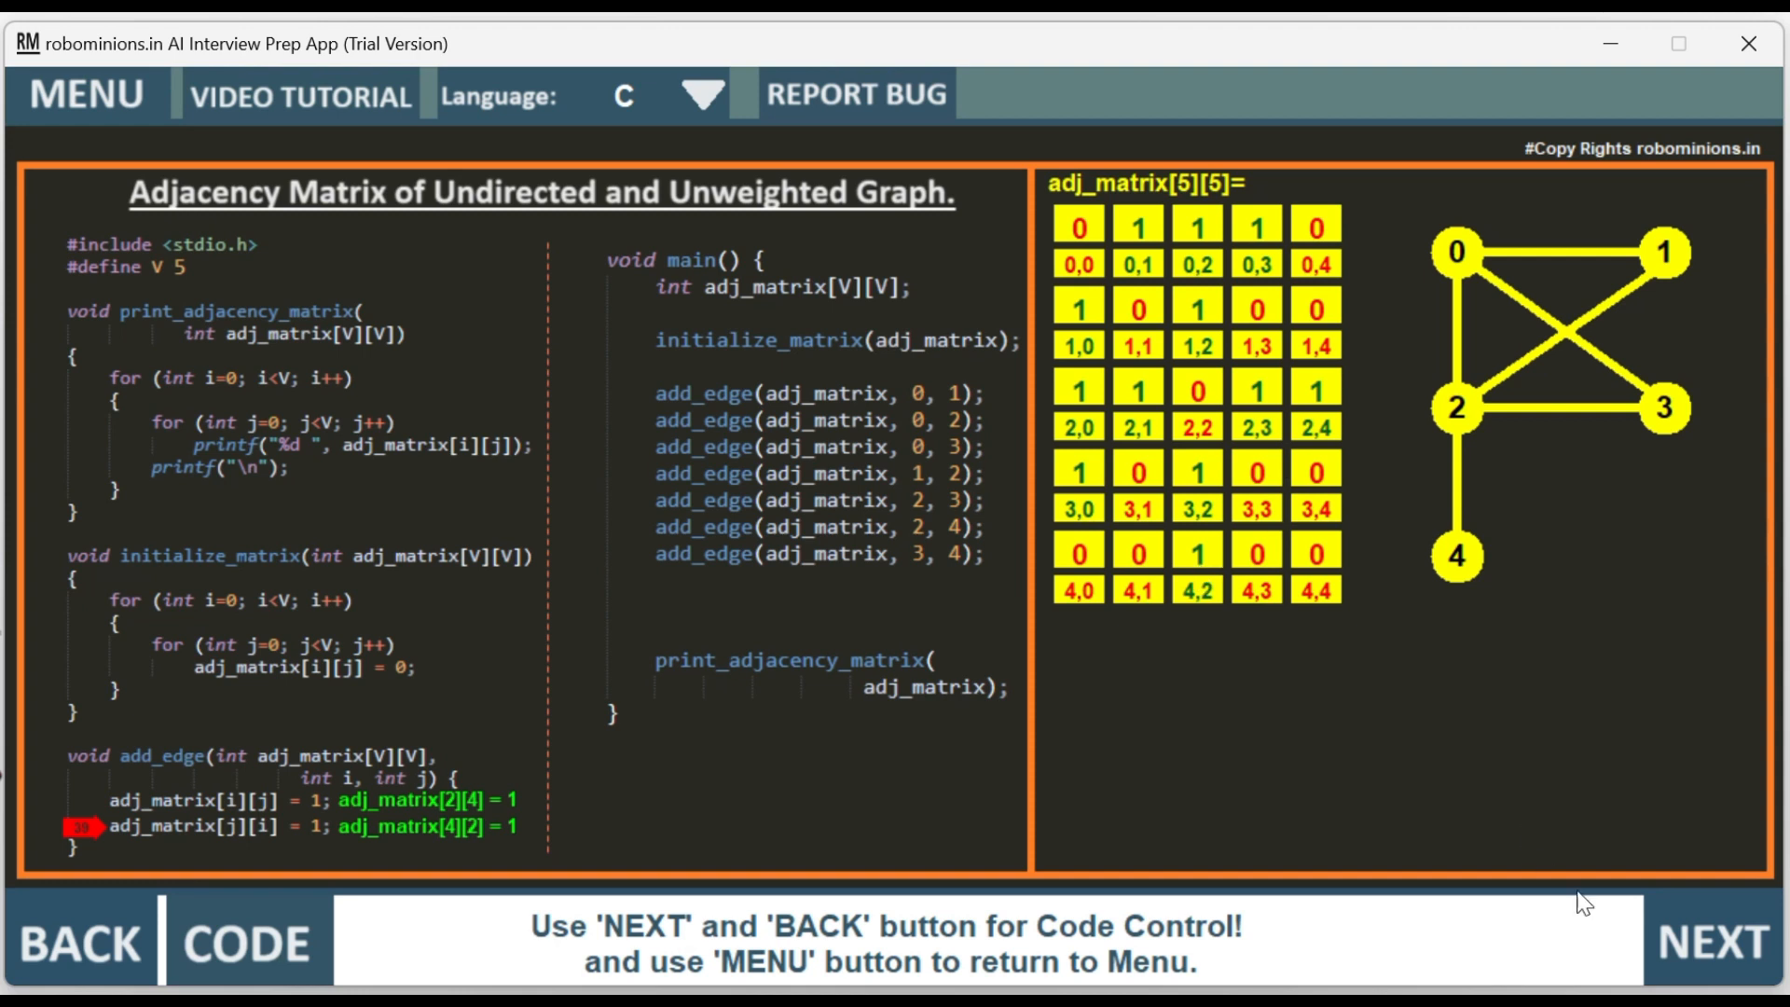
left_click(1711, 942)
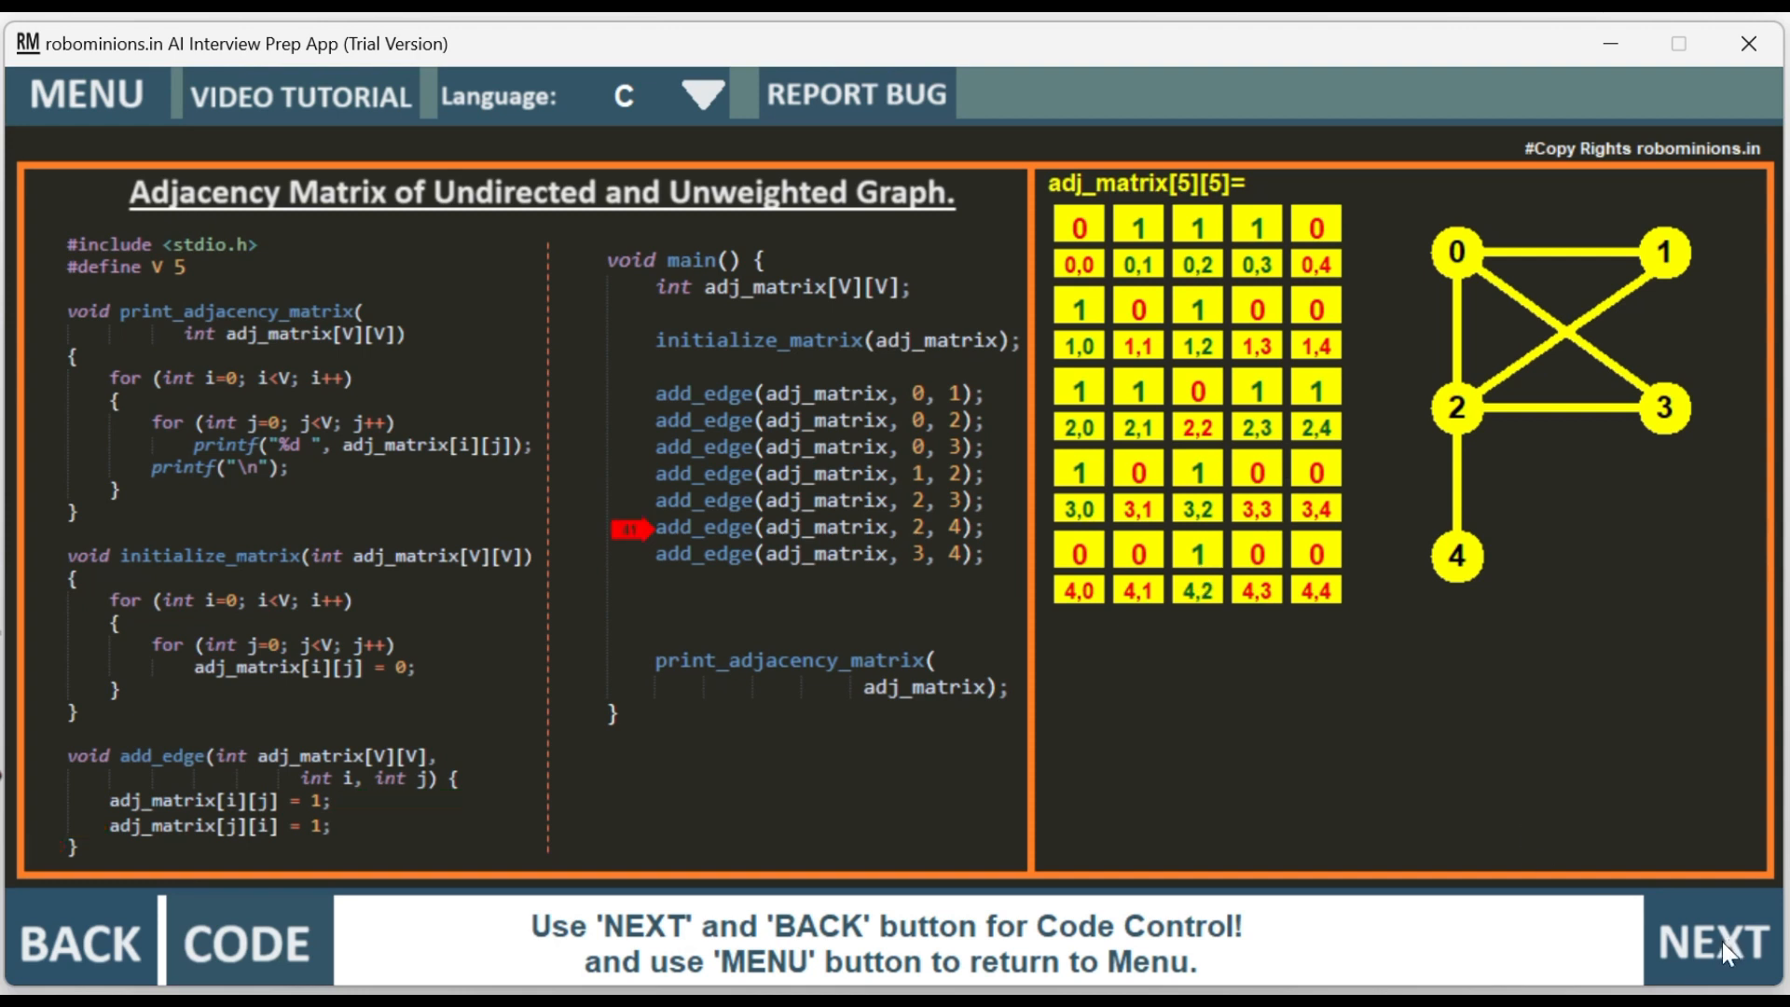
- Step through add_edge(3, 4) setting cells [3][4] and [4][3] to 1 and return to main
left_click(1711, 942)
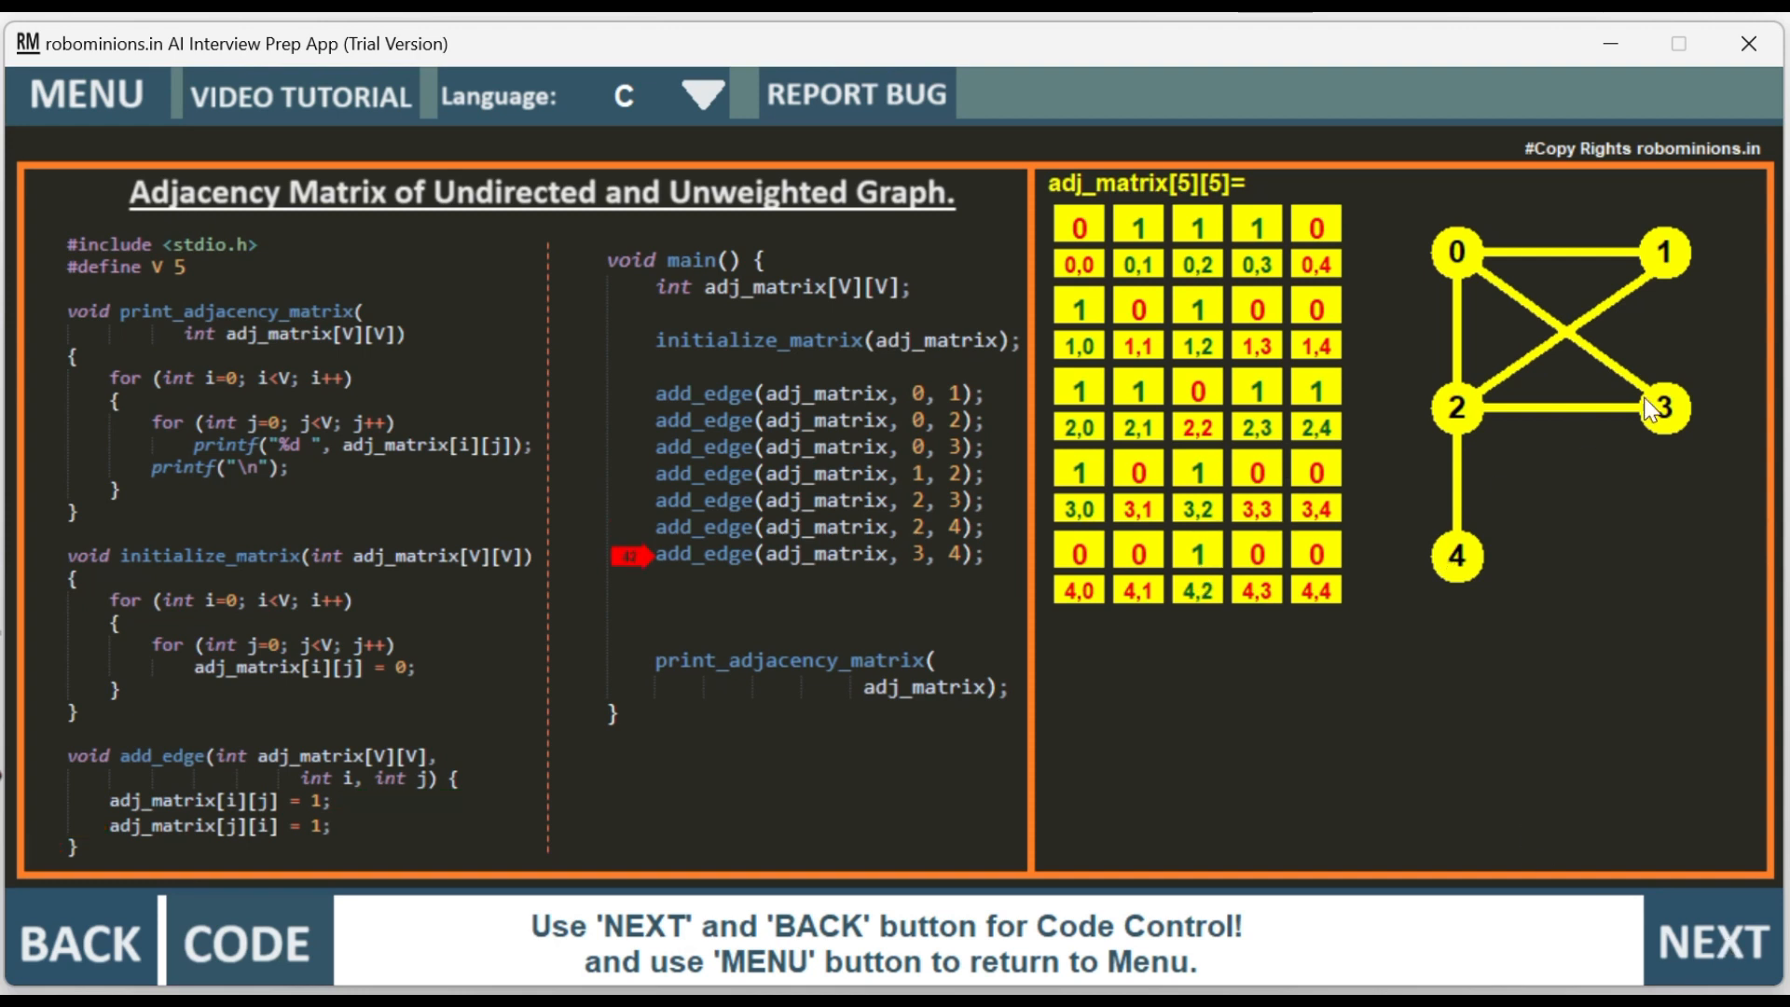
left_click(1712, 942)
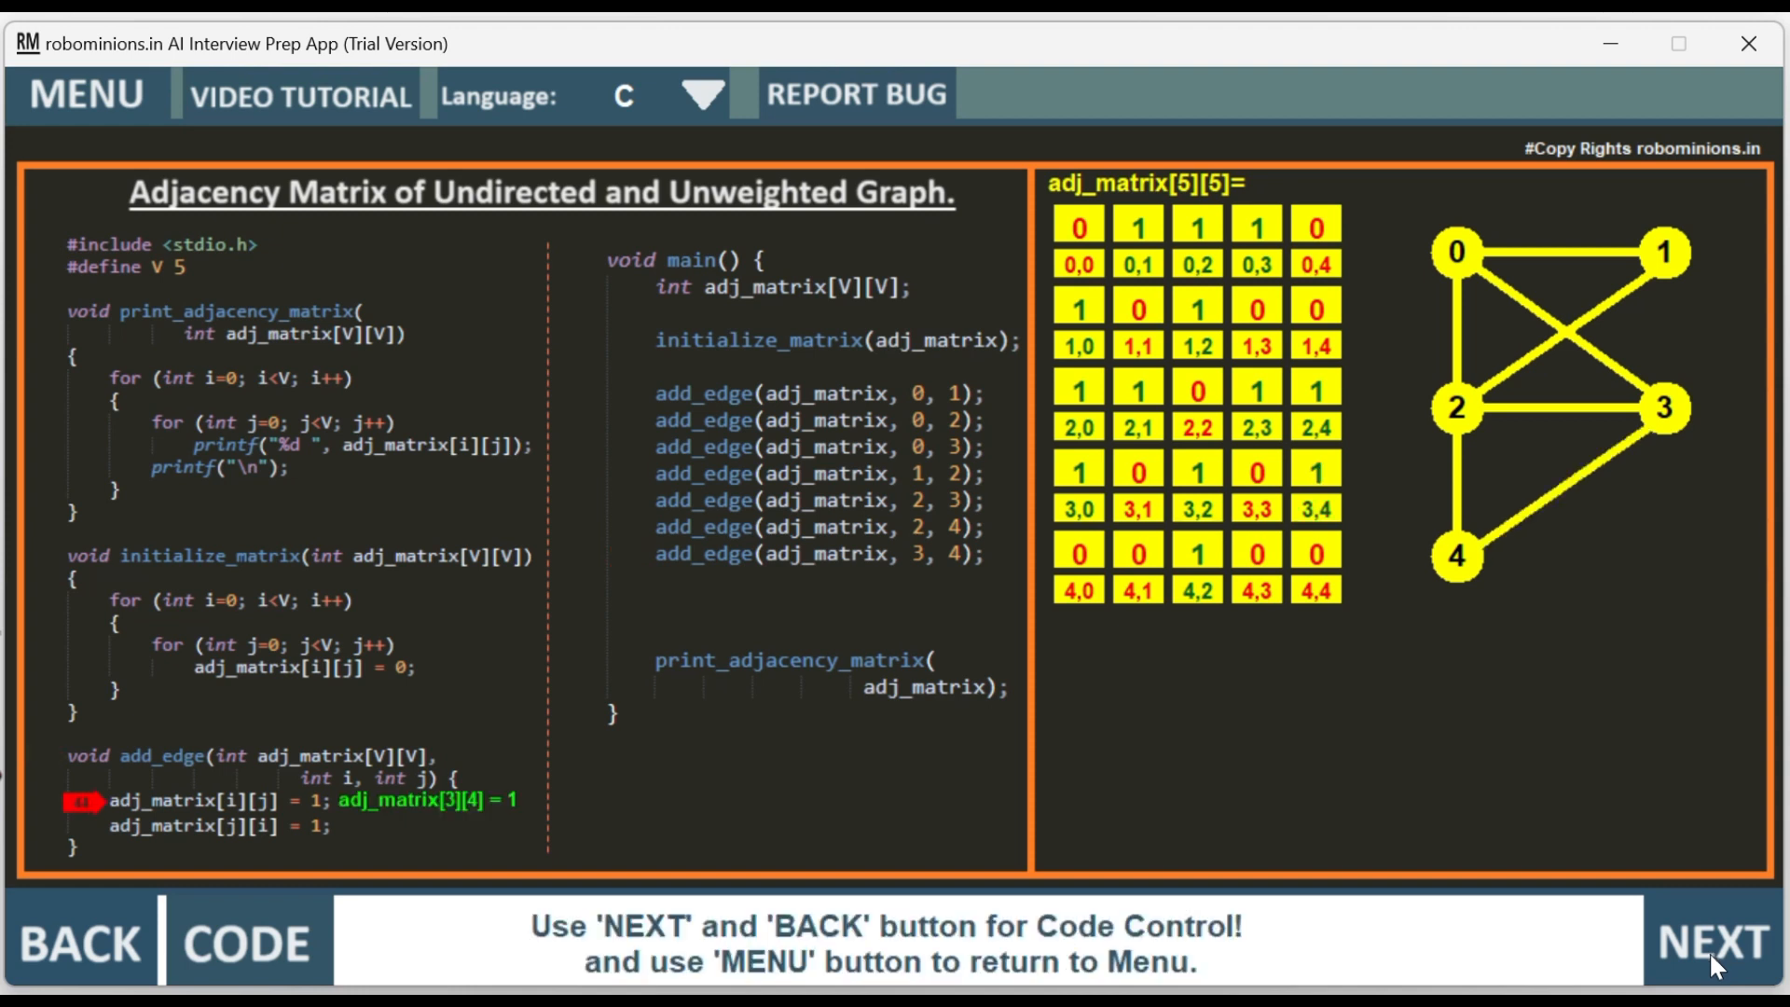
left_click(1710, 943)
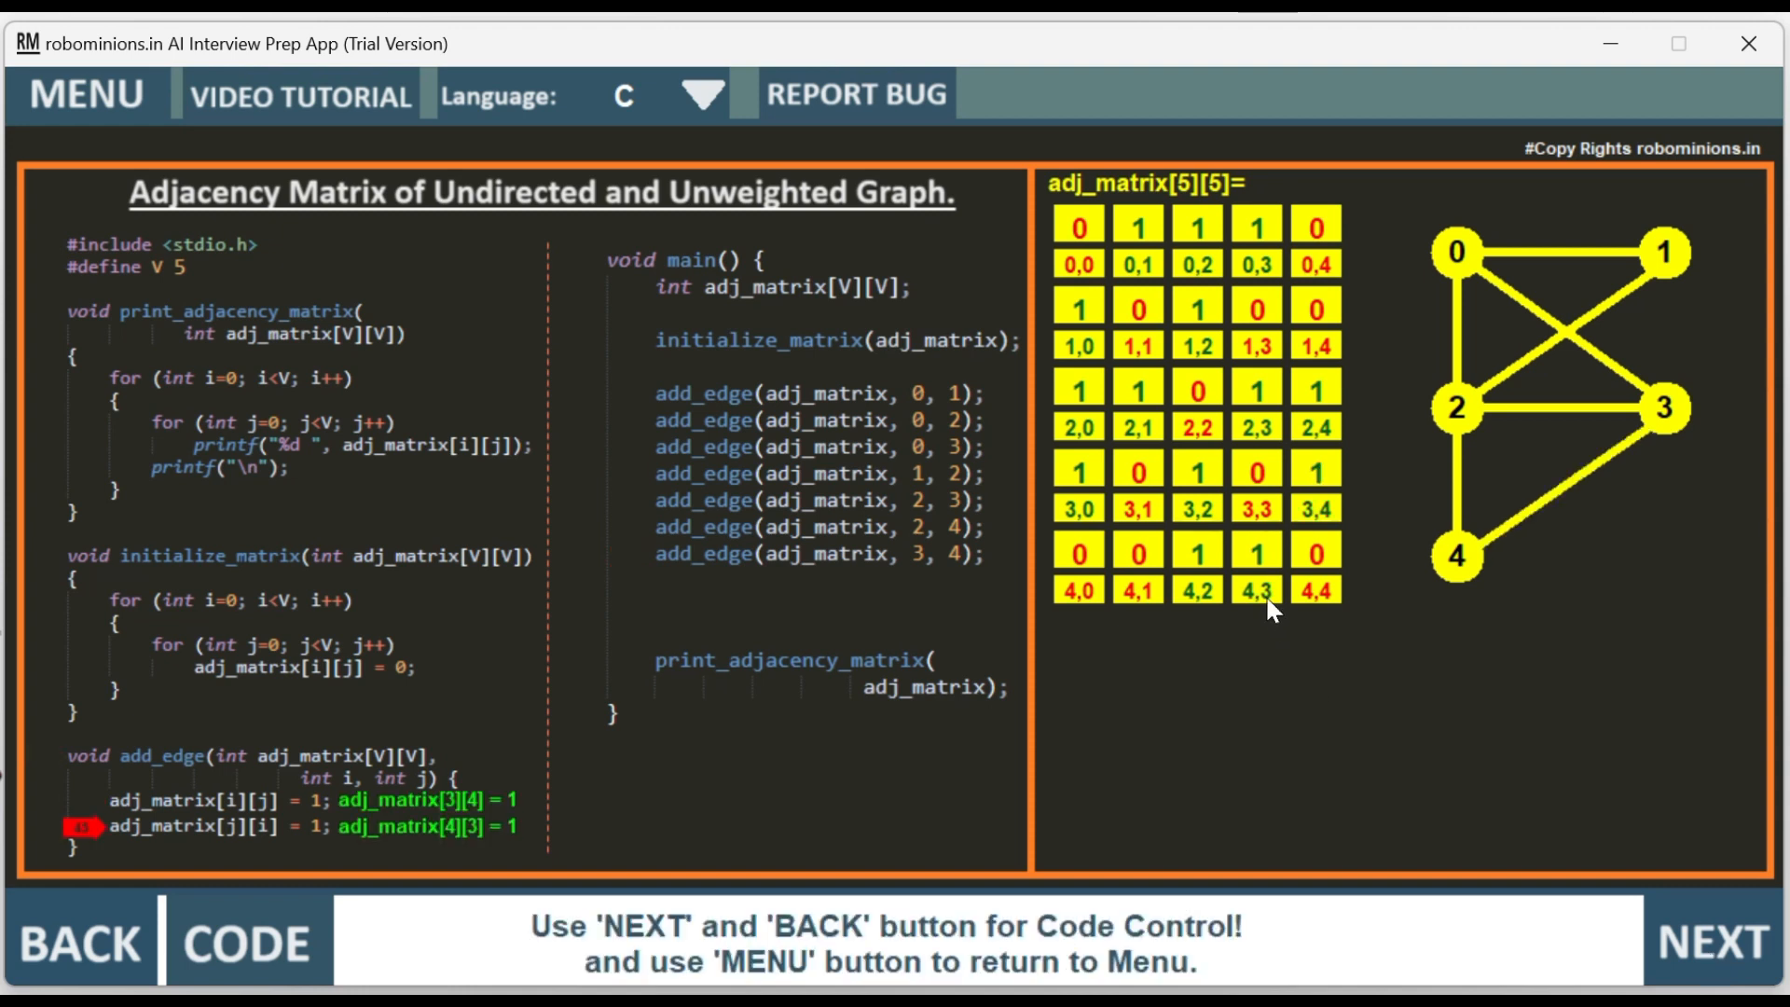
mouse_move(1408, 733)
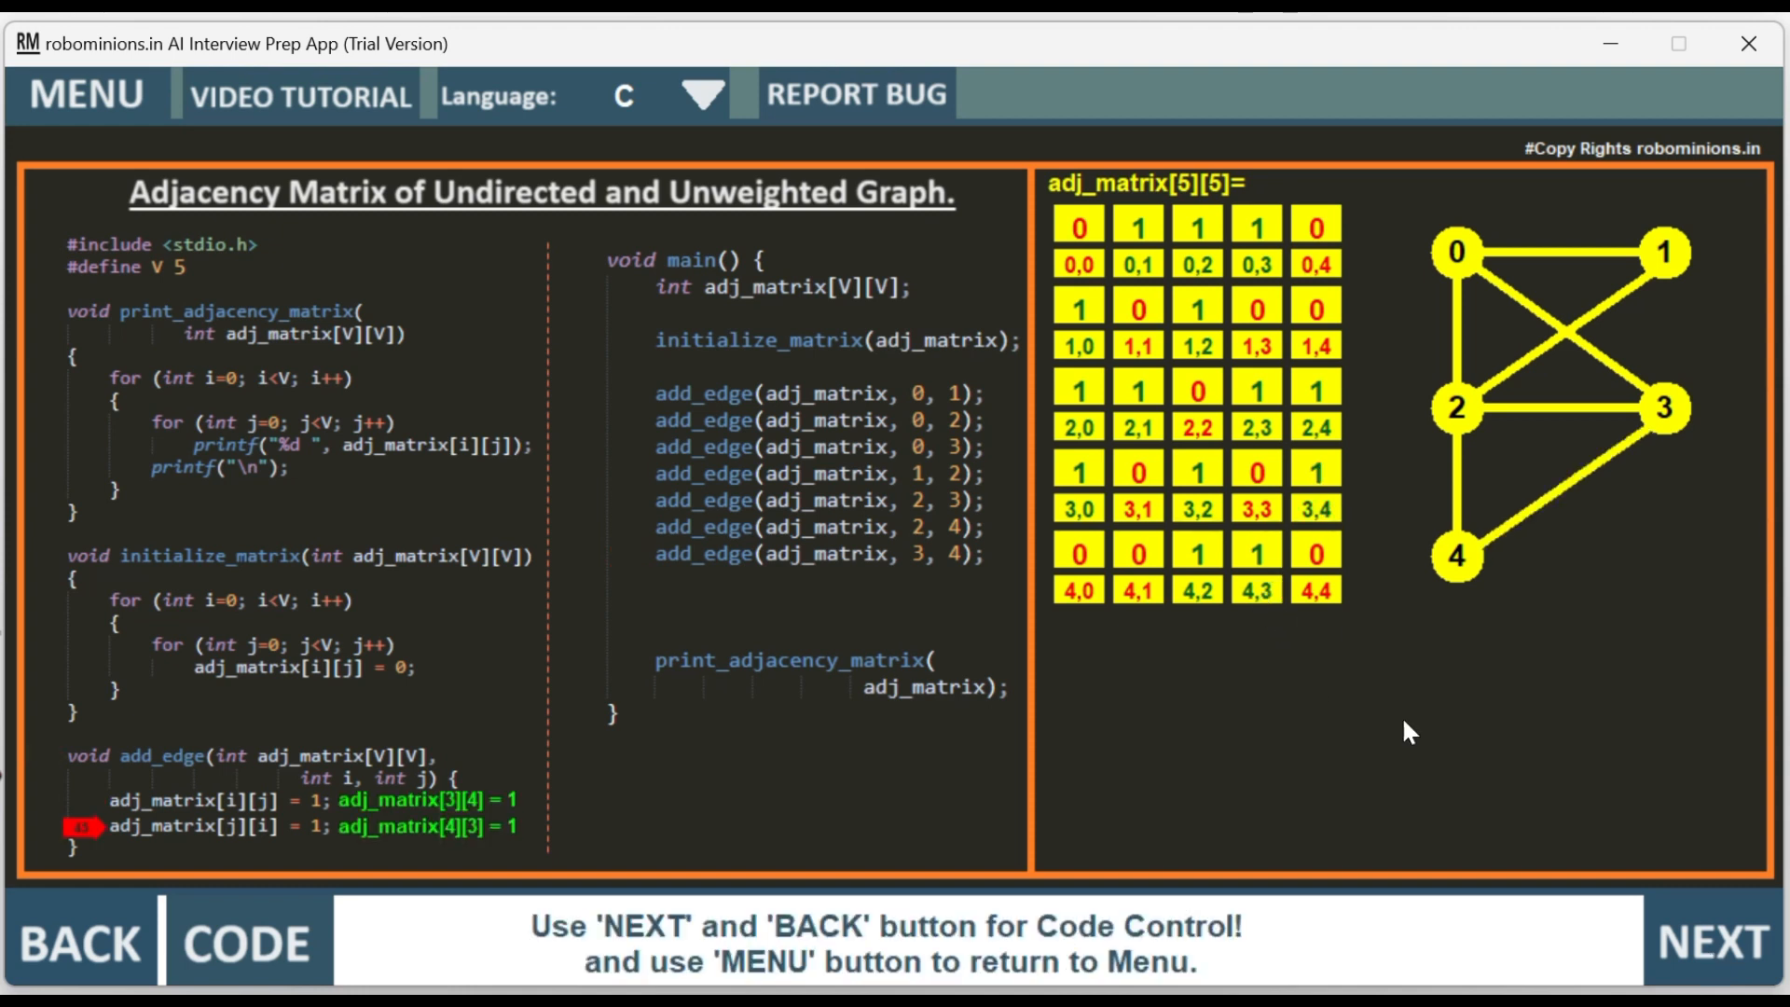
left_click(1713, 942)
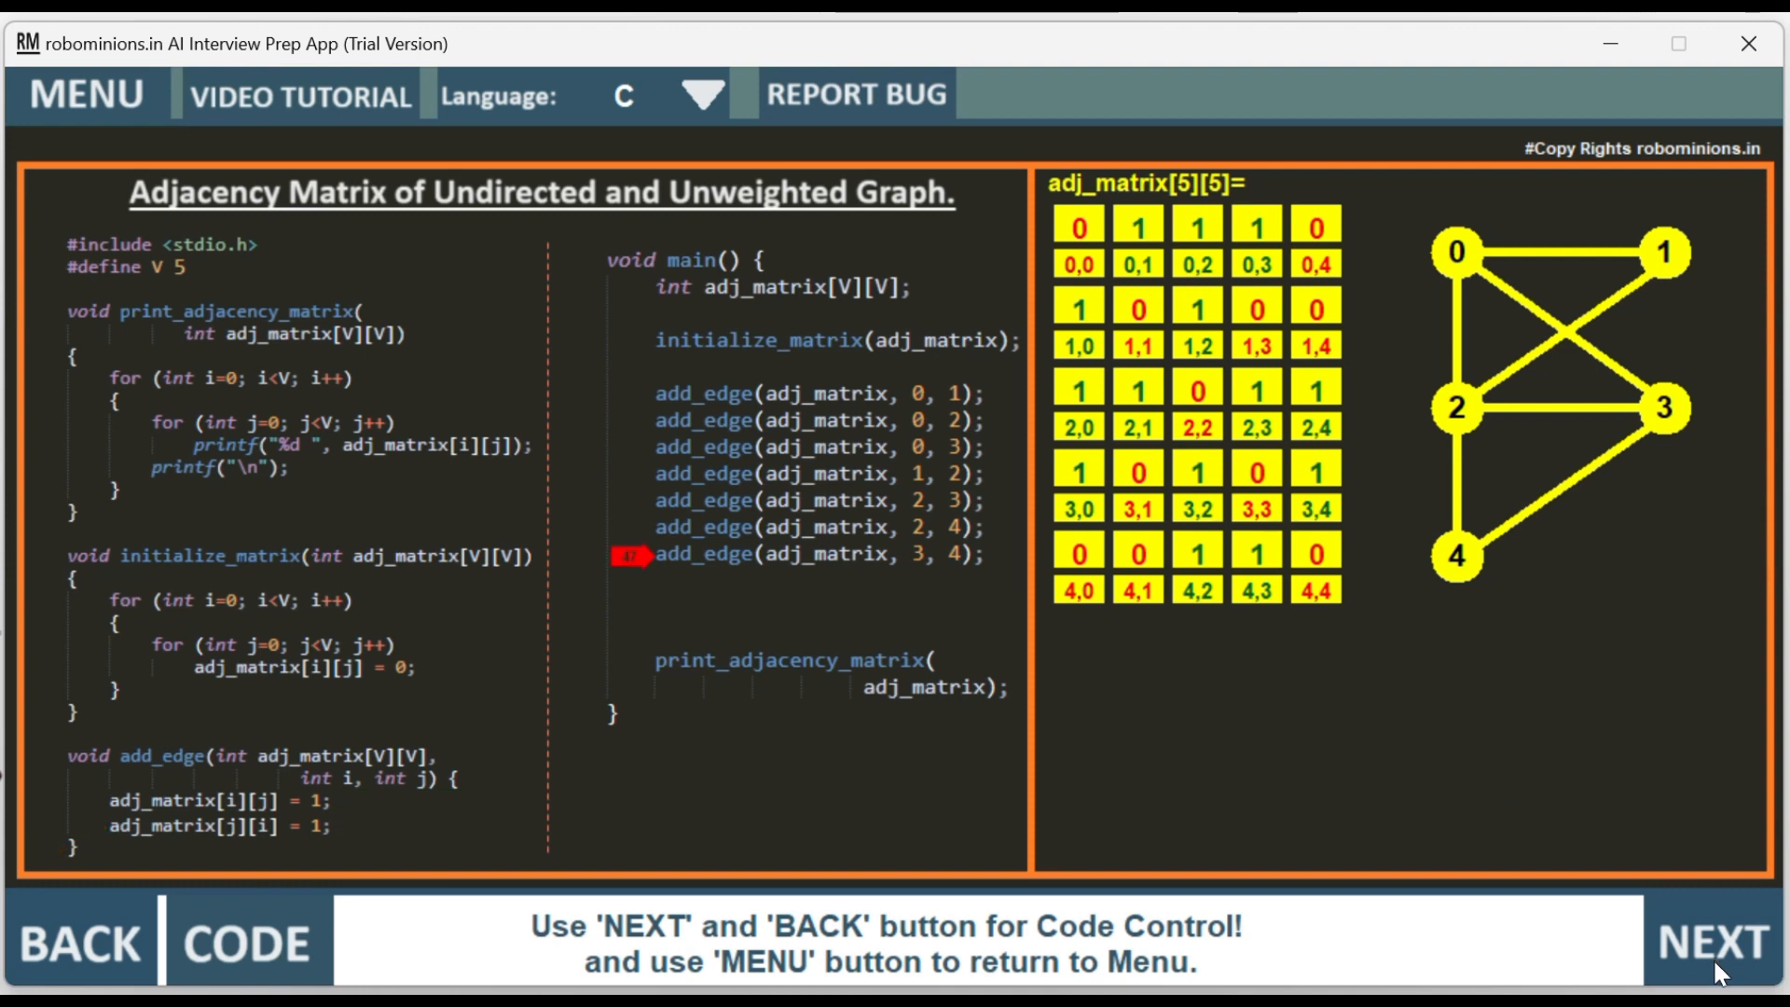
- Run print_adjacency_matrix to show the full 5×5 matrix in the Output panel
left_click(1712, 940)
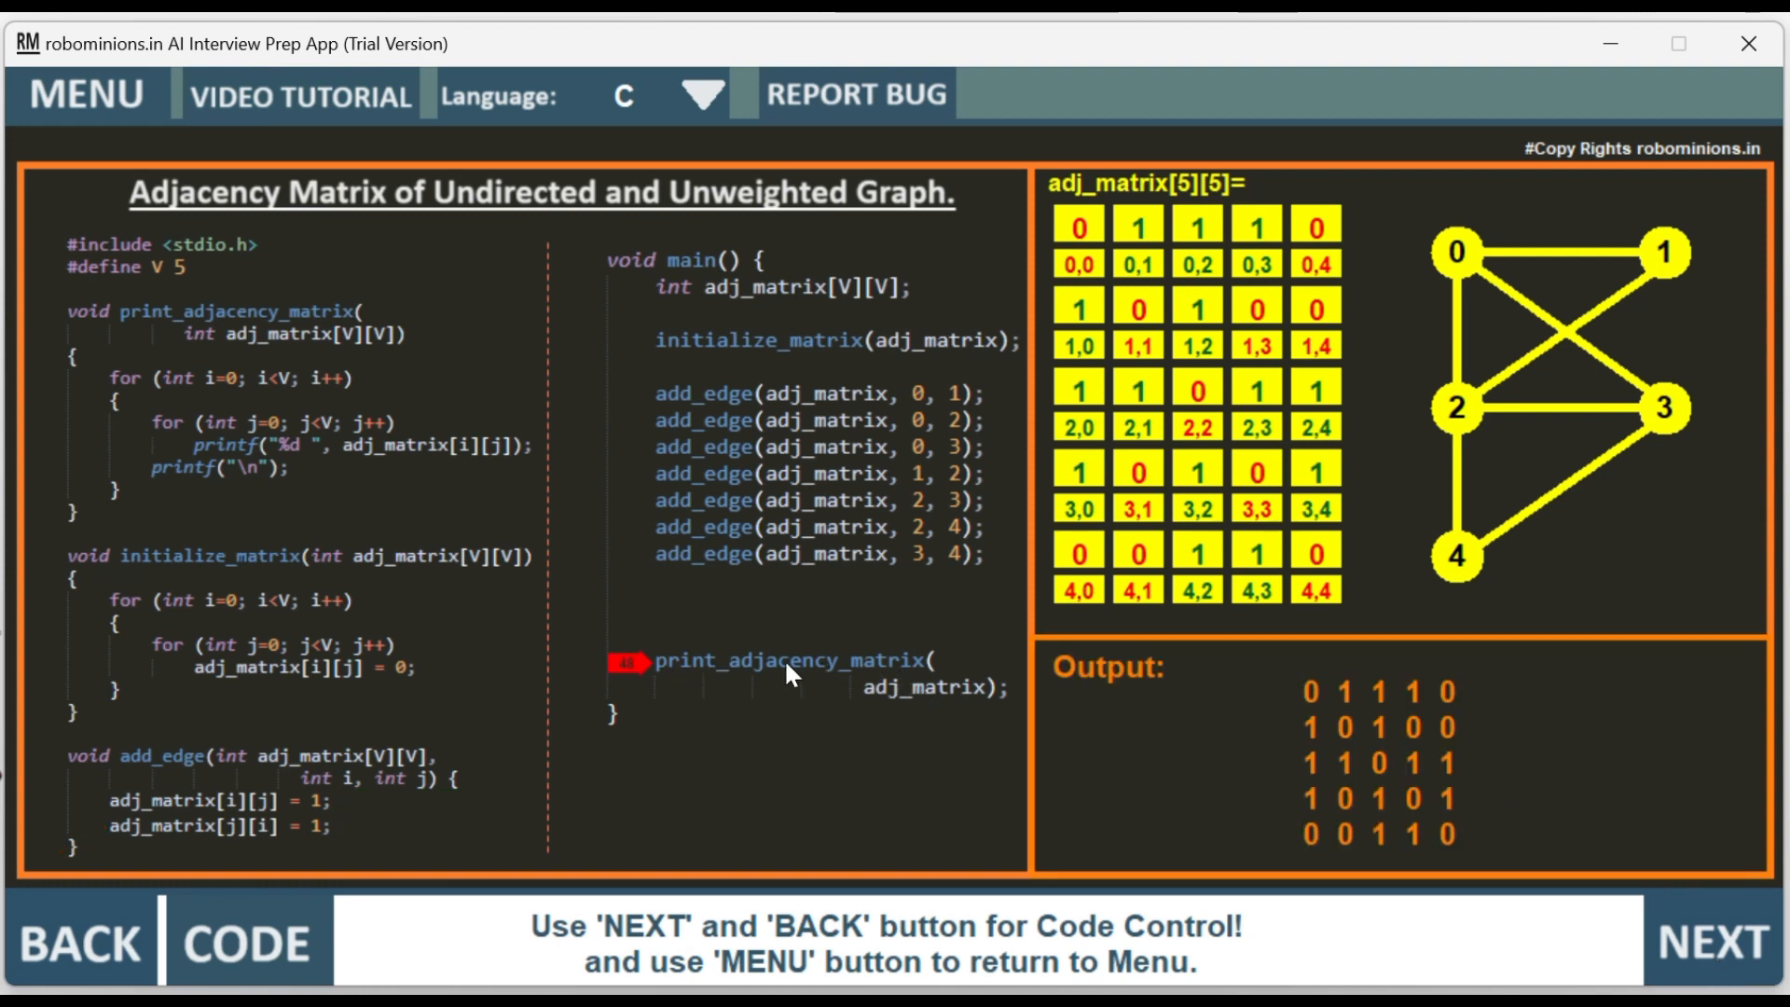
mouse_move(97, 383)
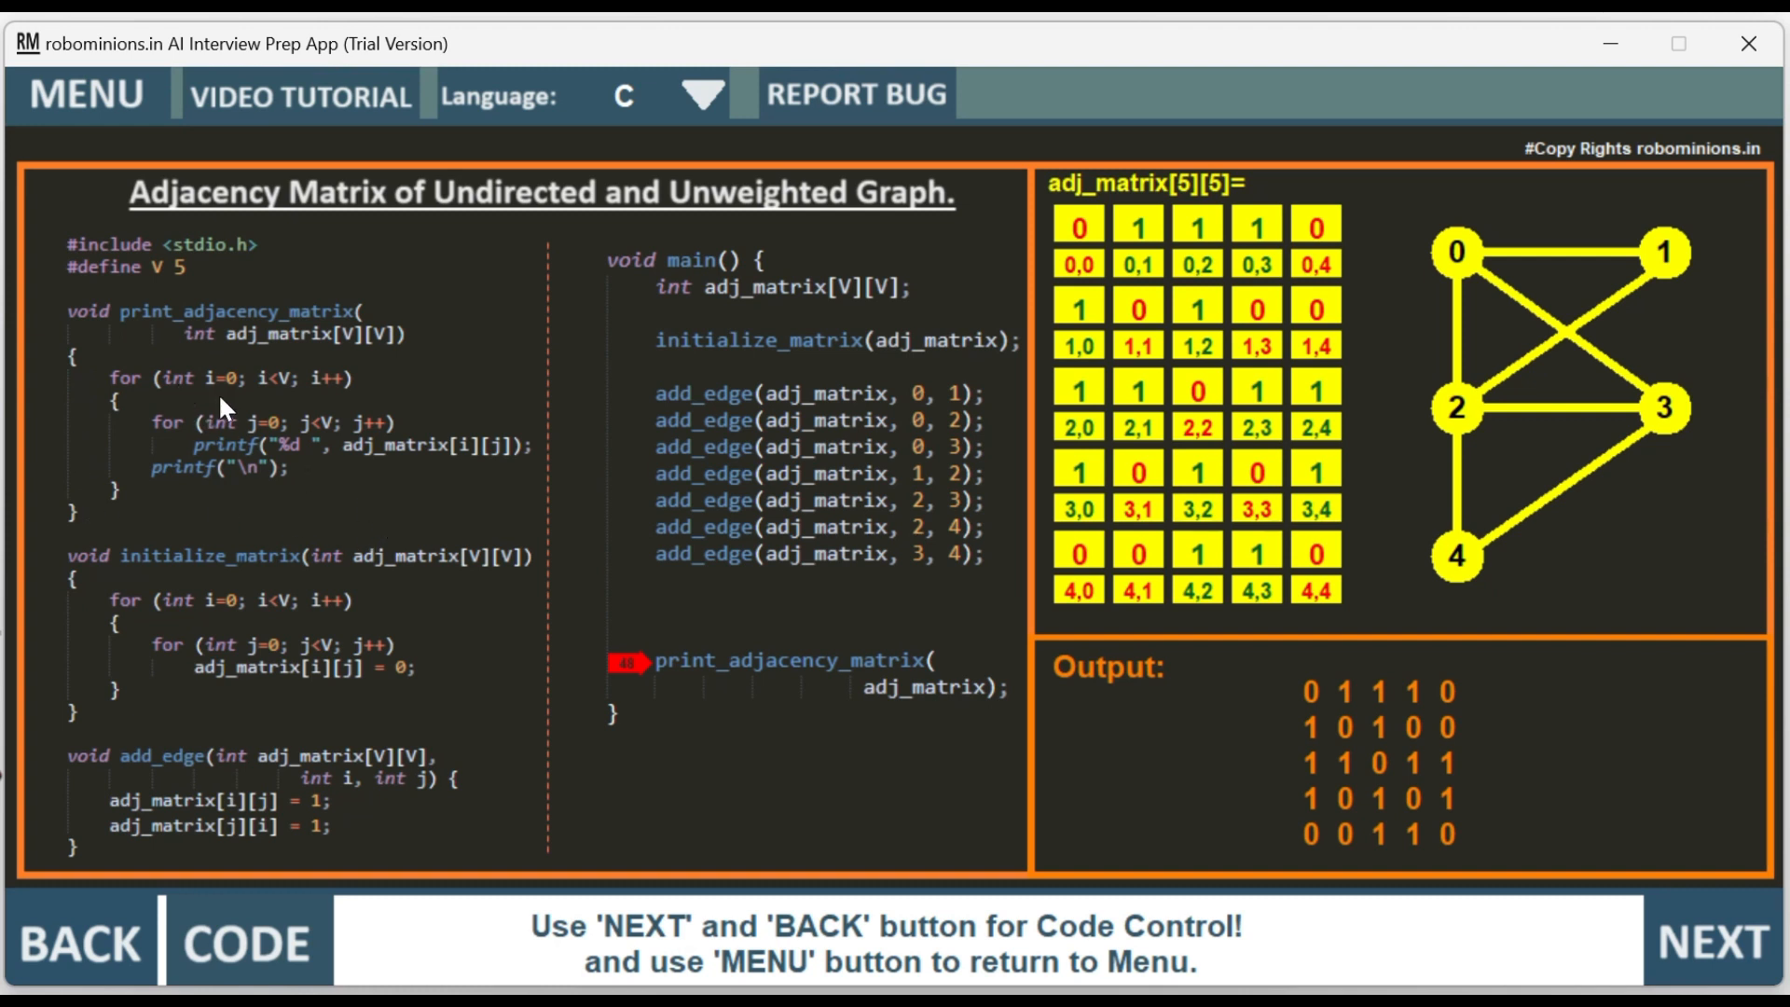
mouse_move(1440, 734)
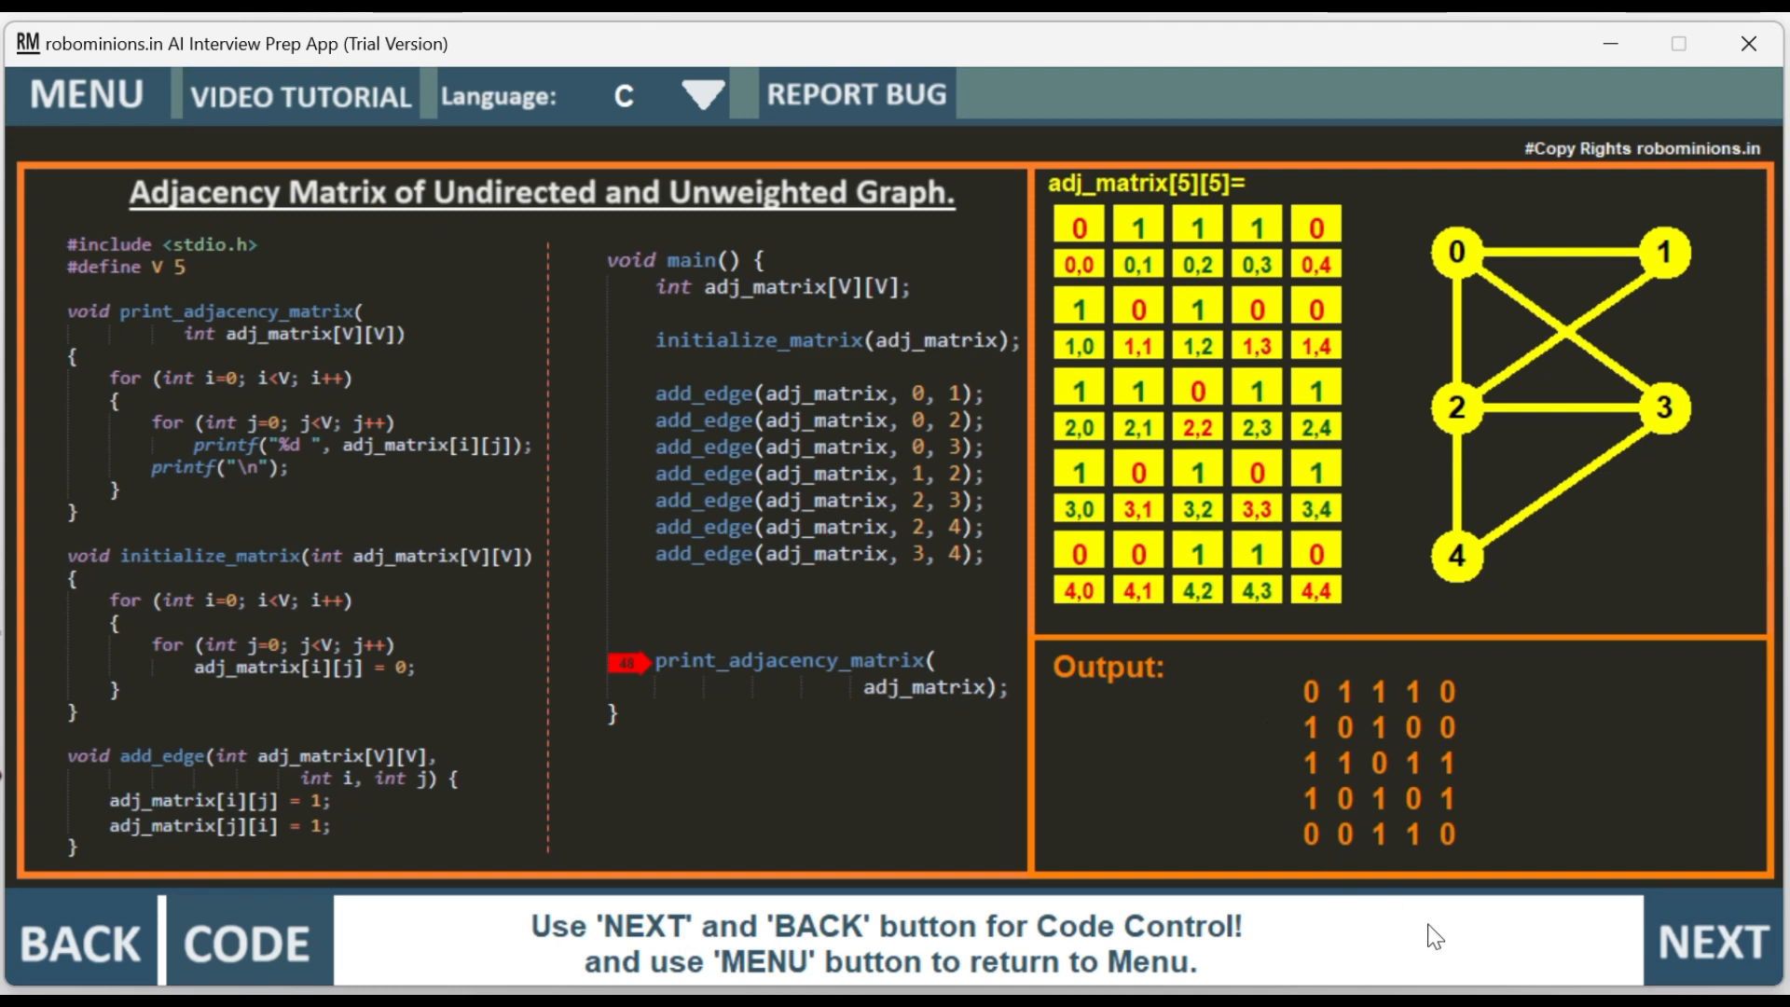
mouse_move(1725, 829)
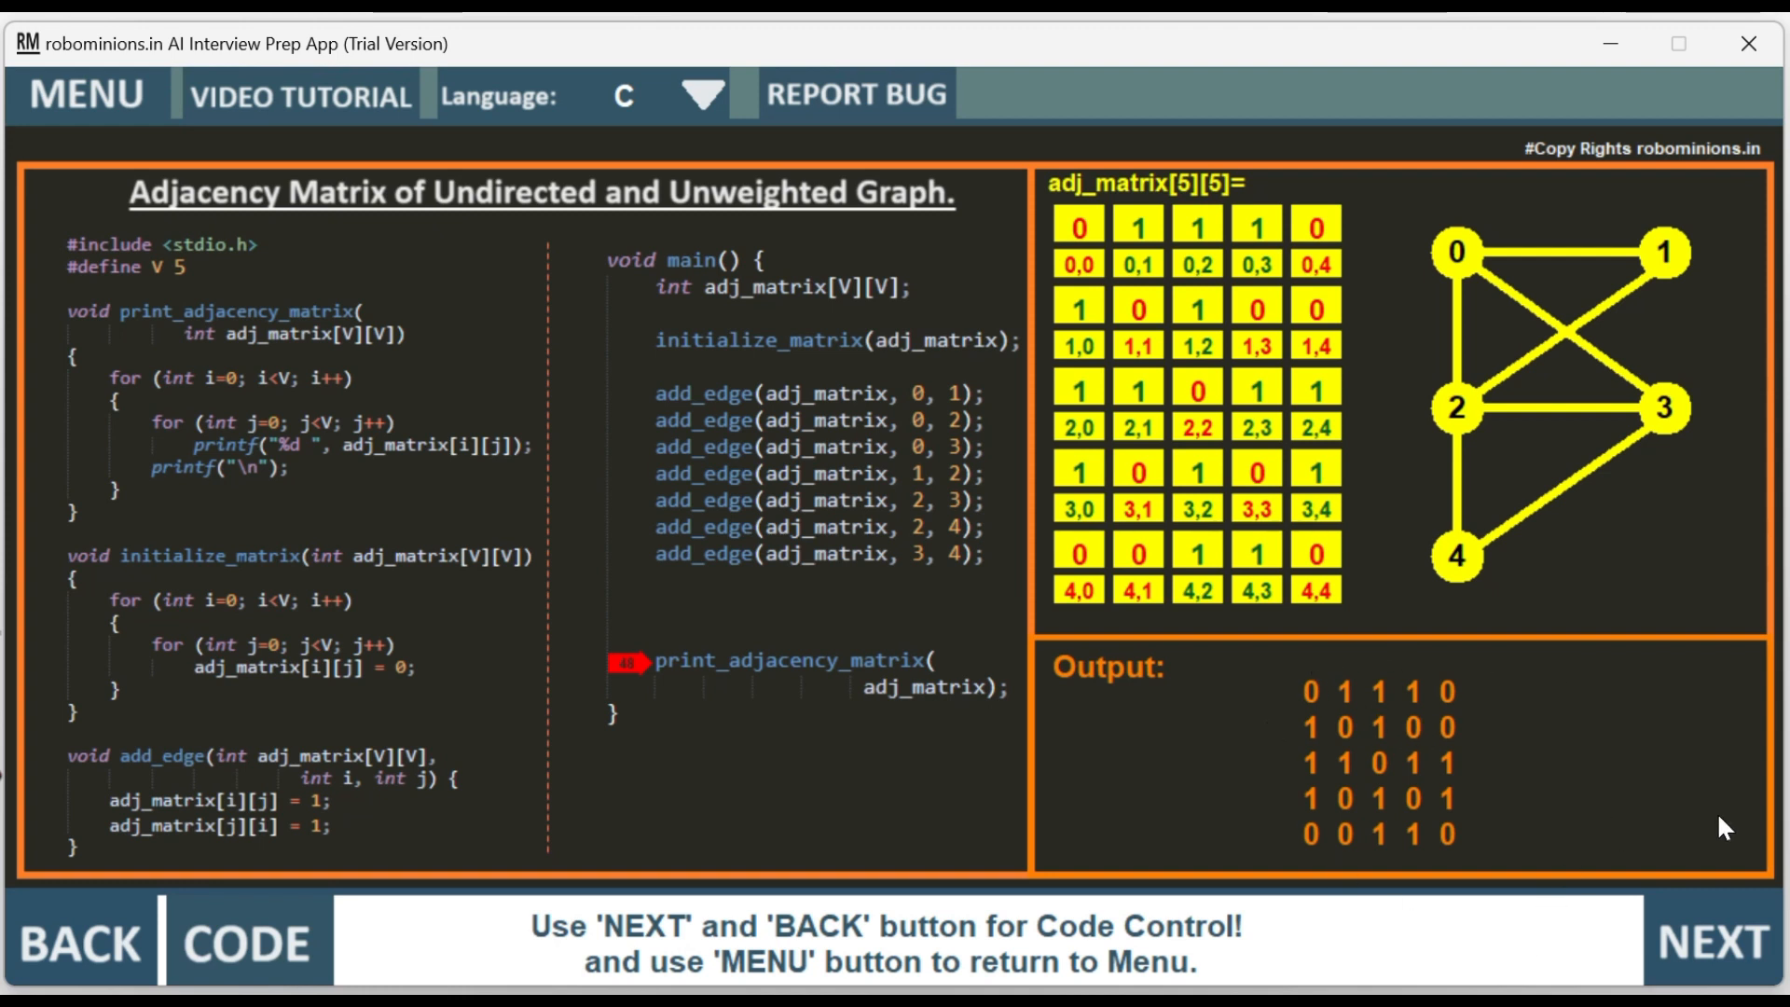
mouse_move(1353, 561)
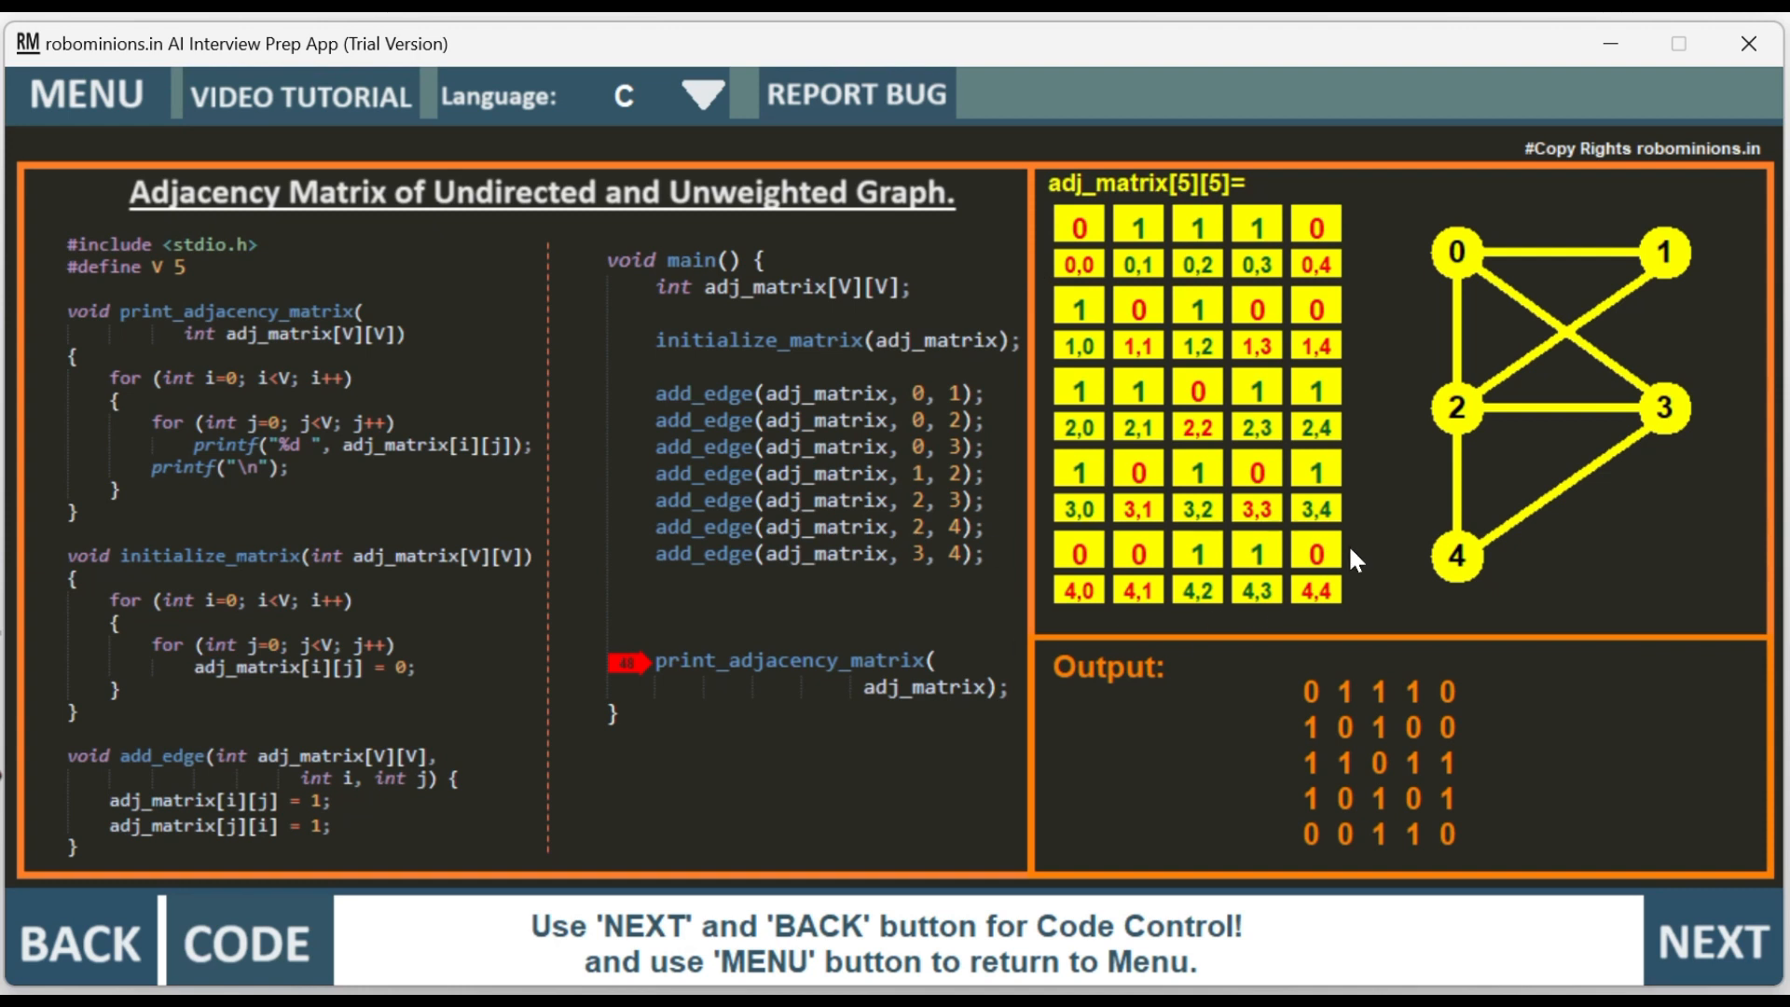
mouse_move(860, 302)
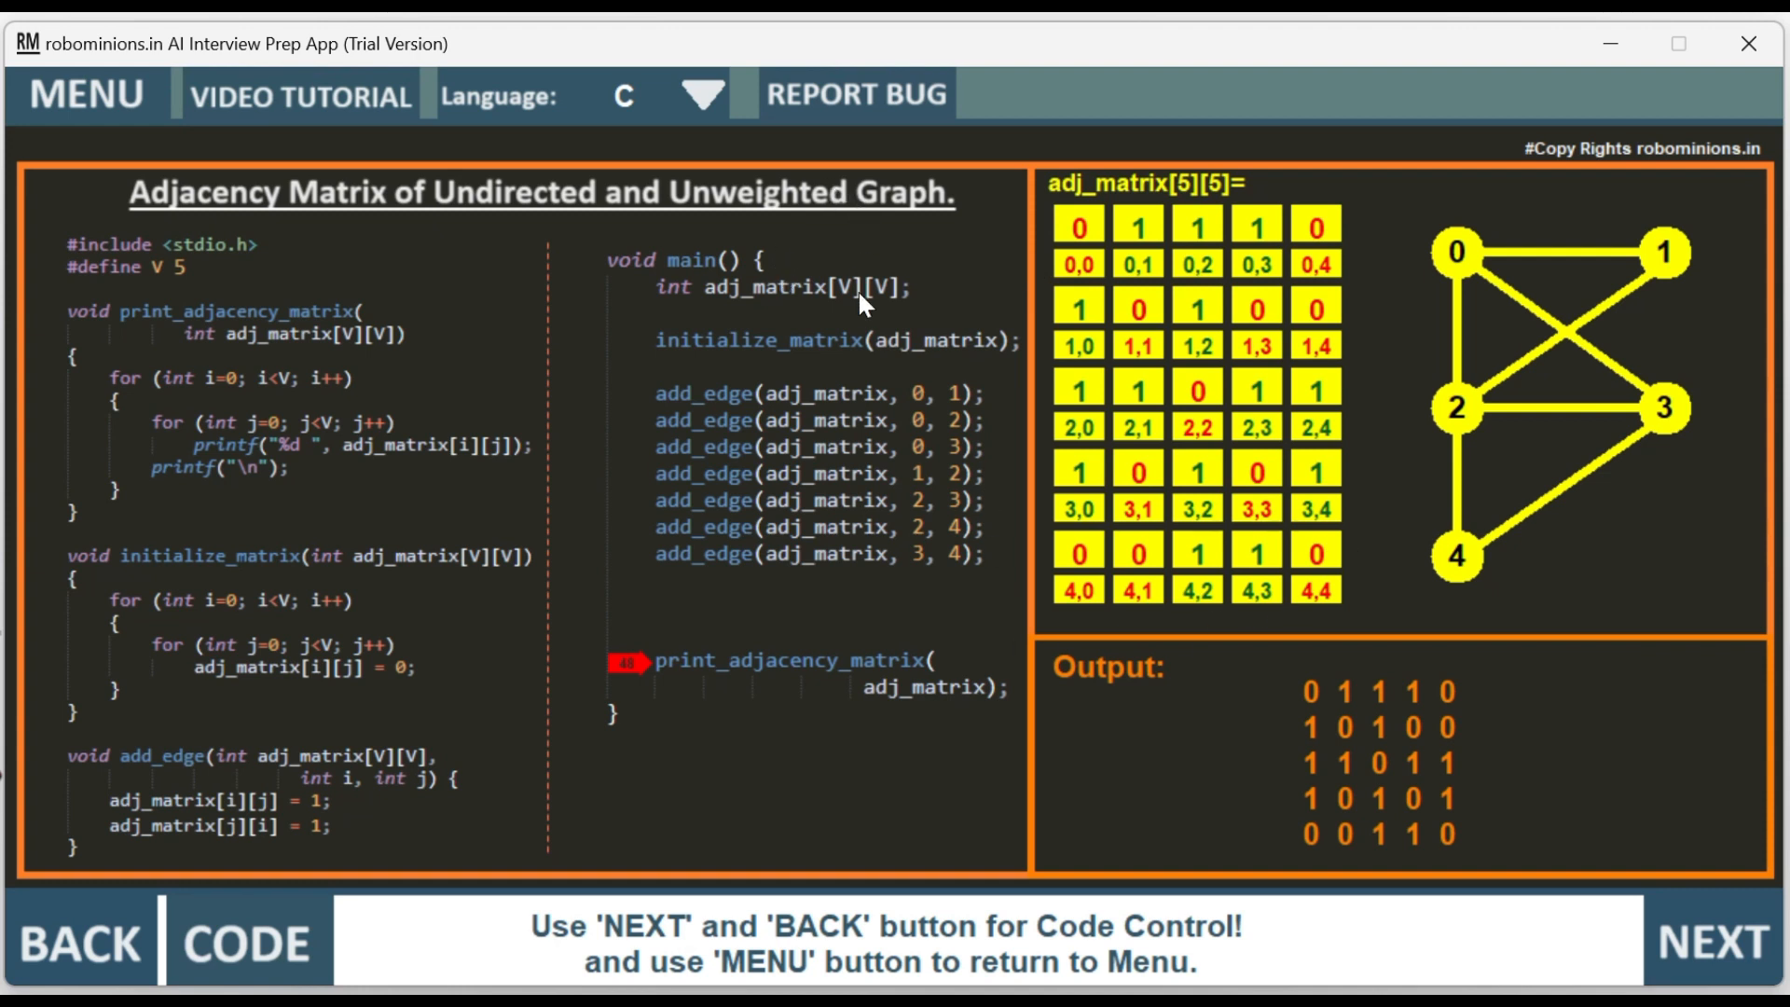
mouse_move(642, 425)
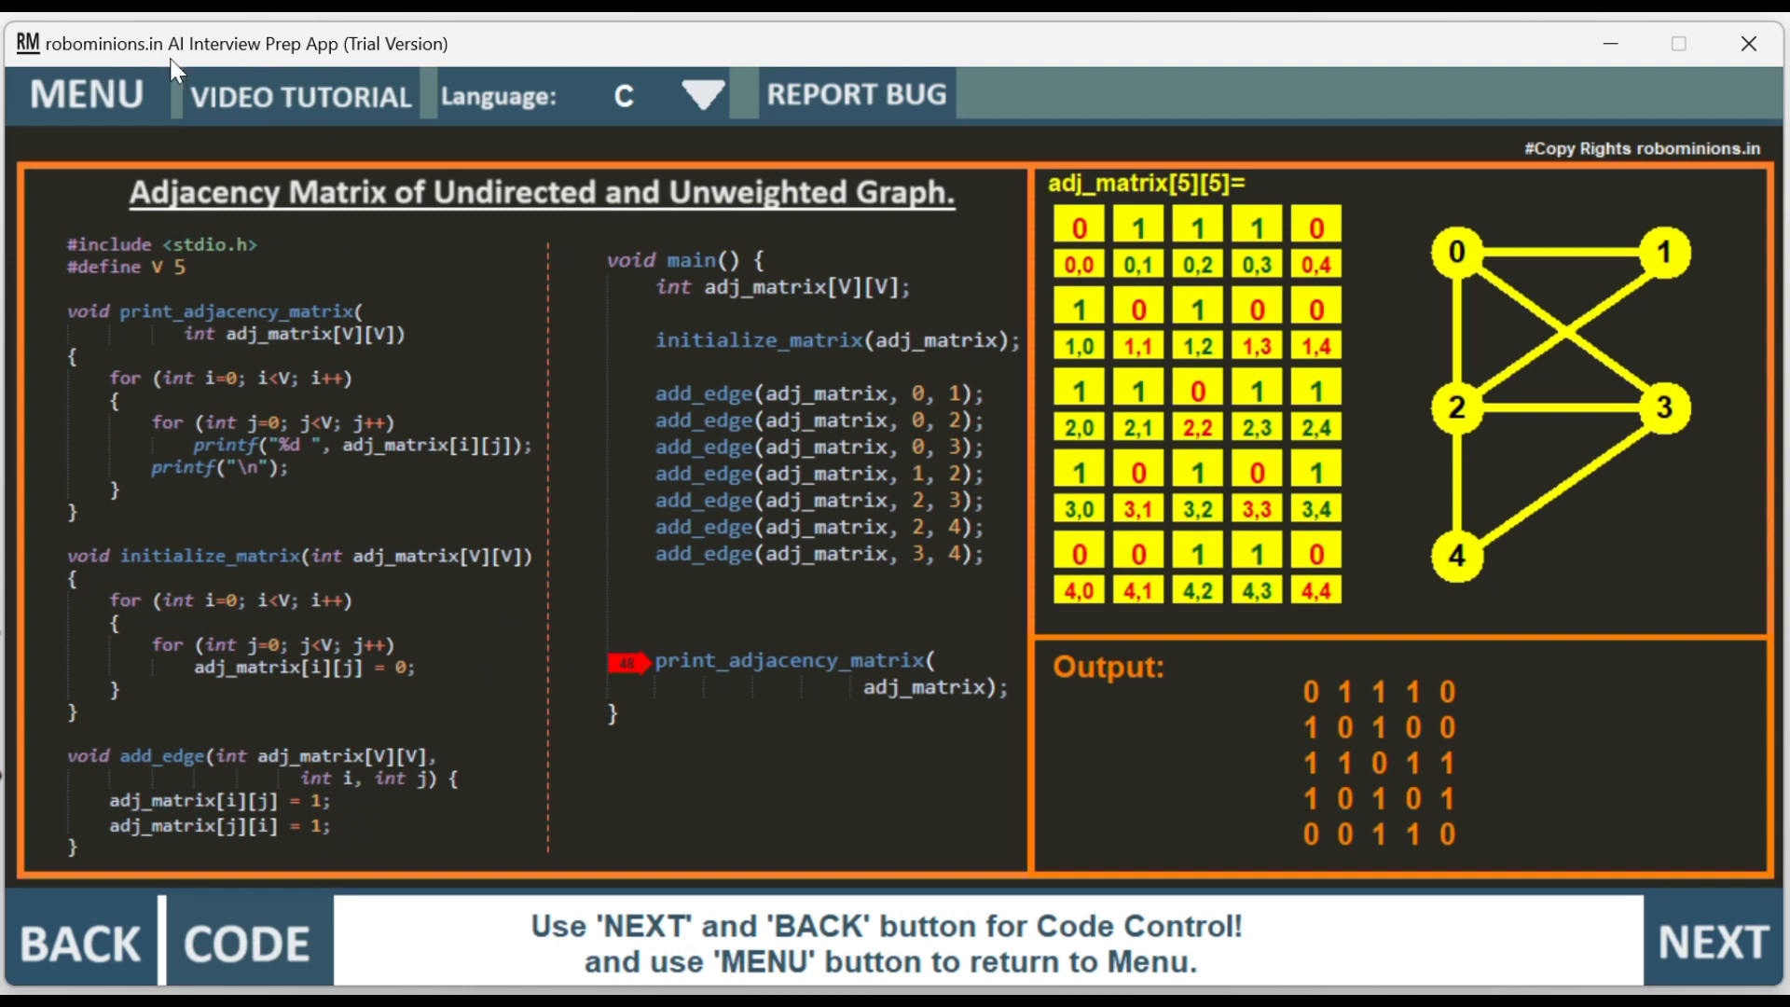
mouse_move(1539, 893)
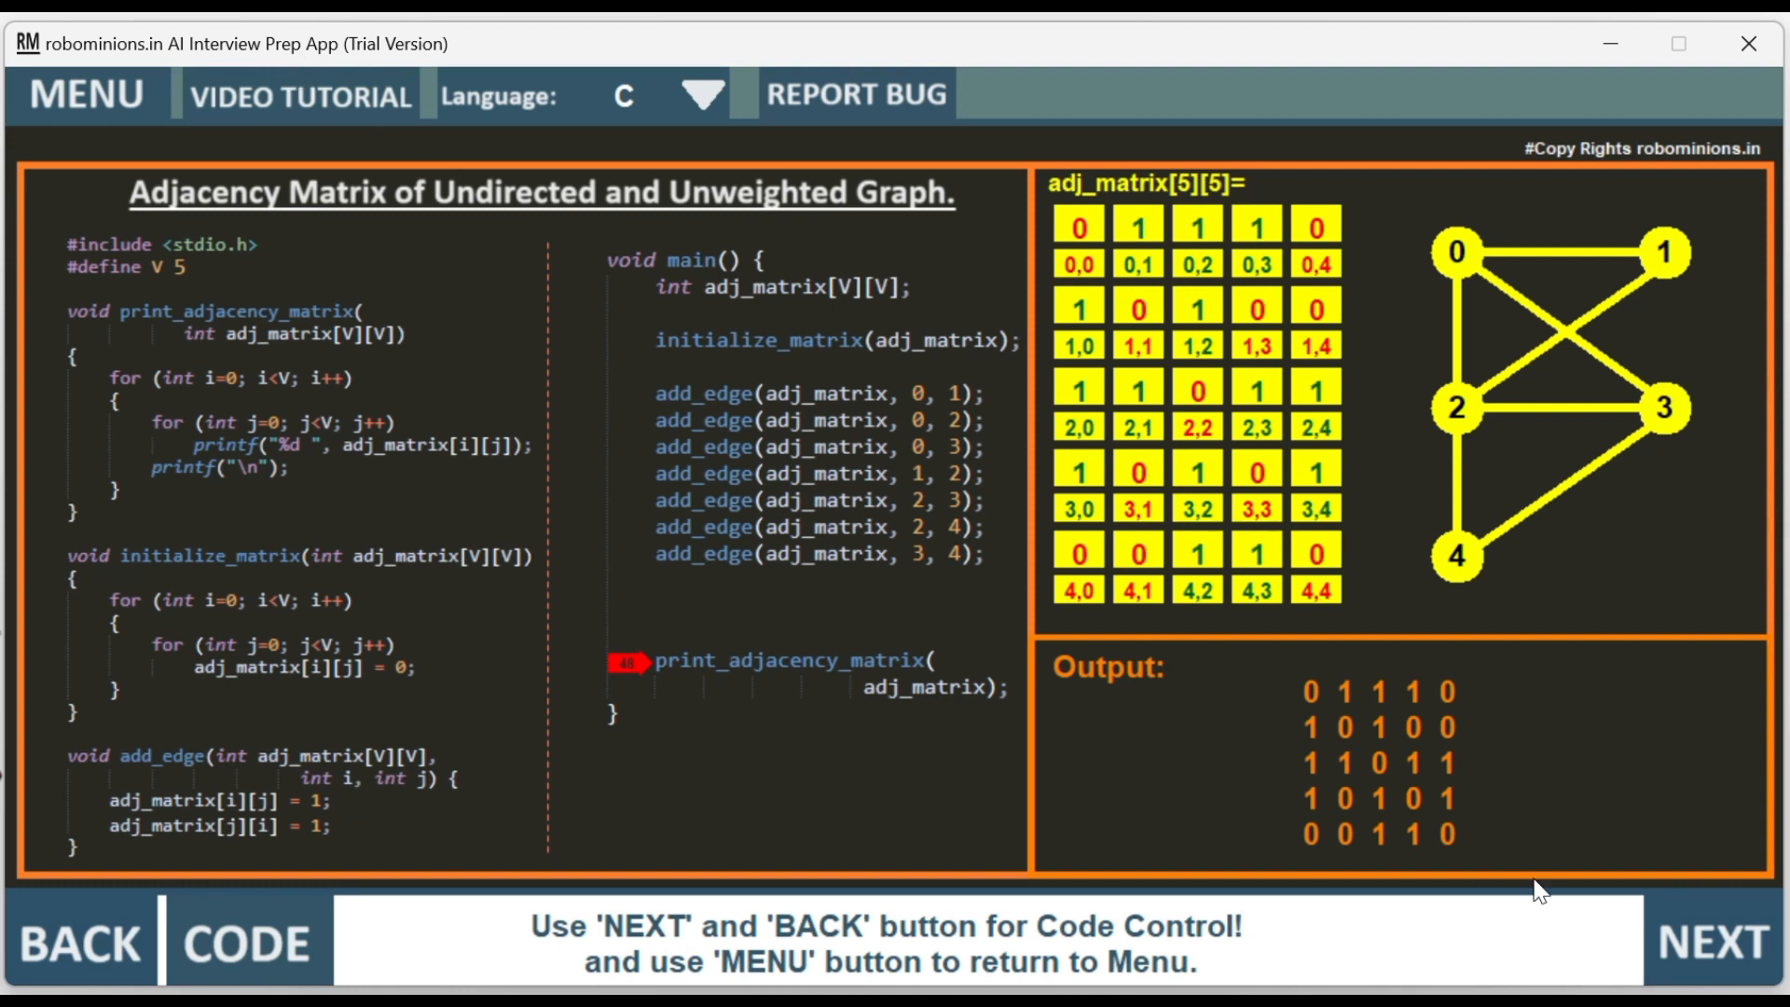
- End the trace and display 'Time Complexity: O(V^2)' in the bottom bar
left_click(1712, 941)
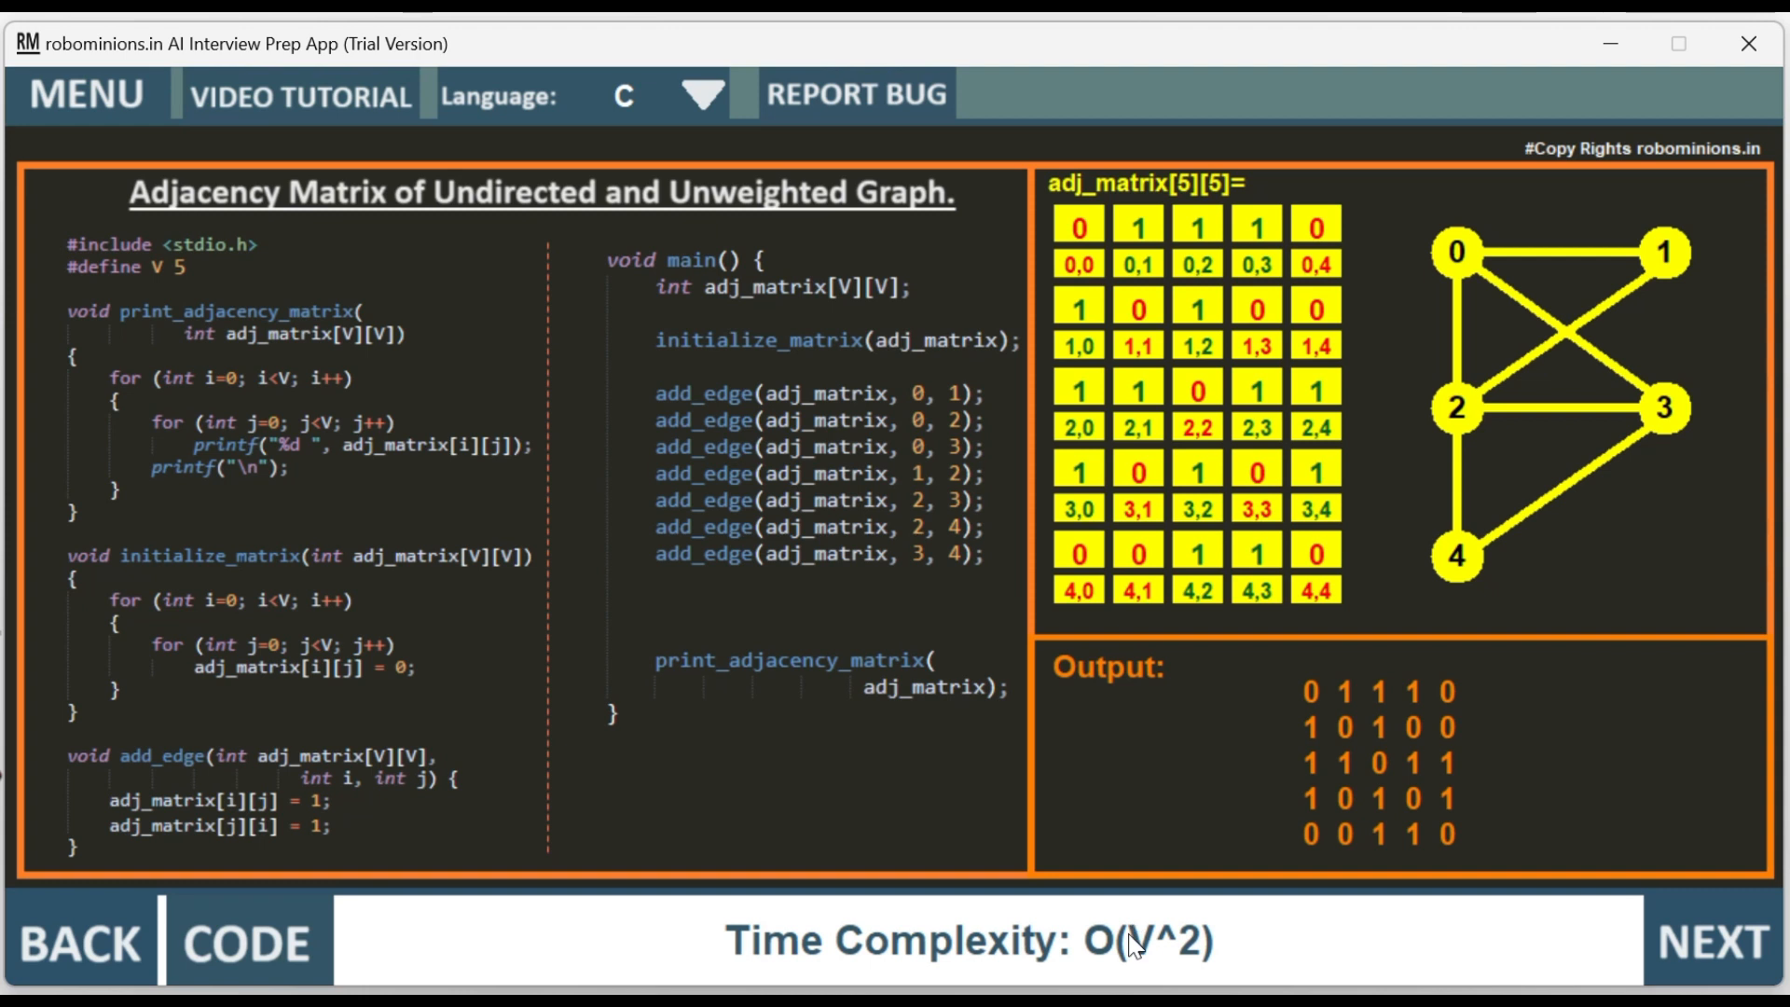
mouse_move(138, 331)
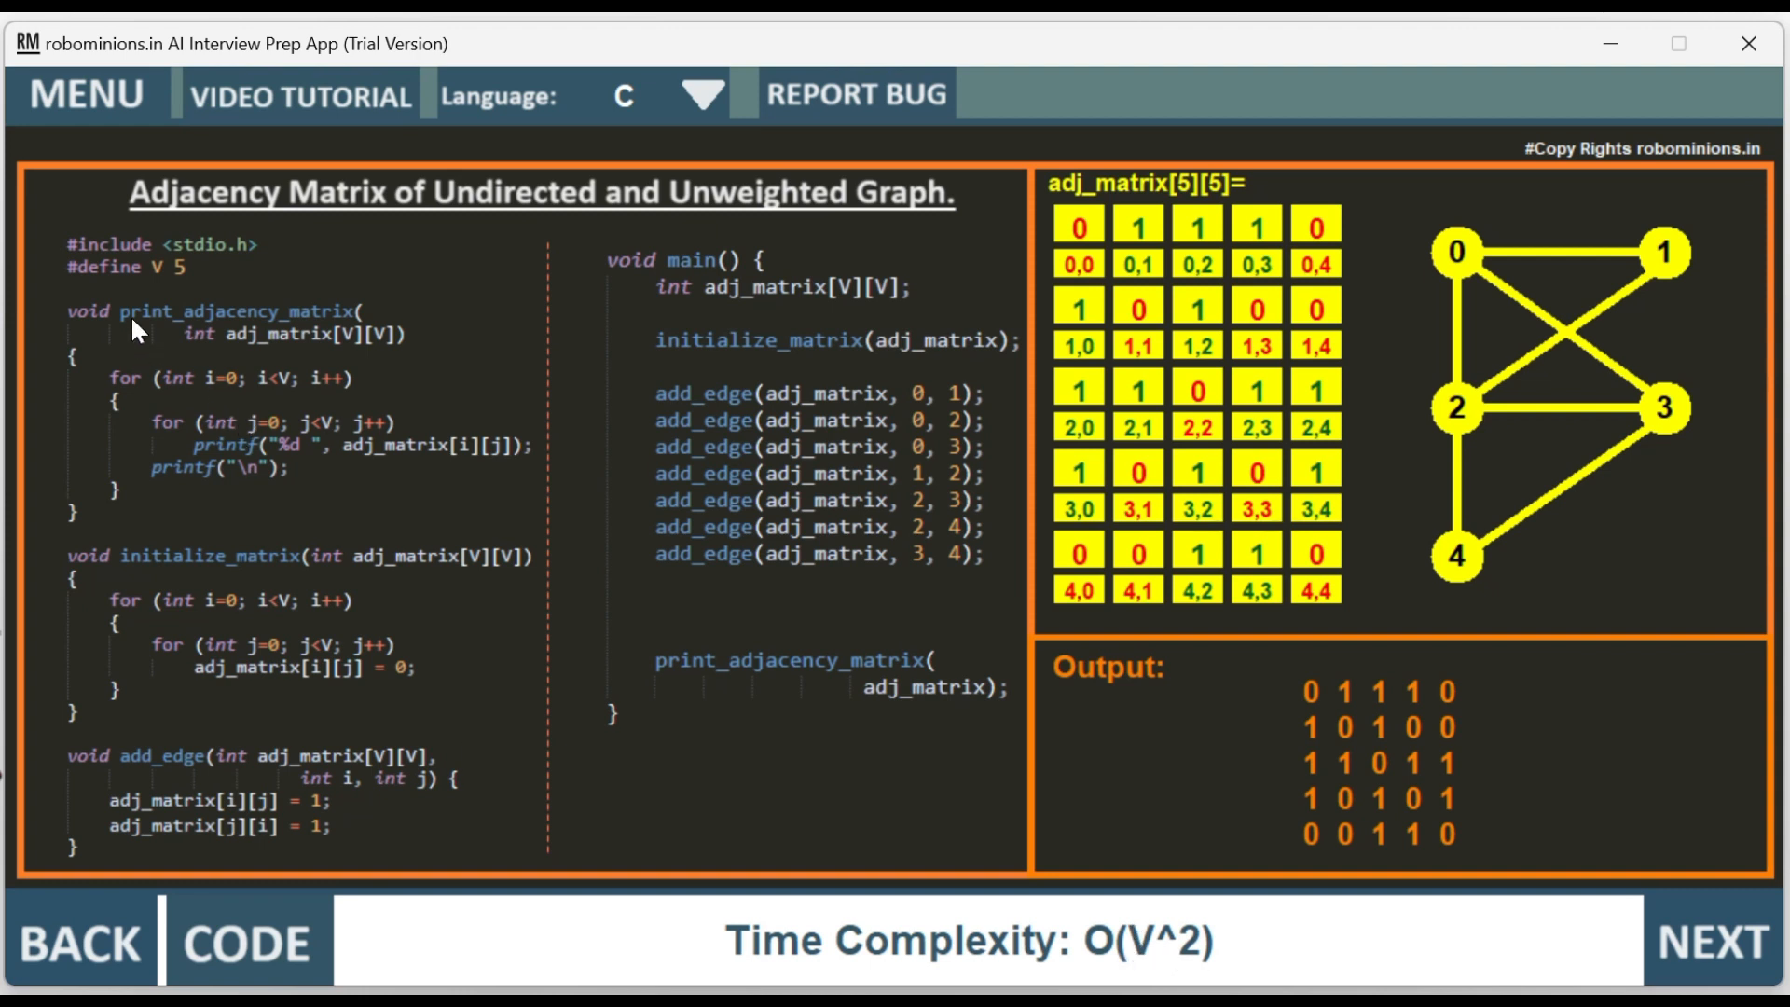
mouse_move(1479, 434)
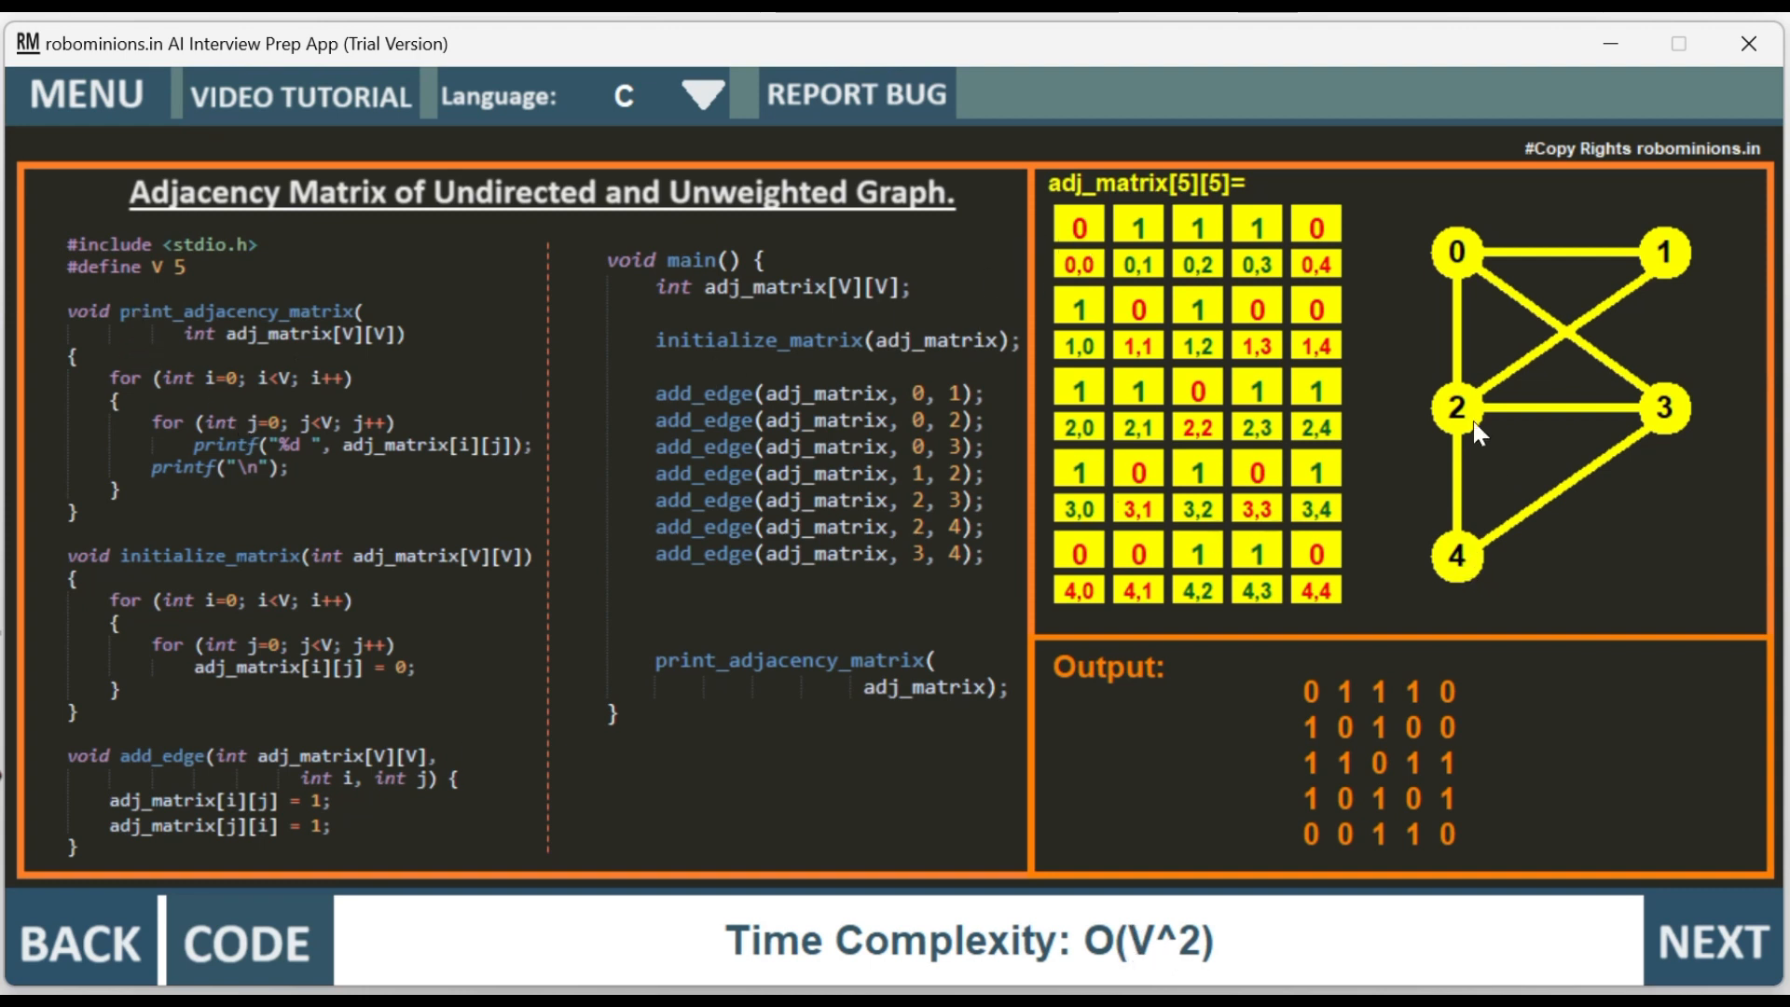
mouse_move(1459, 254)
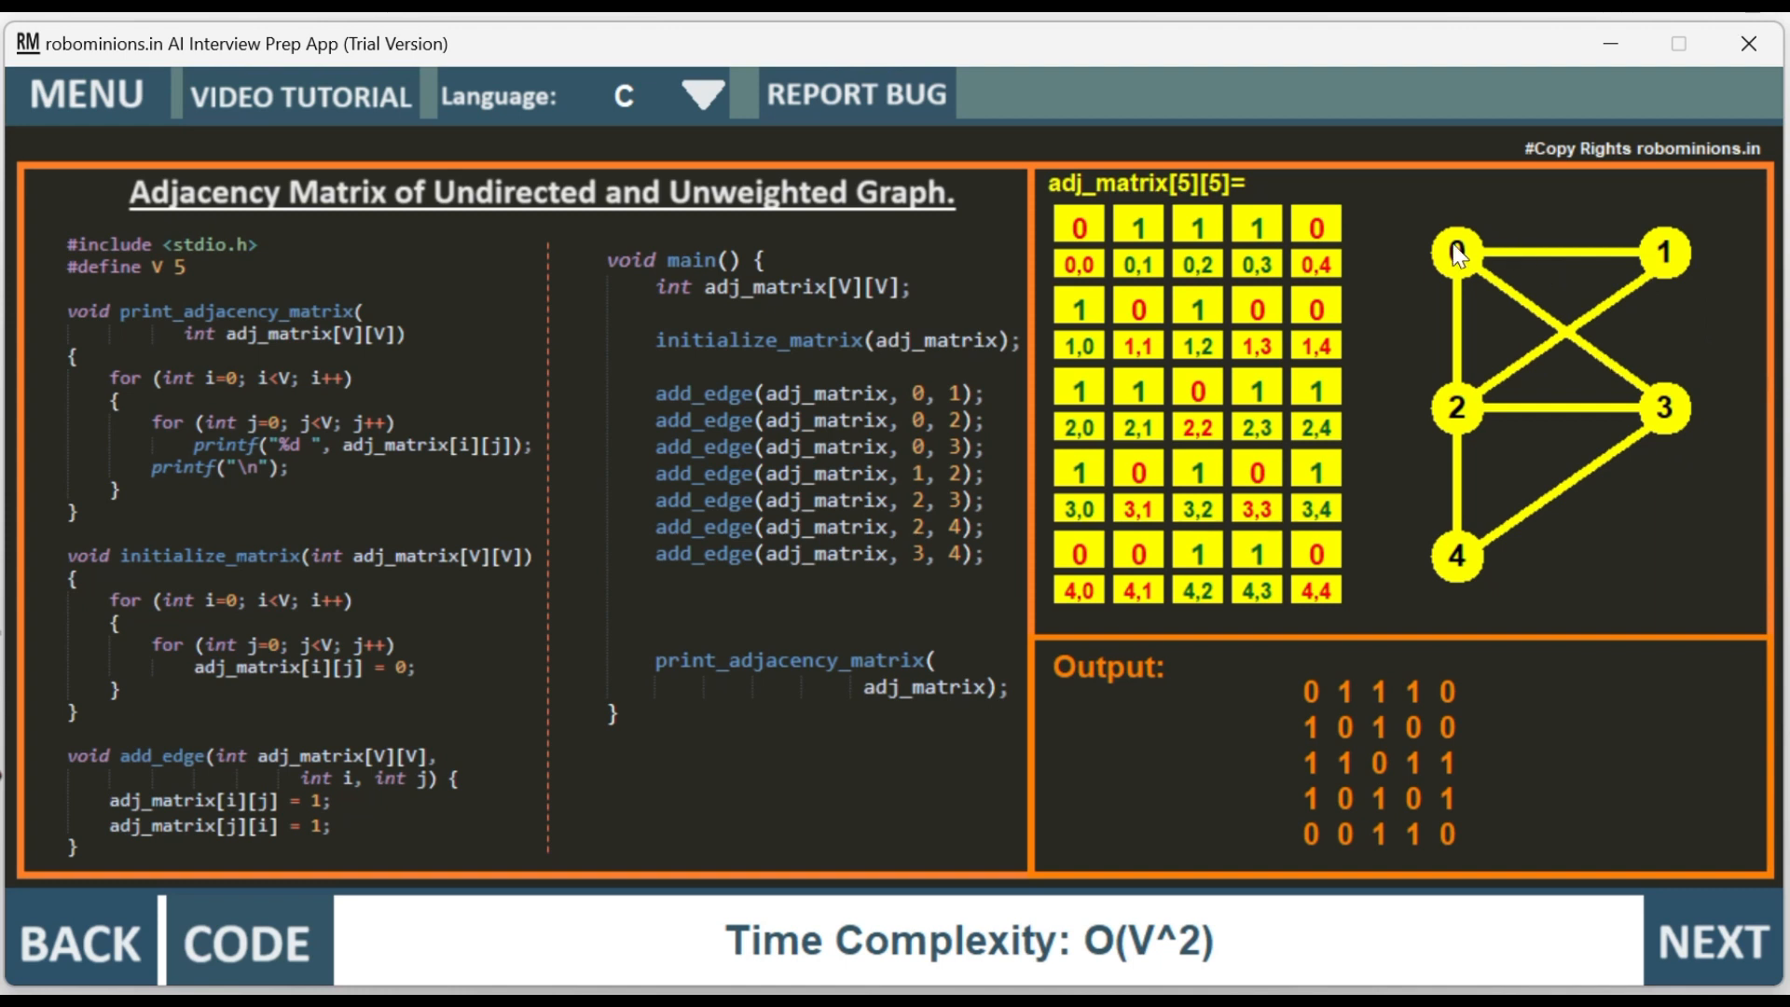
mouse_move(1463, 568)
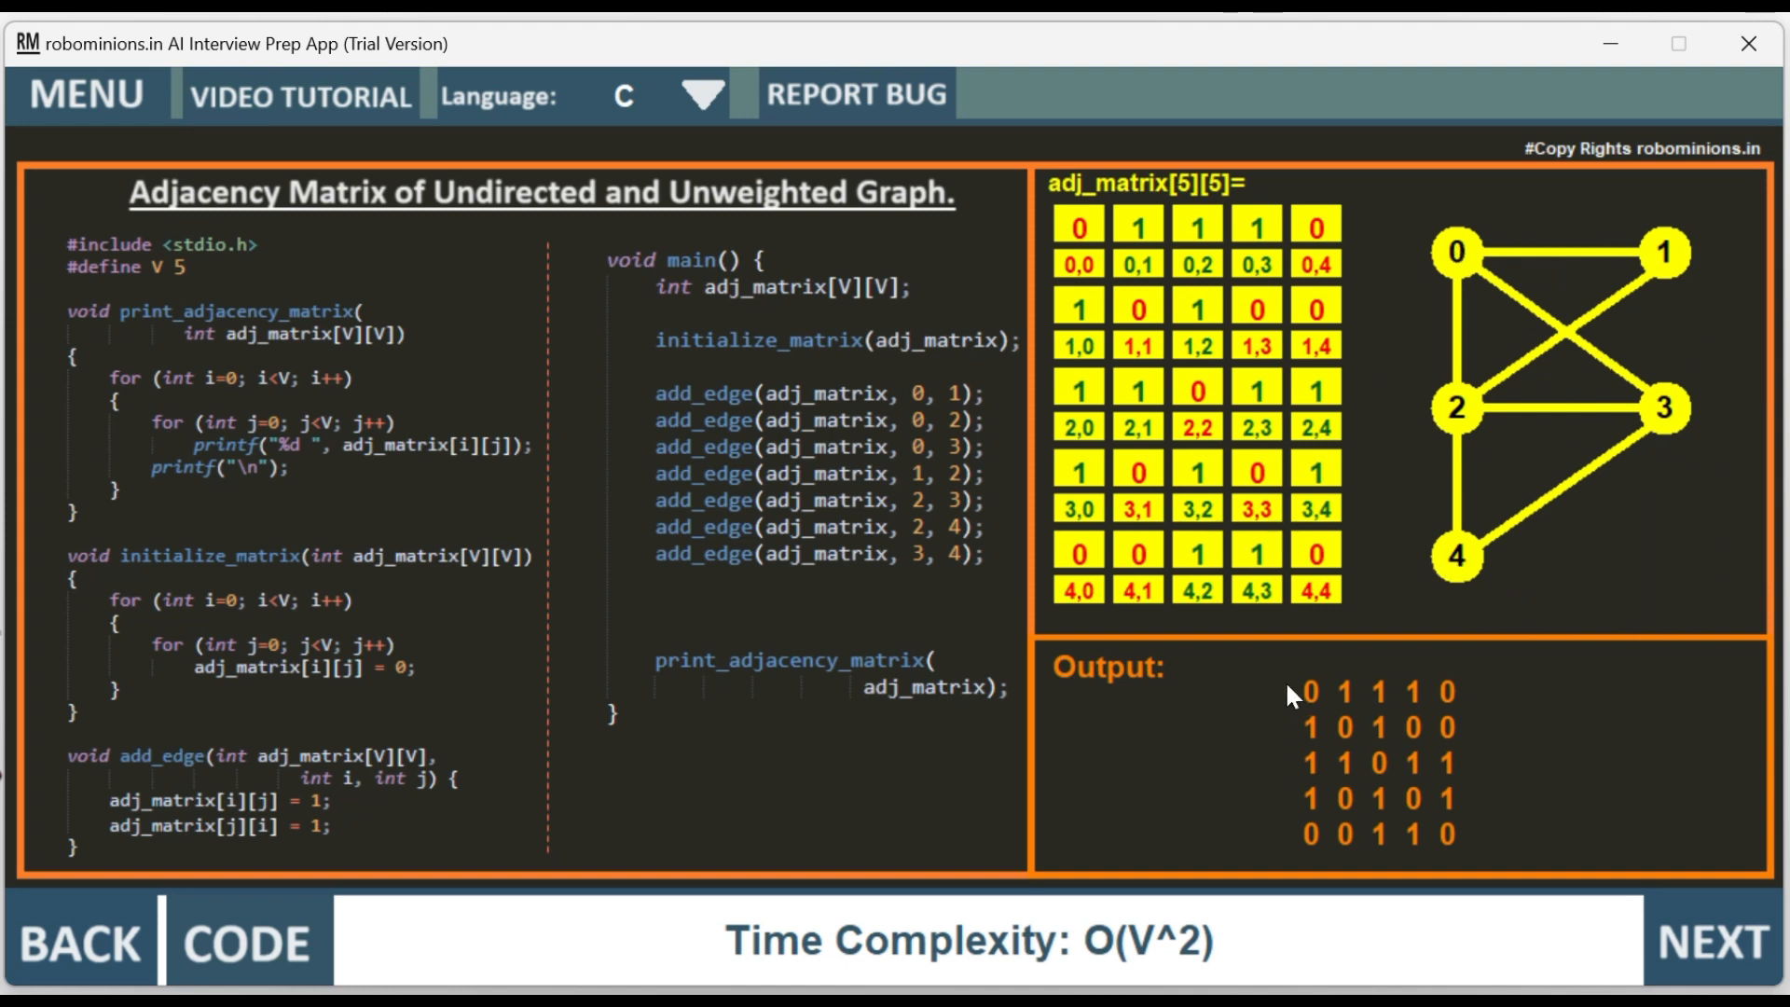
mouse_move(443, 352)
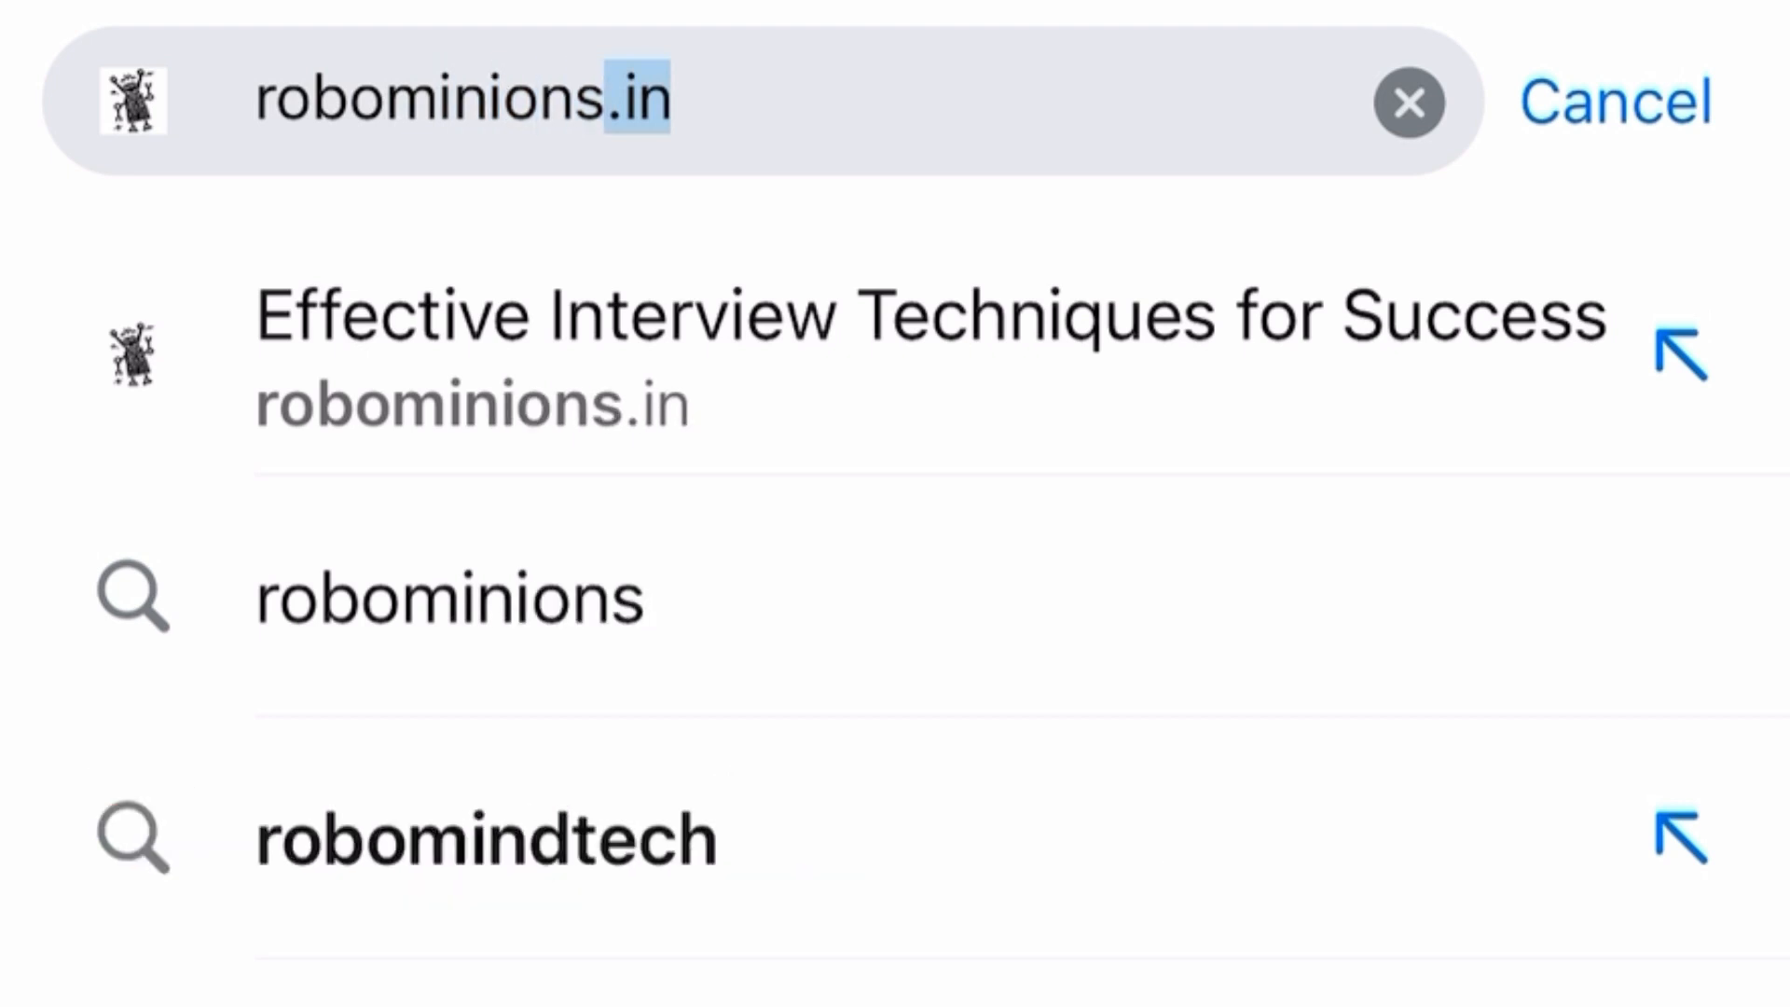
- Load the robominions.in homepage in Safari and scroll down the AI trainer page
left_click(890, 354)
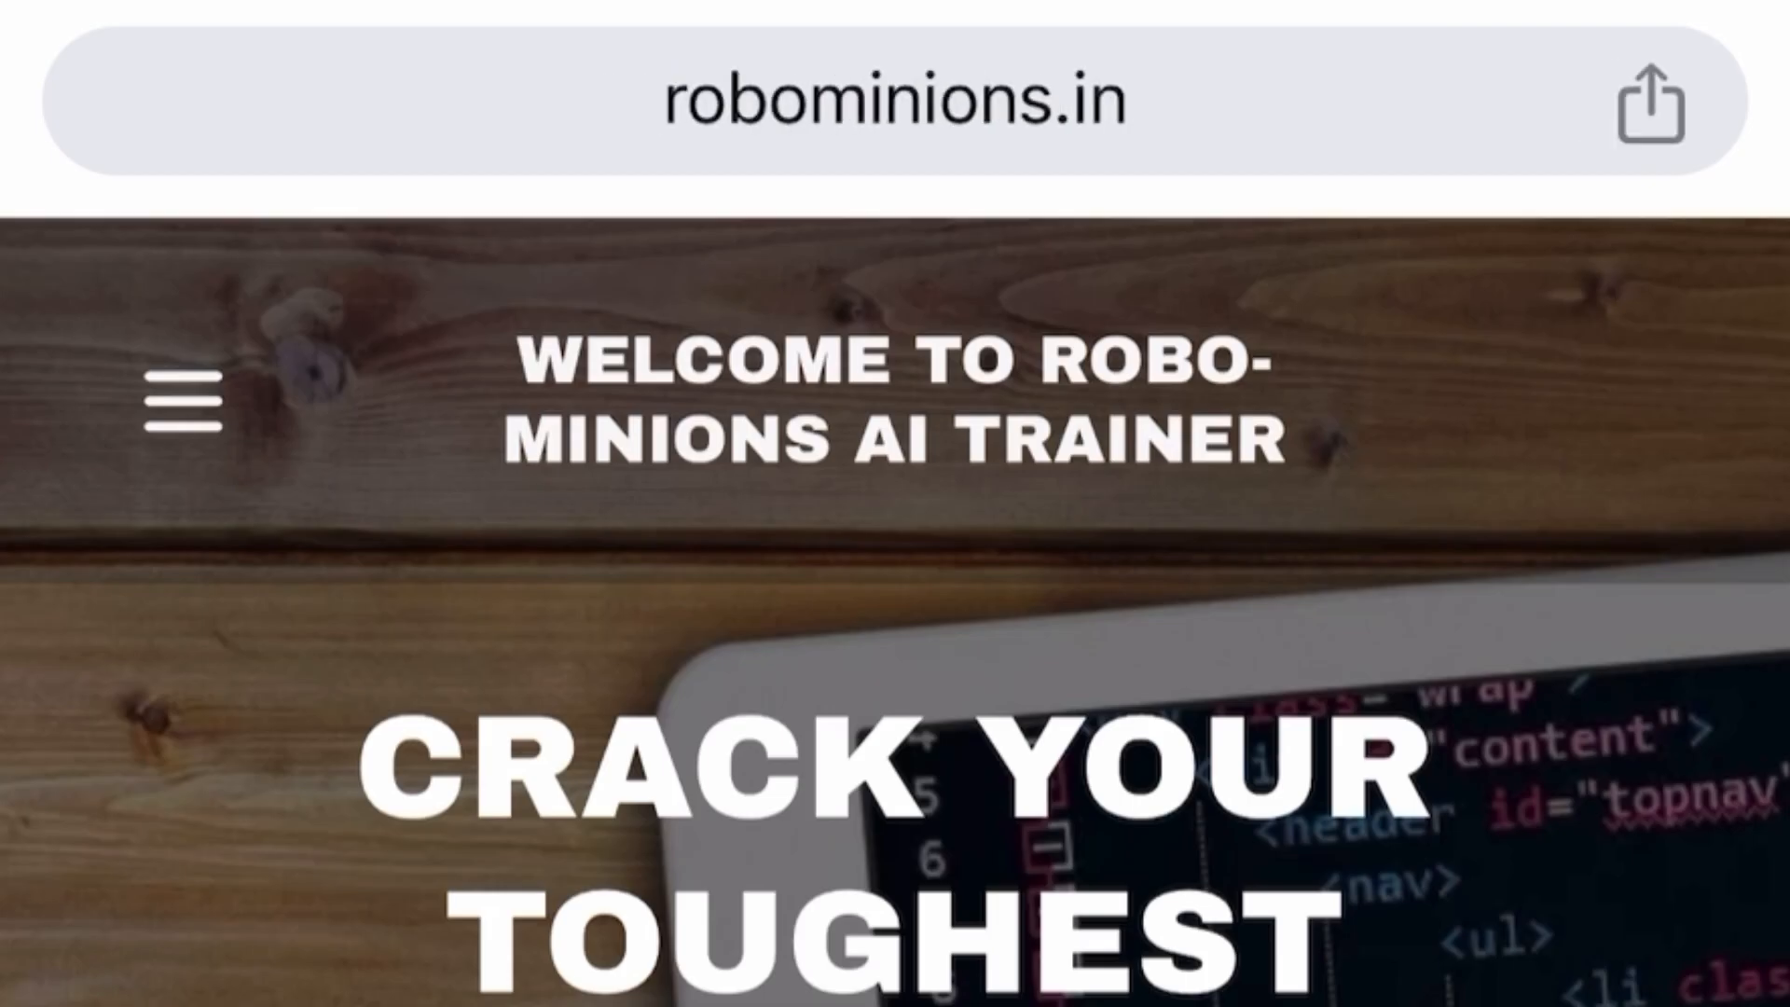
scroll("down", 3)
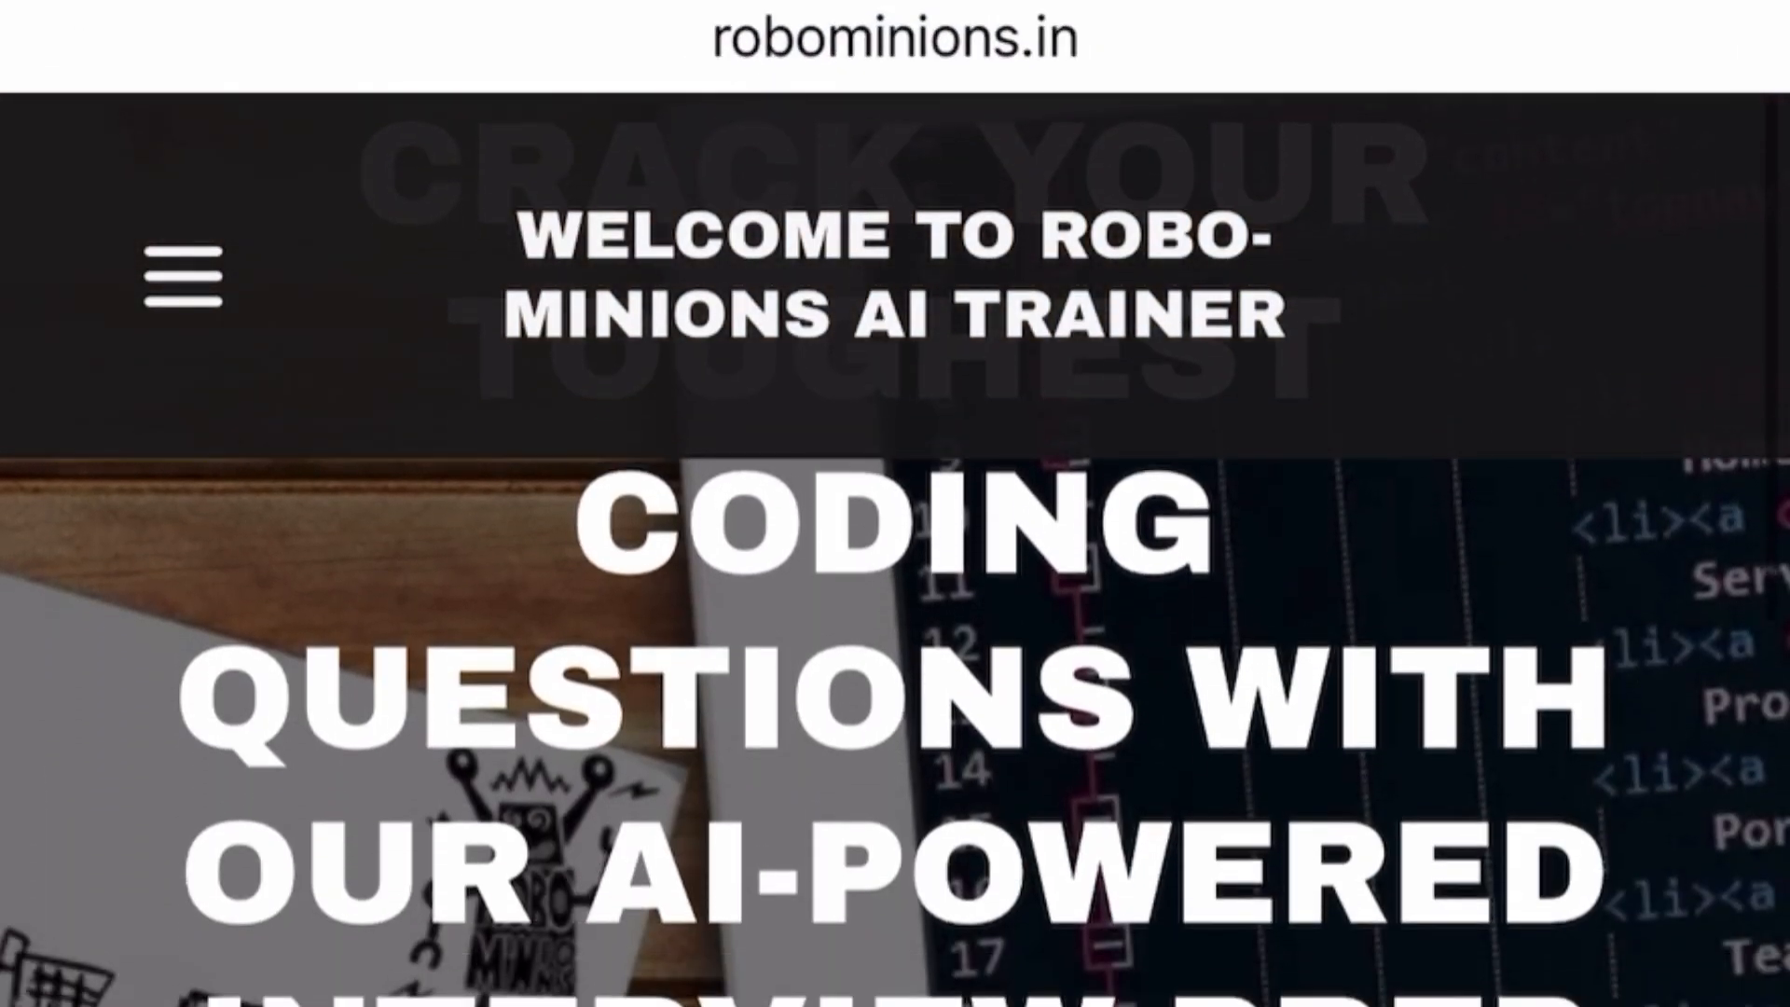